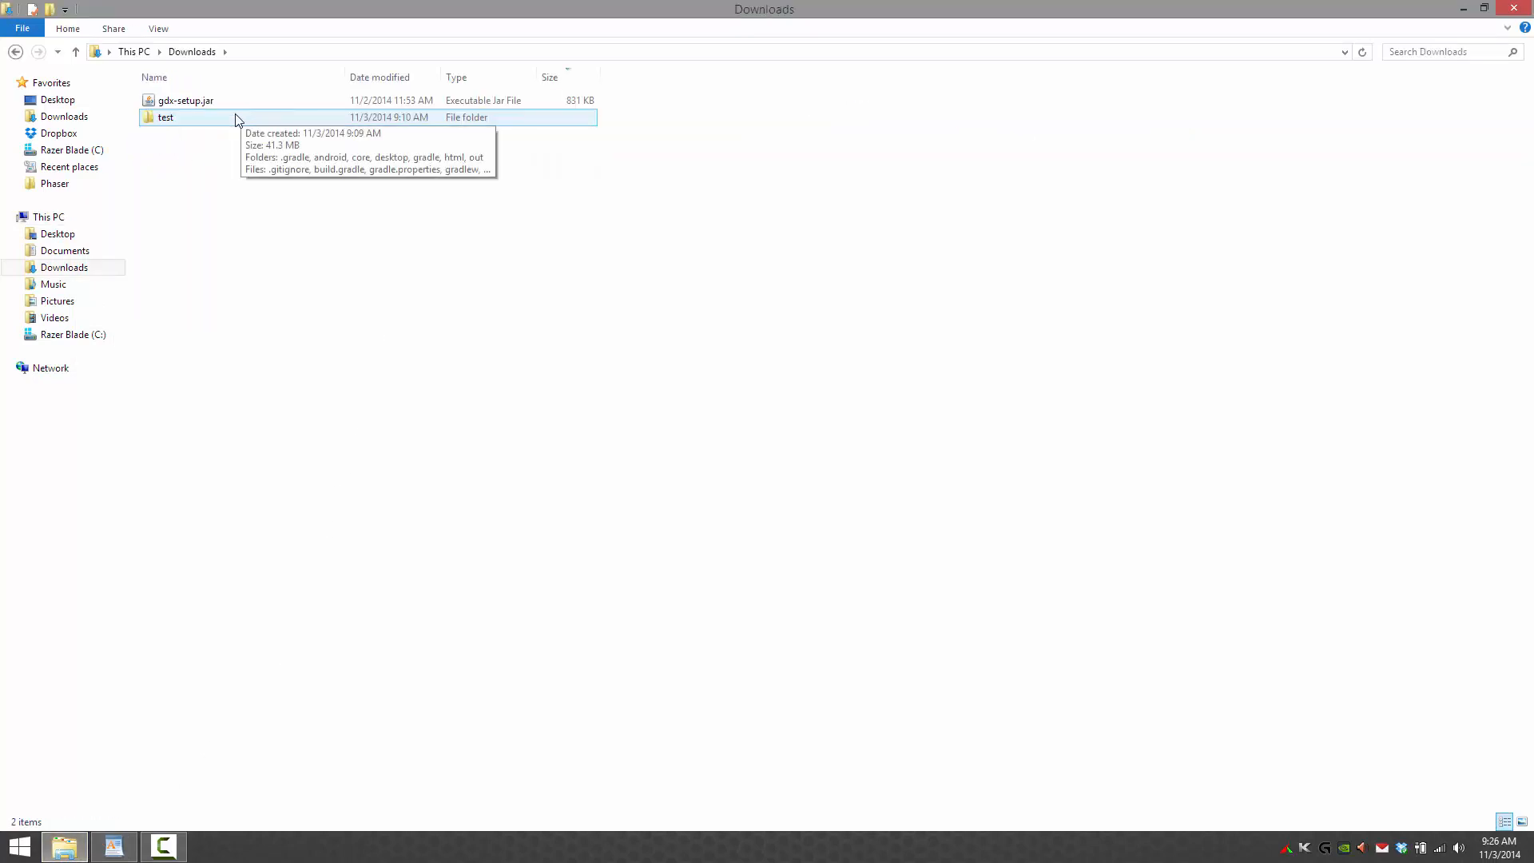
mouse_move(235, 119)
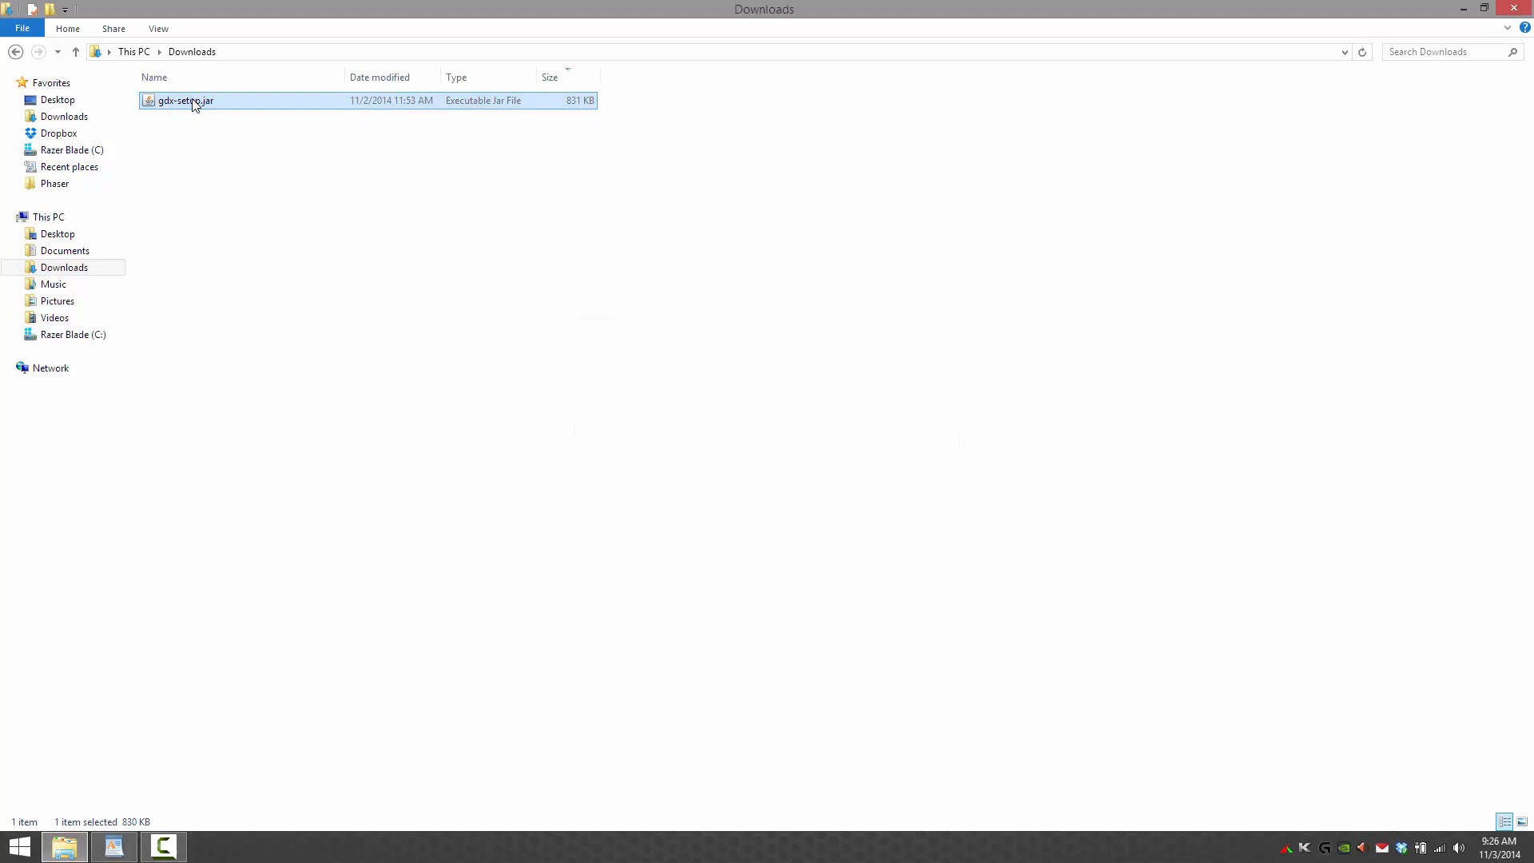
- Launch gdx-setup and enter Particles name and class and com.gamefromscratch package; drop iOS, add Tools
double_click(185, 100)
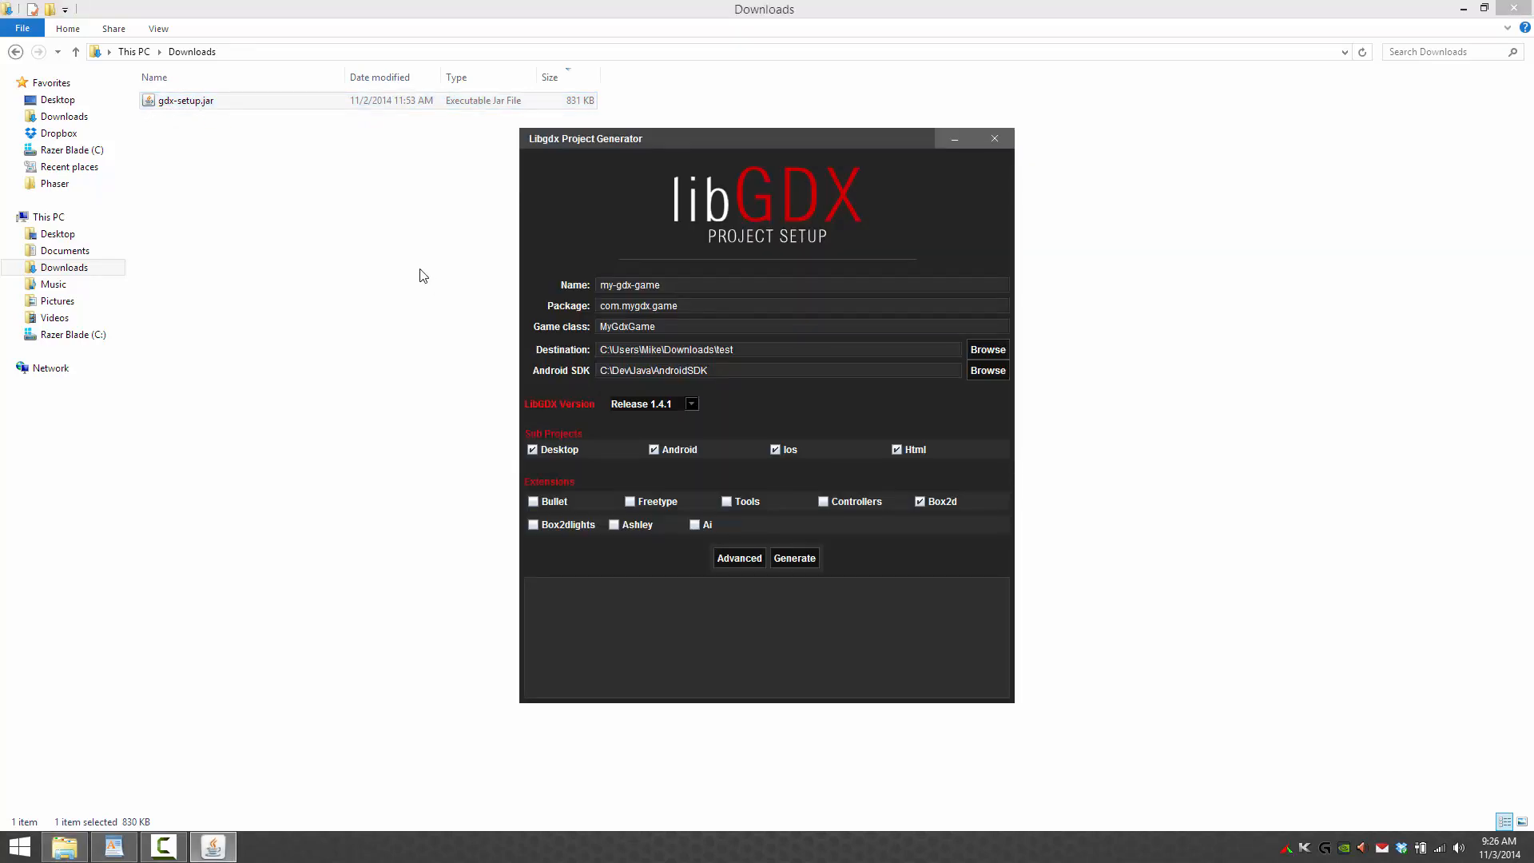
left_click(701, 285)
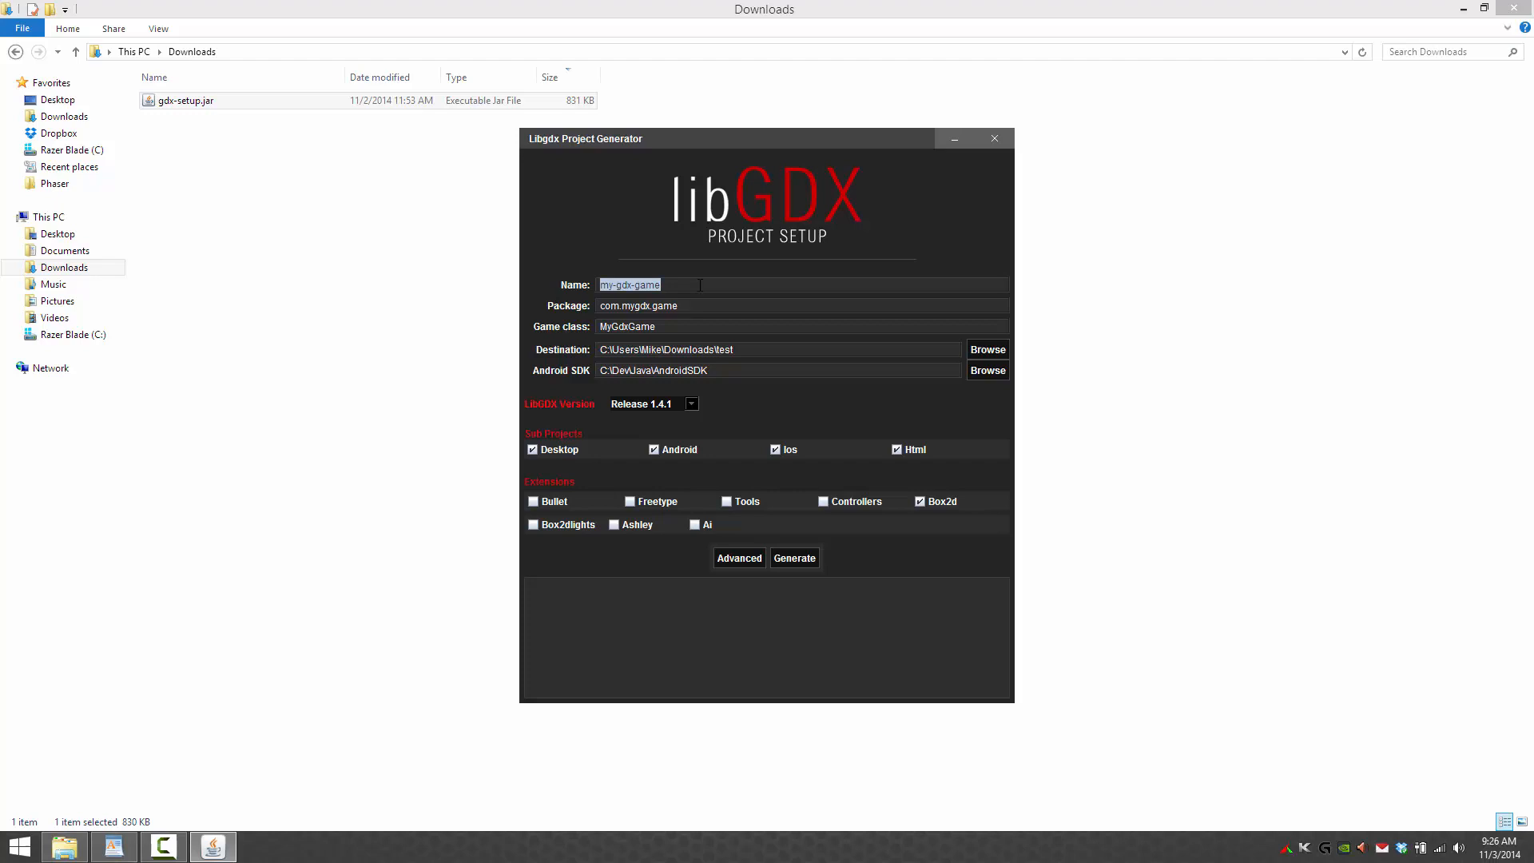
type("Particle")
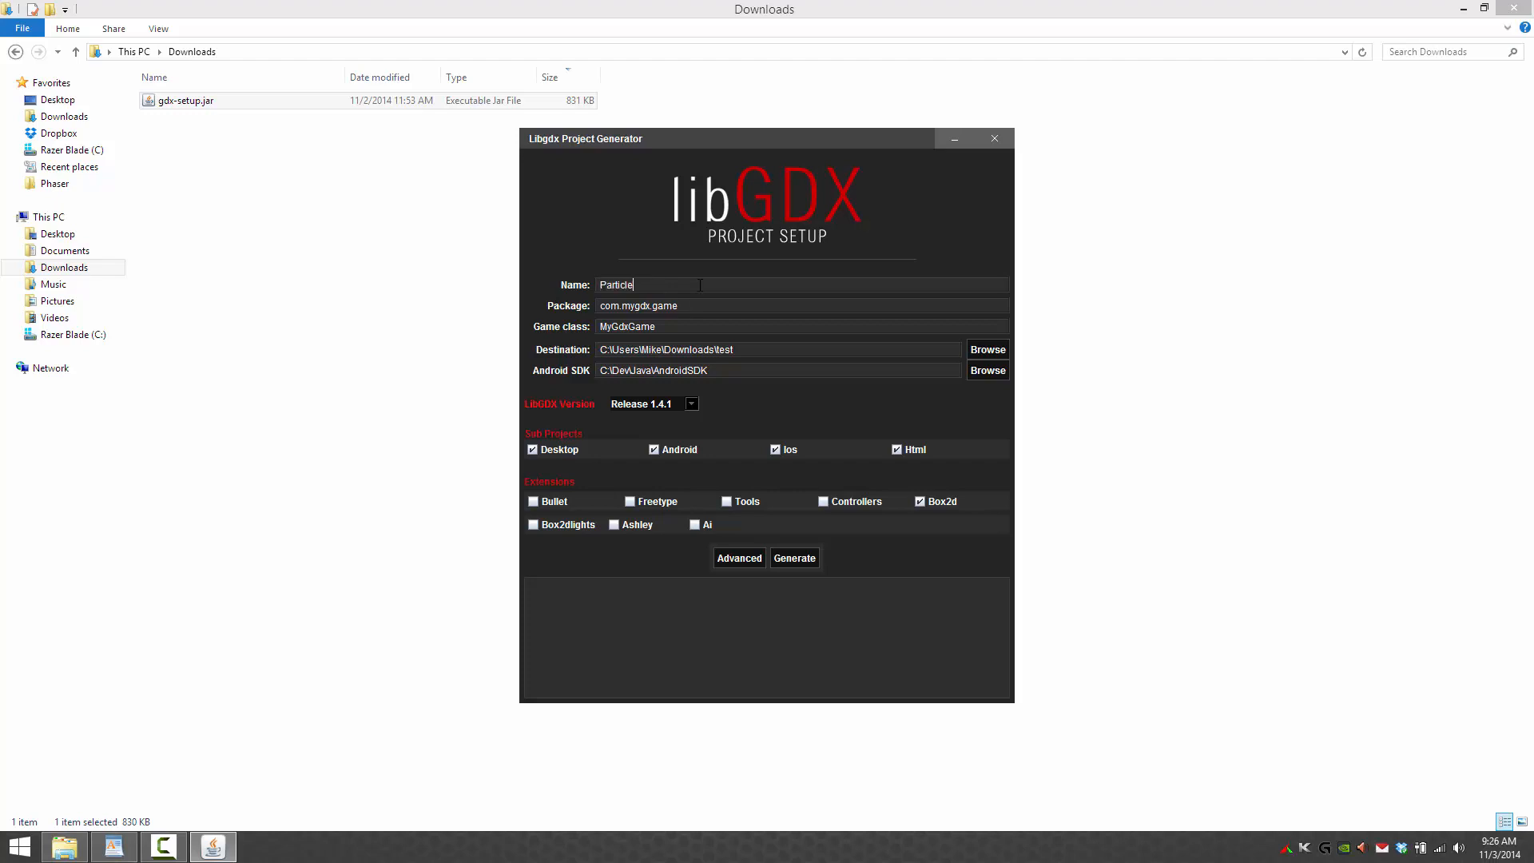
type("s")
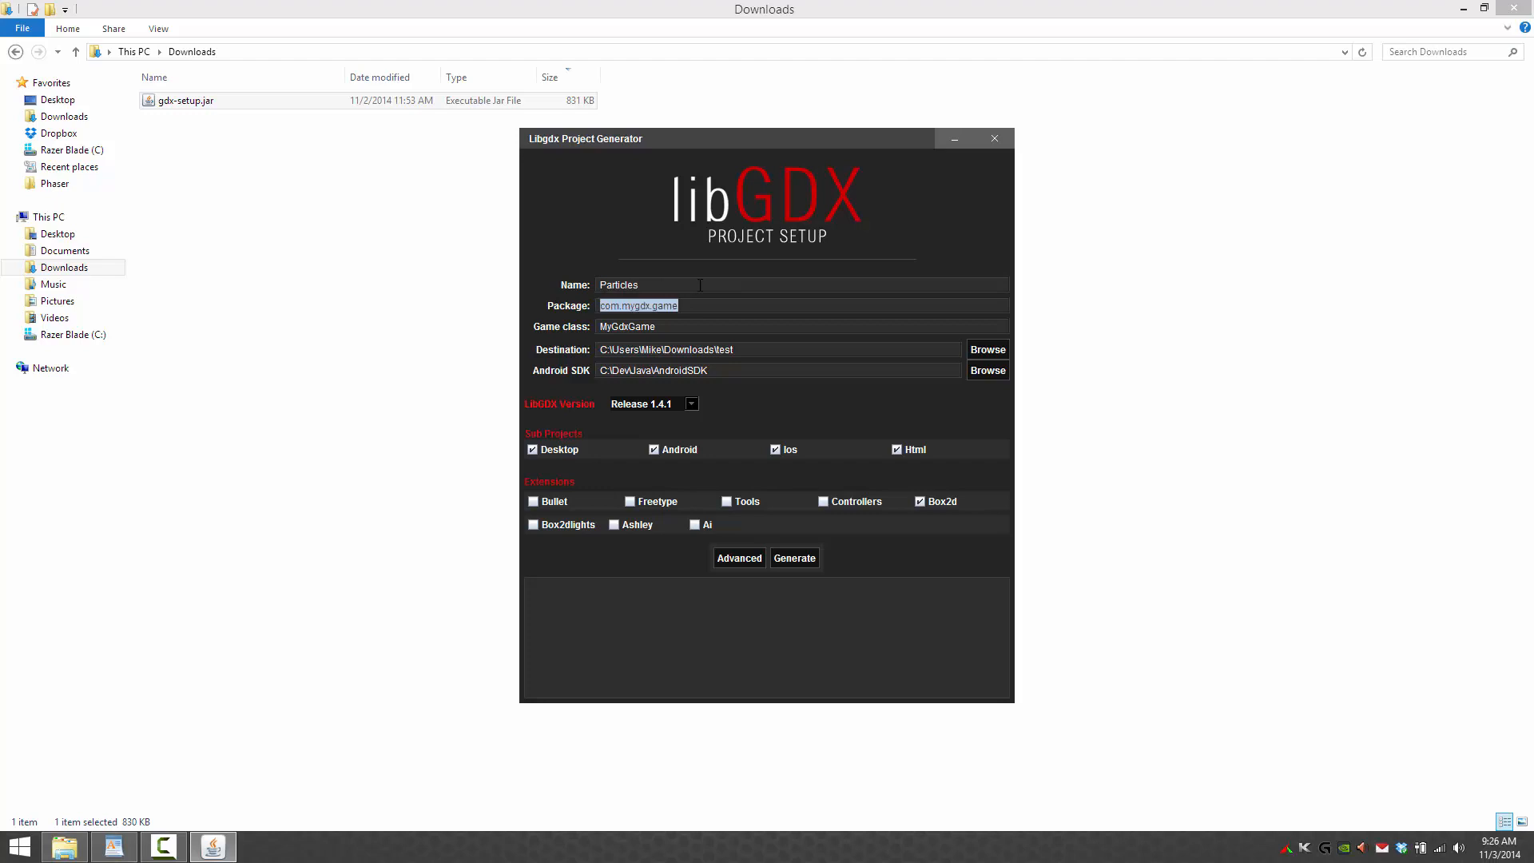
type("com.gameframce")
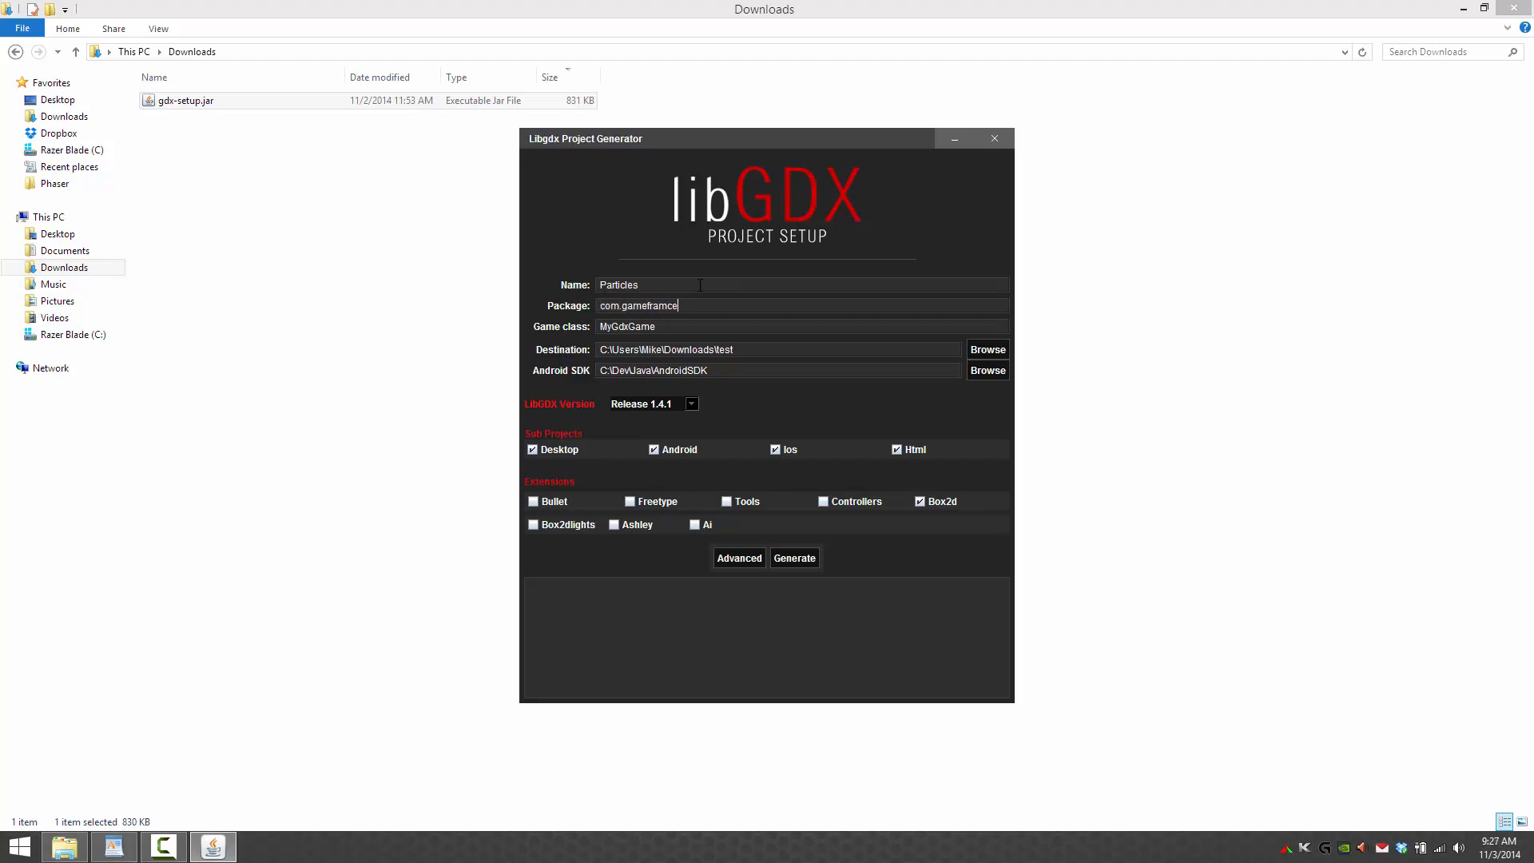
key("Backspace")
type("omscratch")
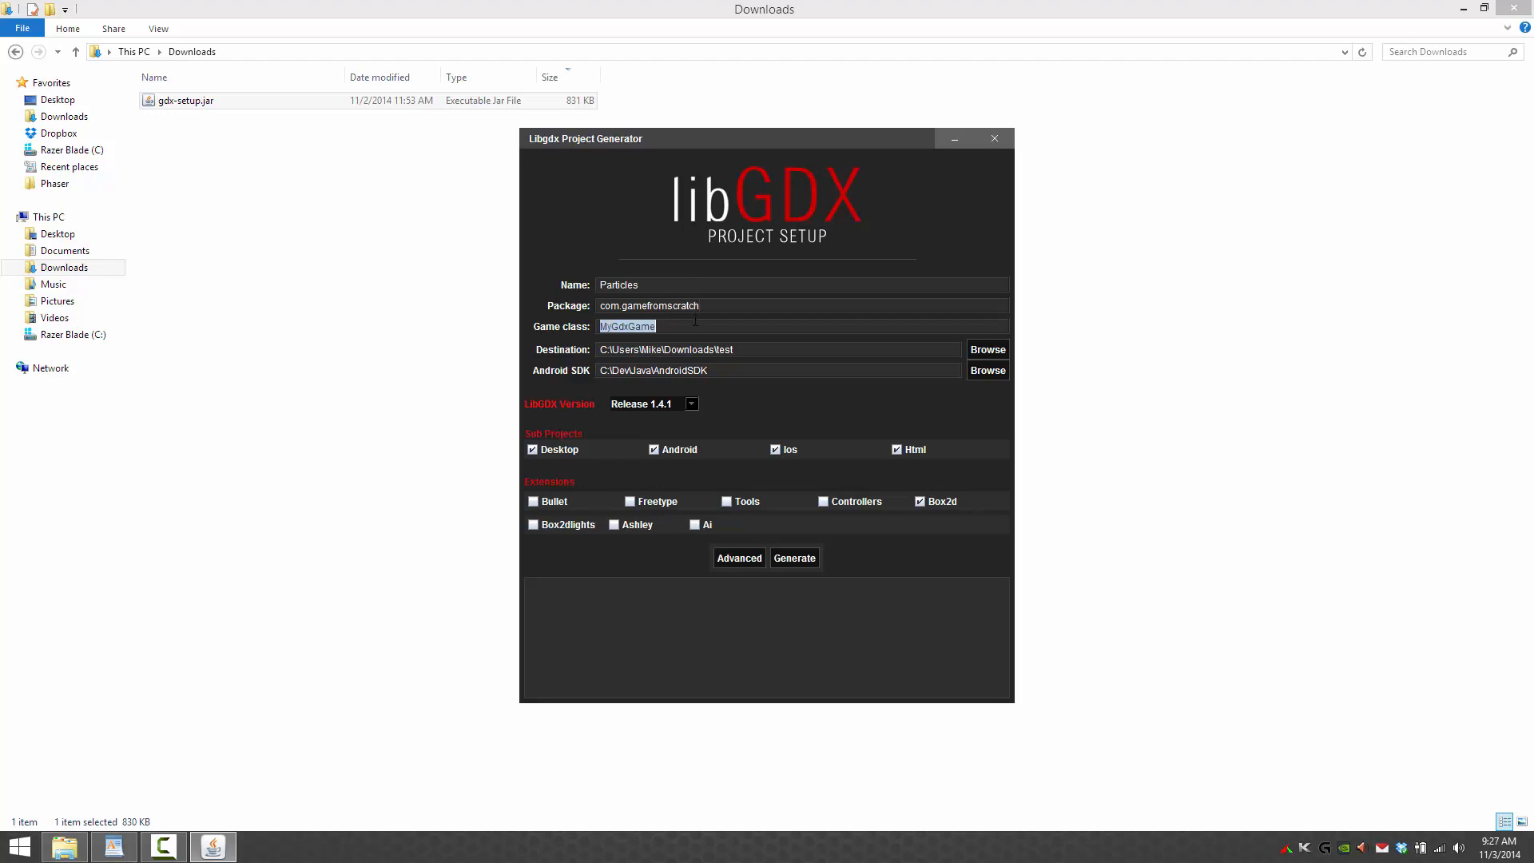
type("Particles")
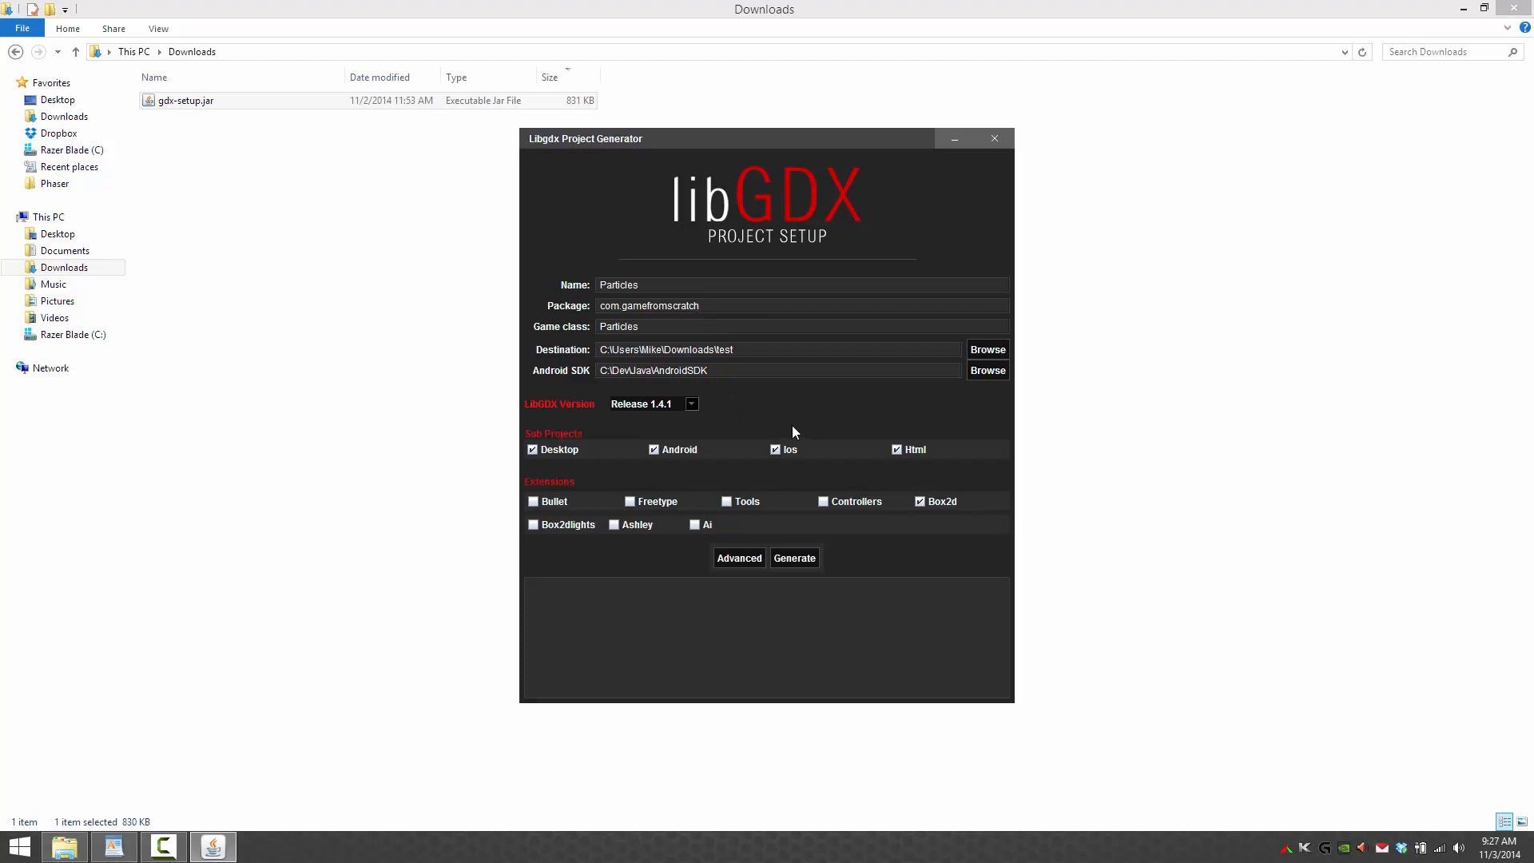
left_click(920, 501)
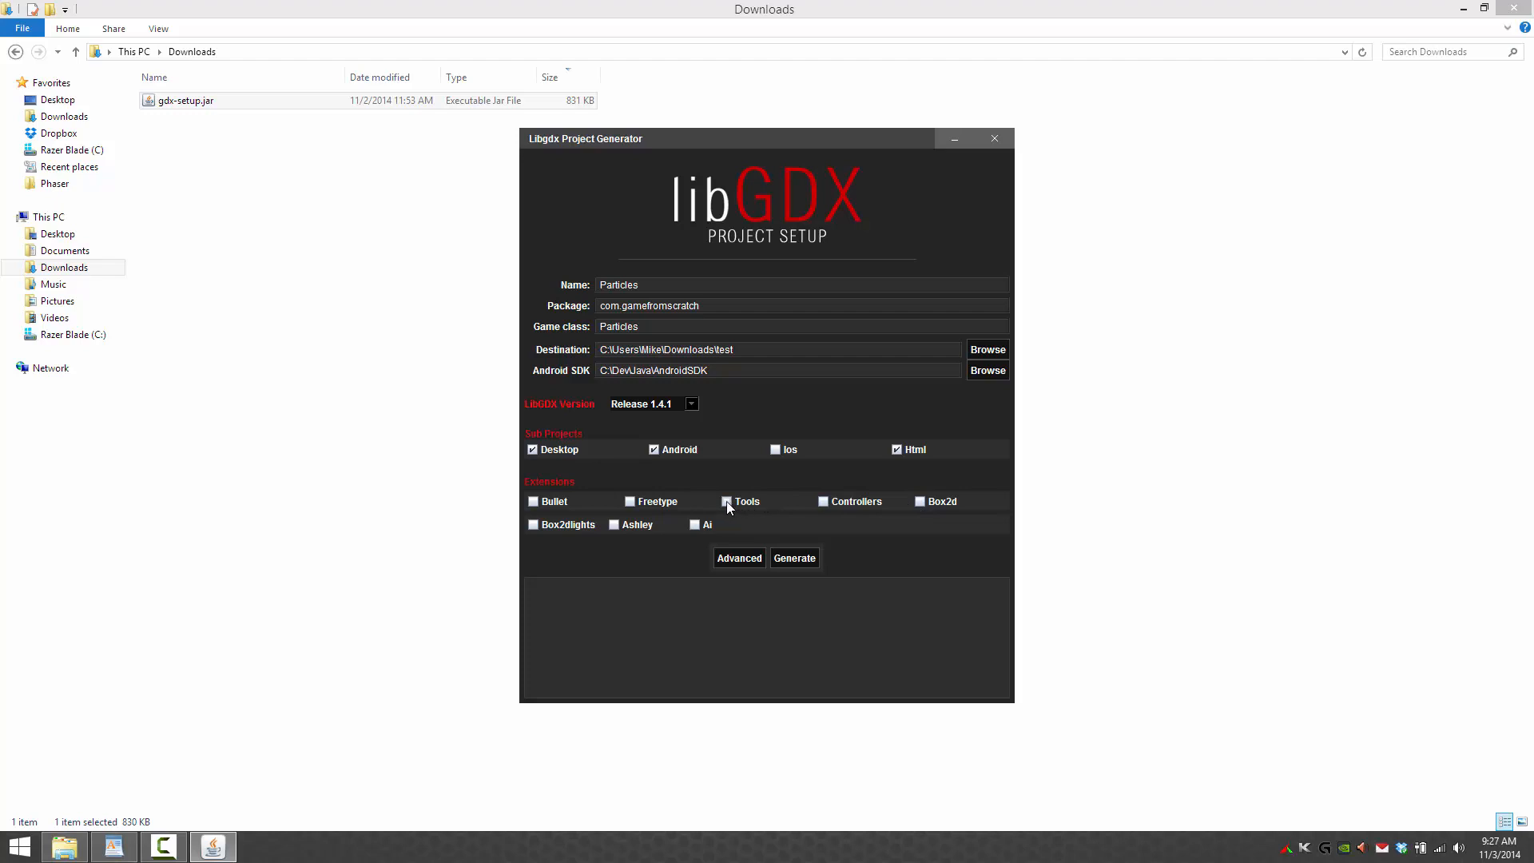
left_click(727, 501)
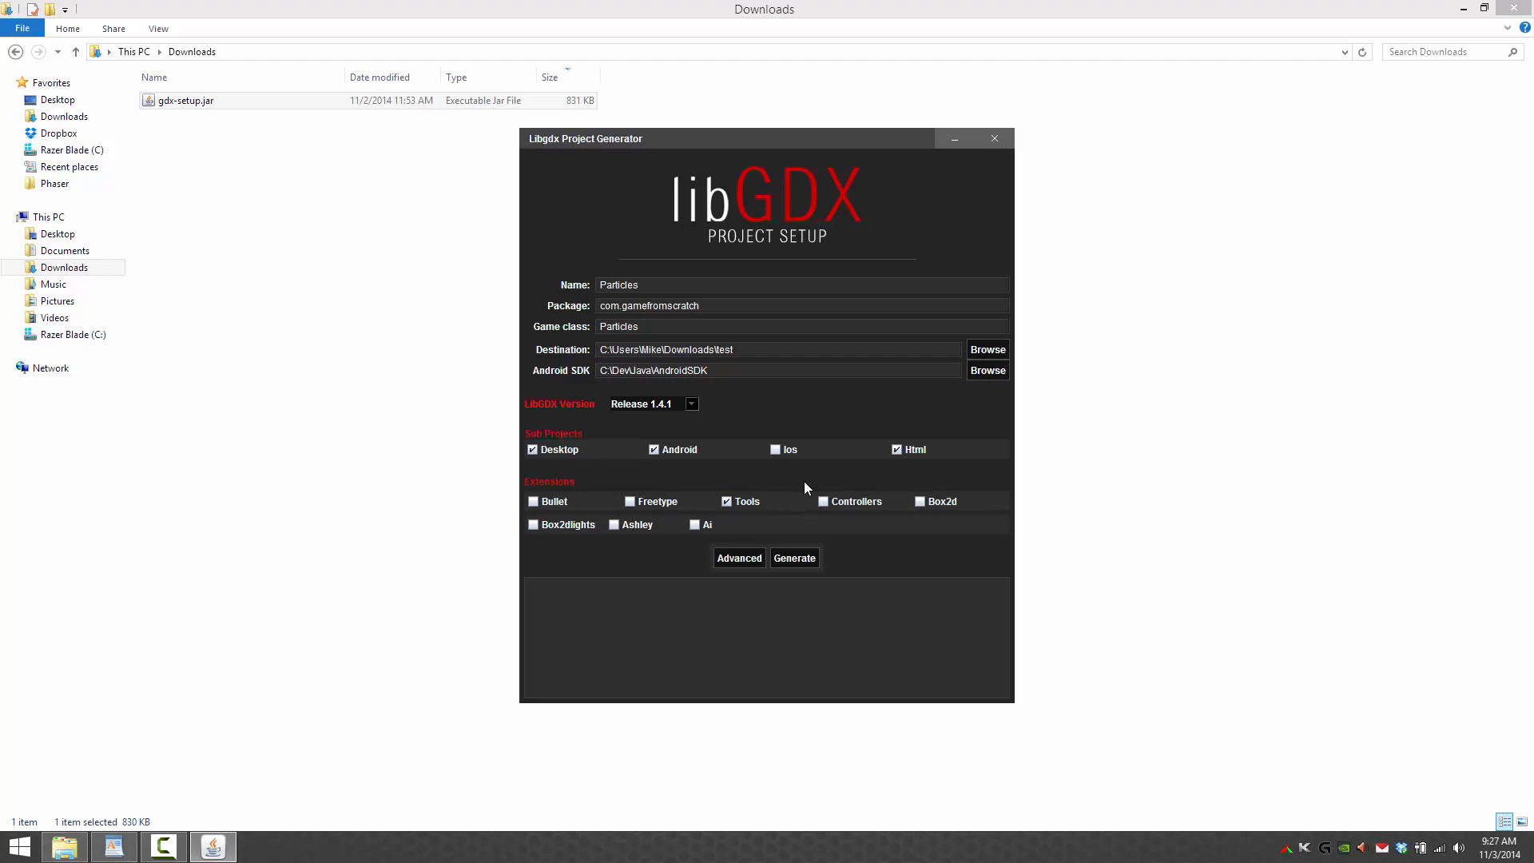
mouse_move(729, 484)
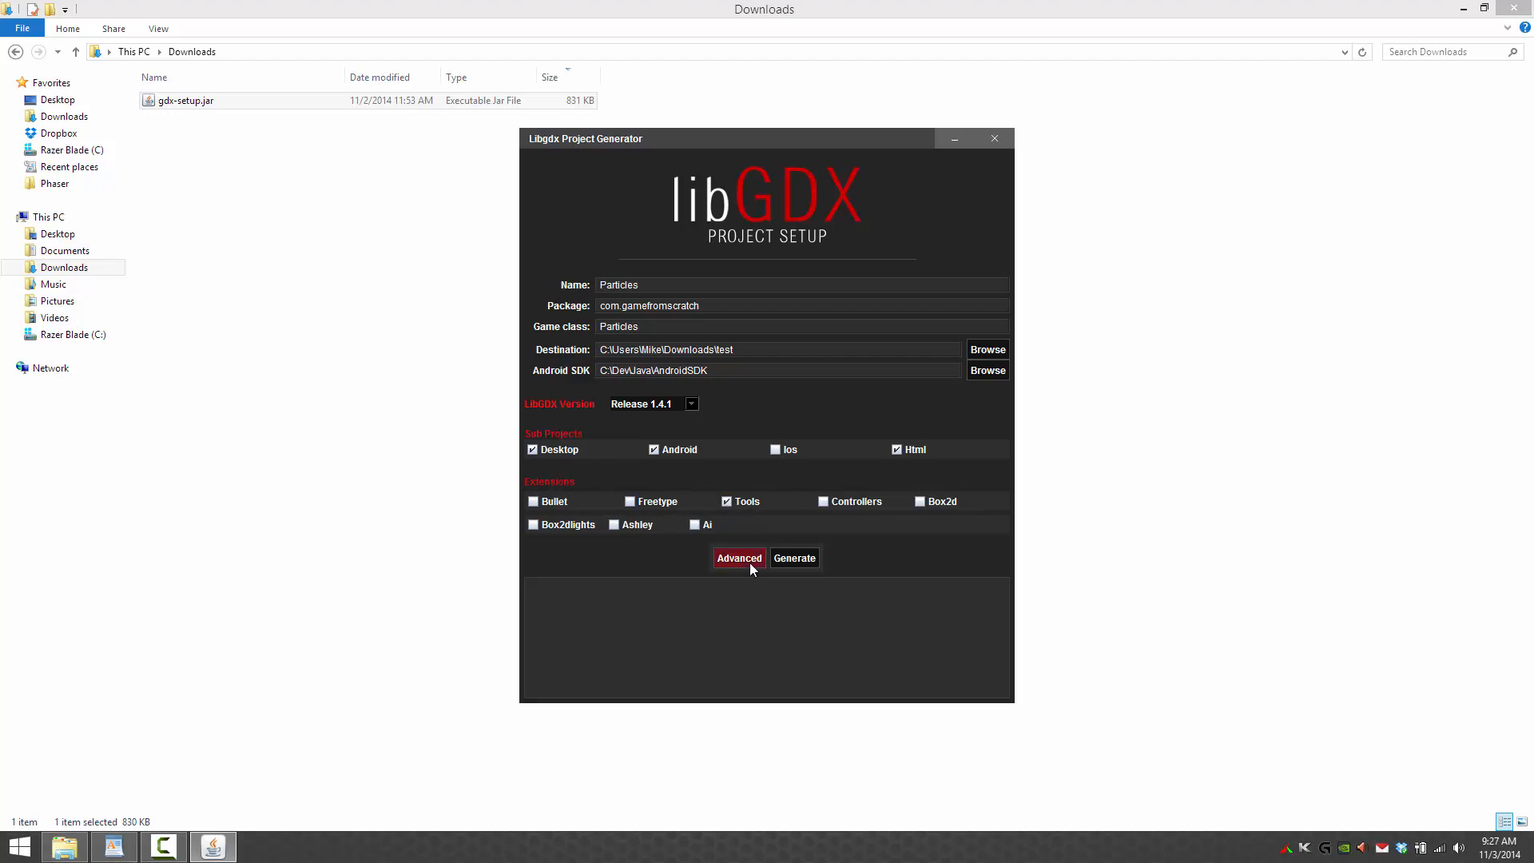
- Enable IDEA project files under Advanced, generate the Particles project, then close the generator
left_click(738, 558)
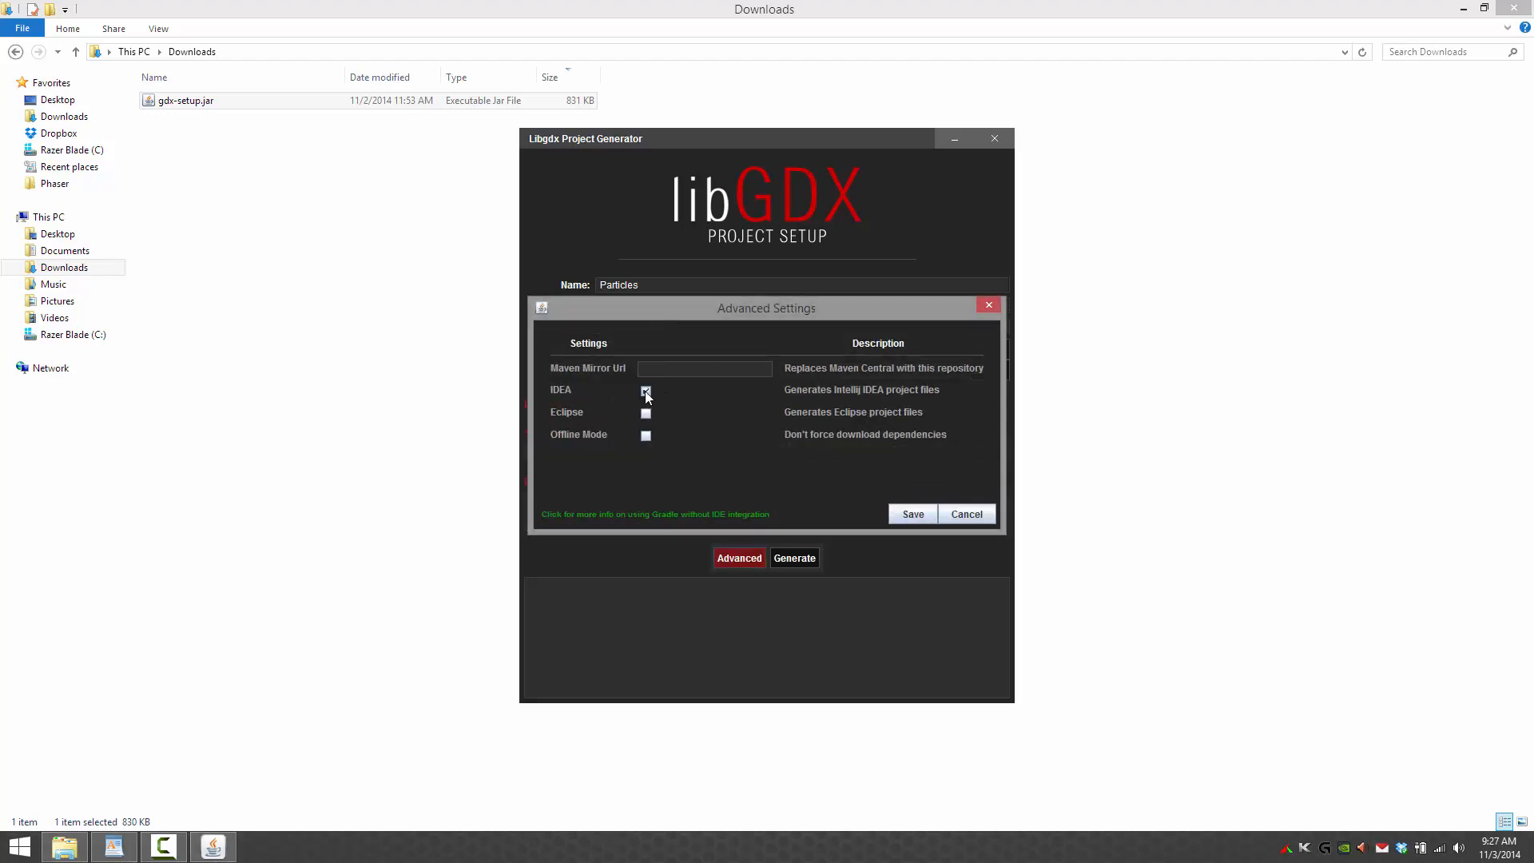
left_click(644, 412)
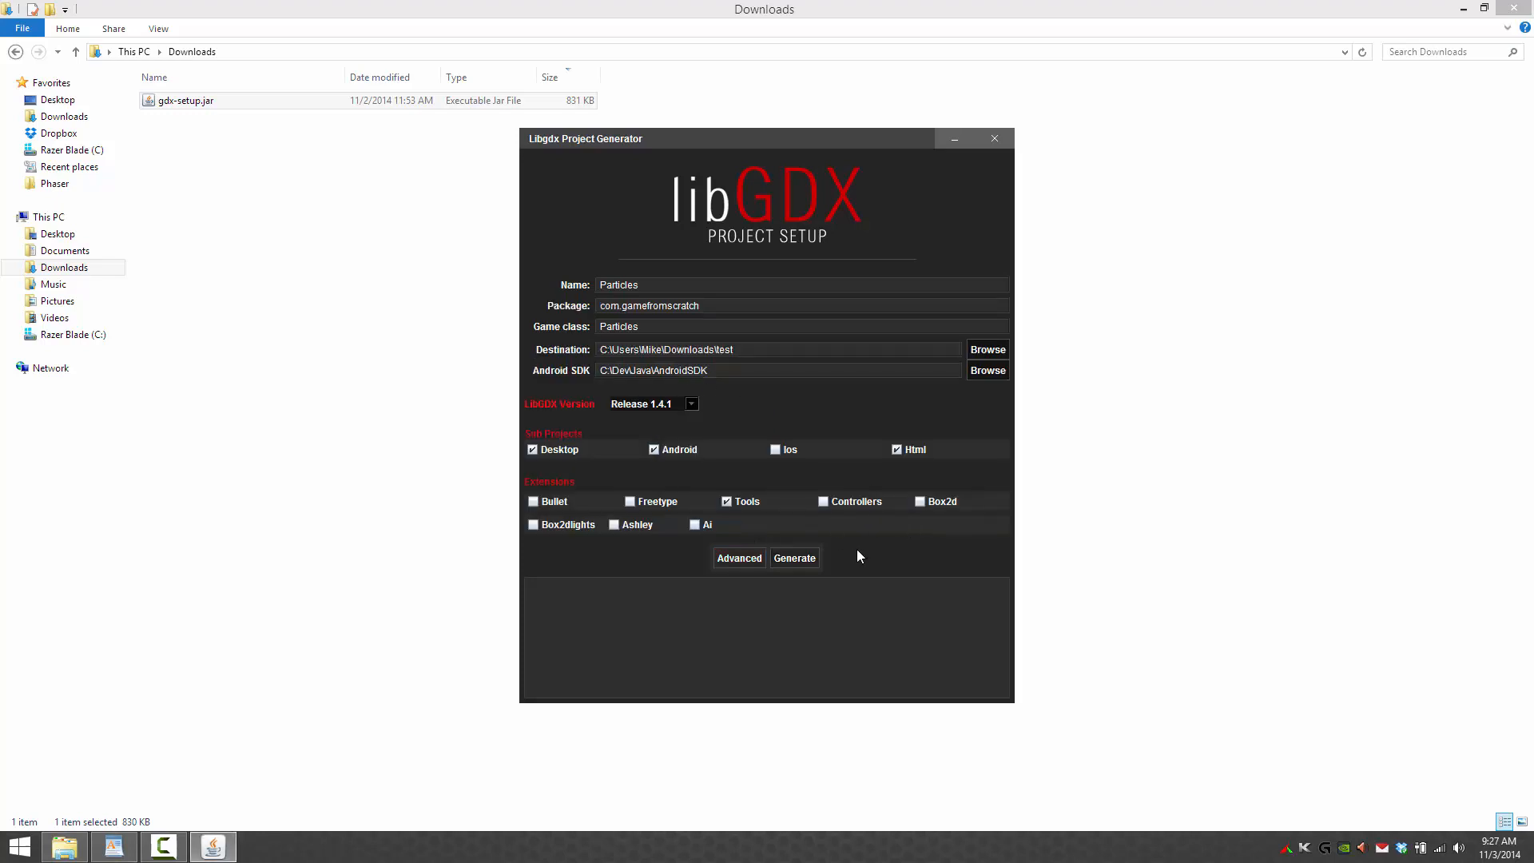
left_click(794, 558)
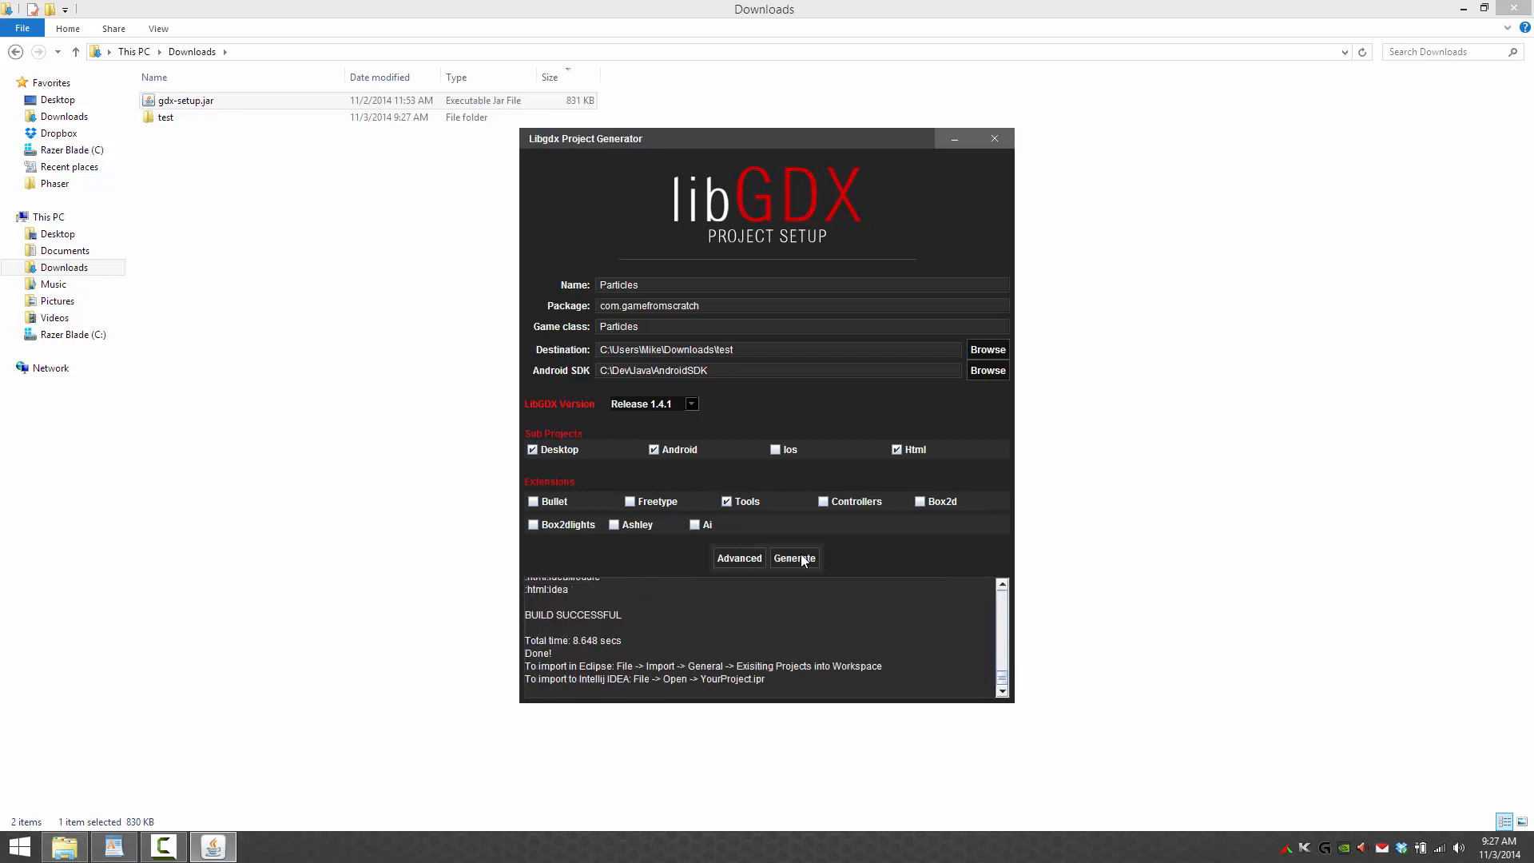
left_click(994, 138)
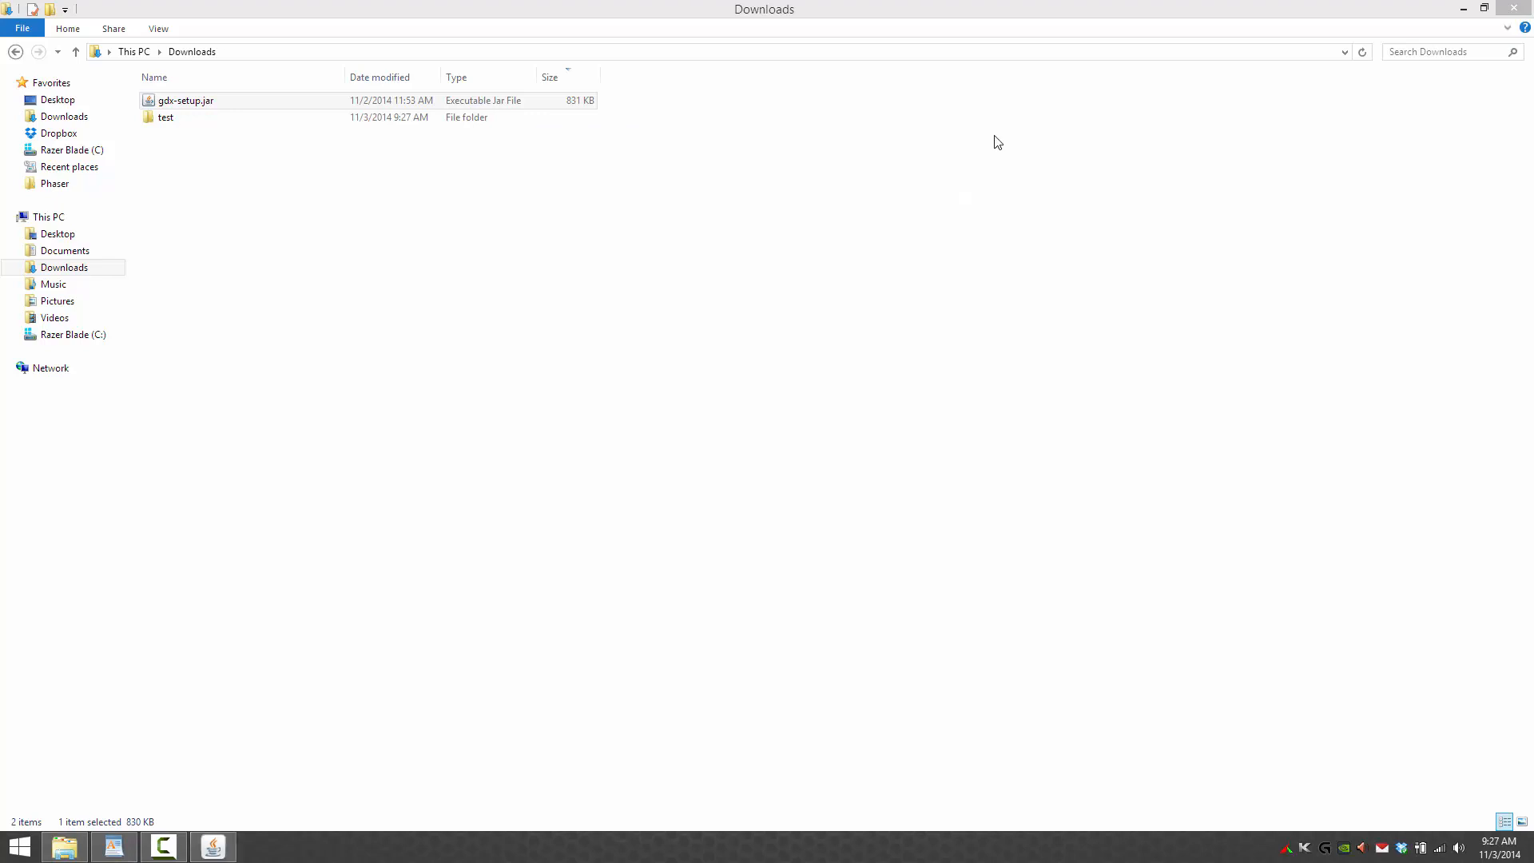
- Open the test folder and launch test.ipr in IntelliJ IDEA
double_click(165, 116)
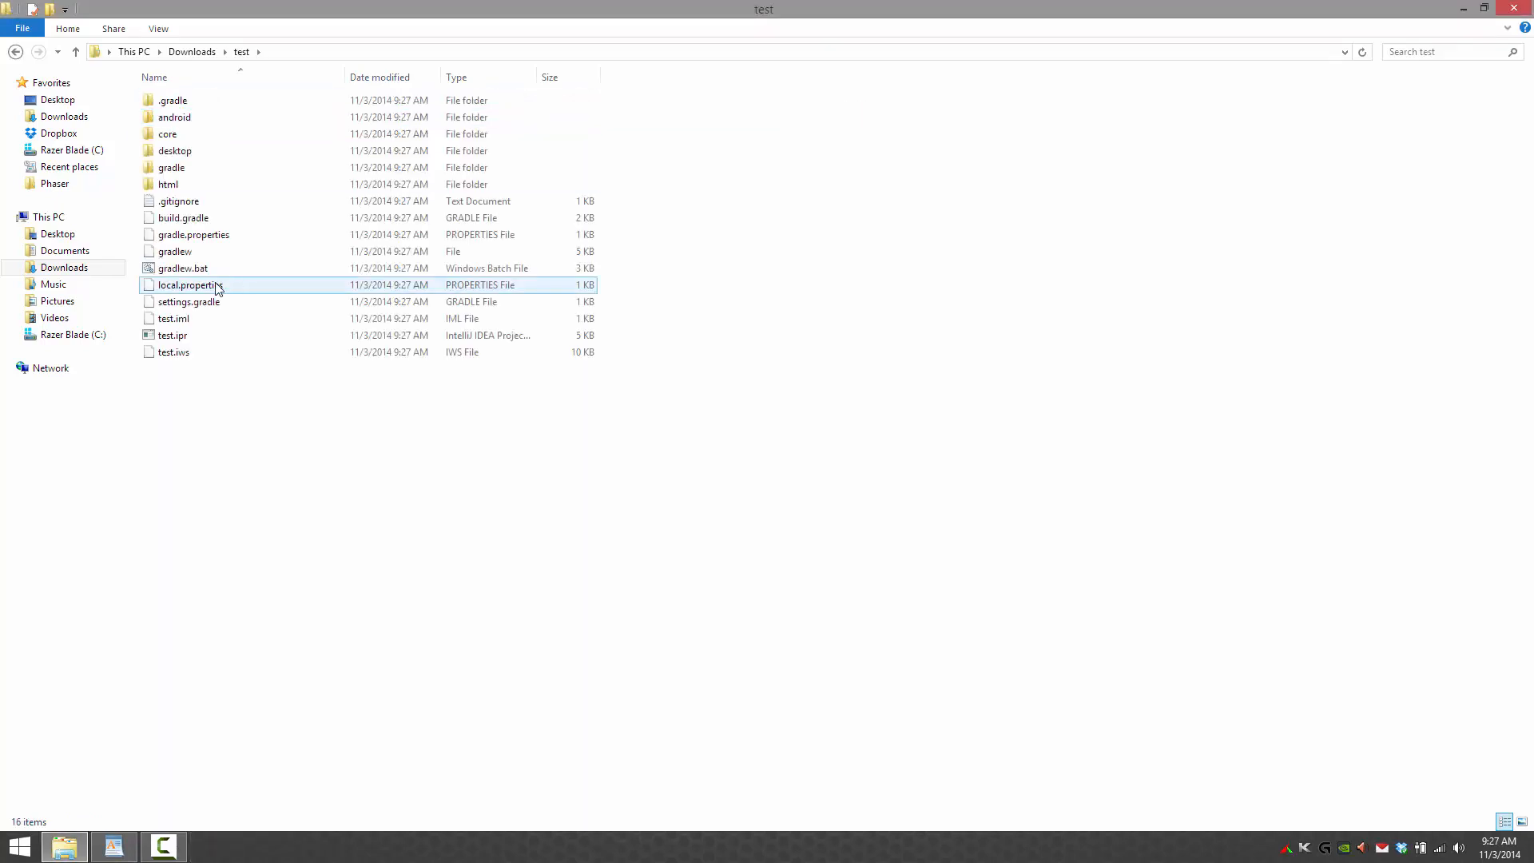
double_click(172, 335)
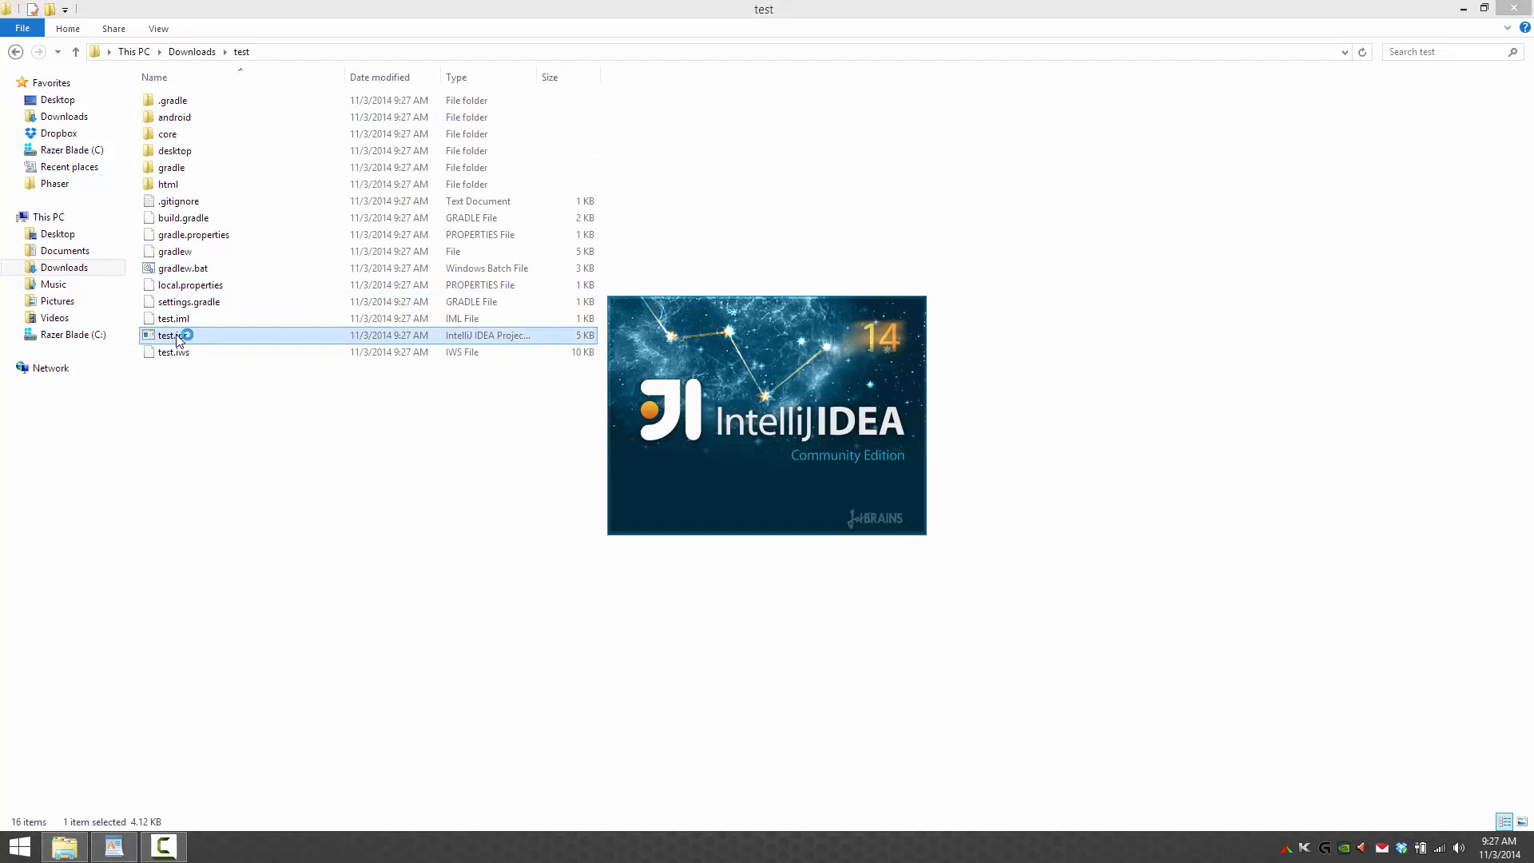
double_click(173, 335)
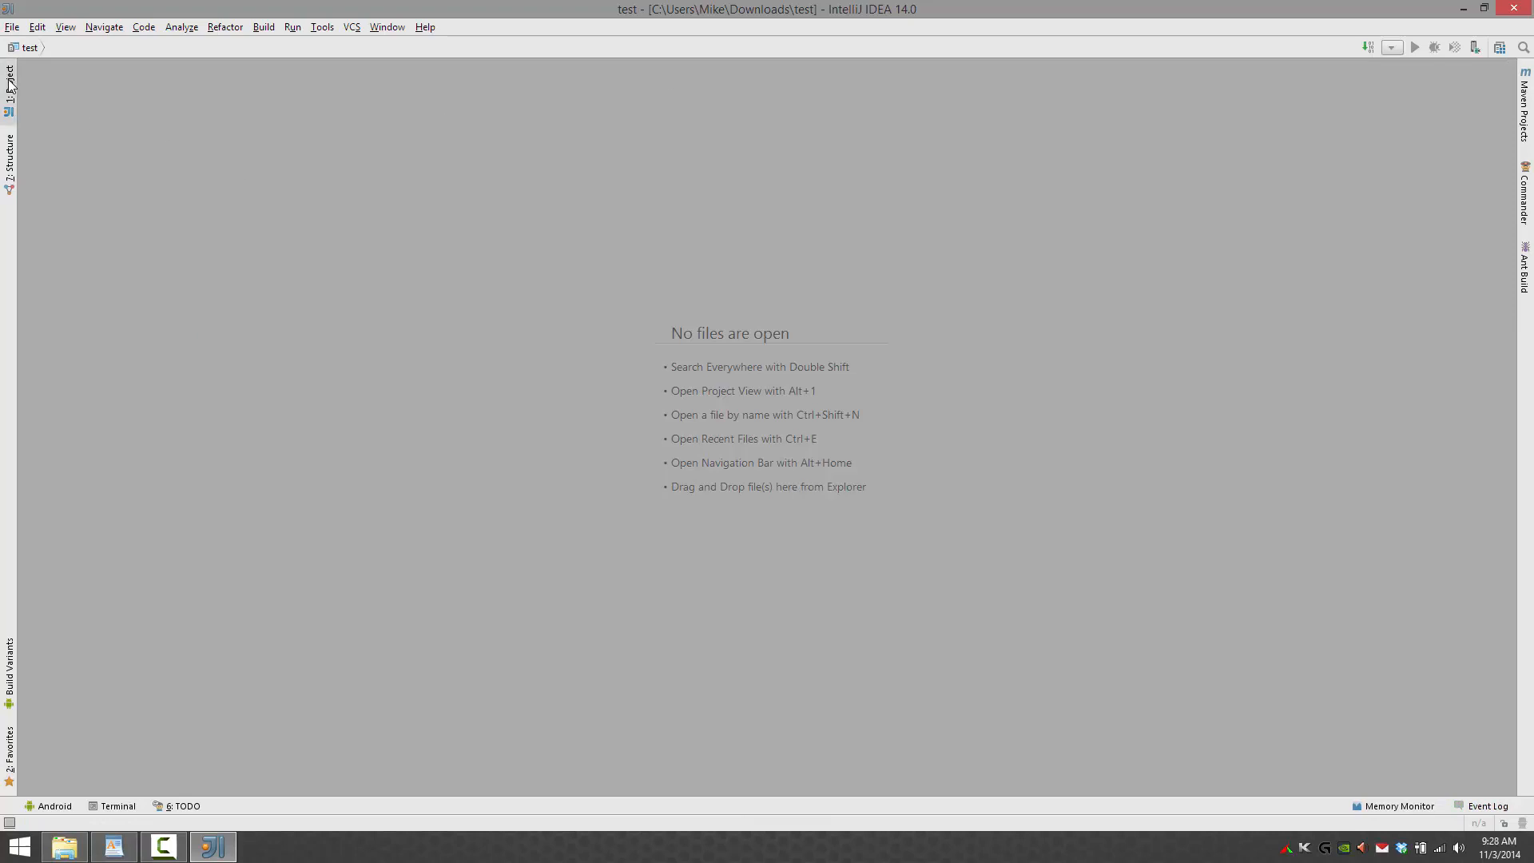
- Expand the test project tree and confirm the android module settings with Android API 19 SDK
left_click(9, 73)
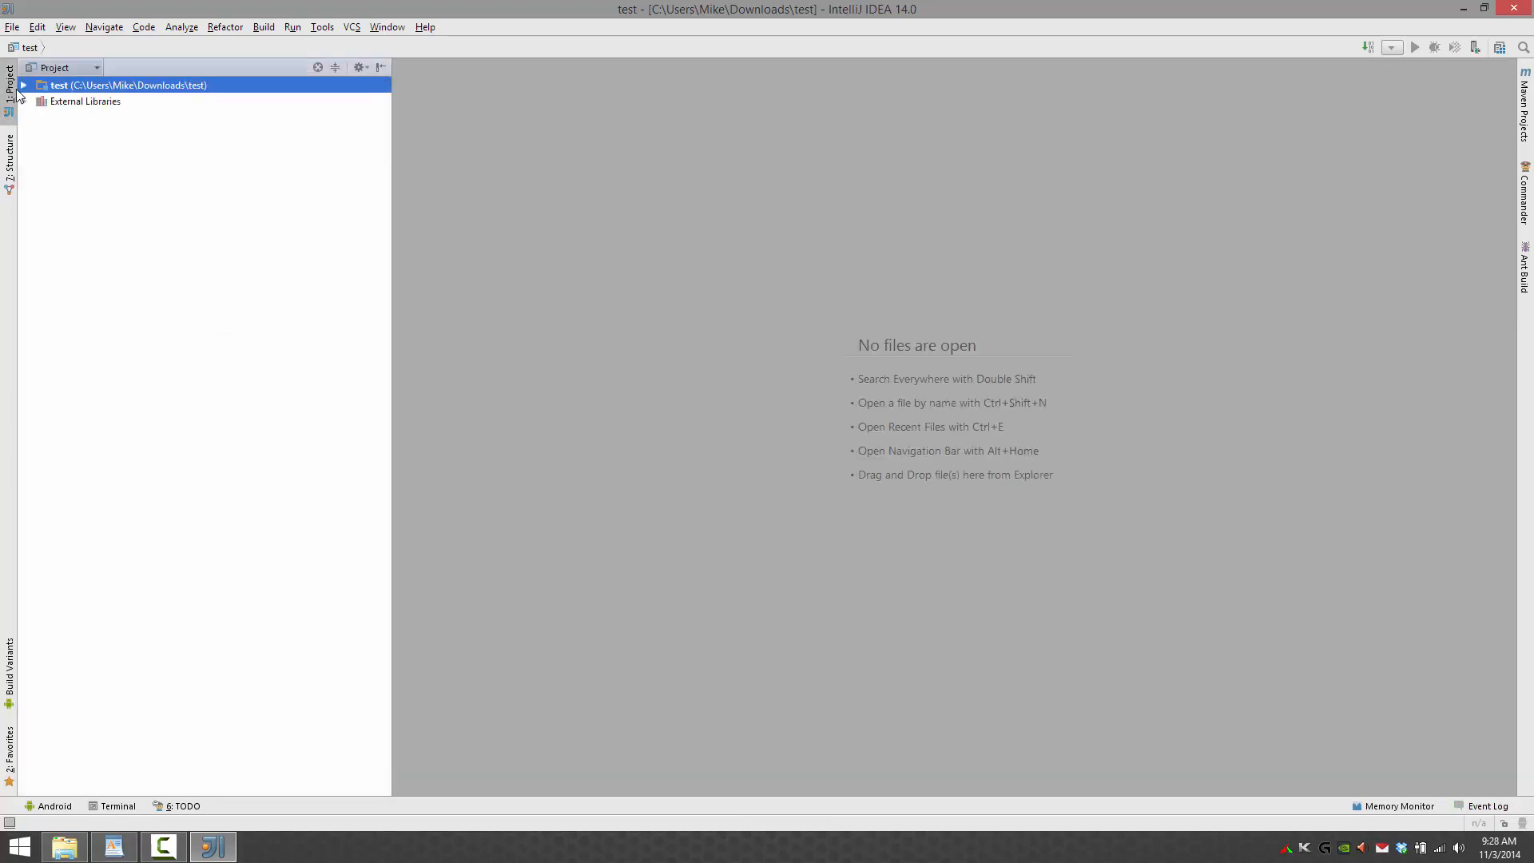
left_click(22, 85)
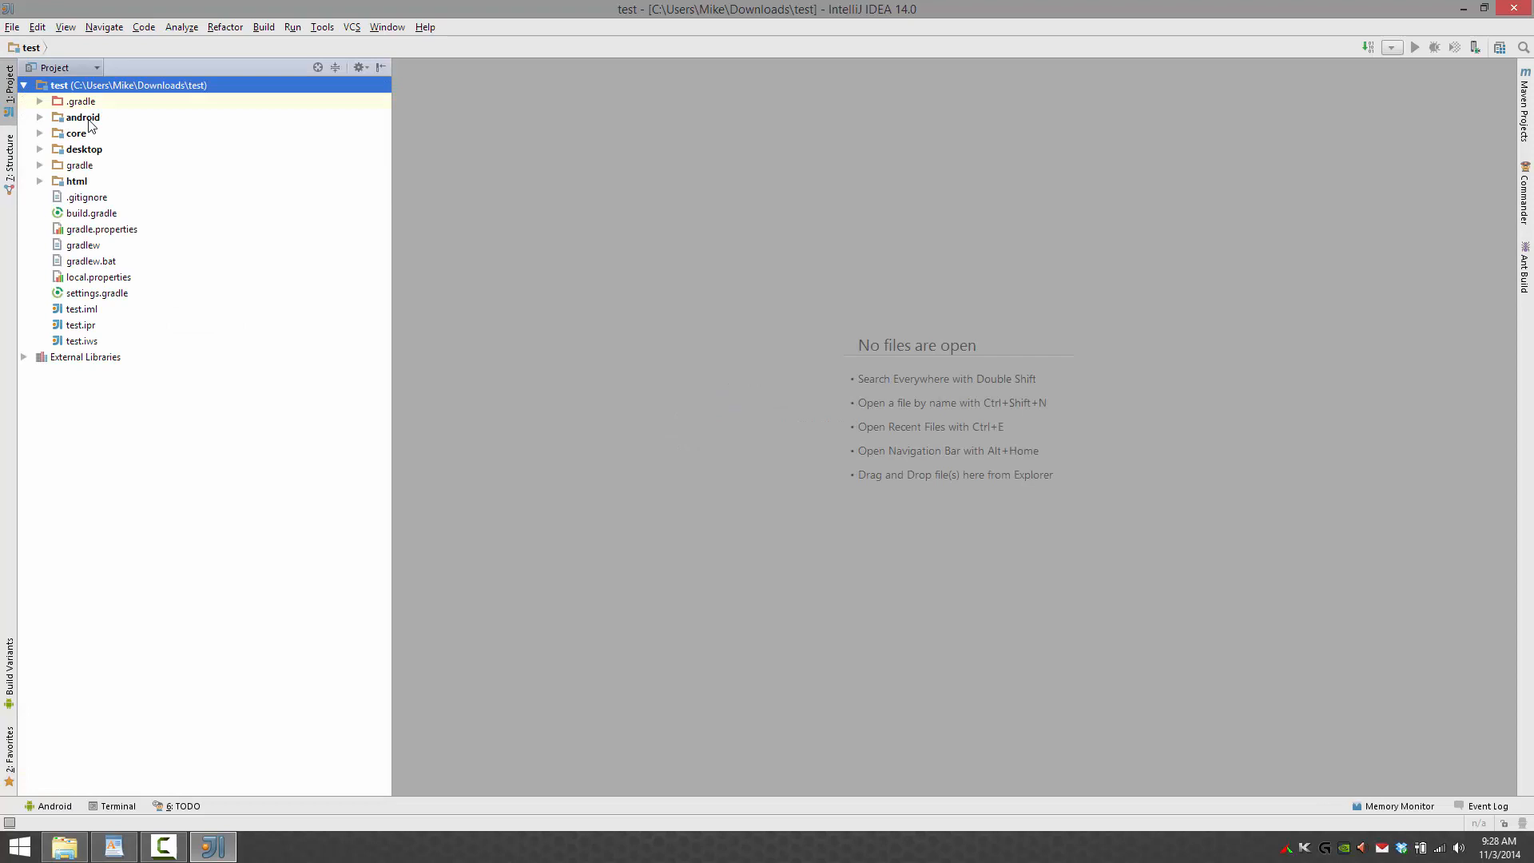
left_click(82, 117)
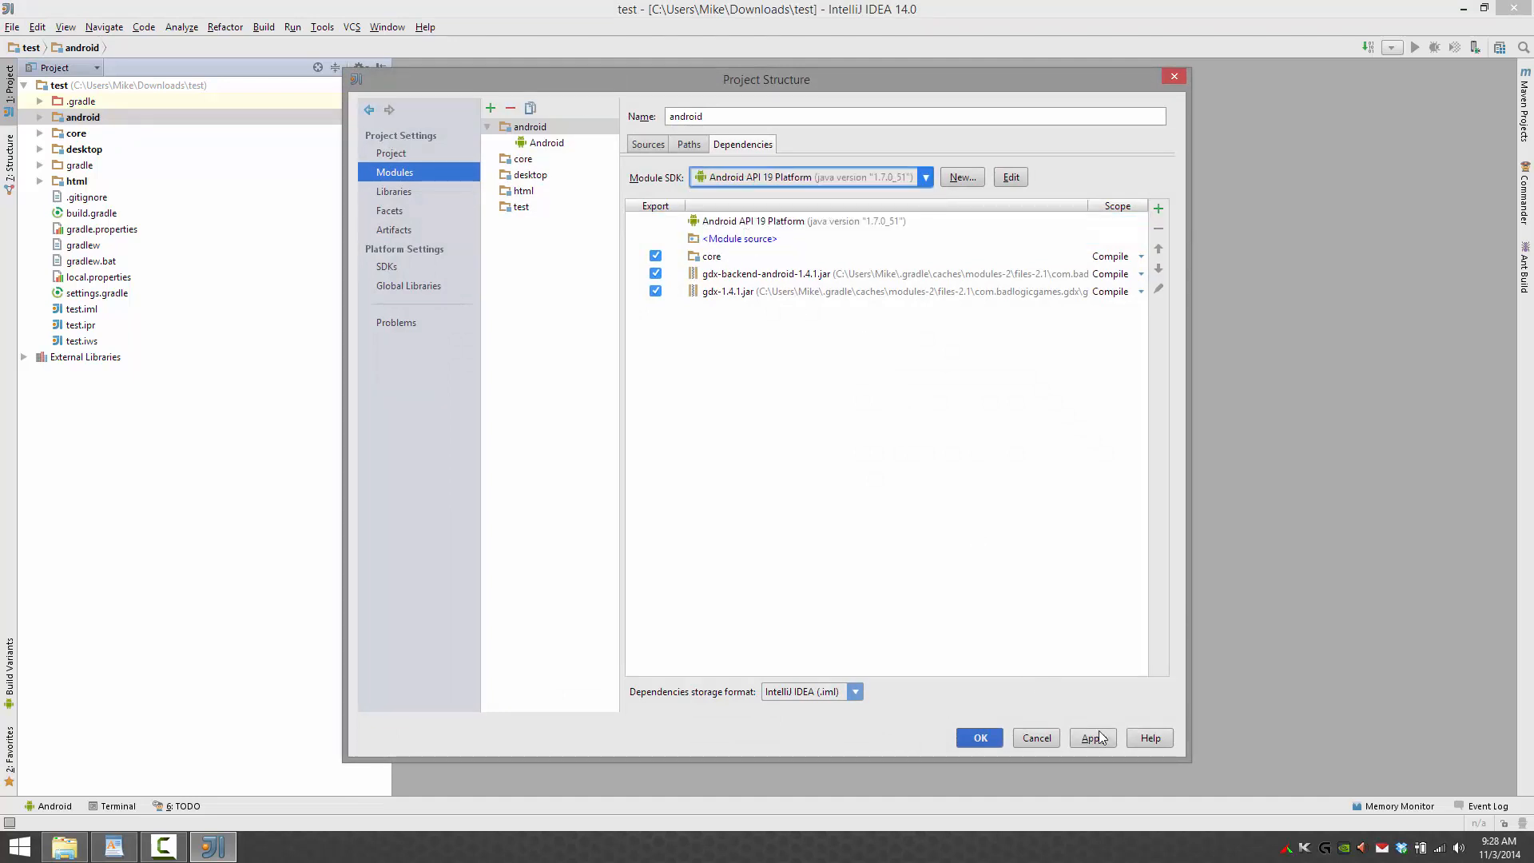
left_click(1092, 738)
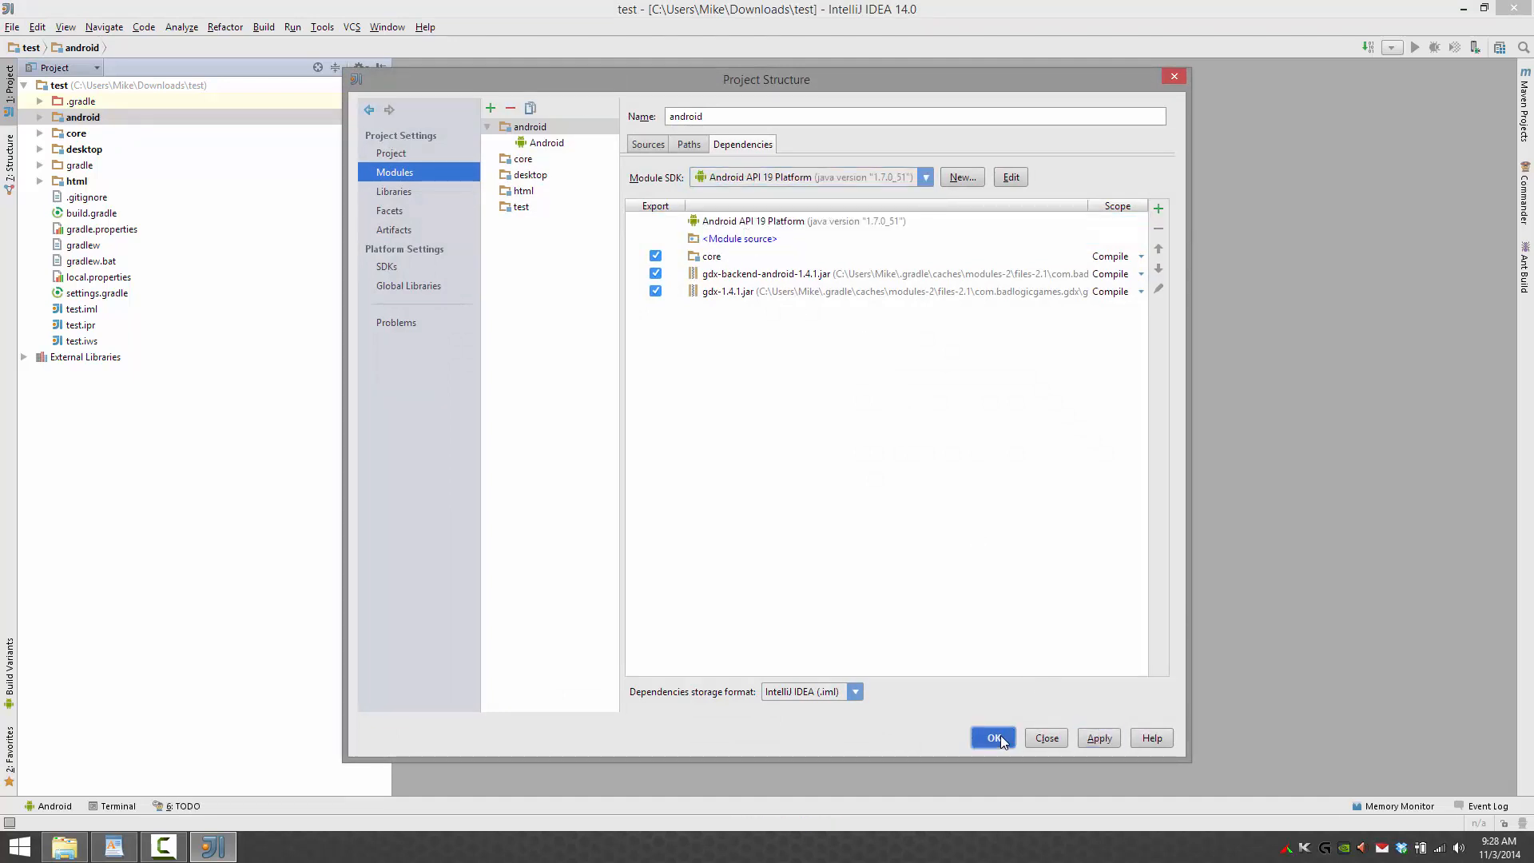
left_click(991, 738)
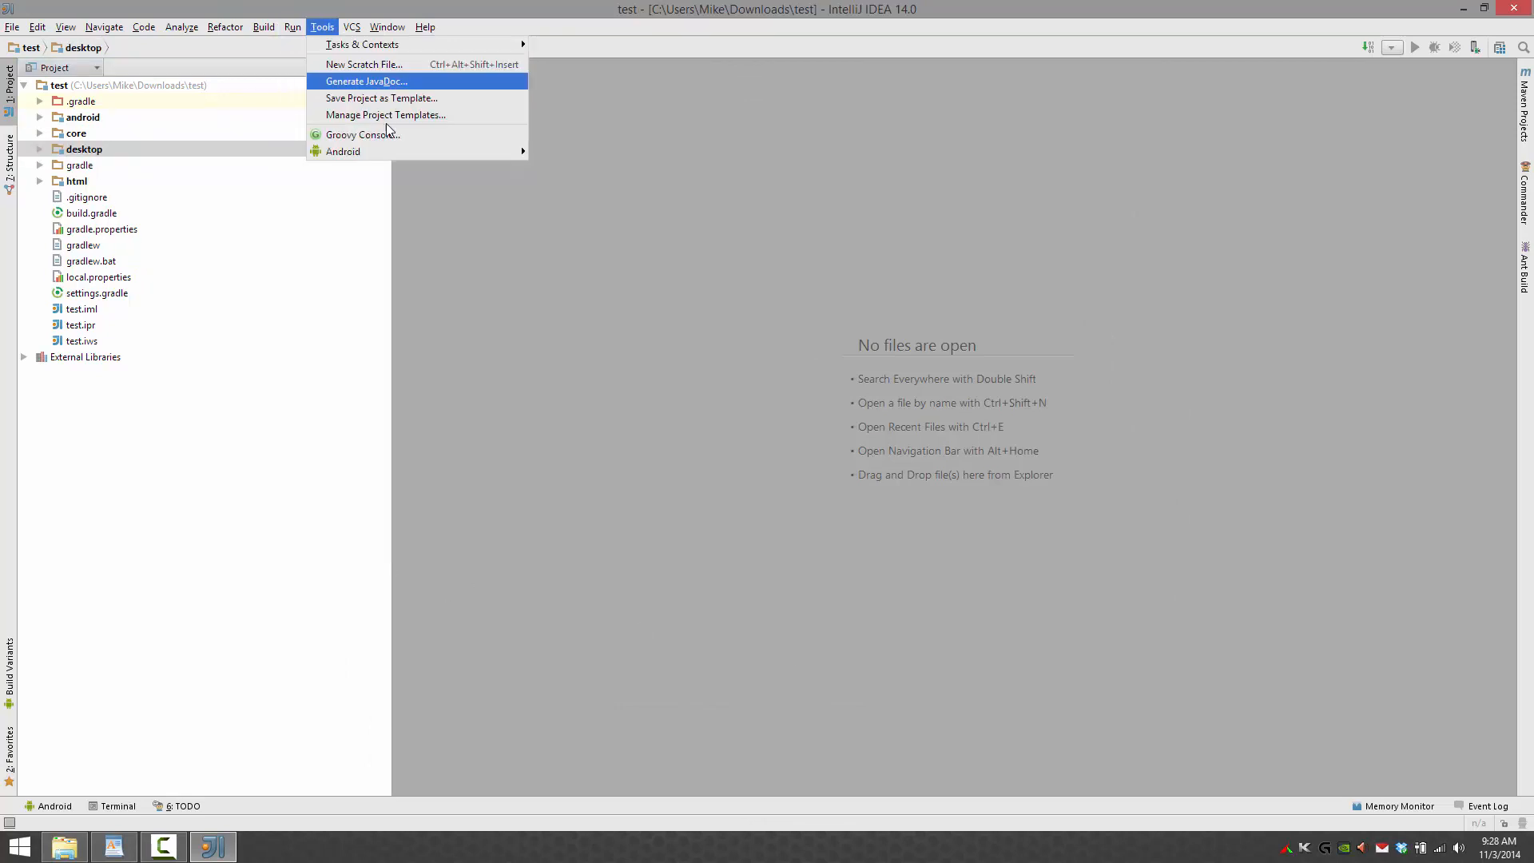
- Add a new Application run configuration with android/assets as its working directory
left_click(292, 26)
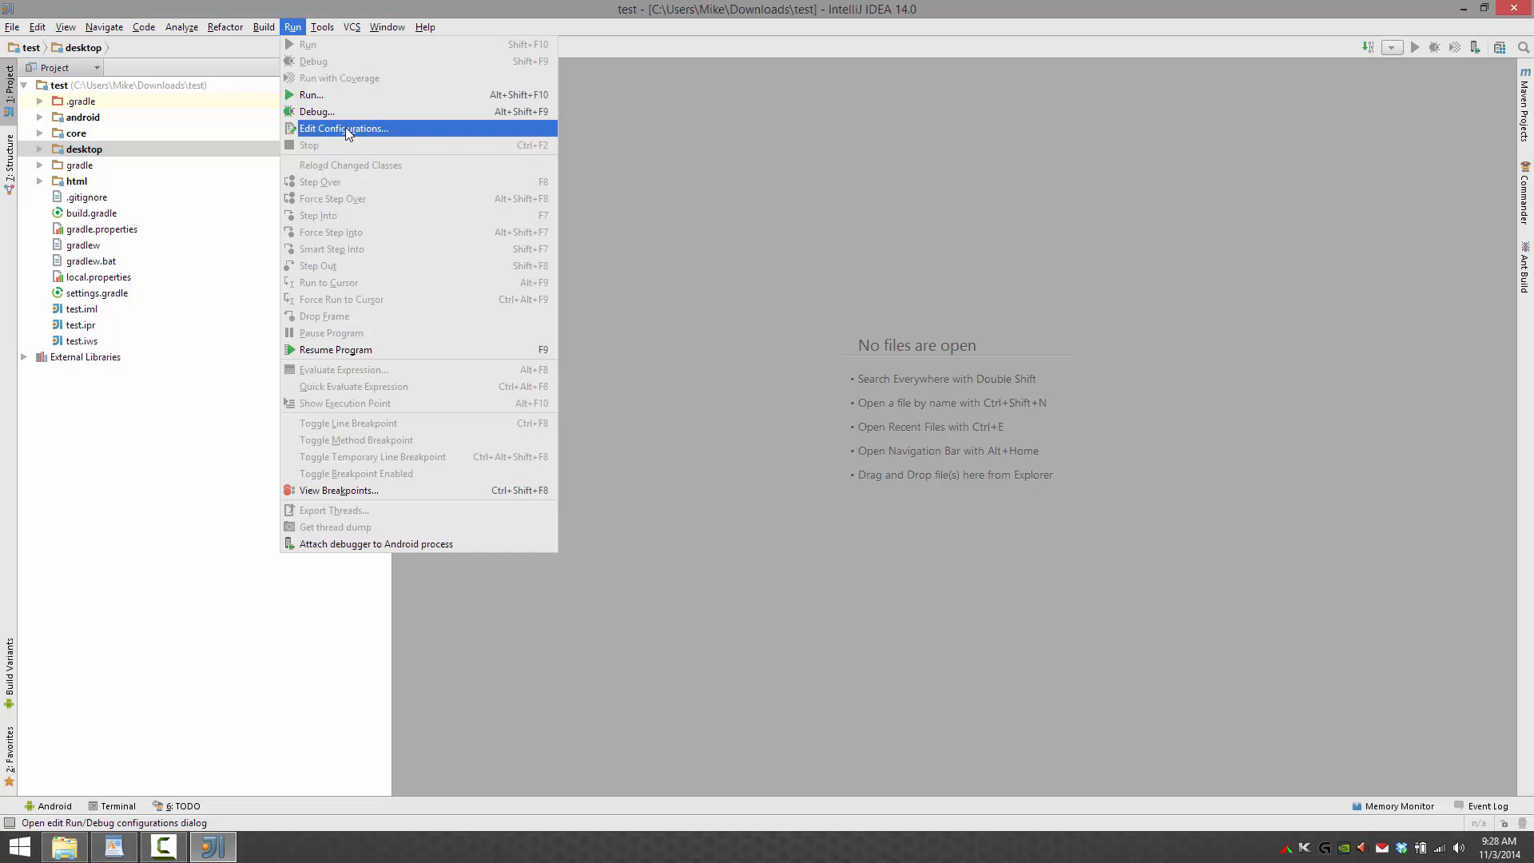
left_click(344, 128)
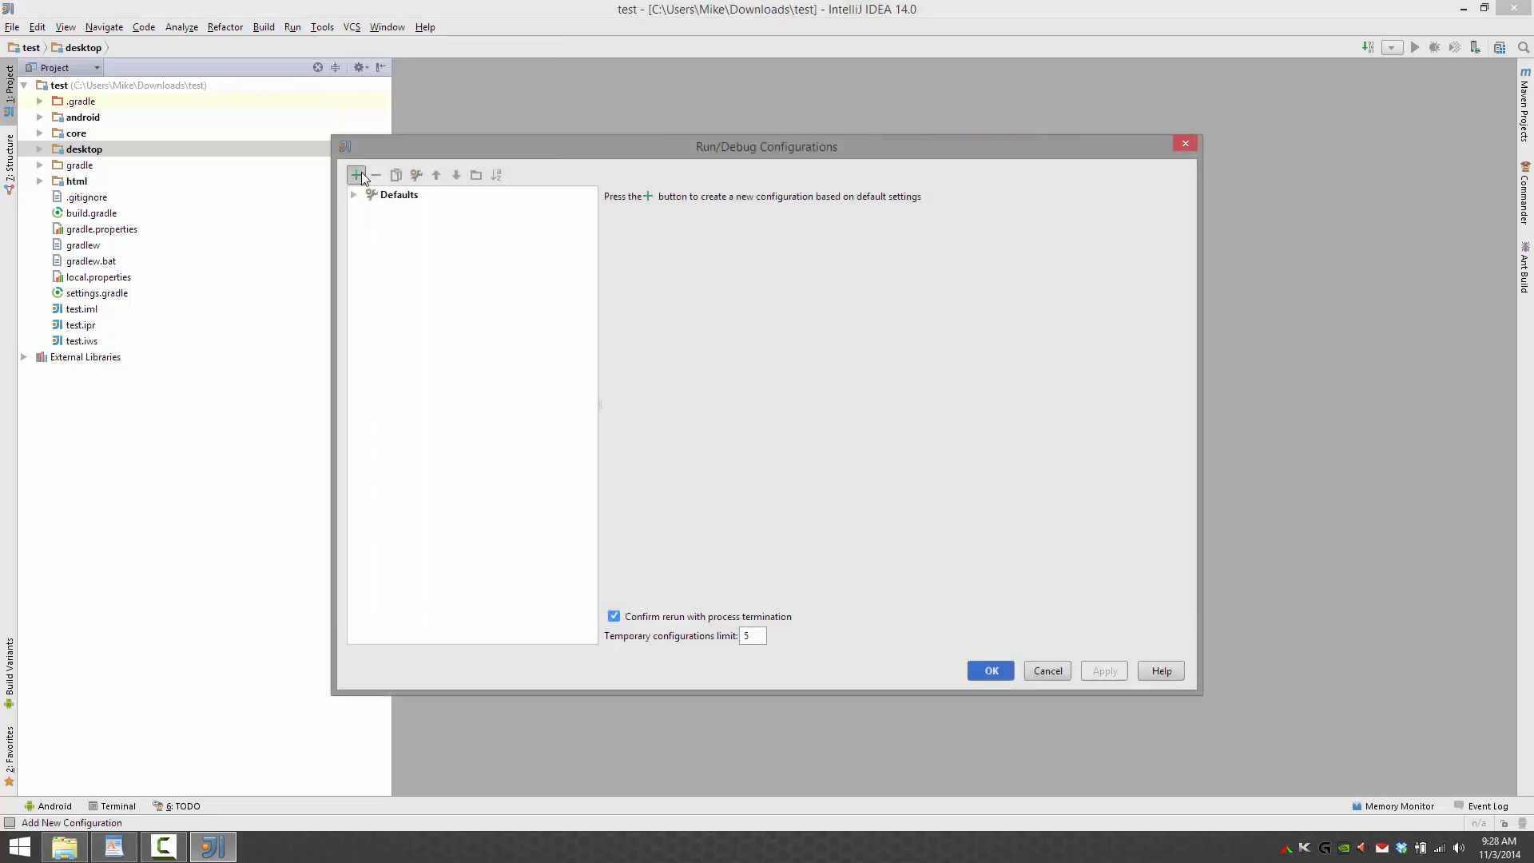
left_click(357, 175)
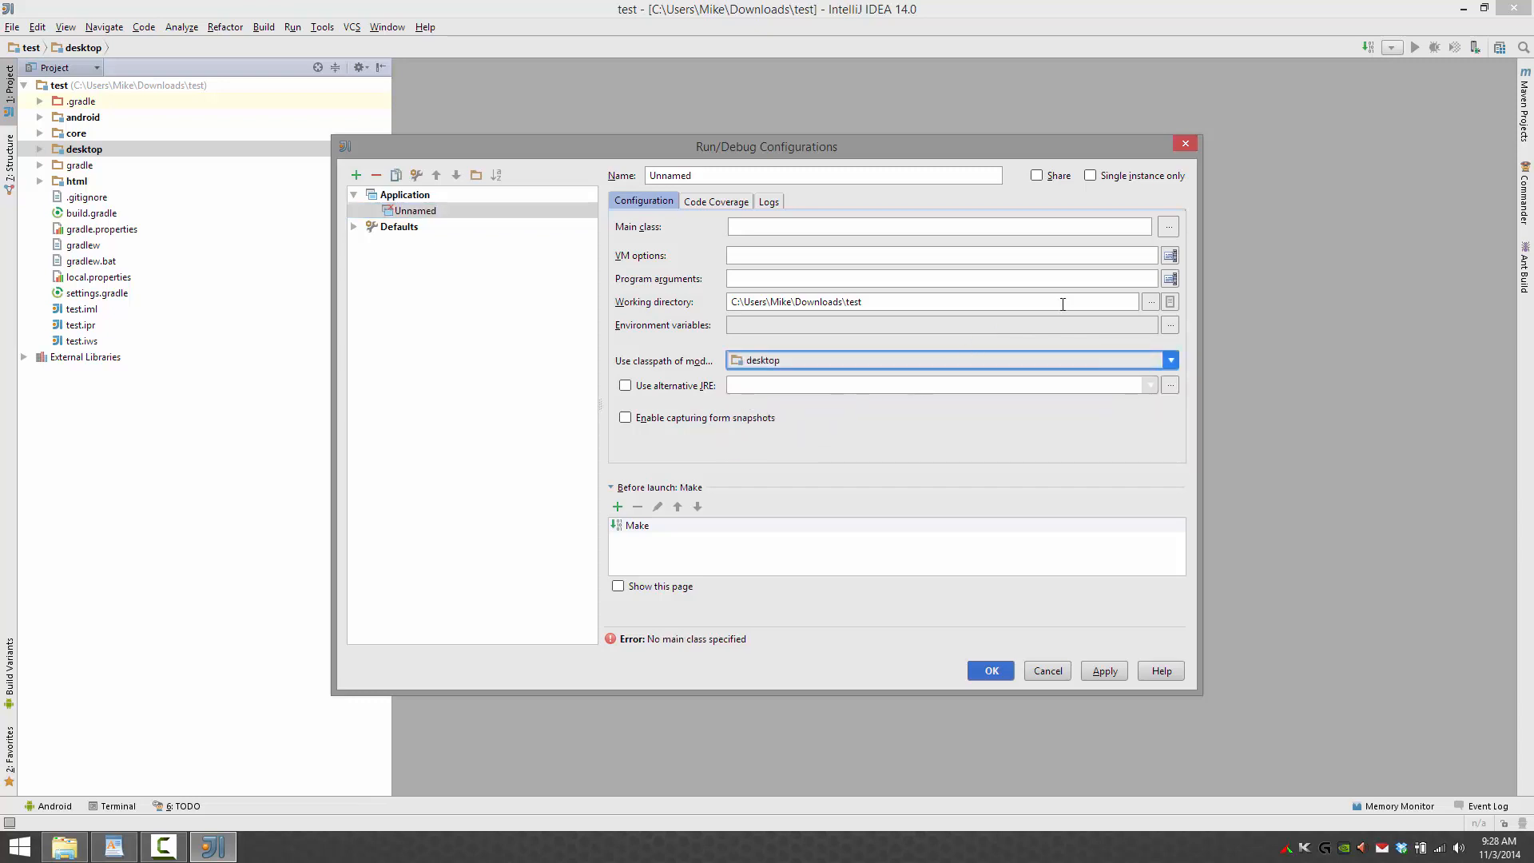
left_click(1151, 302)
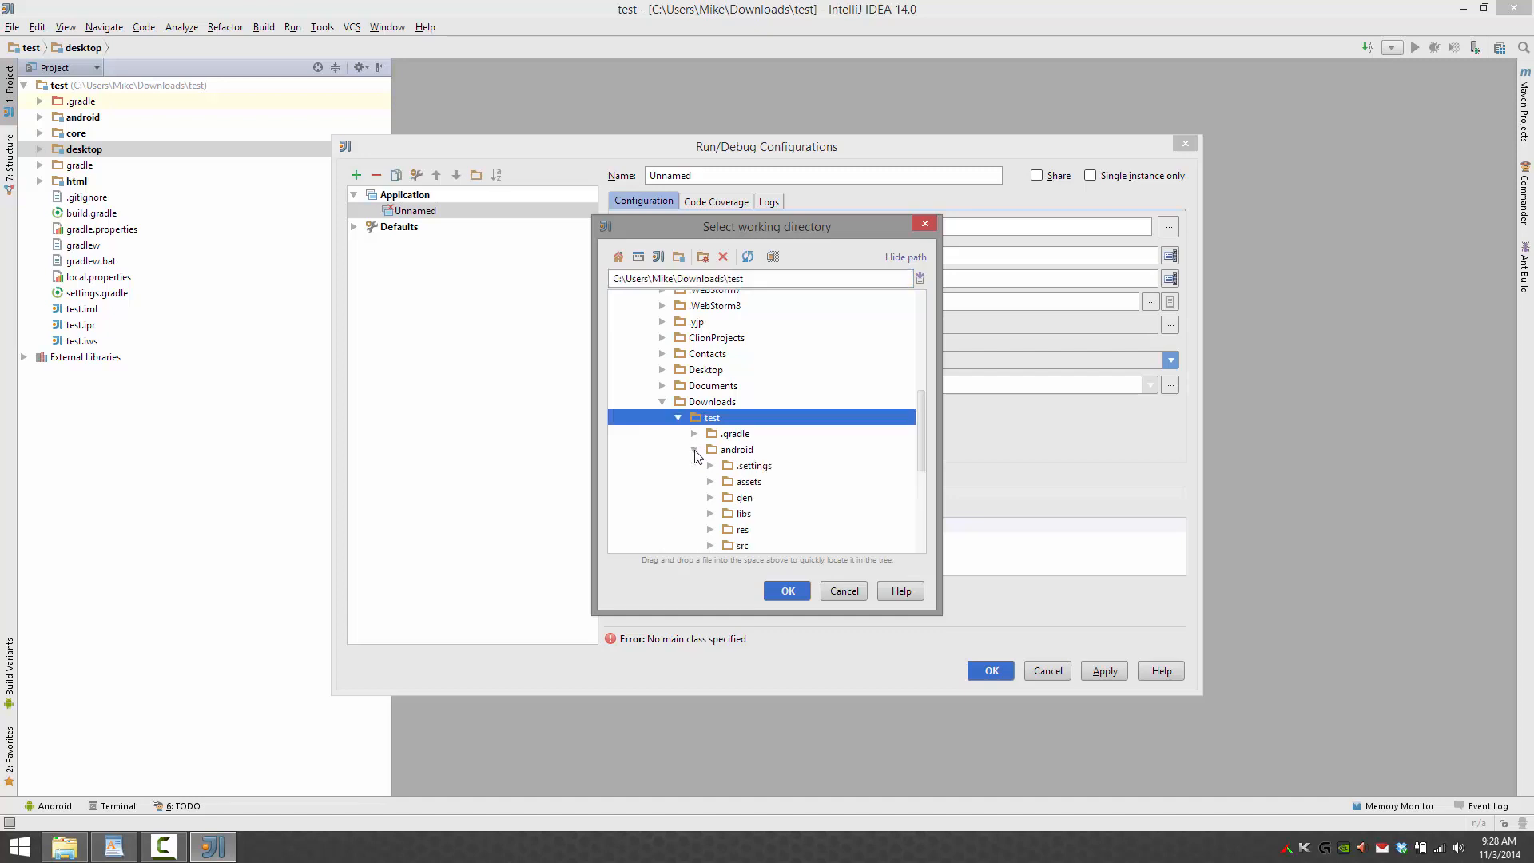
left_click(746, 480)
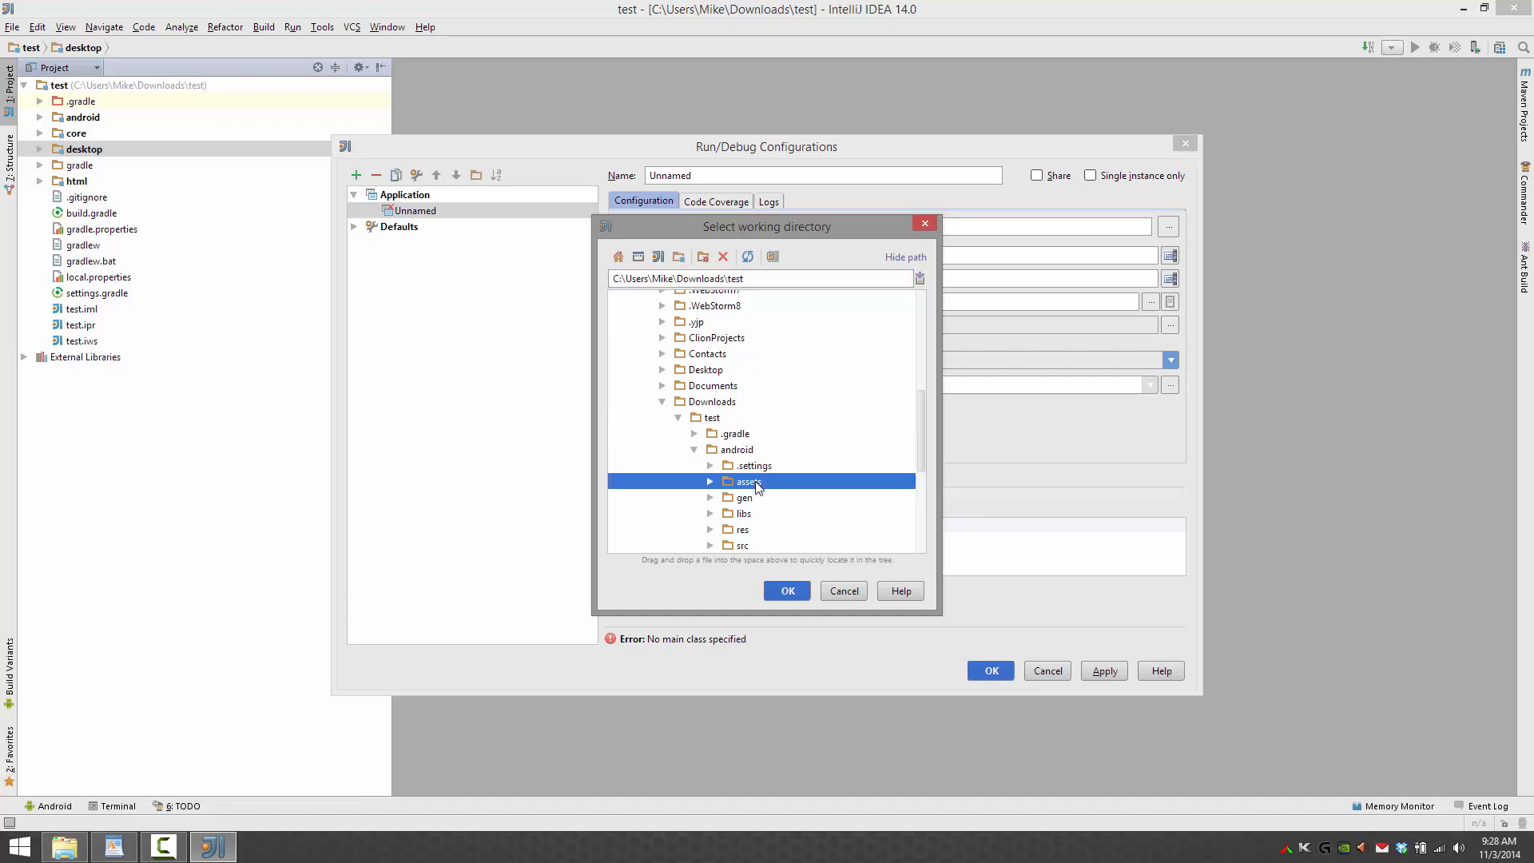
left_click(786, 589)
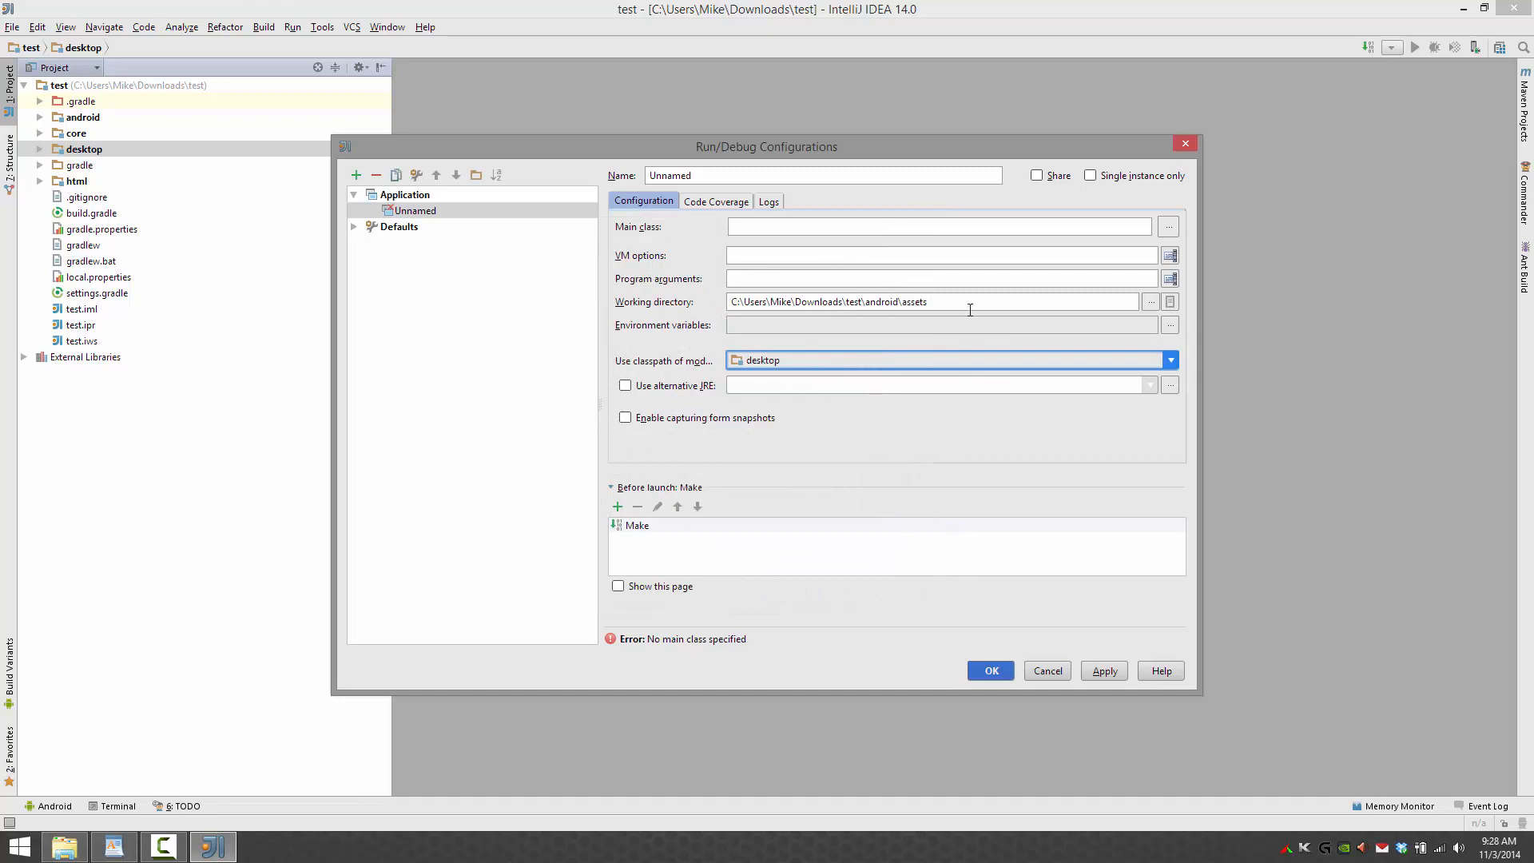
mouse_move(1052, 284)
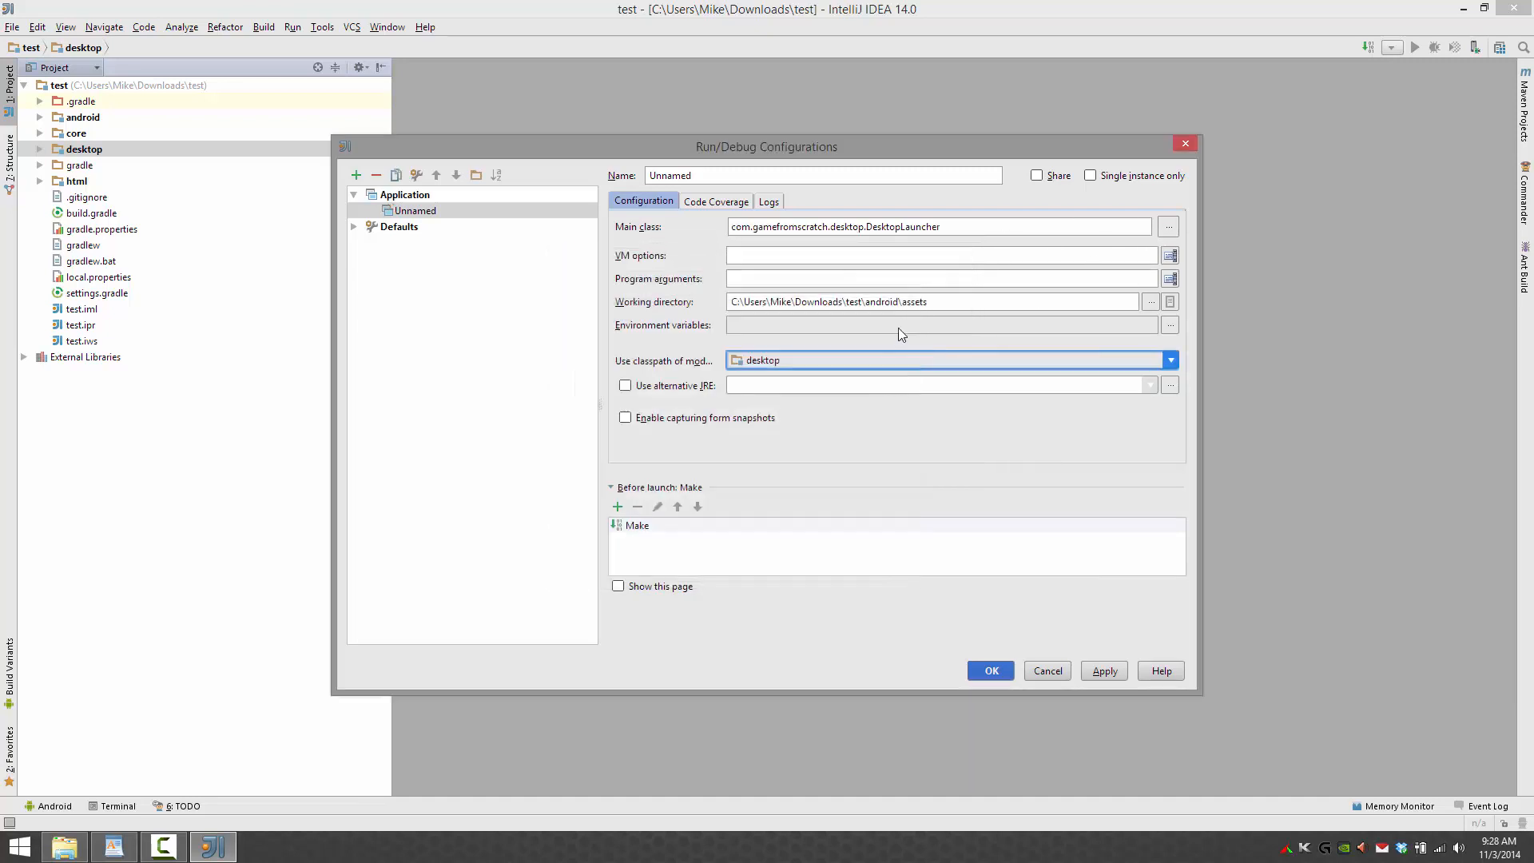
- Name the DesktopLauncher configuration Desktop and apply it
type("Deskt")
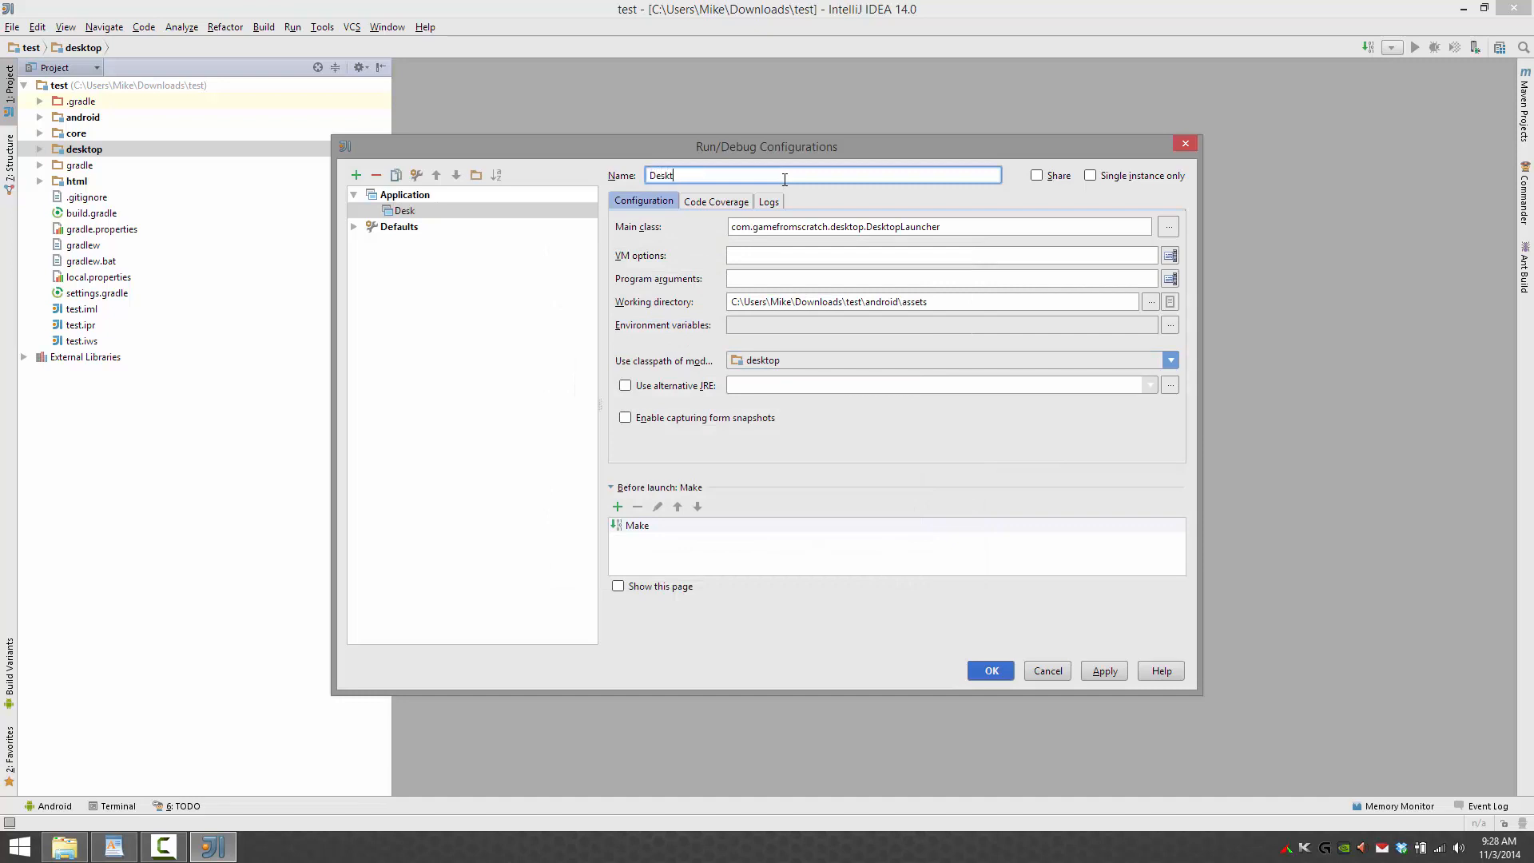
left_click(1103, 670)
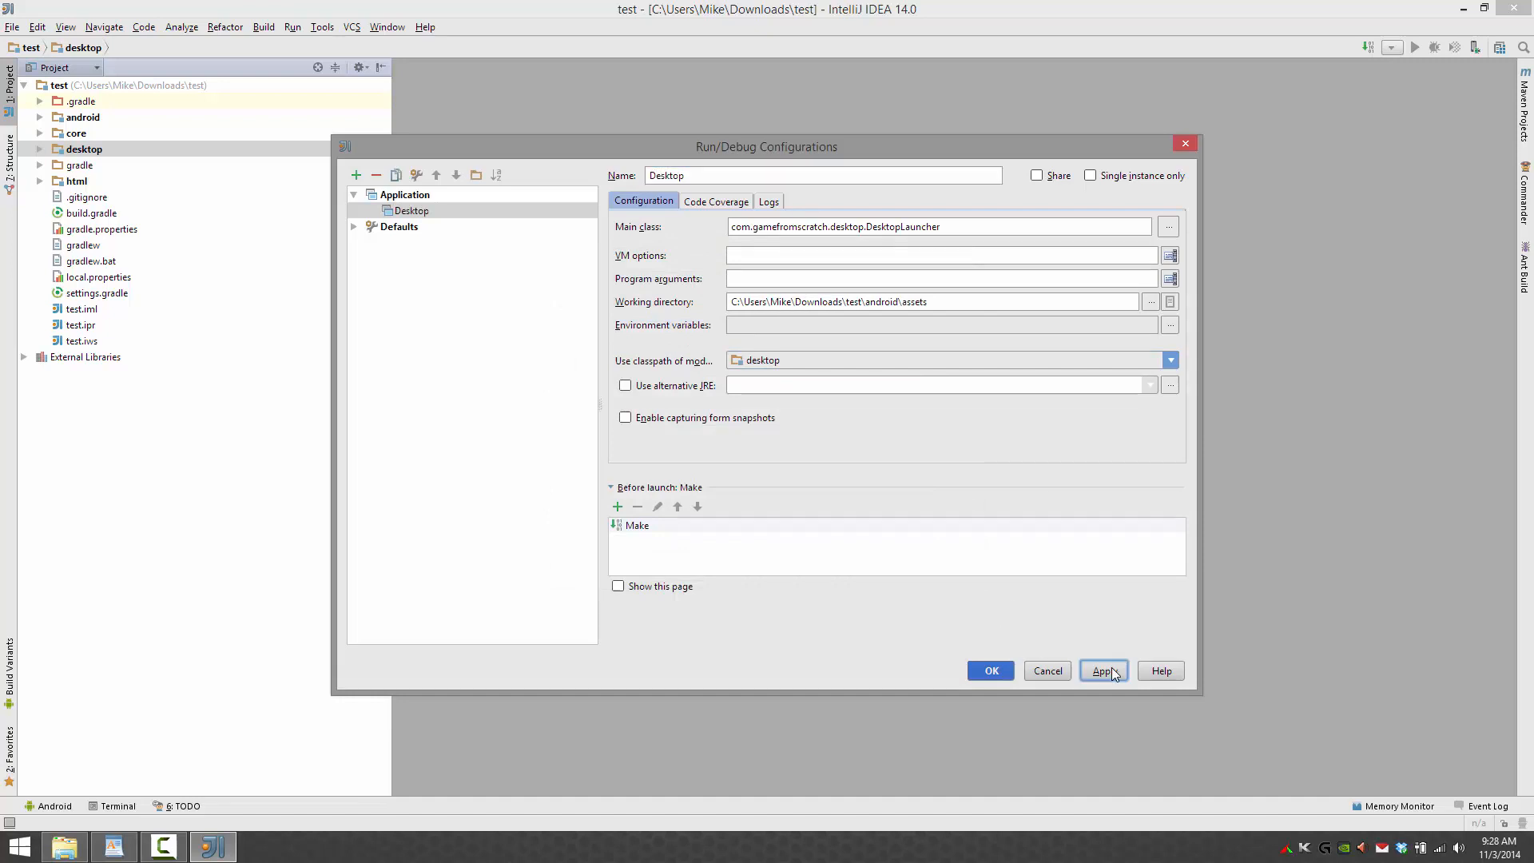
left_click(989, 670)
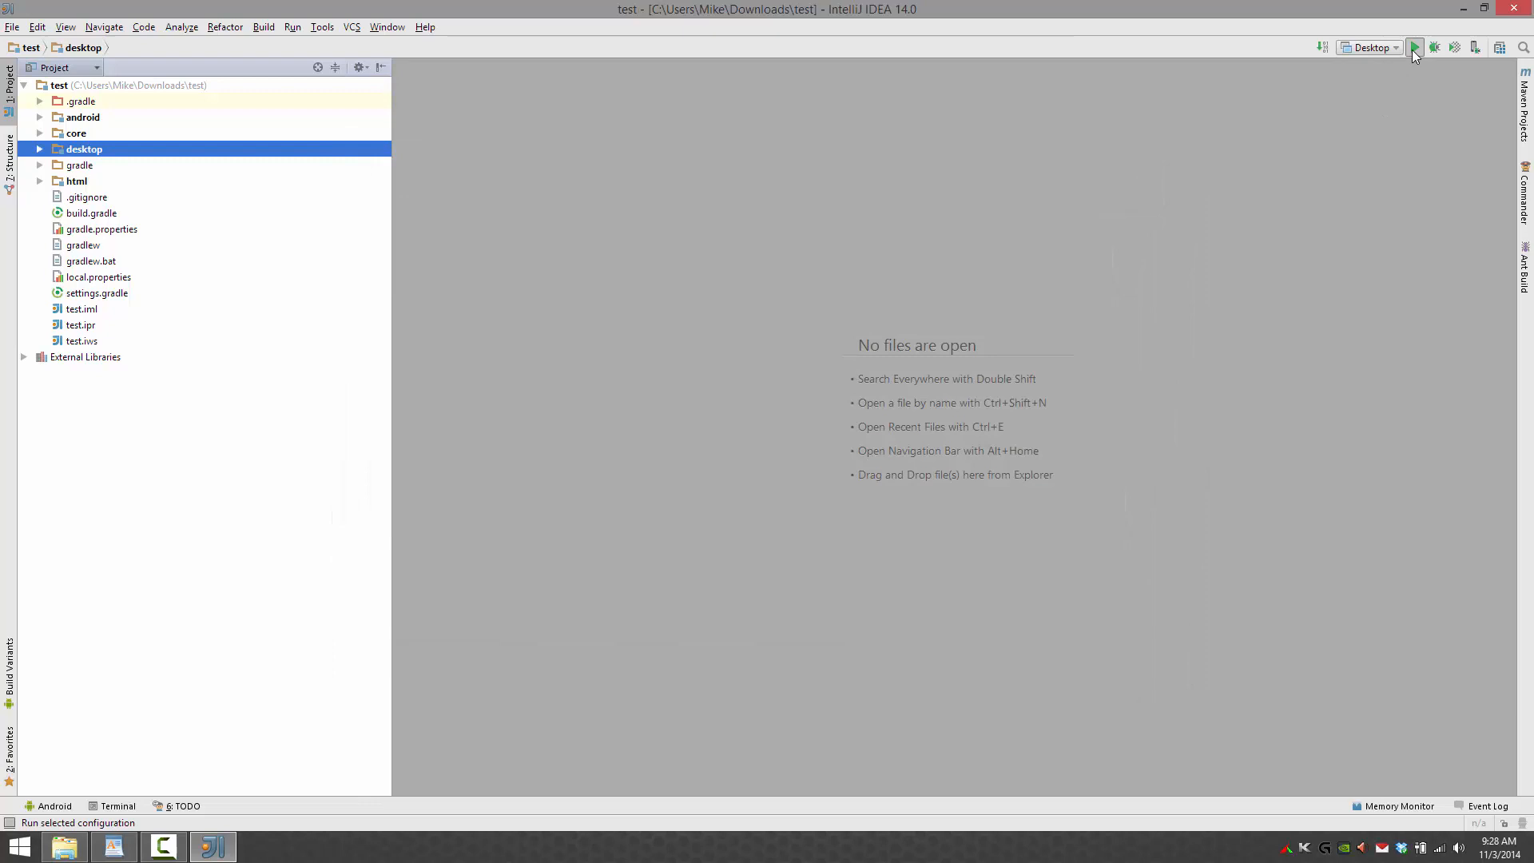
- Run the Desktop configuration to show the red Particles window, then close it
left_click(1413, 48)
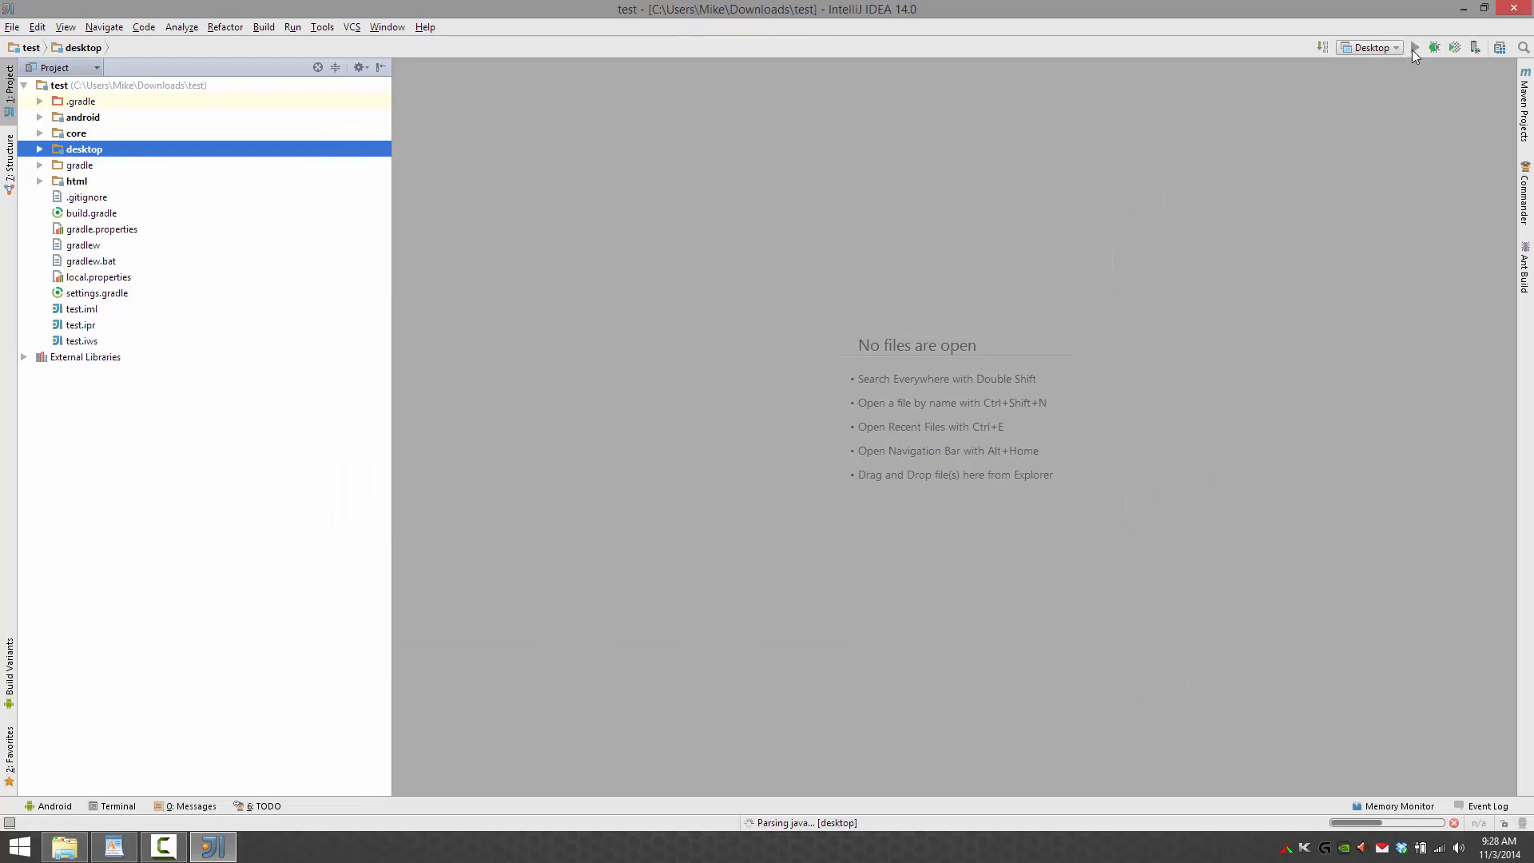
left_click(1413, 47)
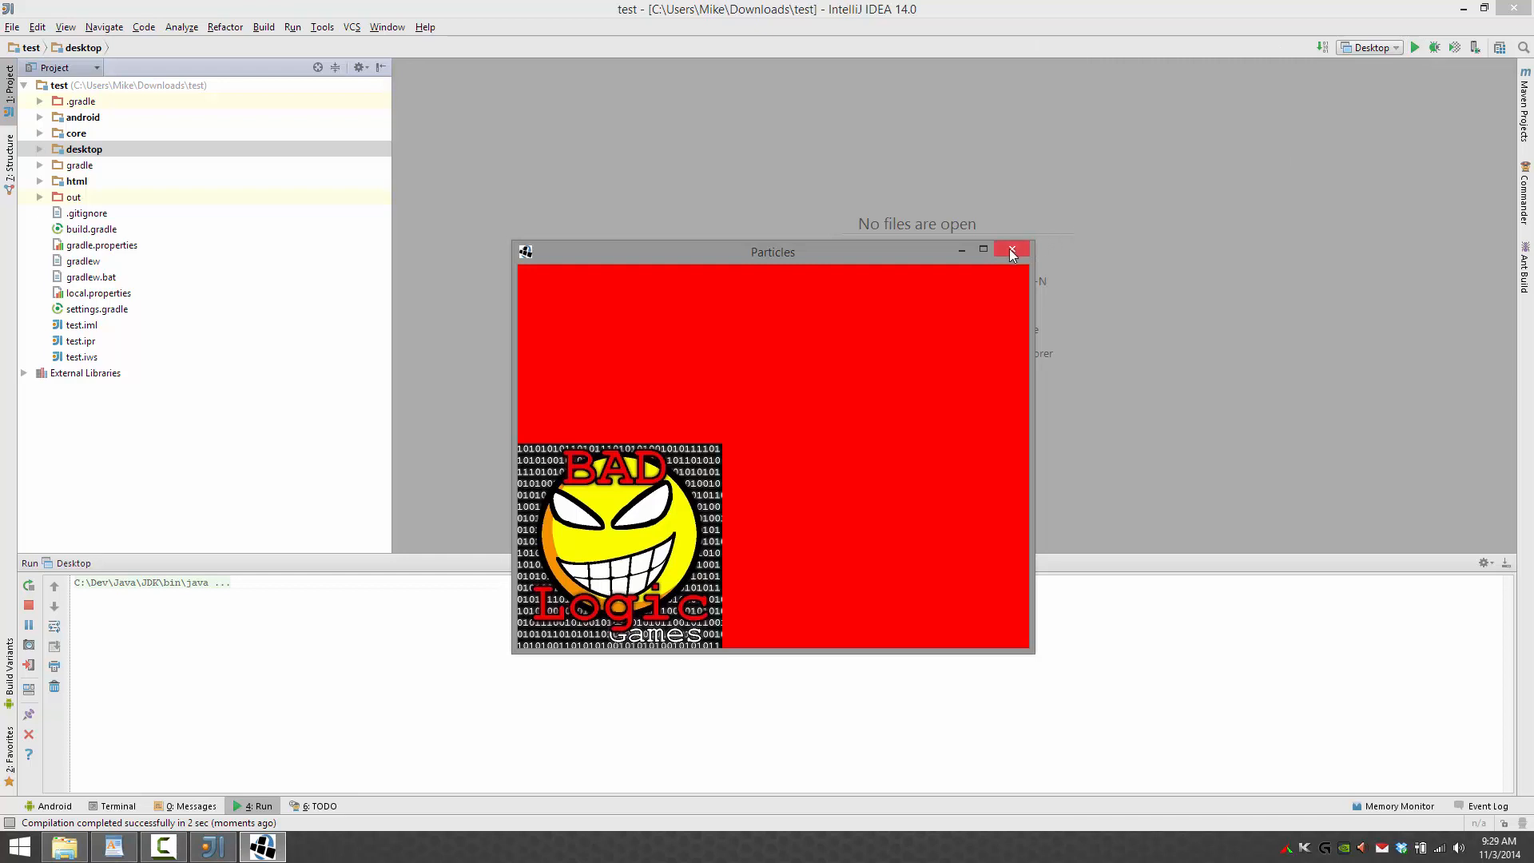
left_click(1011, 252)
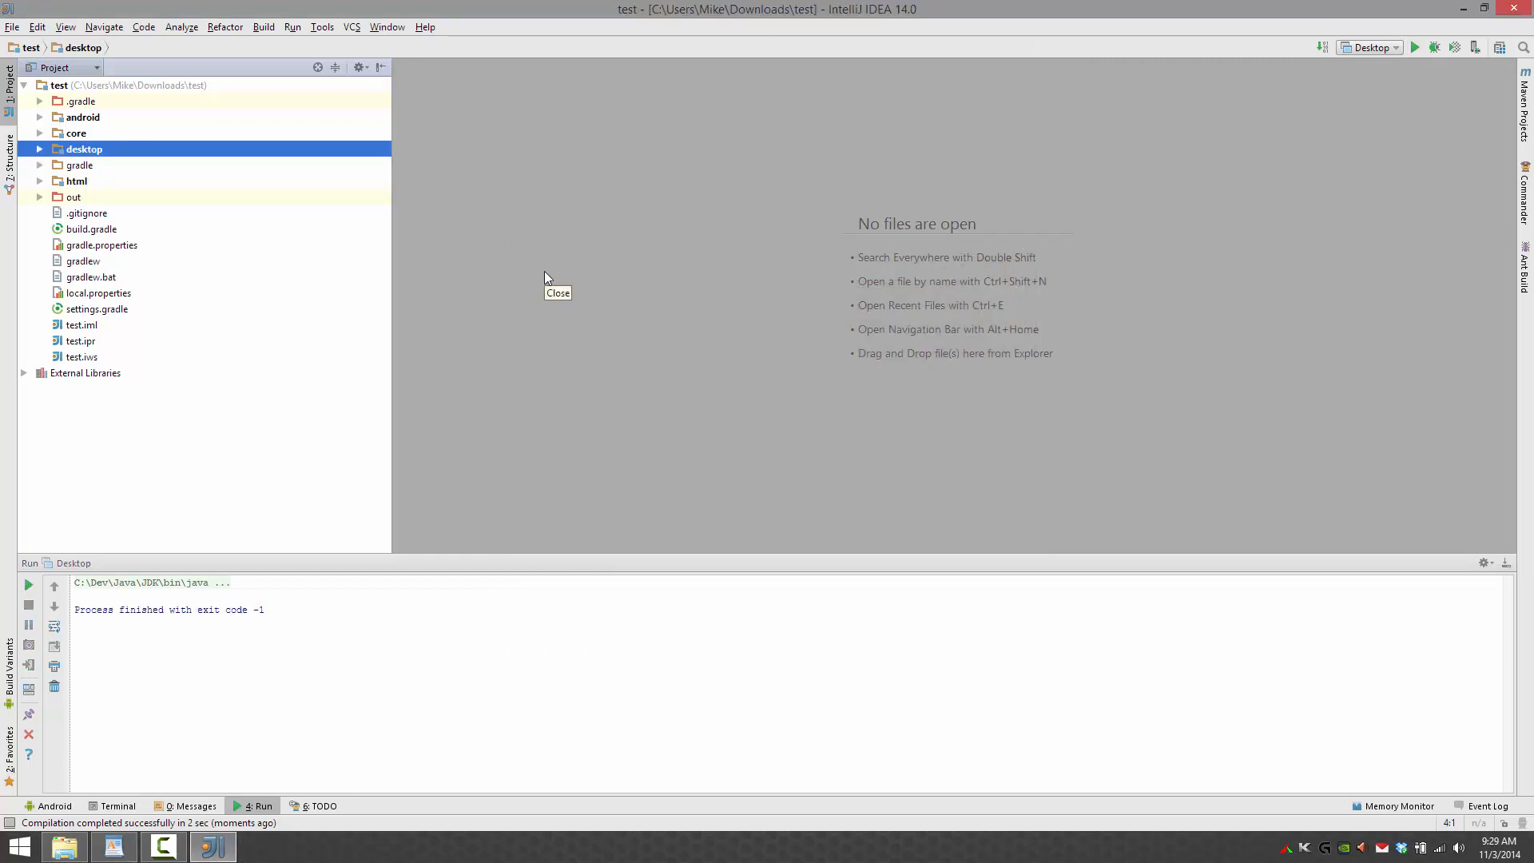
mouse_move(481, 345)
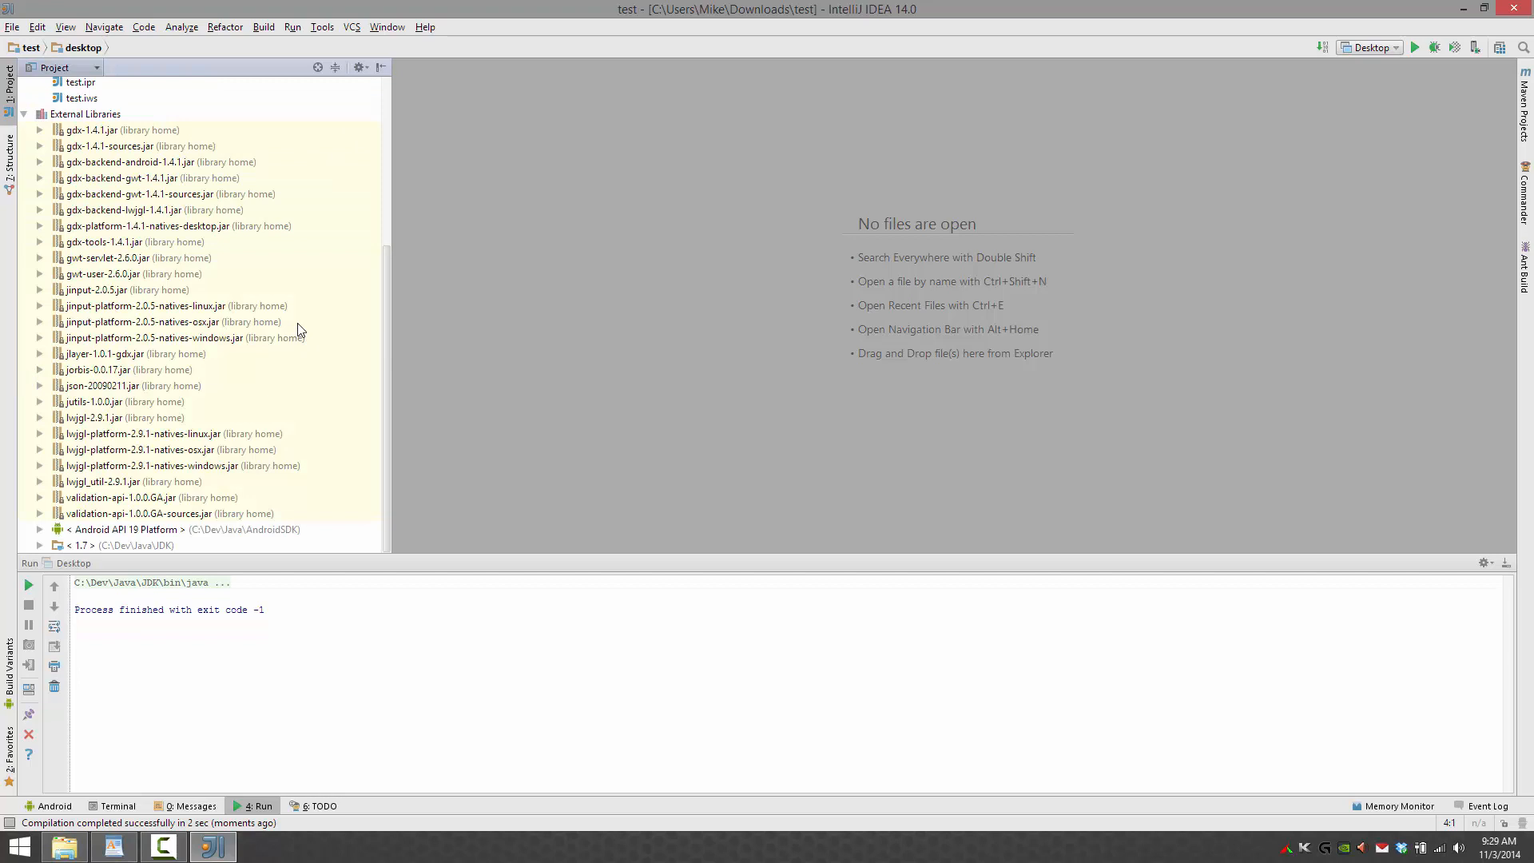
mouse_move(96, 284)
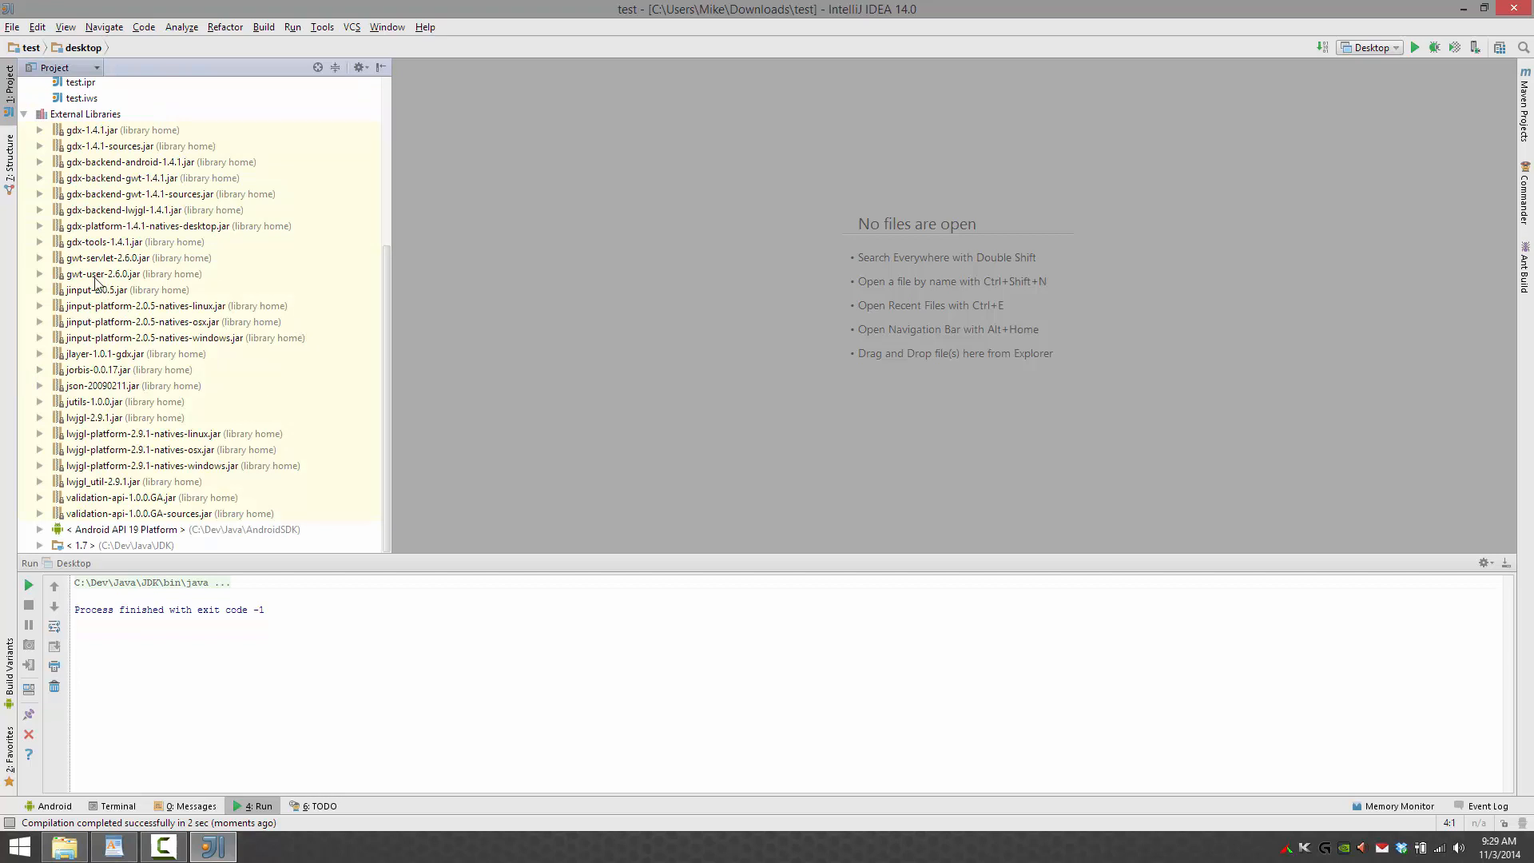
- Expand gdx-tools-1.4.1.jar down to particleeditor and right-click the ParticleEditor class
left_click(134, 241)
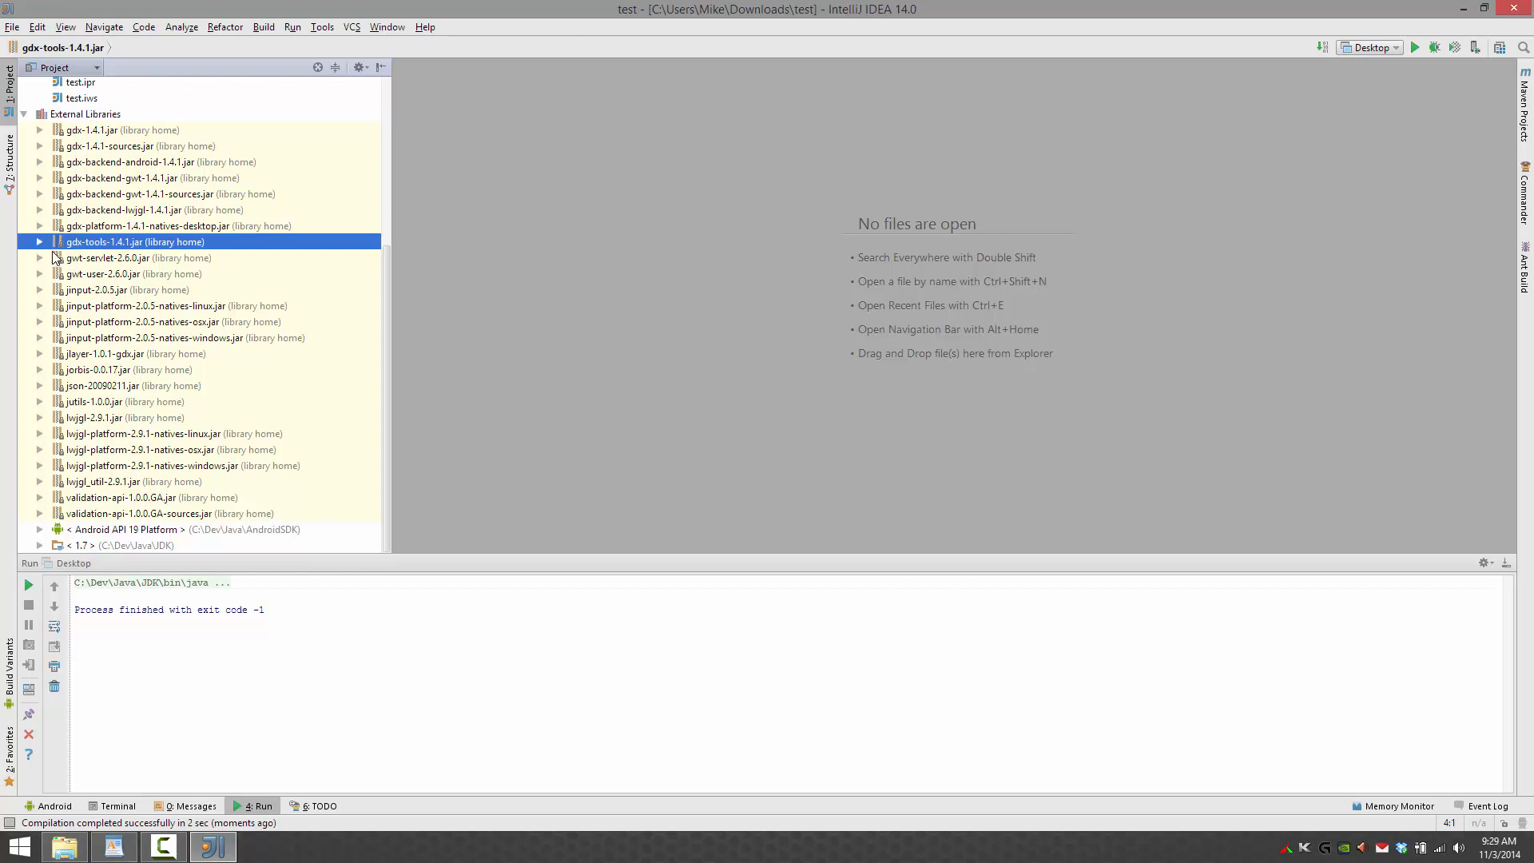
left_click(40, 241)
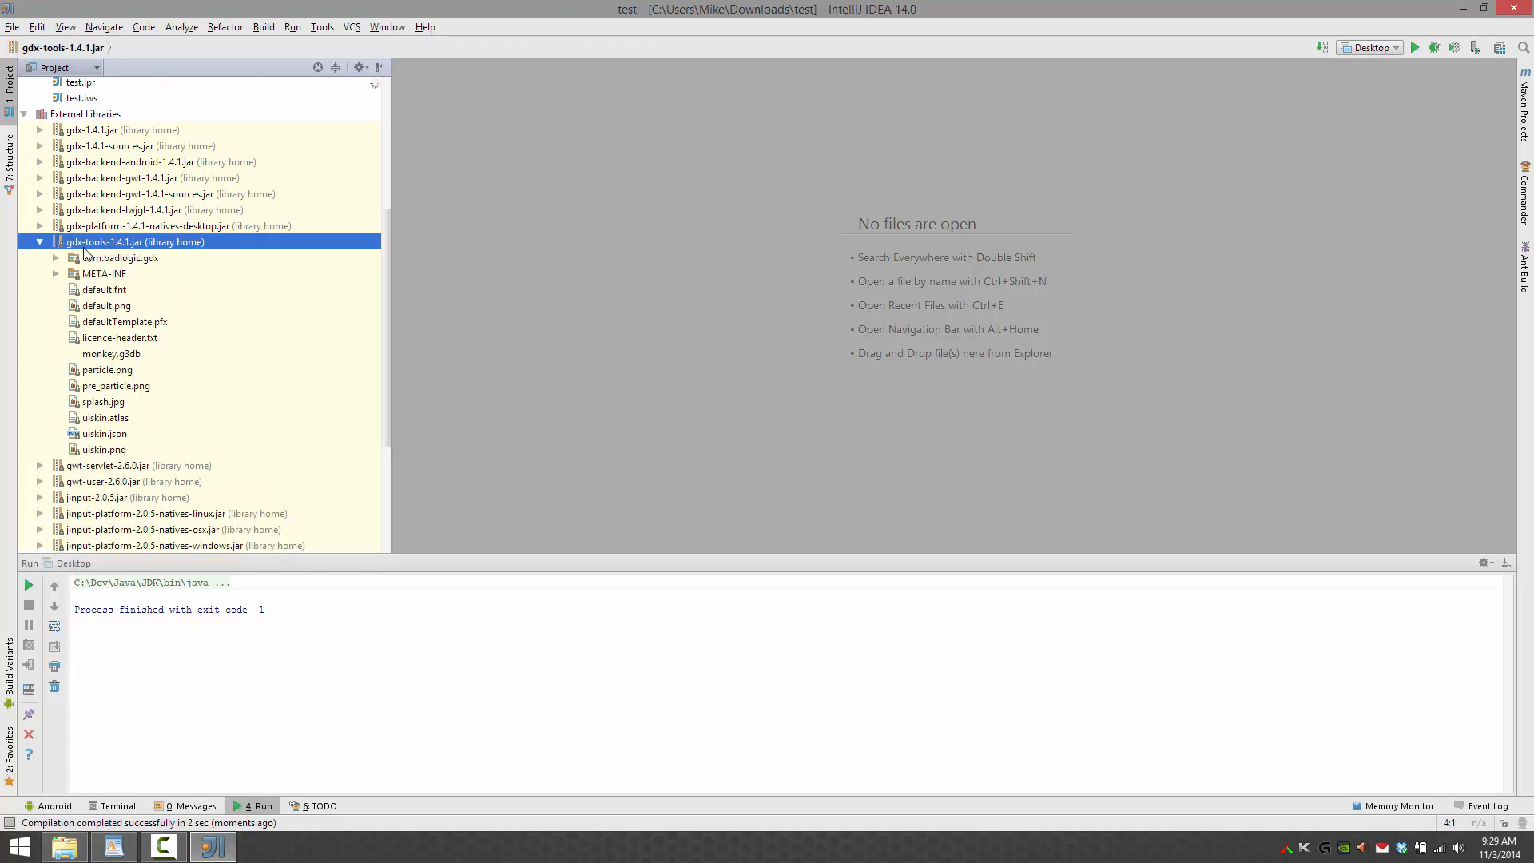
left_click(57, 258)
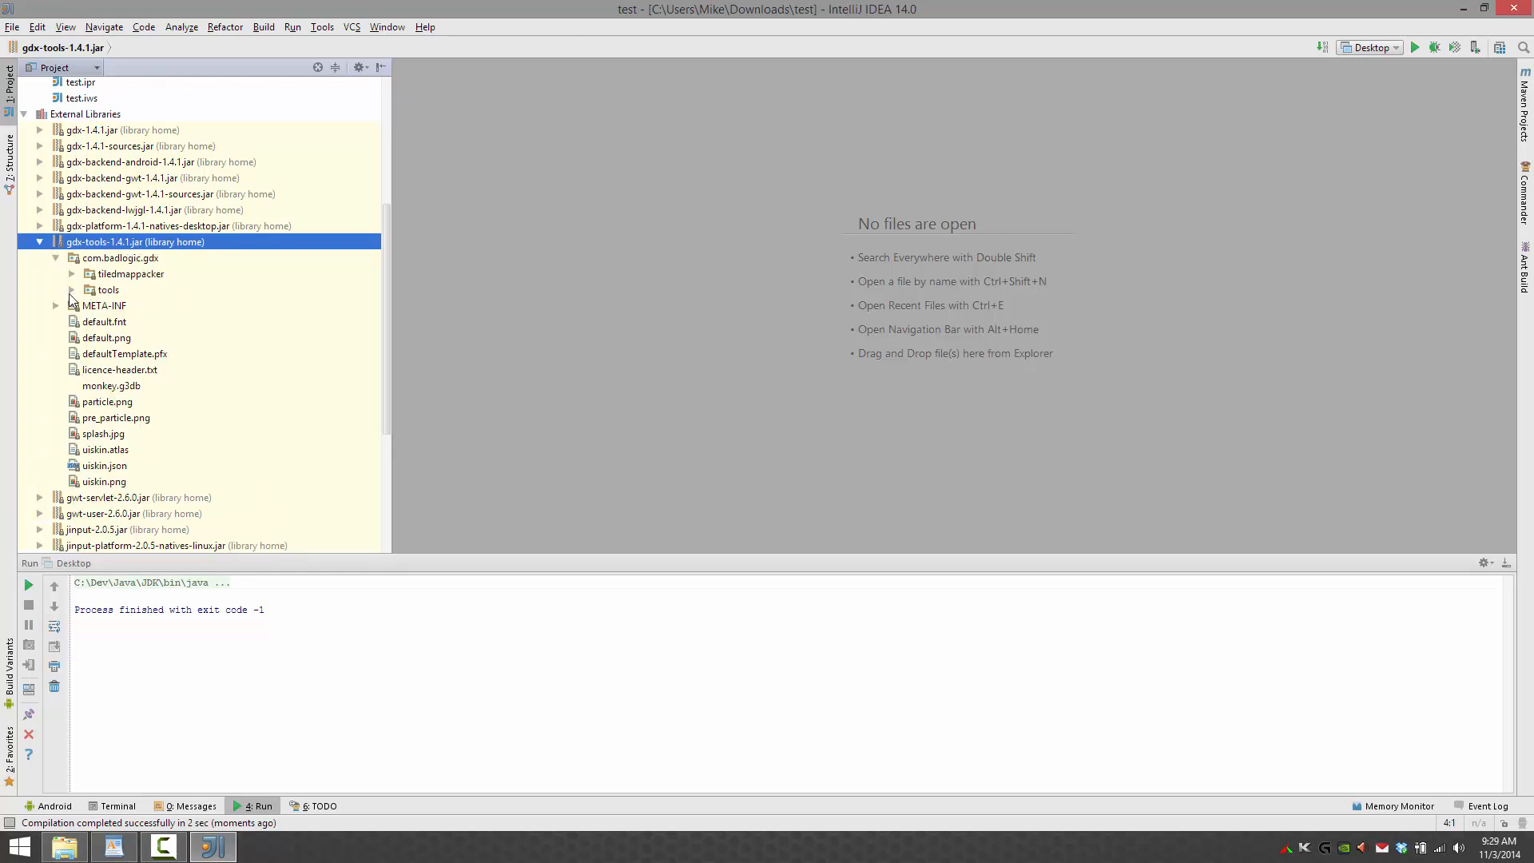
left_click(70, 289)
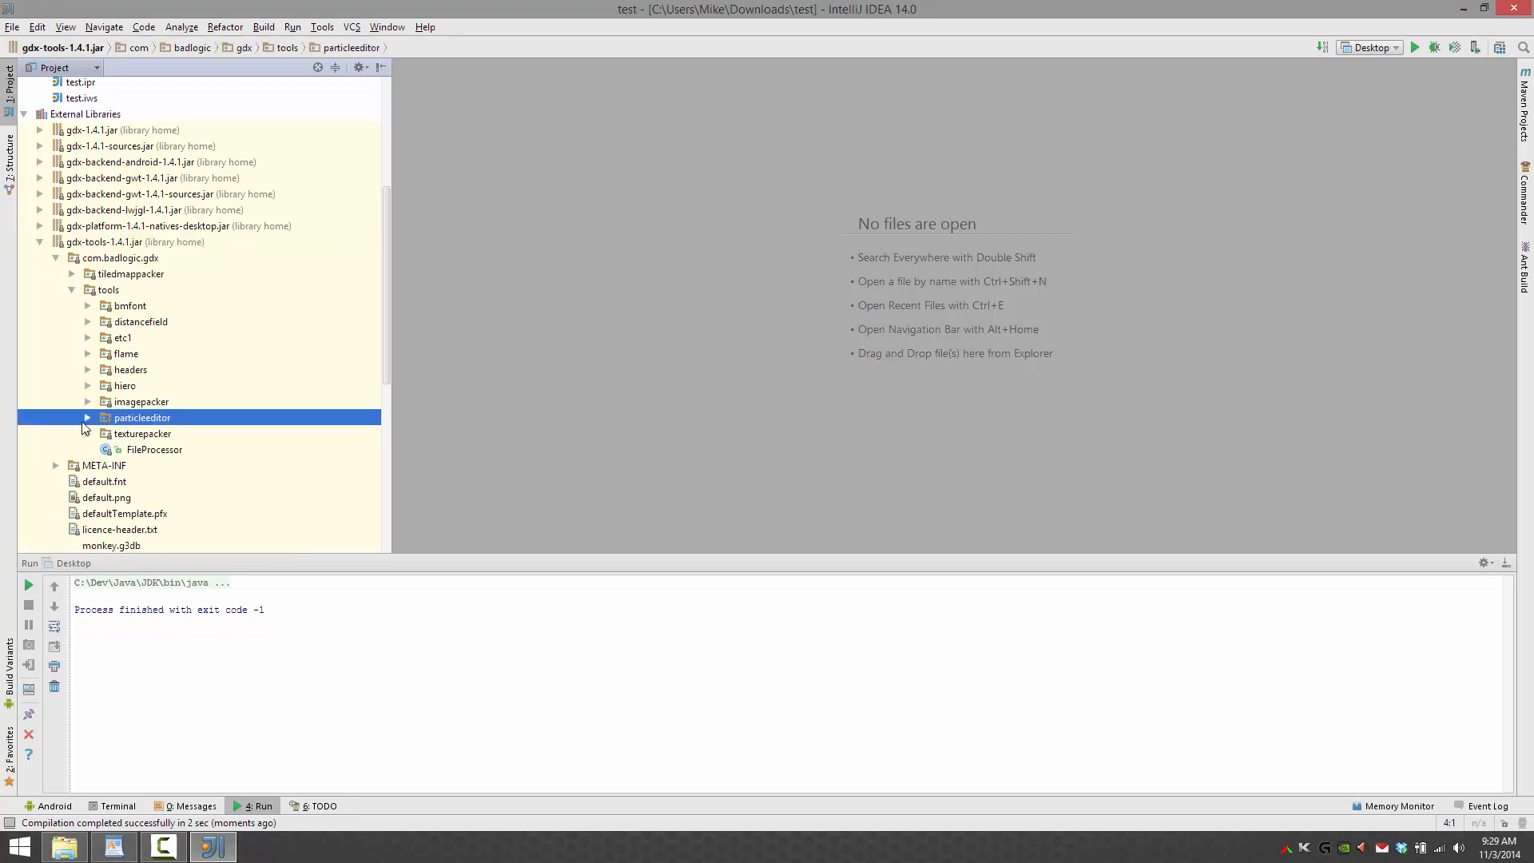
left_click(86, 418)
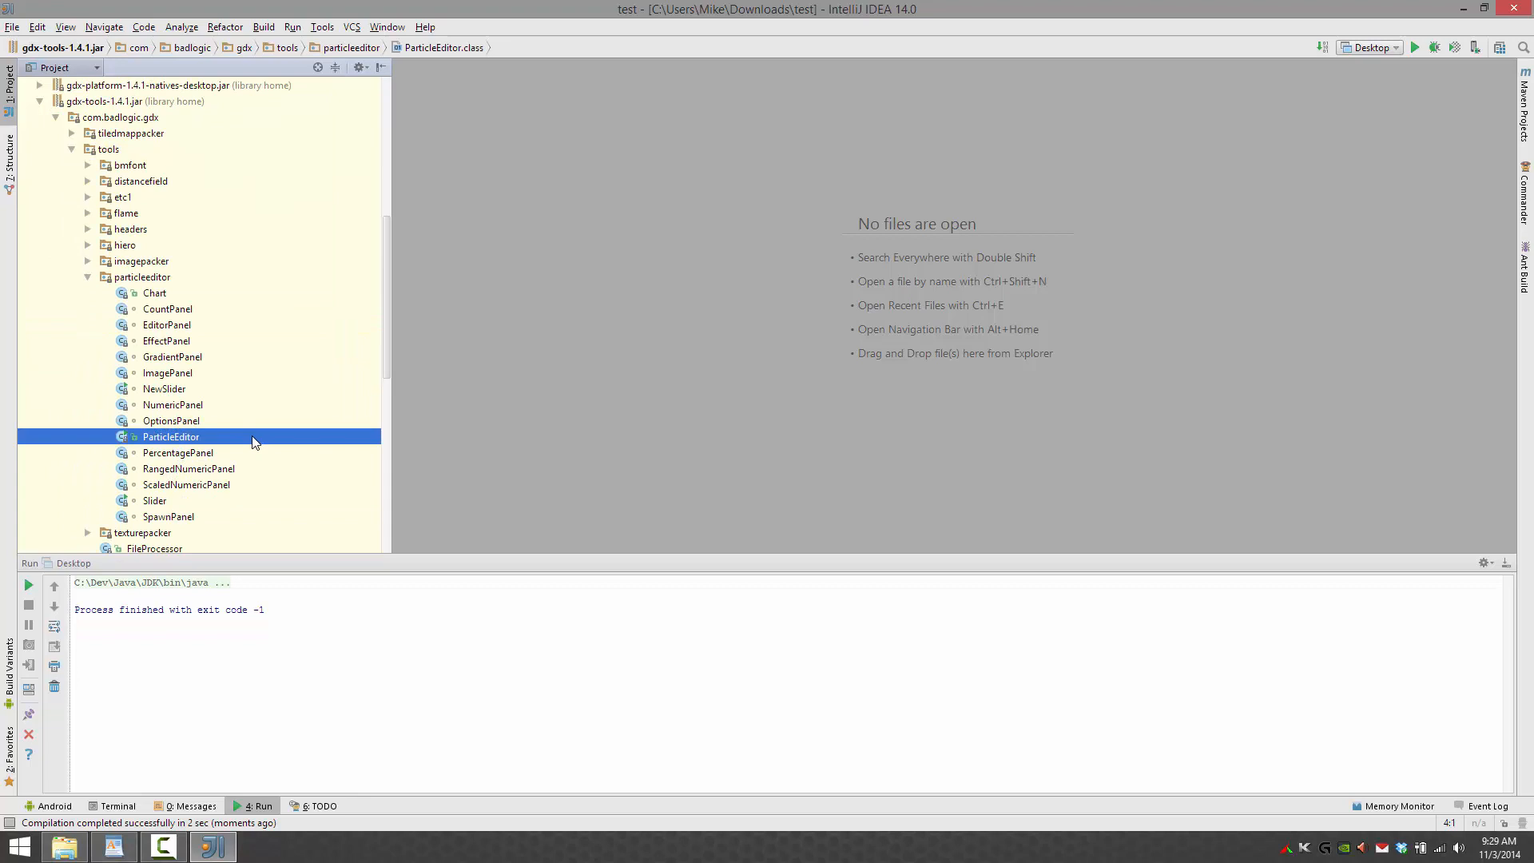
right_click(171, 437)
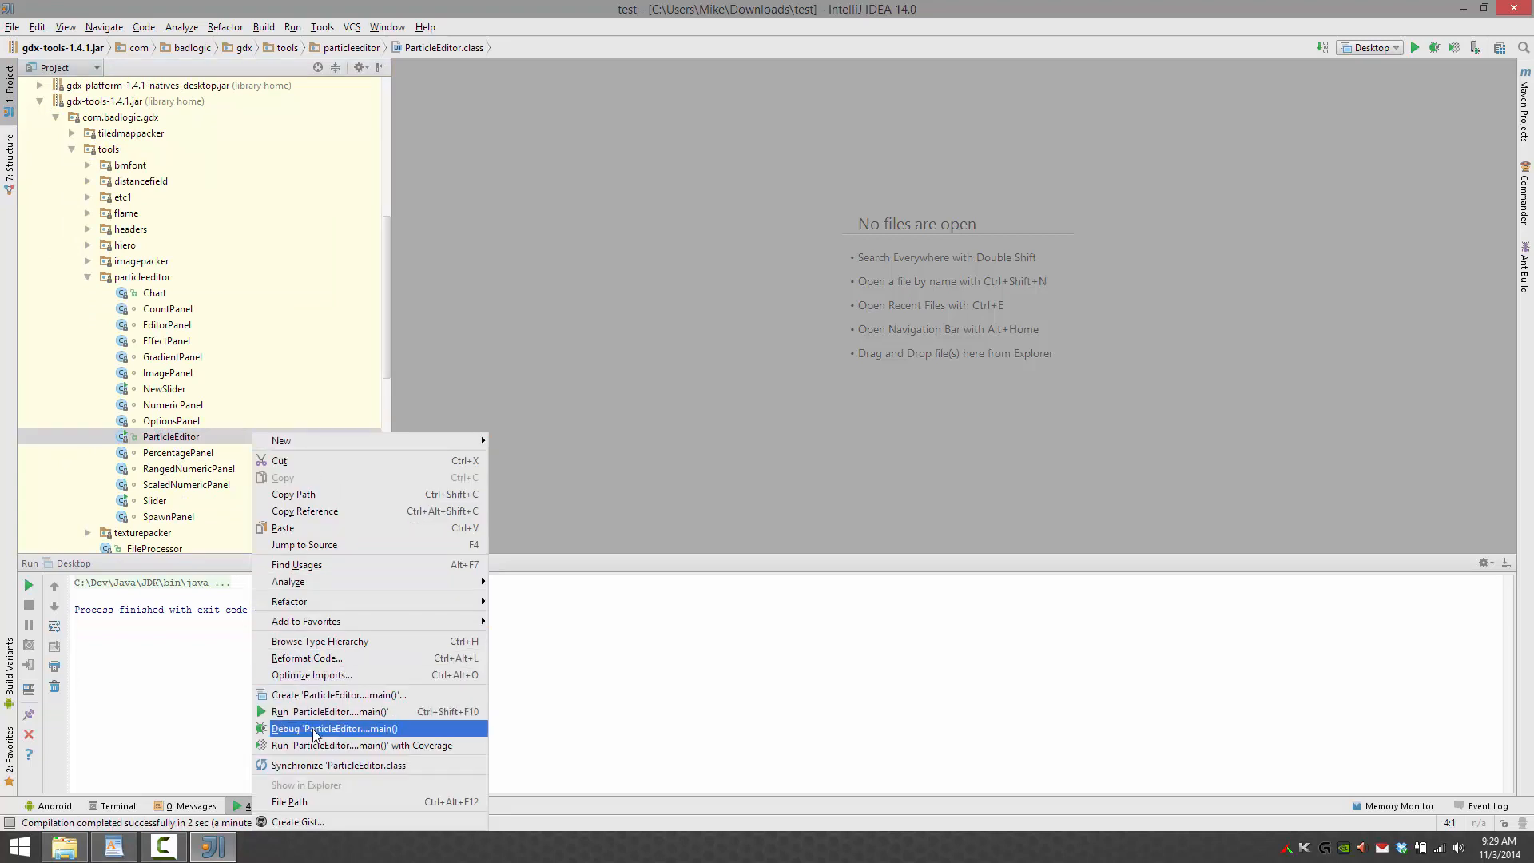
- Launch ParticleEditor.main() using the desktop module classpath
left_click(339, 711)
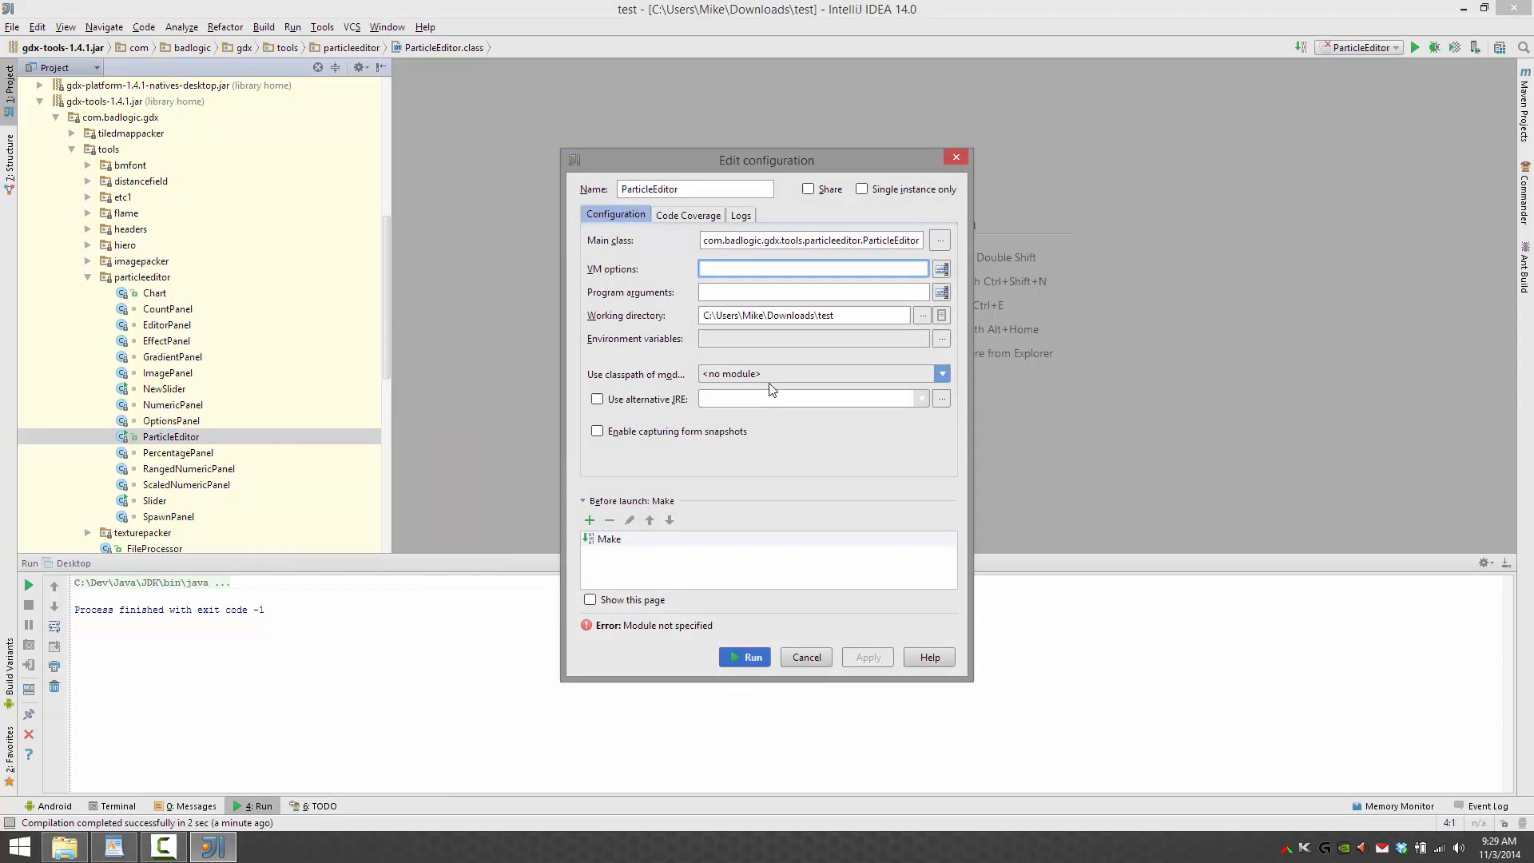
left_click(822, 373)
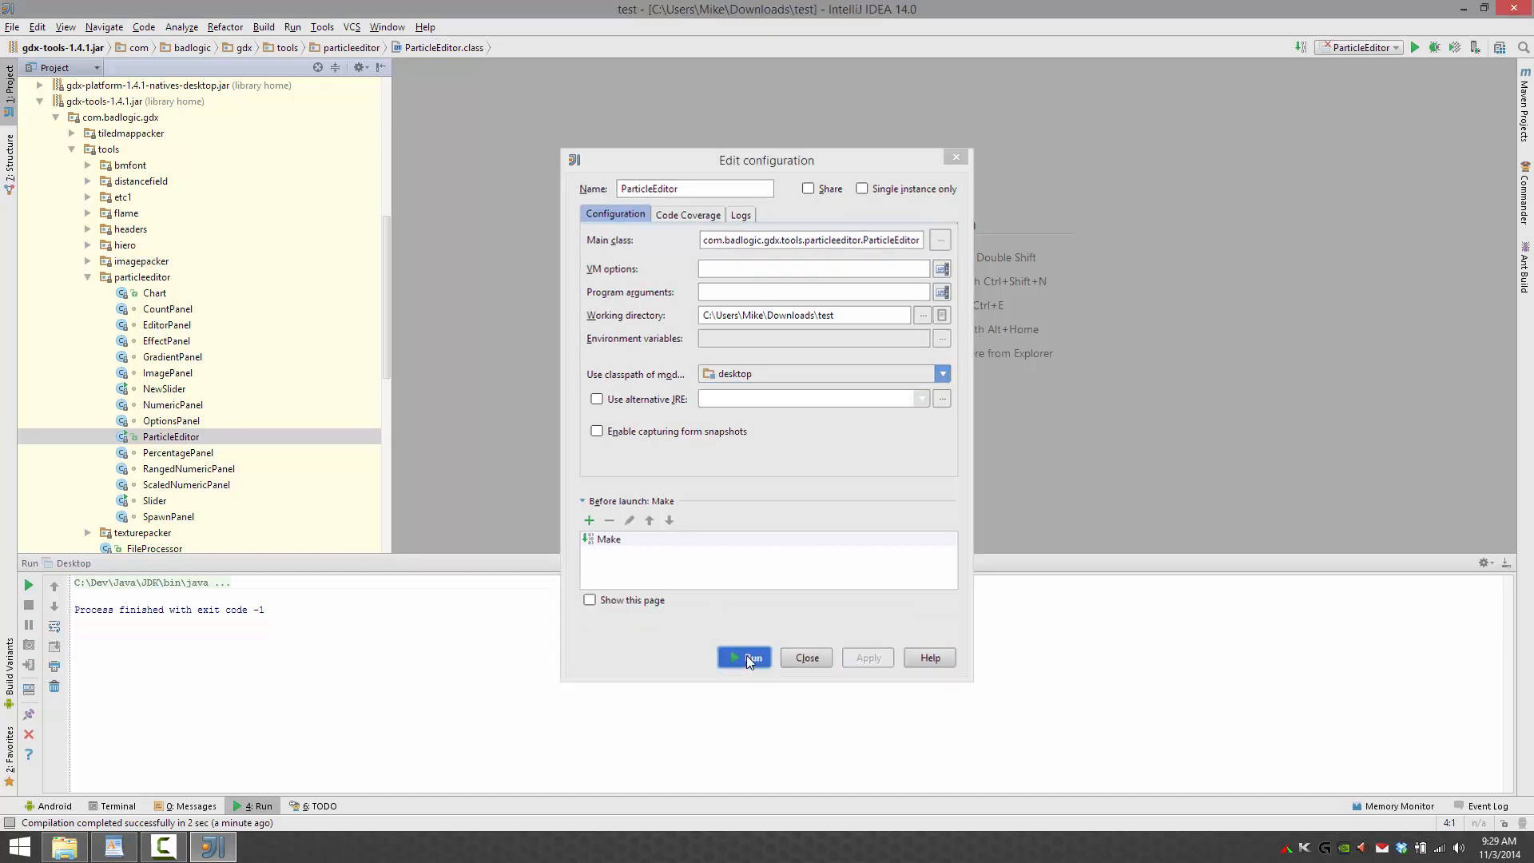
left_click(744, 656)
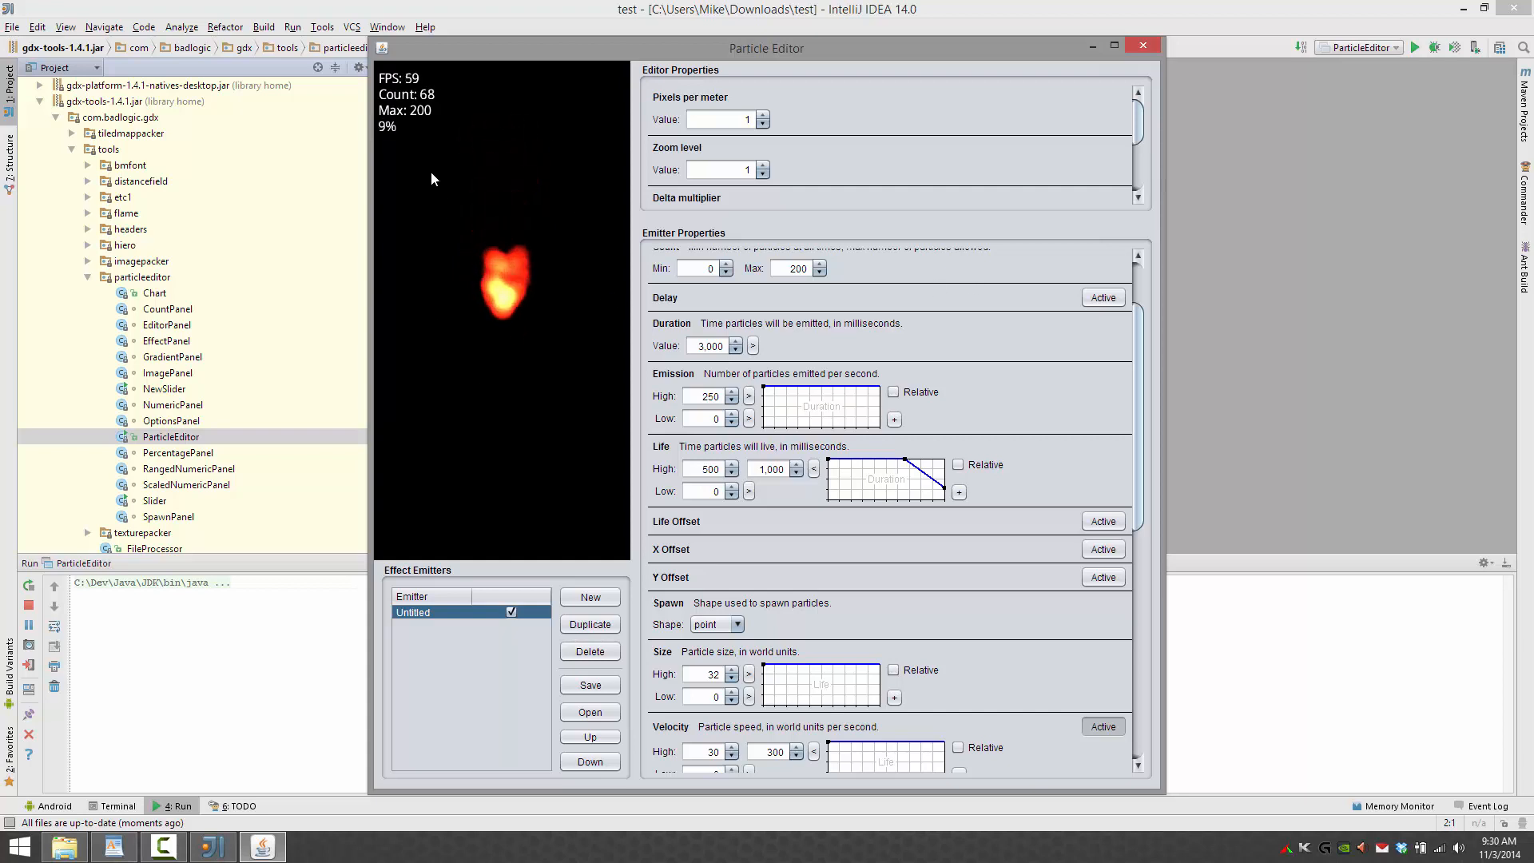
mouse_move(574, 508)
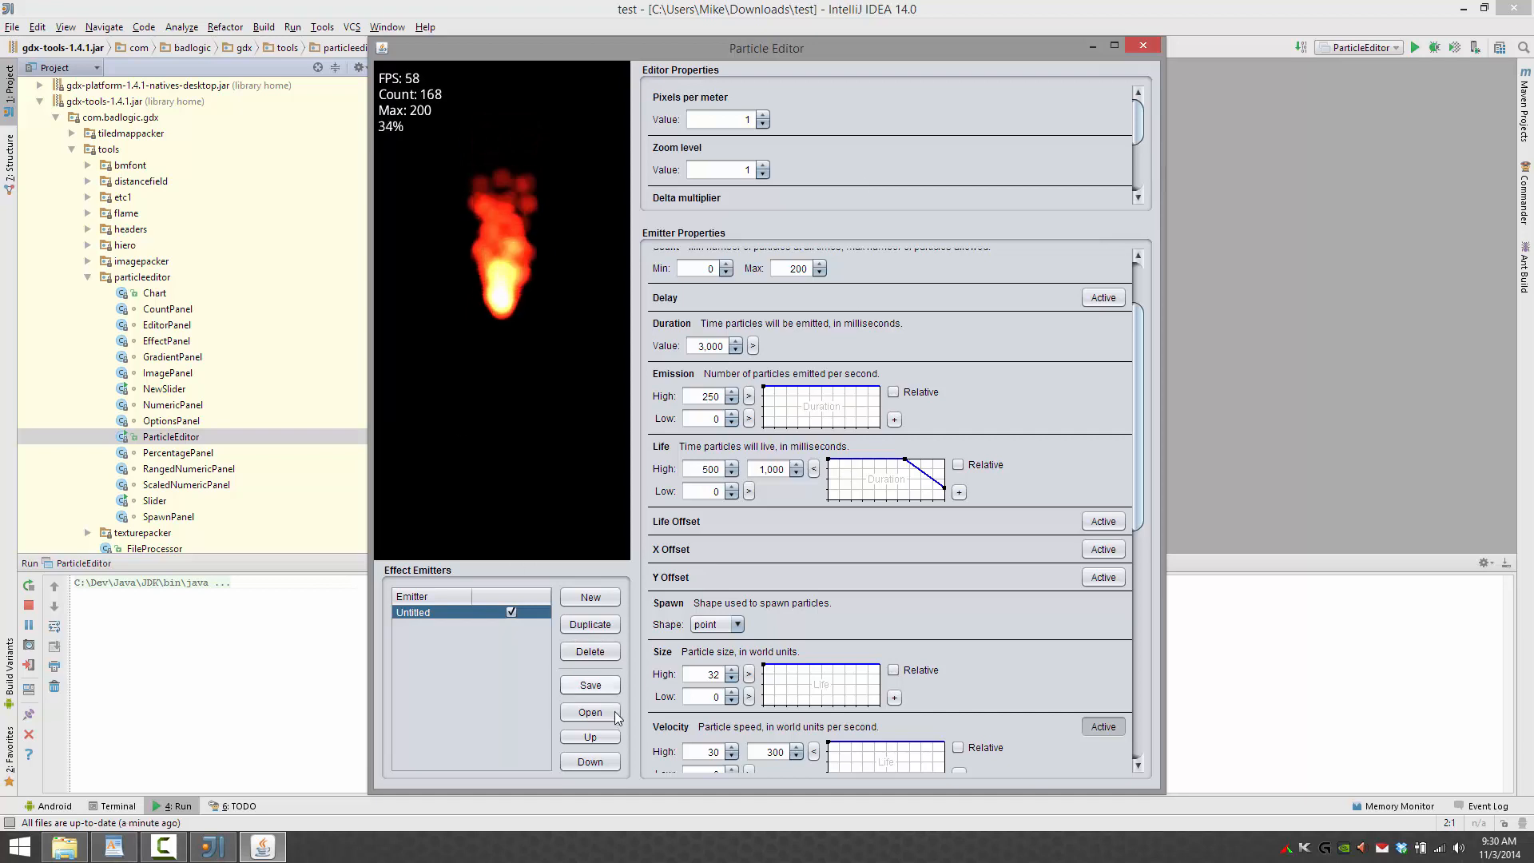
- Save the flame effect into the android assets folder as Particle.party
left_click(588, 684)
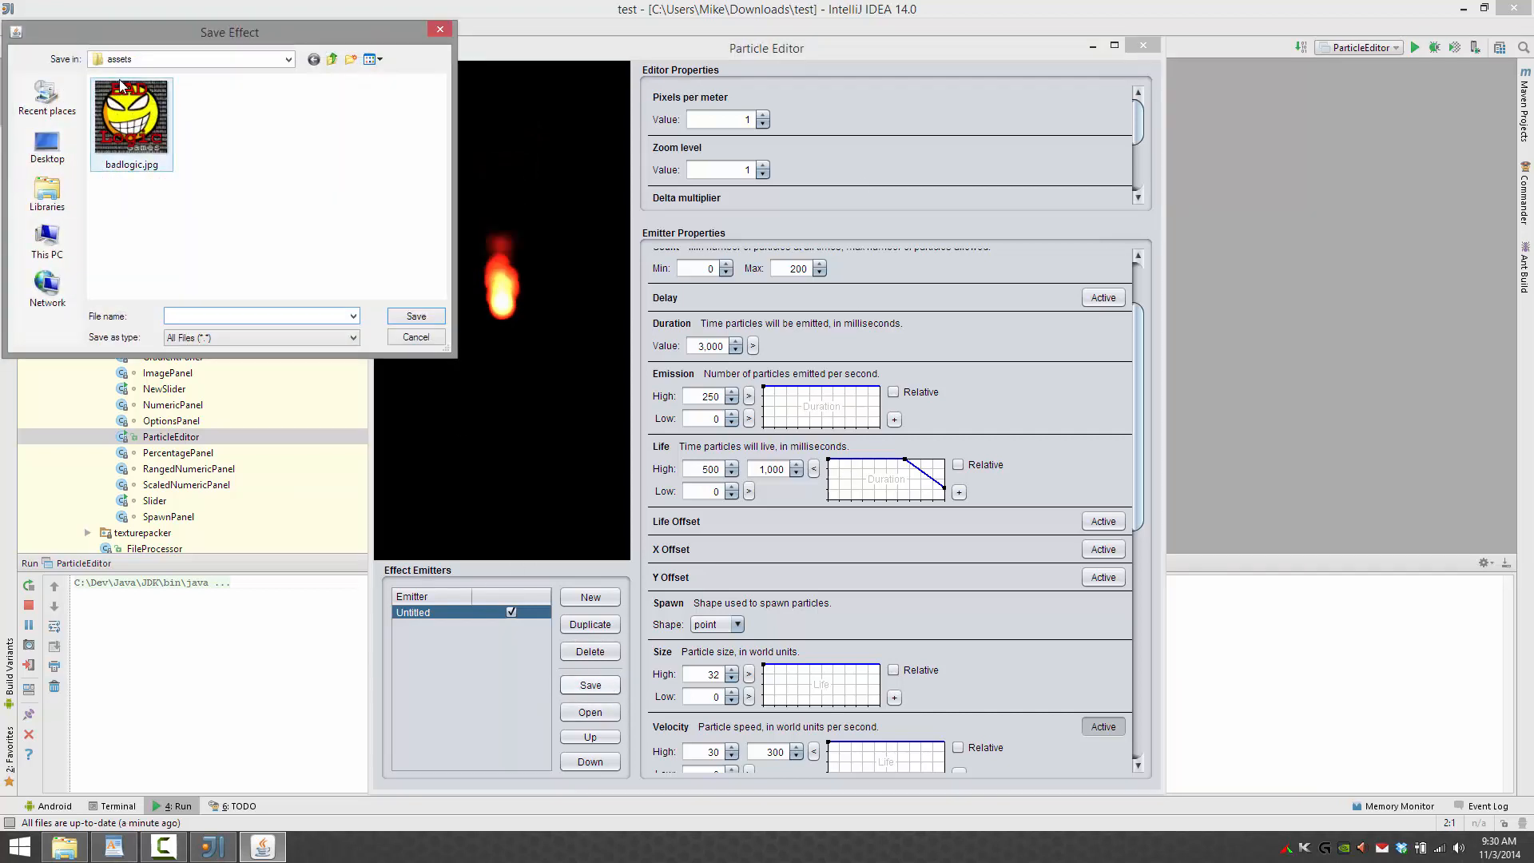
left_click(288, 58)
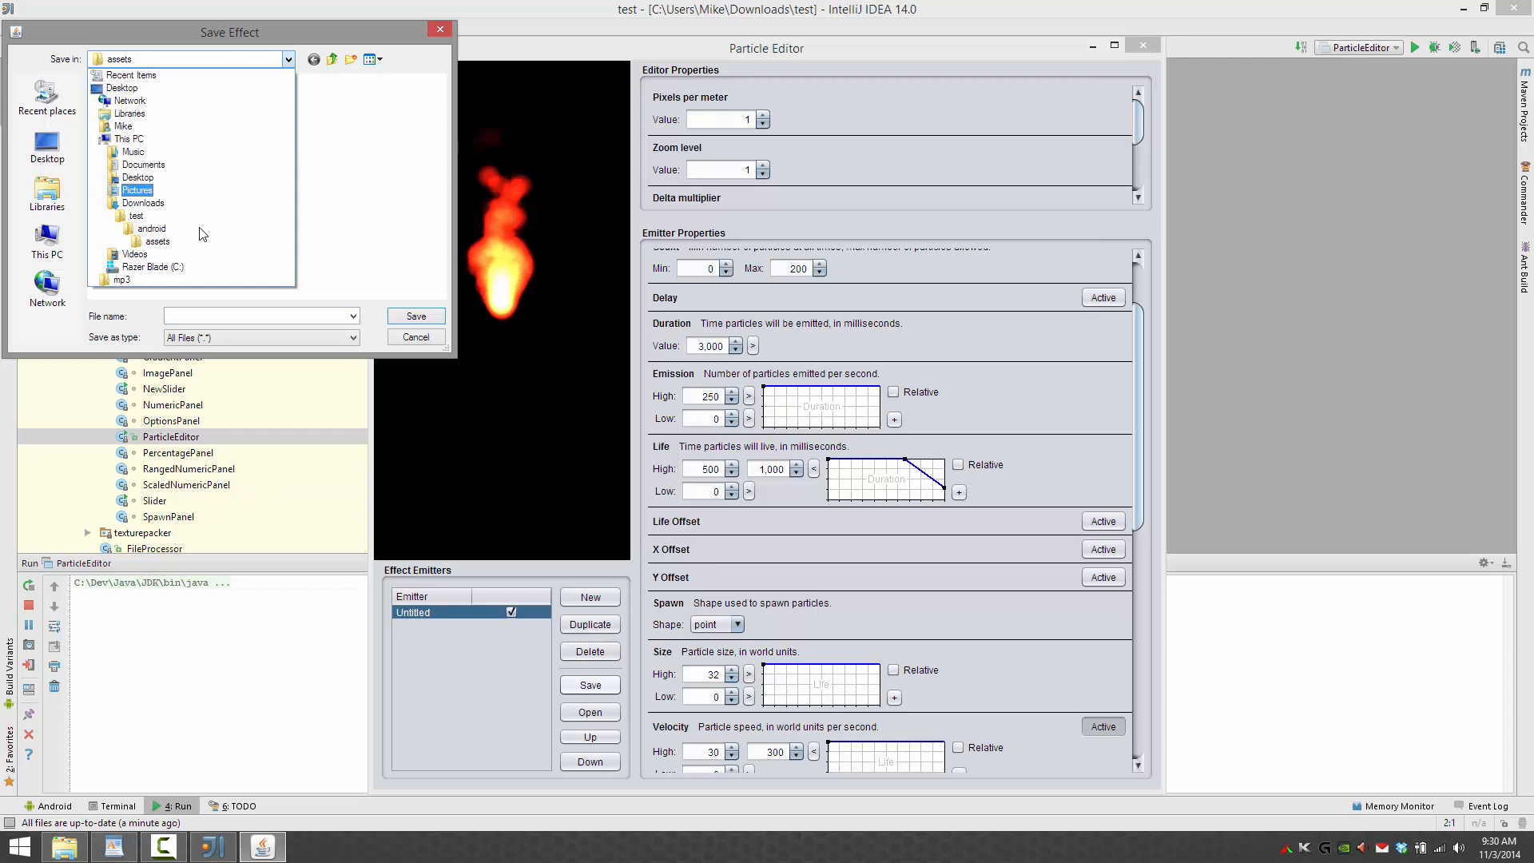
left_click(156, 241)
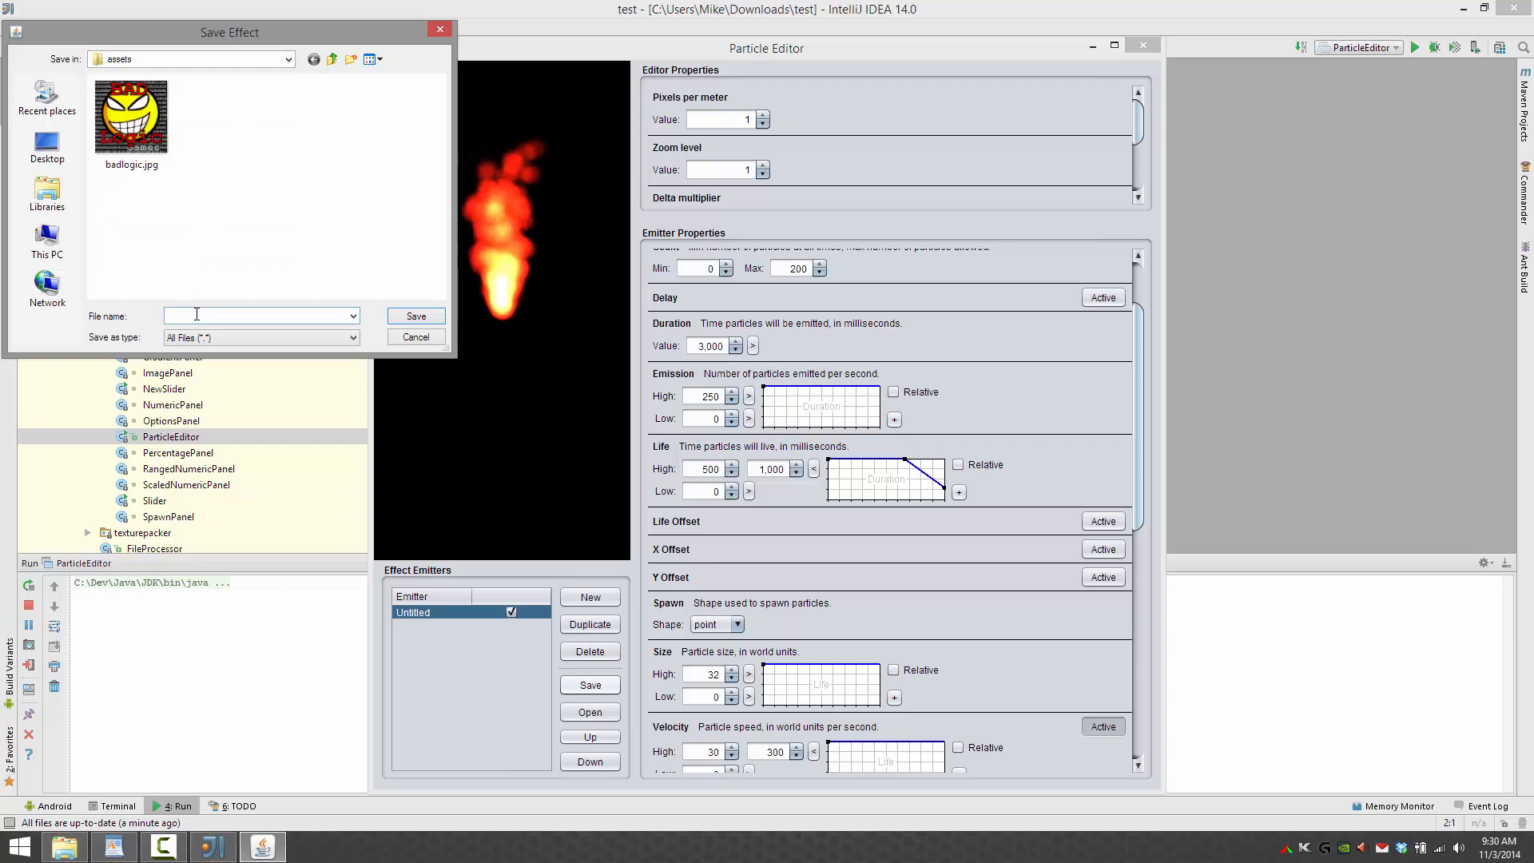
type("Particle.part")
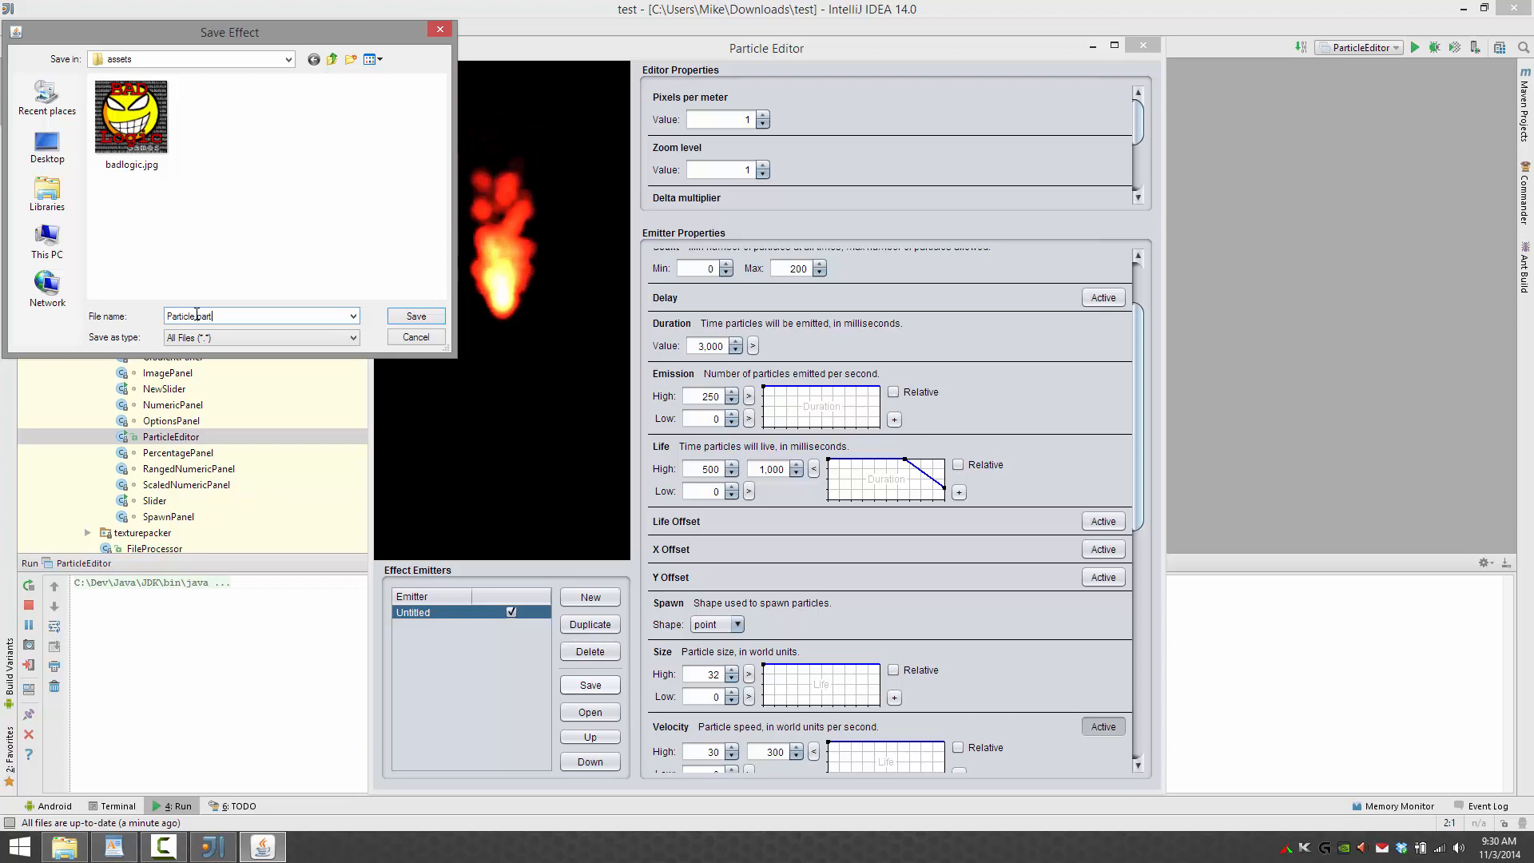
type("y")
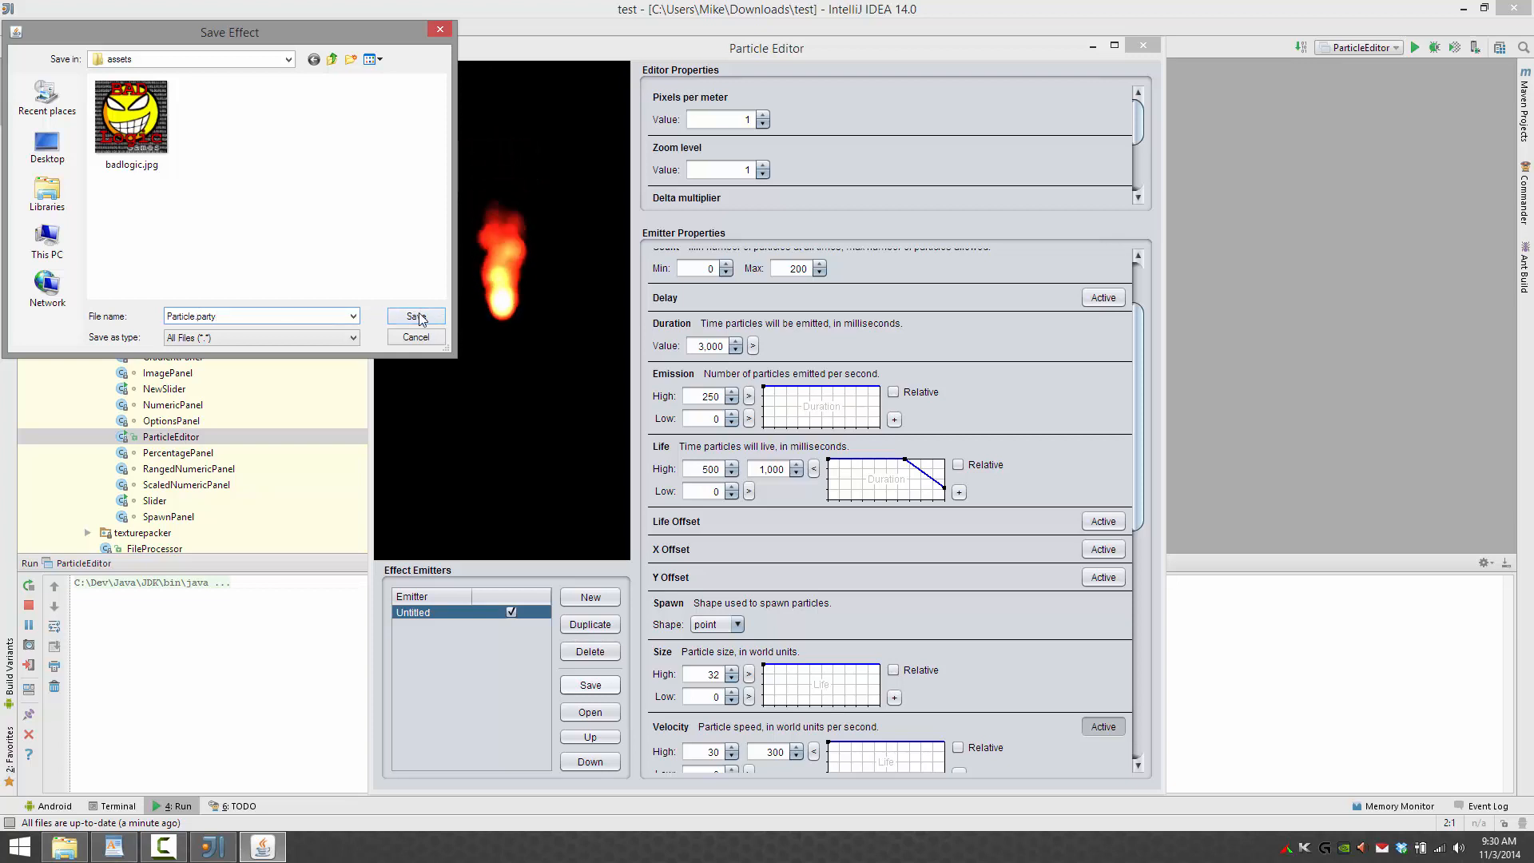
left_click(415, 315)
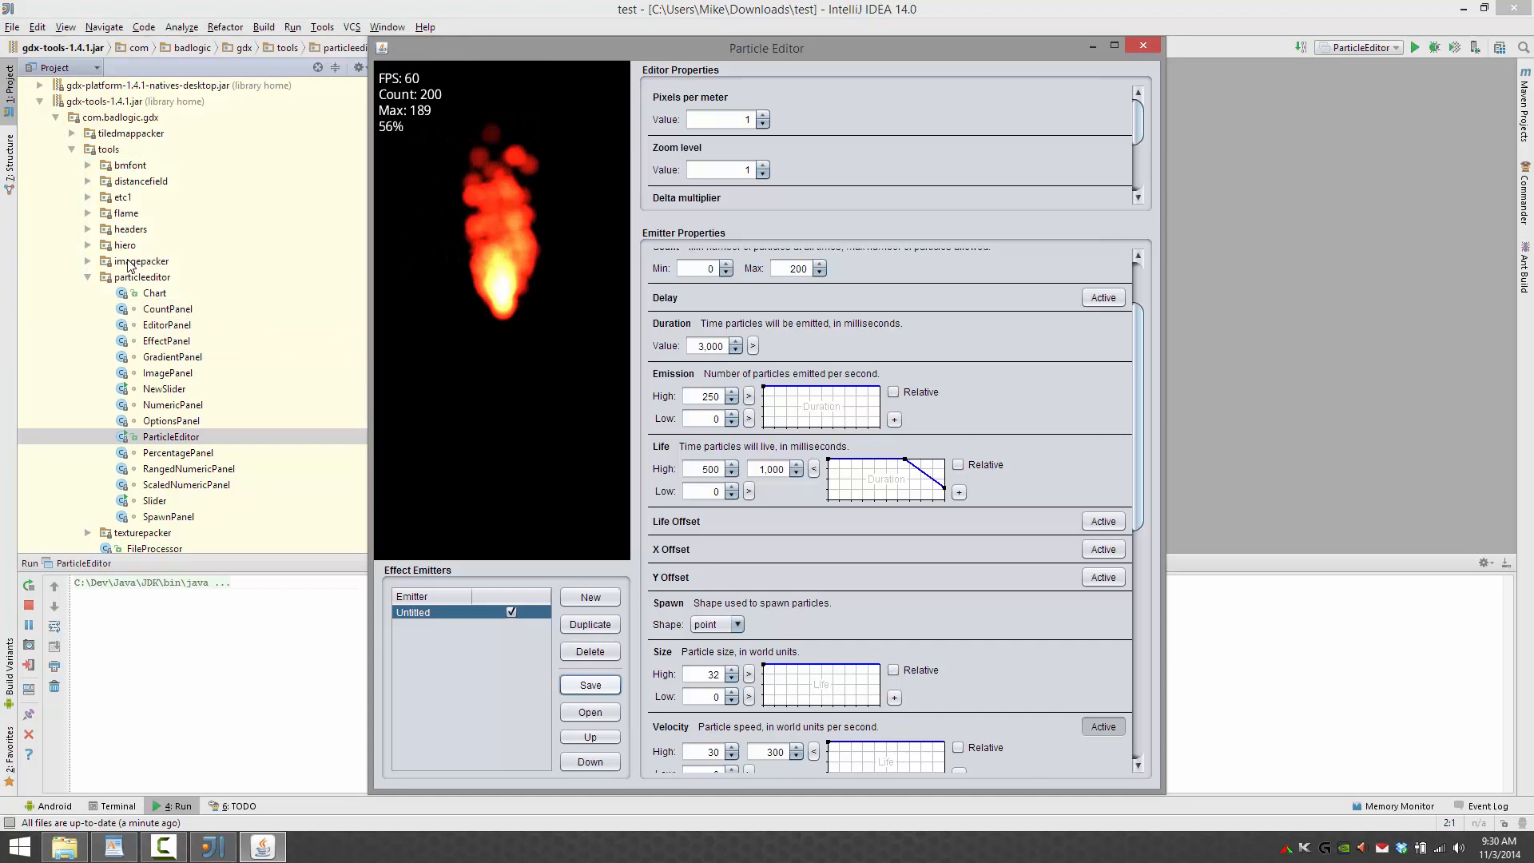
- Close the Particle Editor and expand android/assets to reveal Particle.party
left_click(1141, 45)
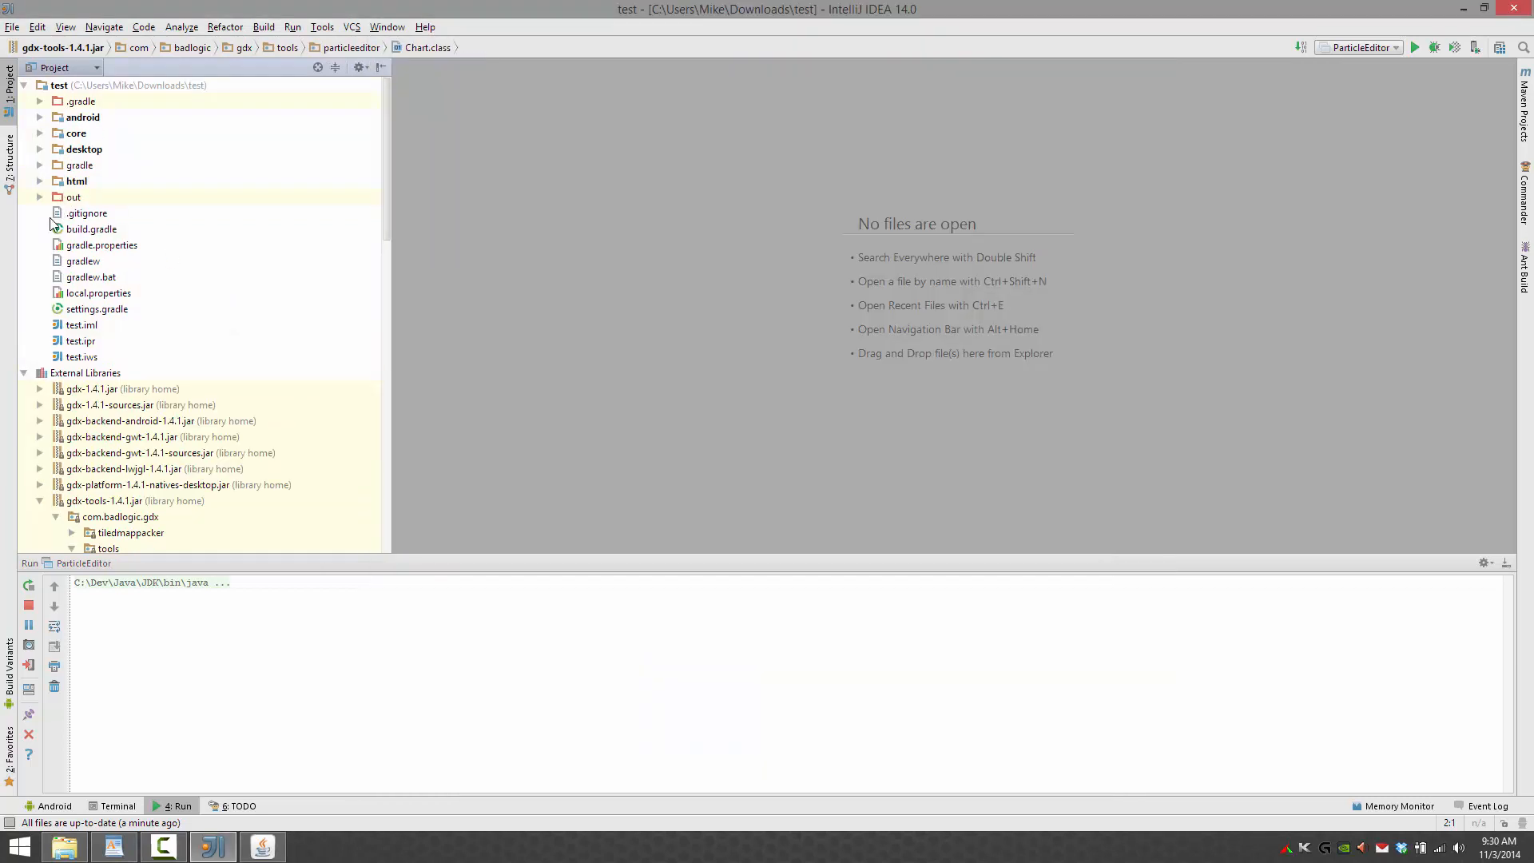
left_click(86, 373)
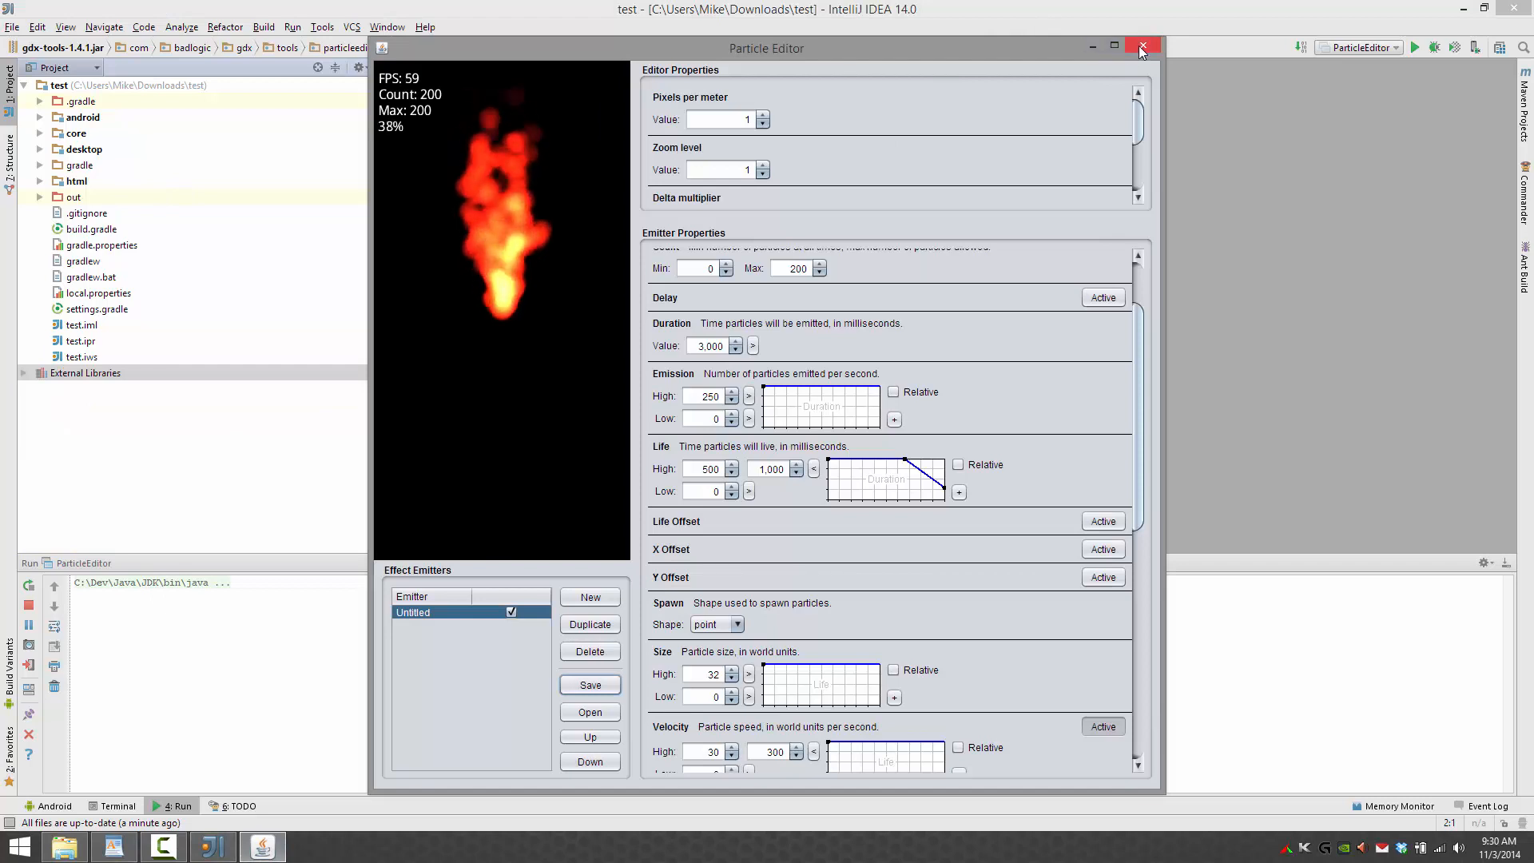
left_click(1141, 46)
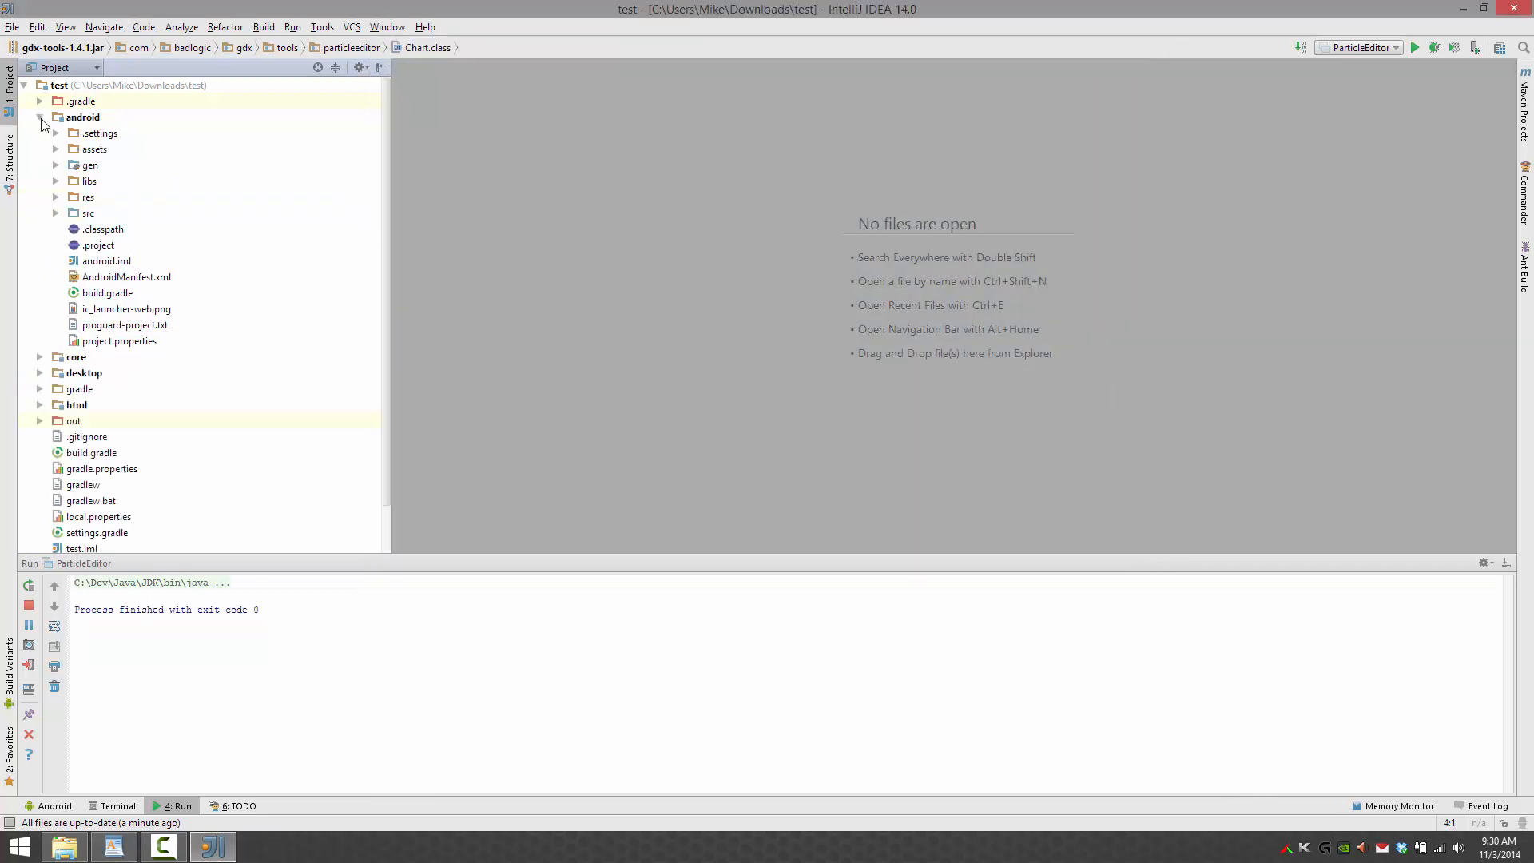
left_click(94, 149)
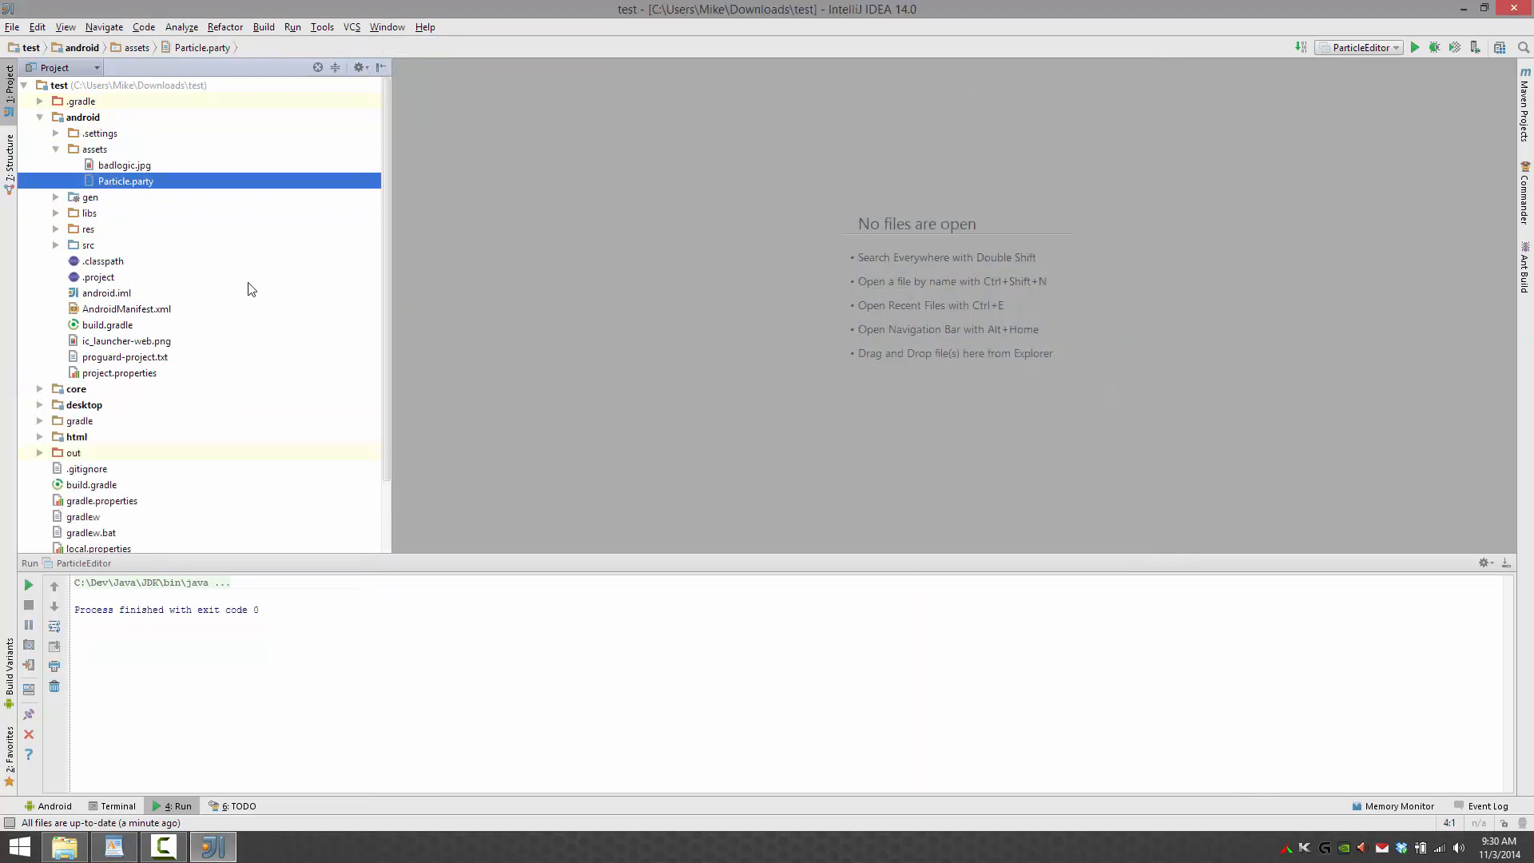
- View Particle.party's emitter settings, then collapse the android module and expand core
double_click(125, 181)
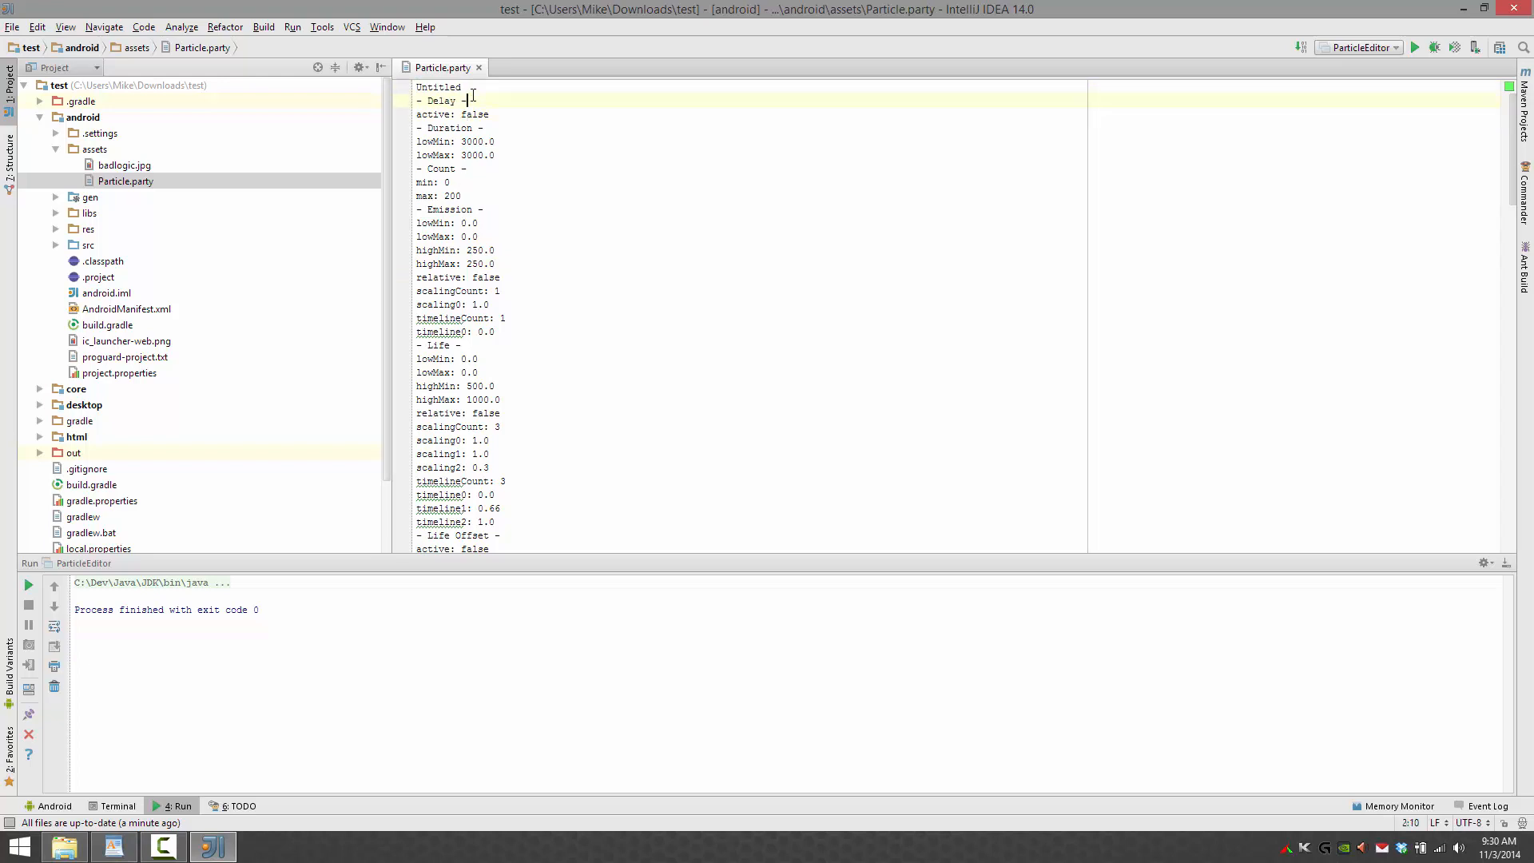
scroll("down", 3)
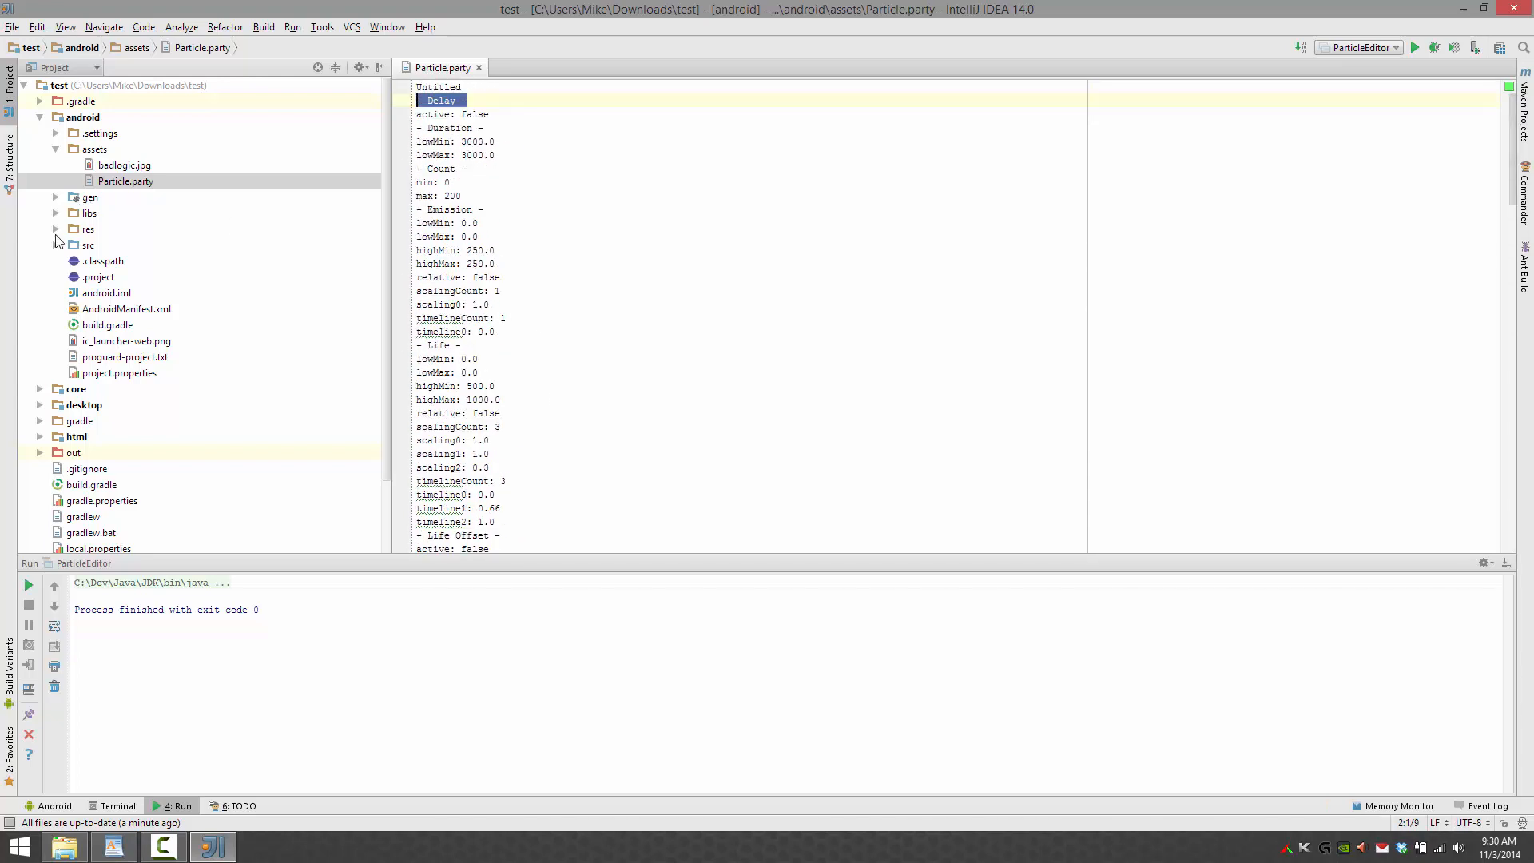
left_click(40, 117)
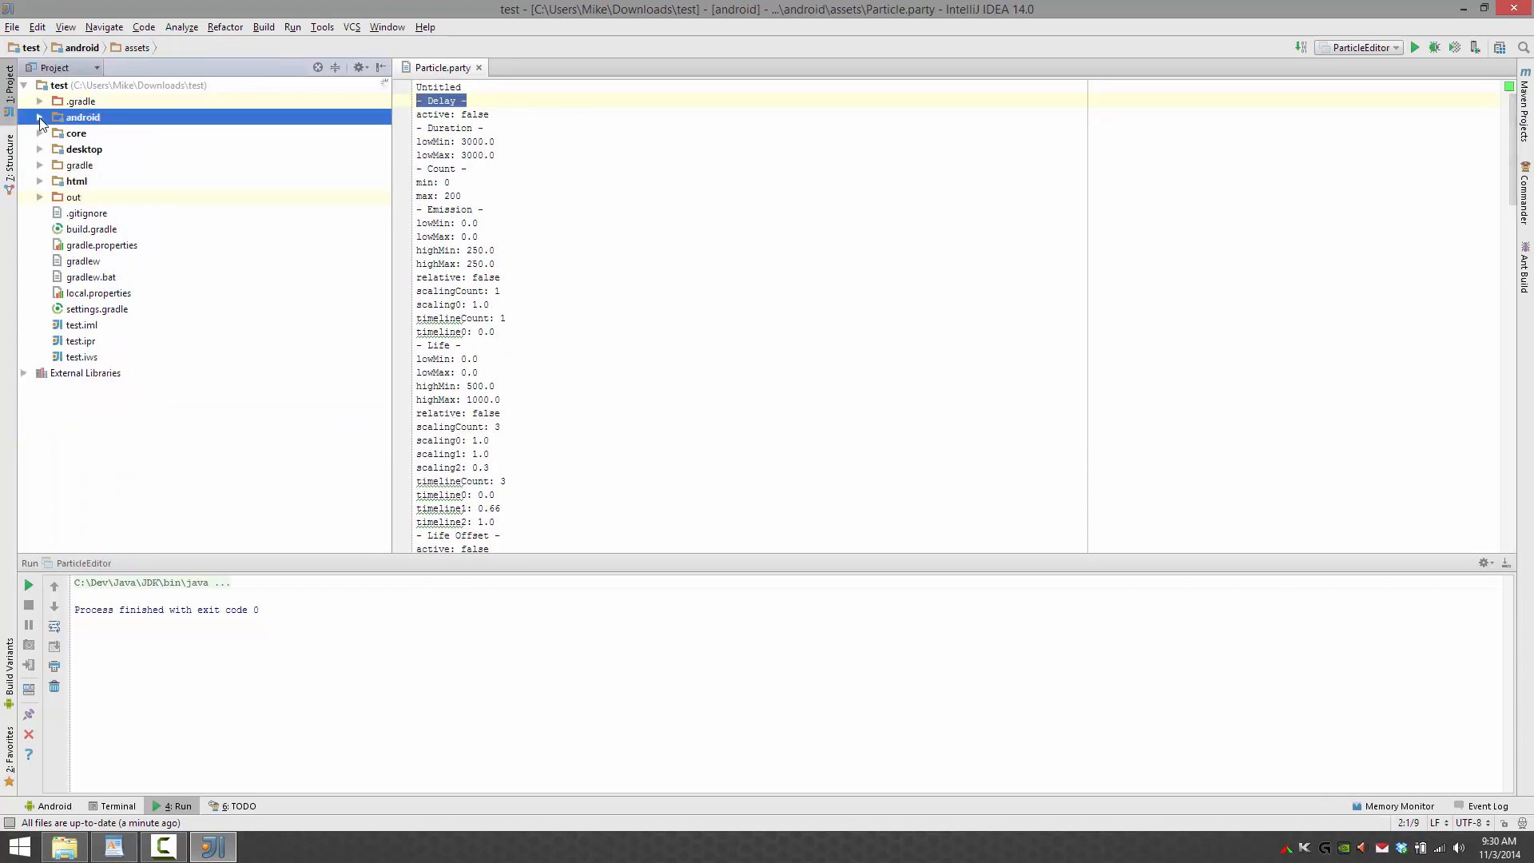
left_click(41, 132)
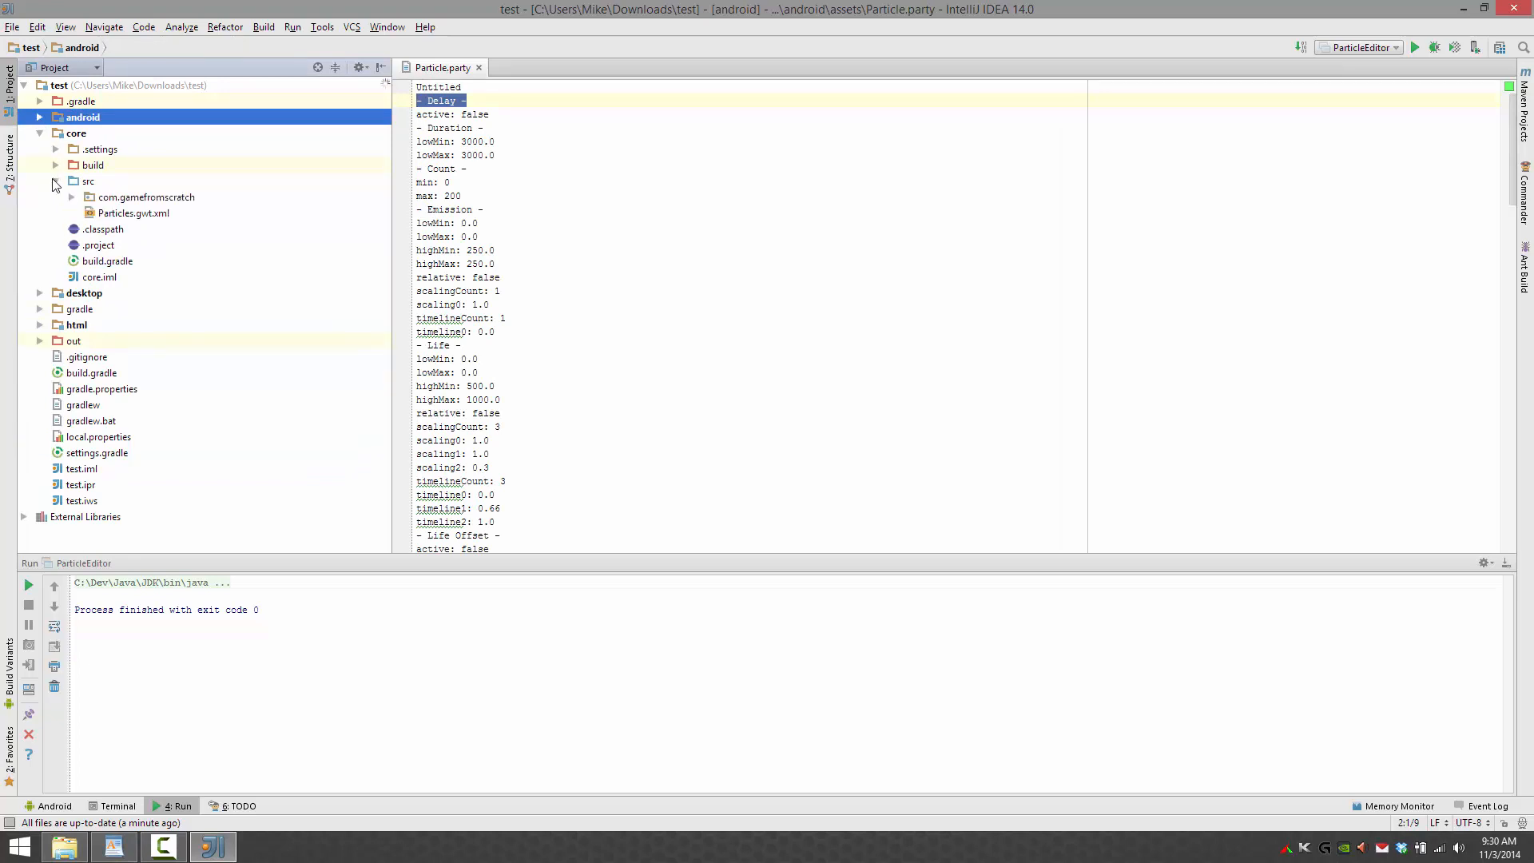
- In Particles.java, remove the img texture line and declare 'ParticleEffect pe;'
double_click(144, 213)
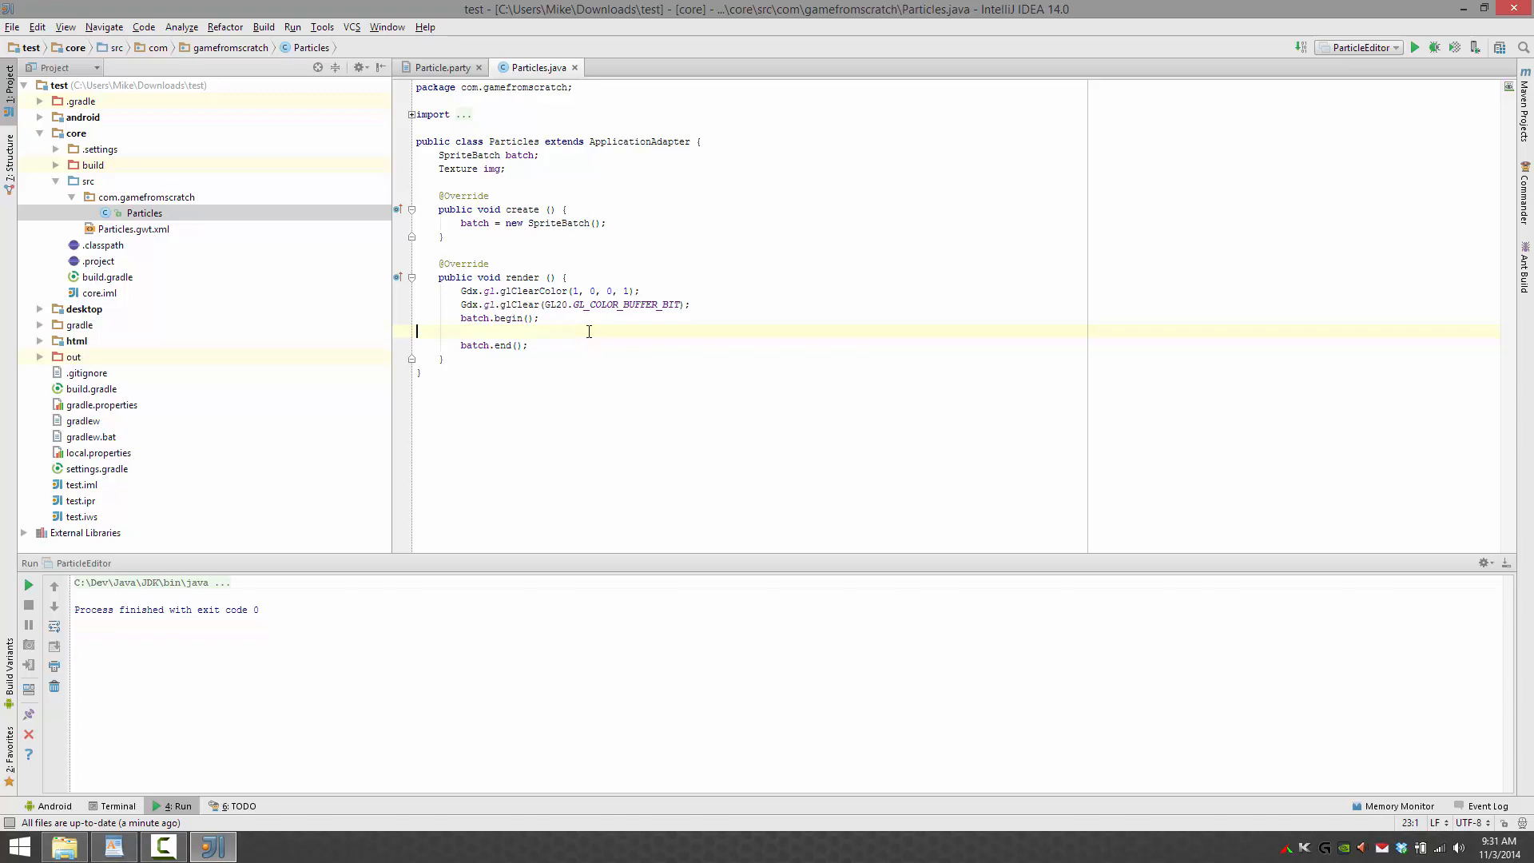
key("Backspace")
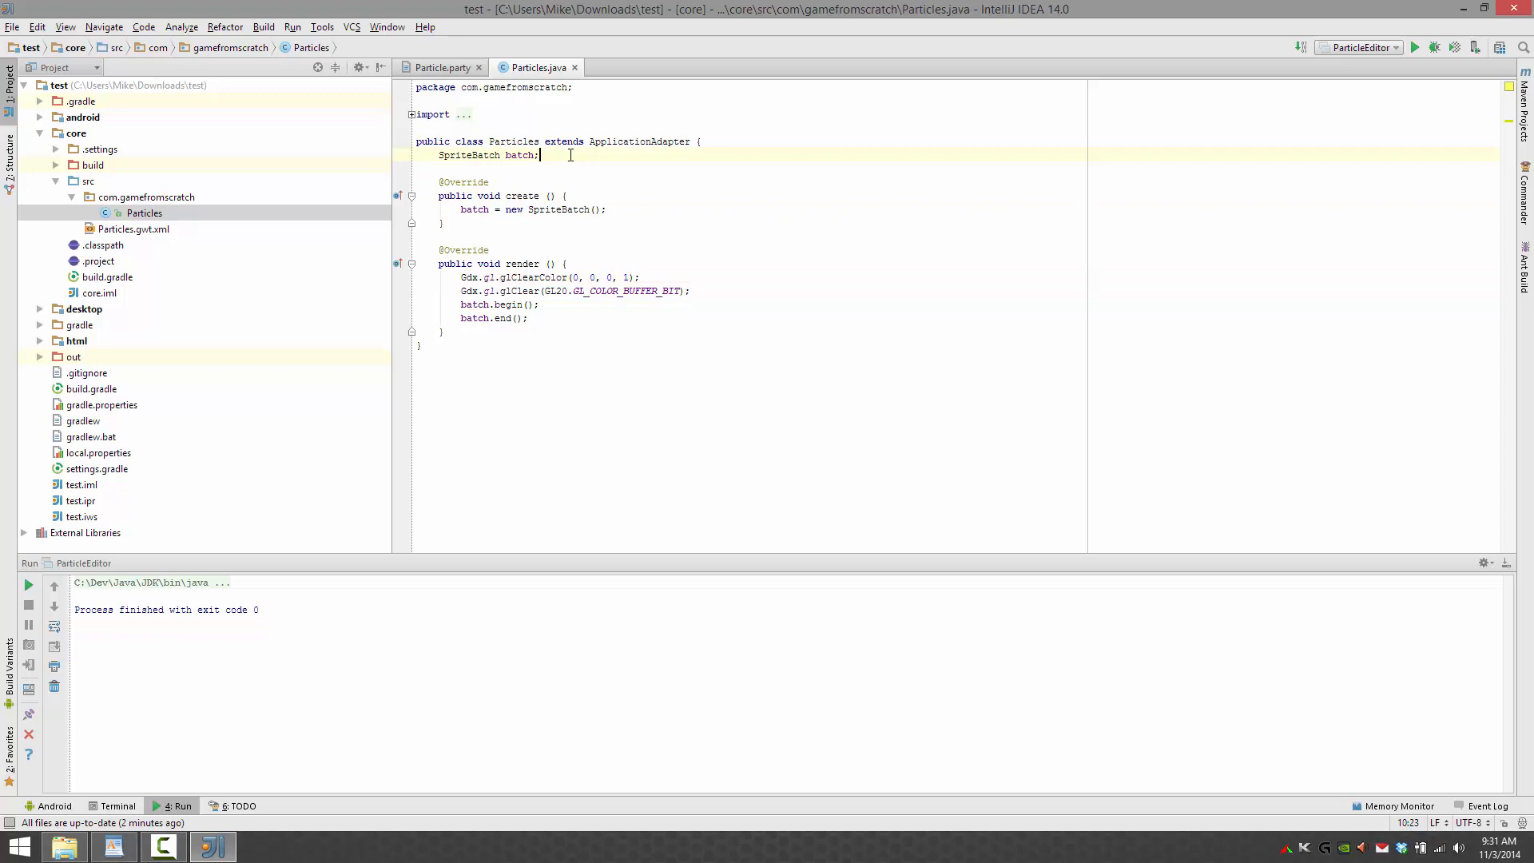
key("enter")
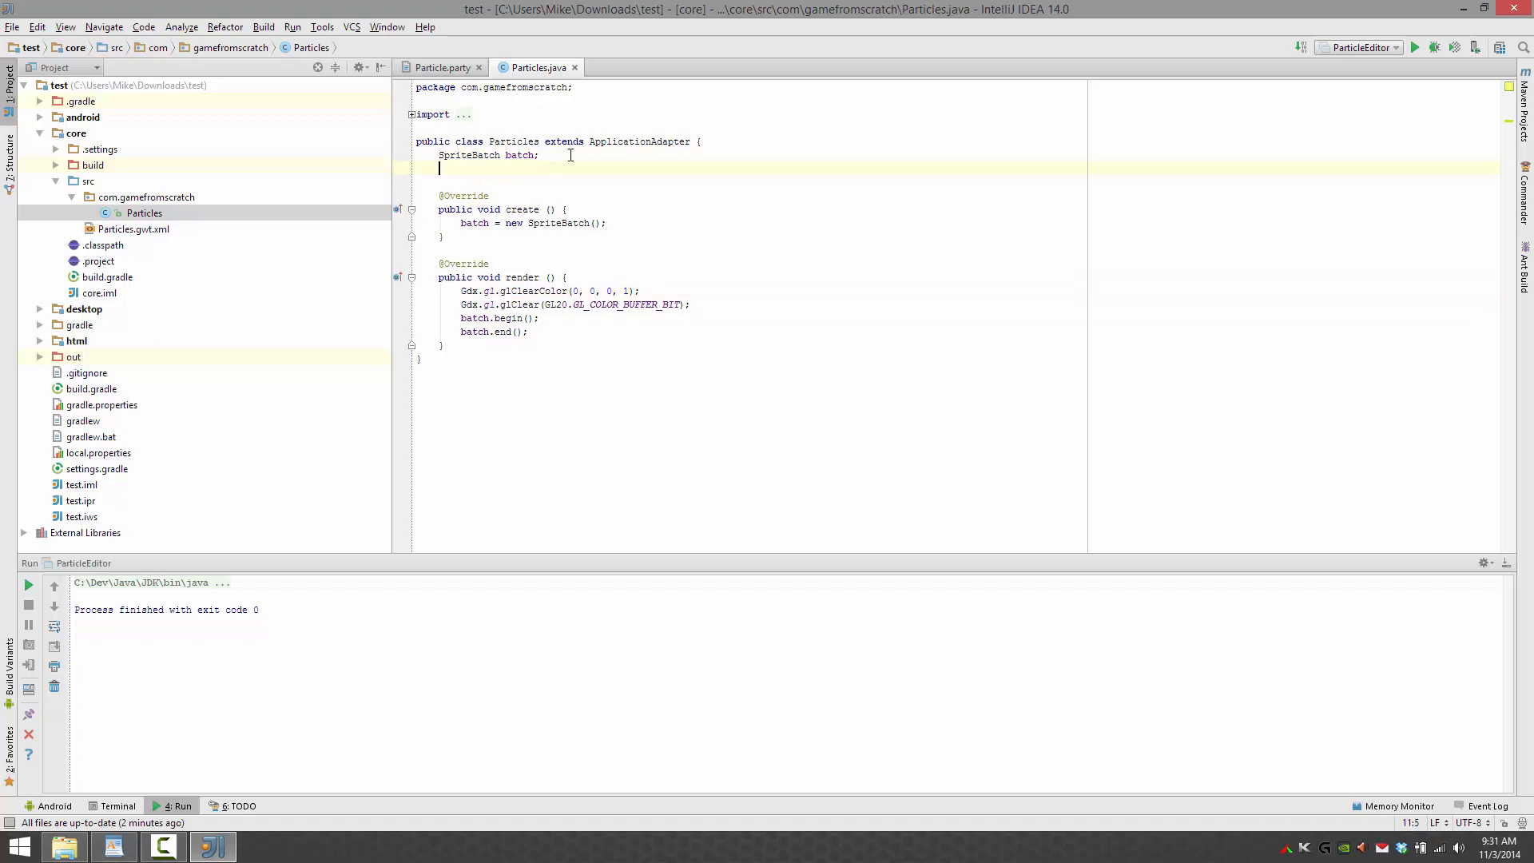
type("Pa")
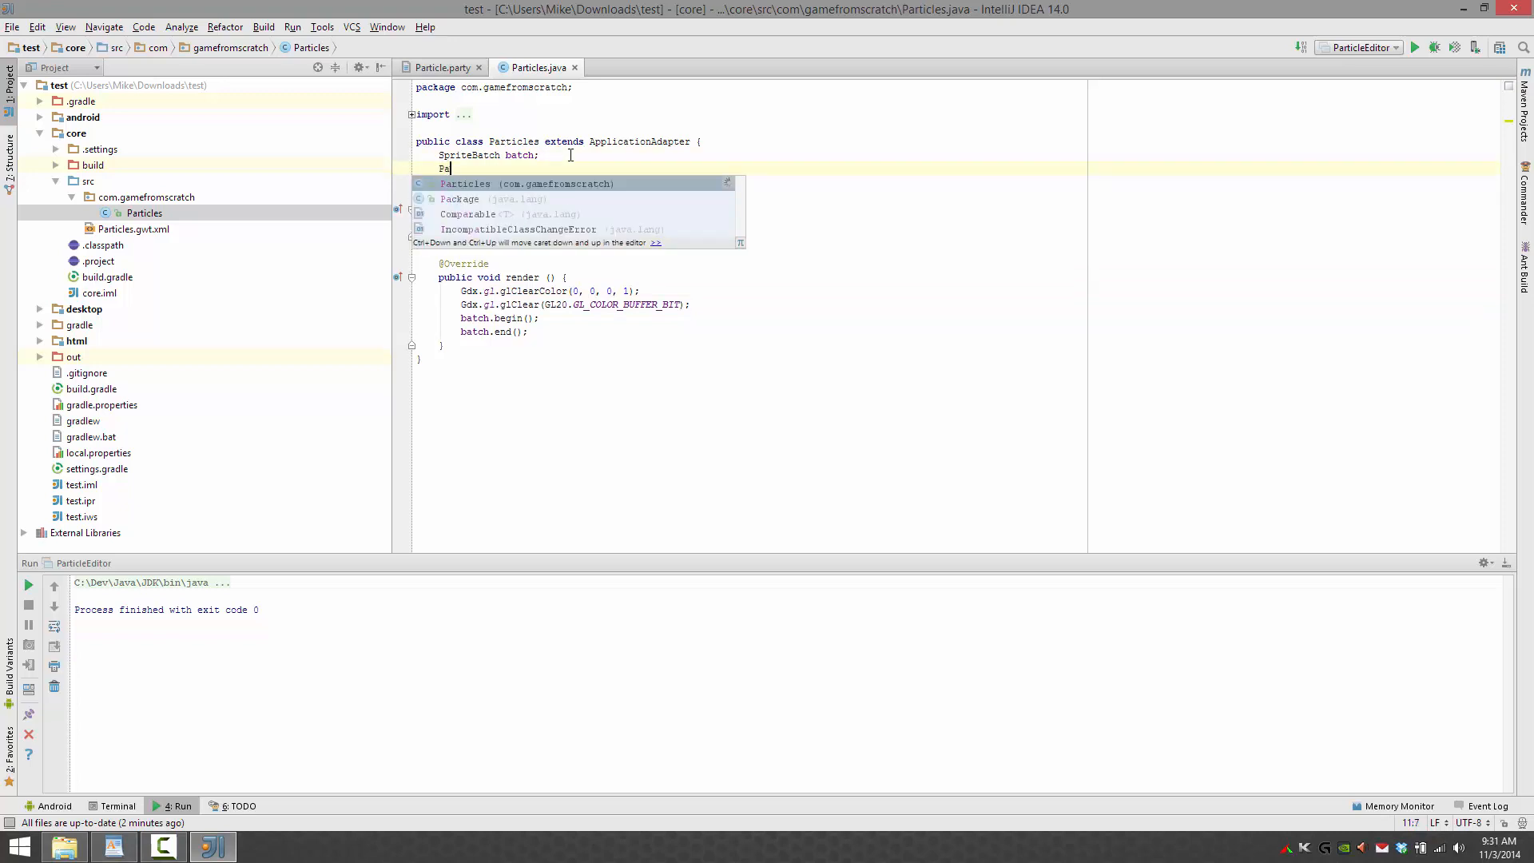
type("rticleEf")
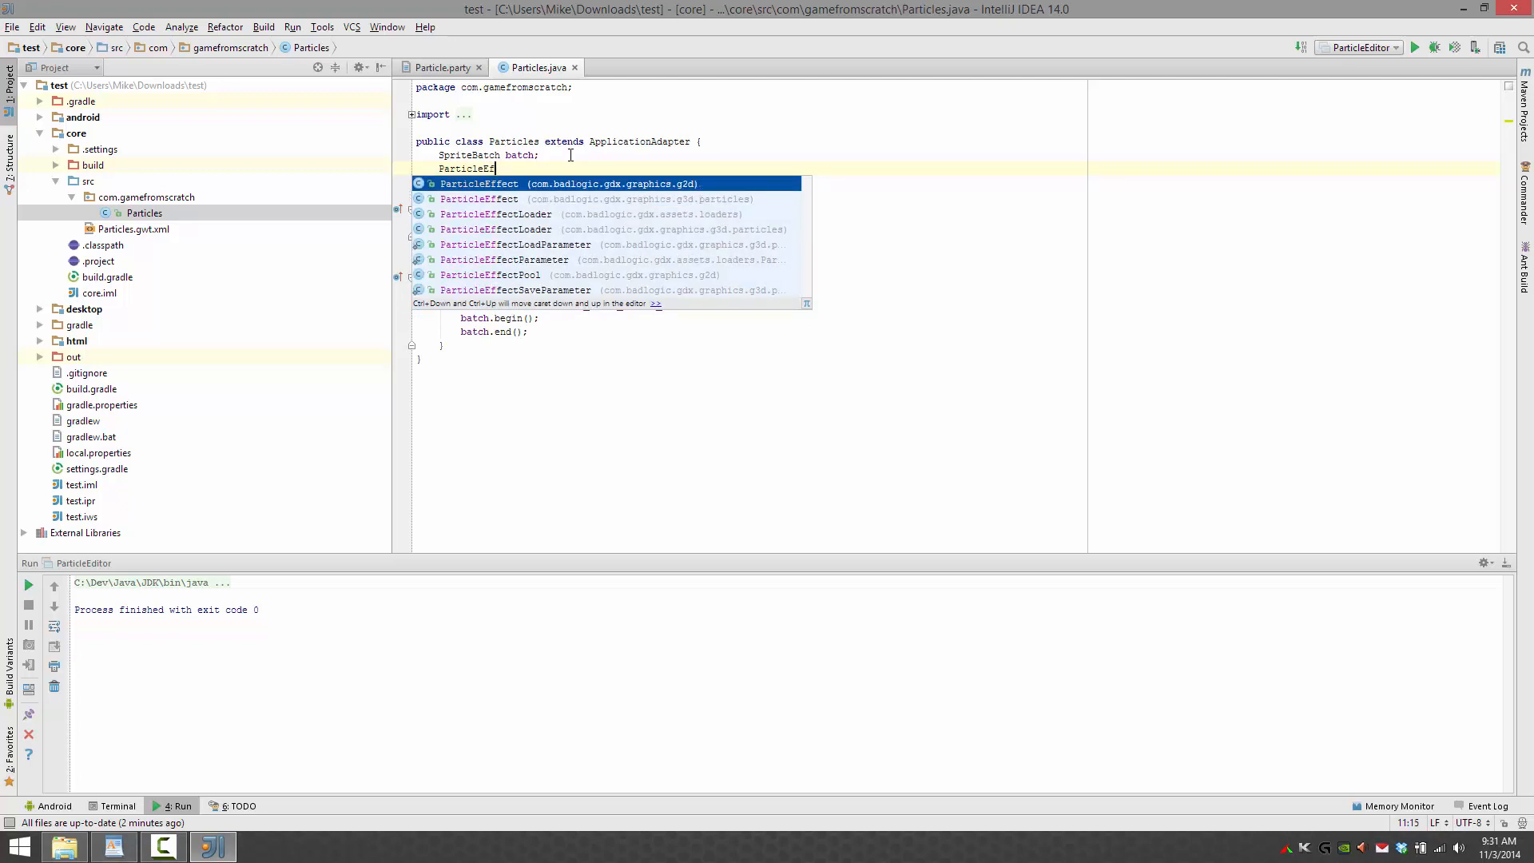
key("Enter")
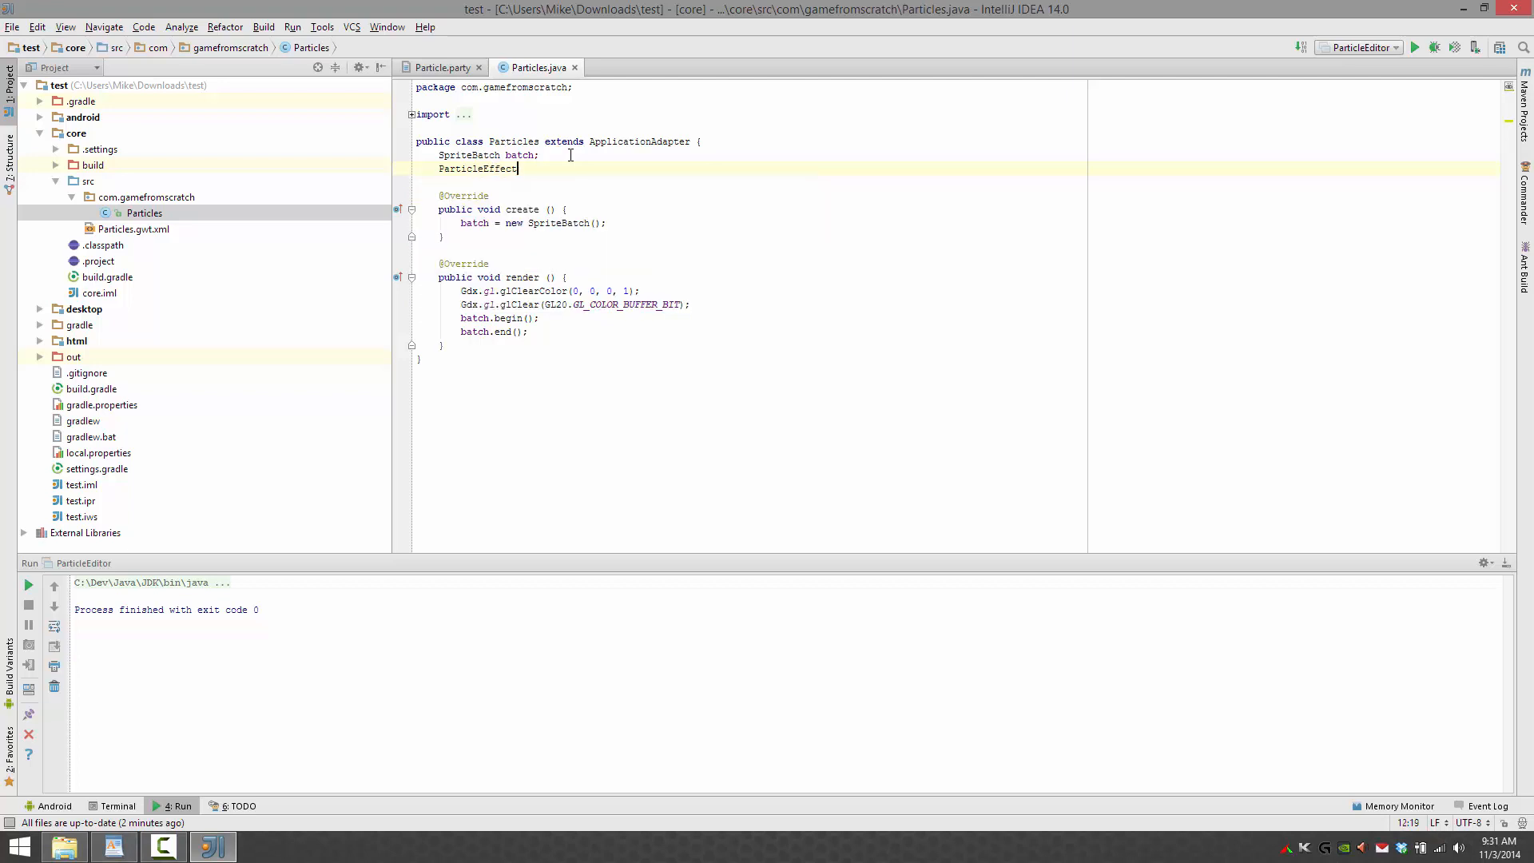
type("pe;")
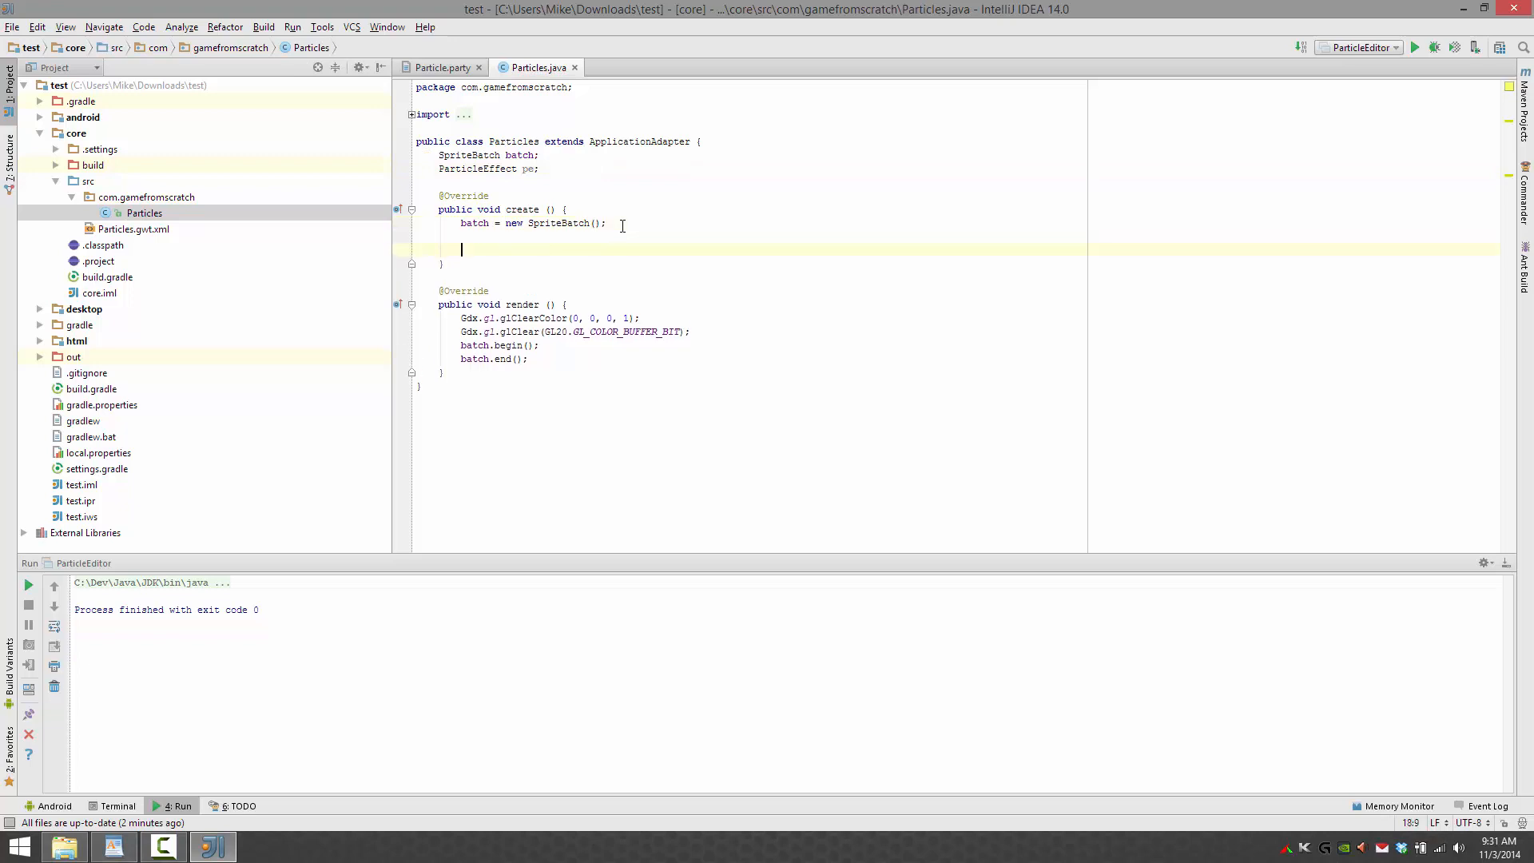
- In create(), instantiate pe and load Particles.party via Gdx.files.internal
type("pe")
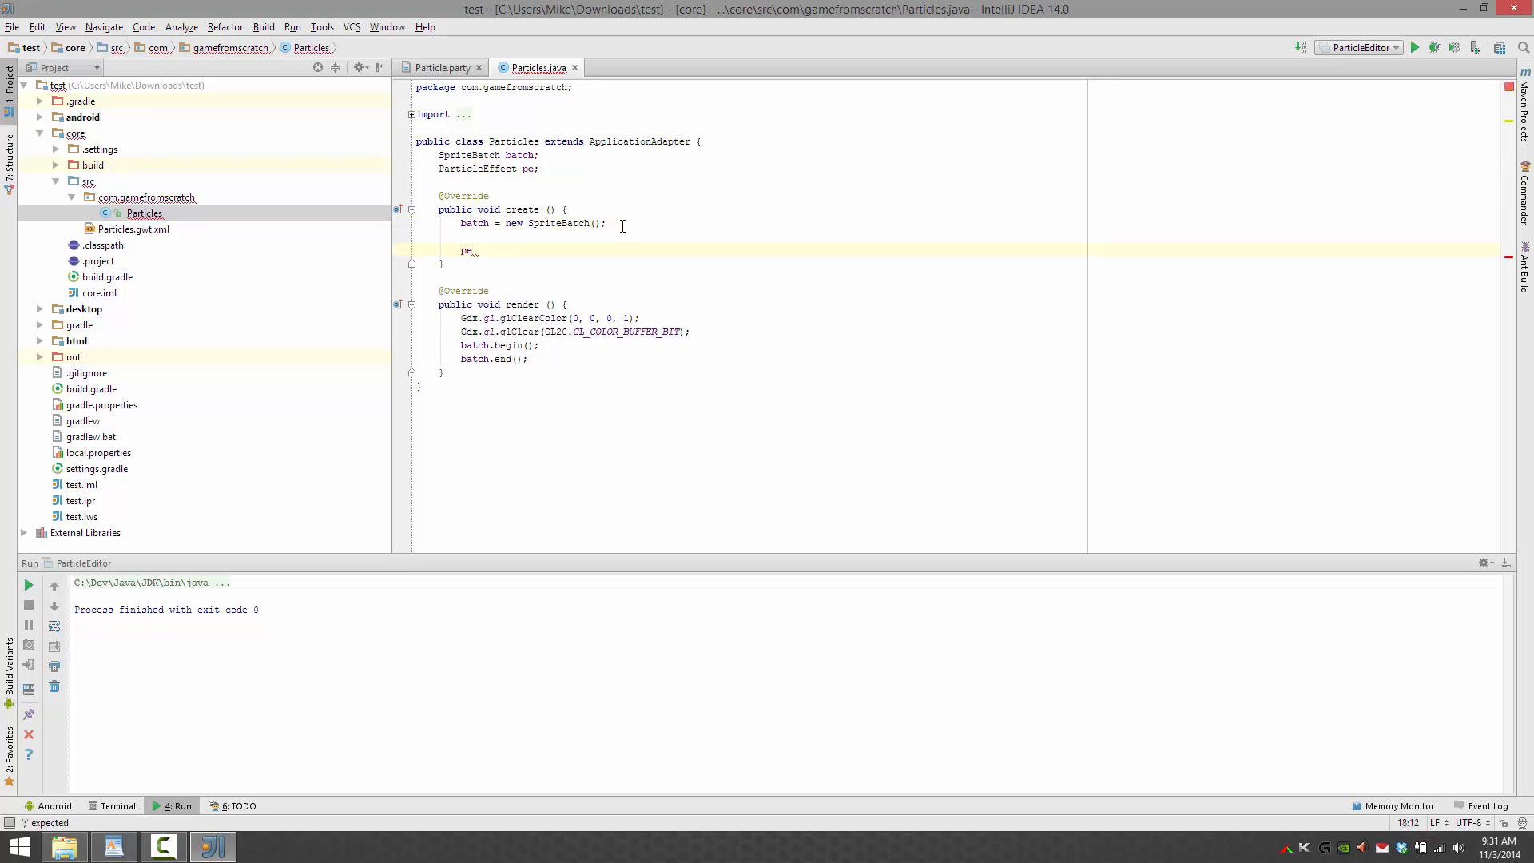
type("=")
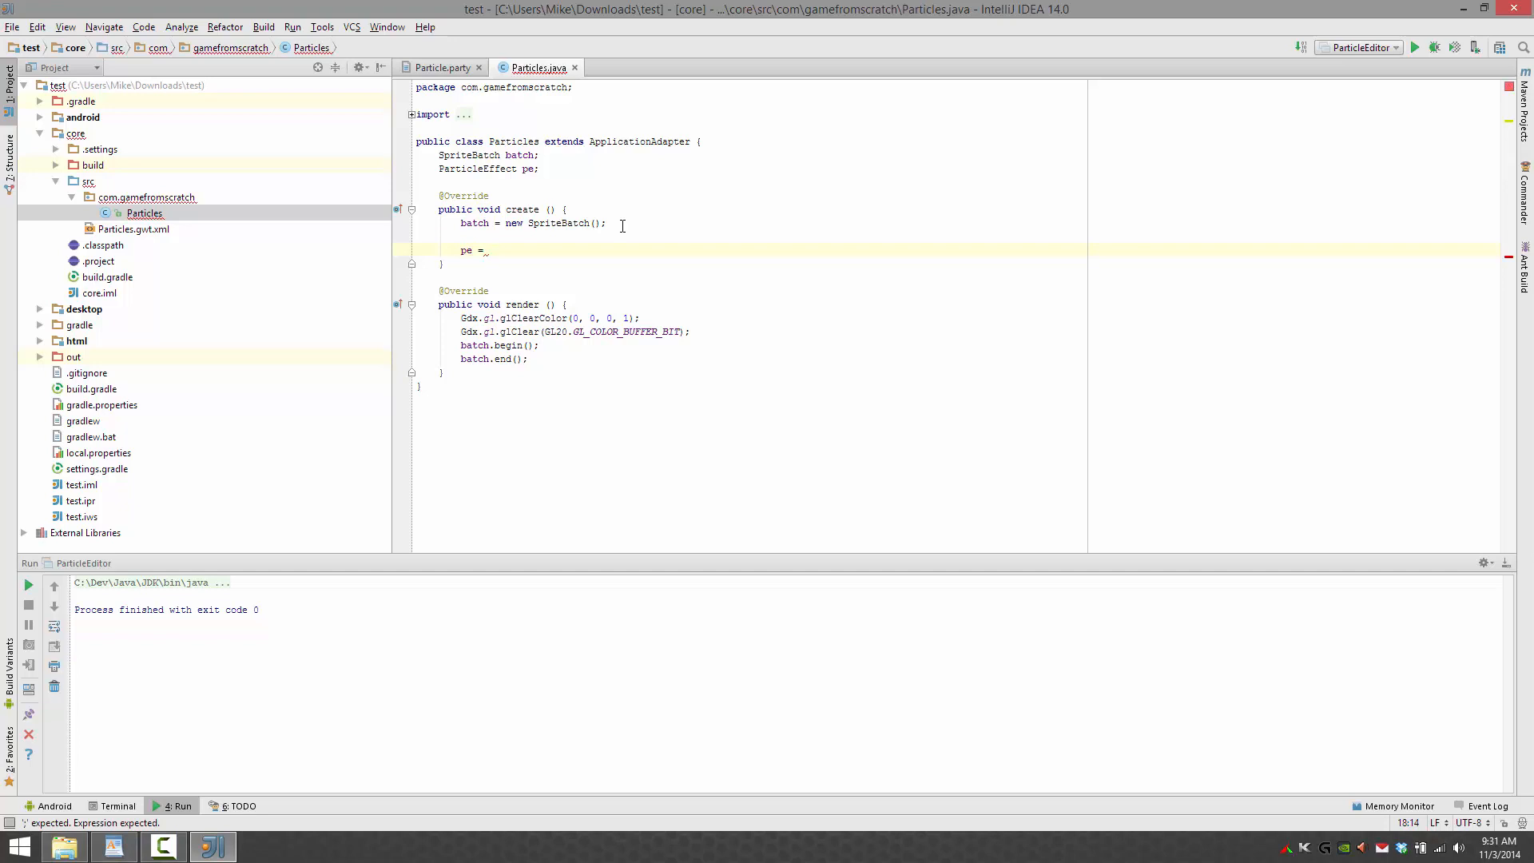
type("new")
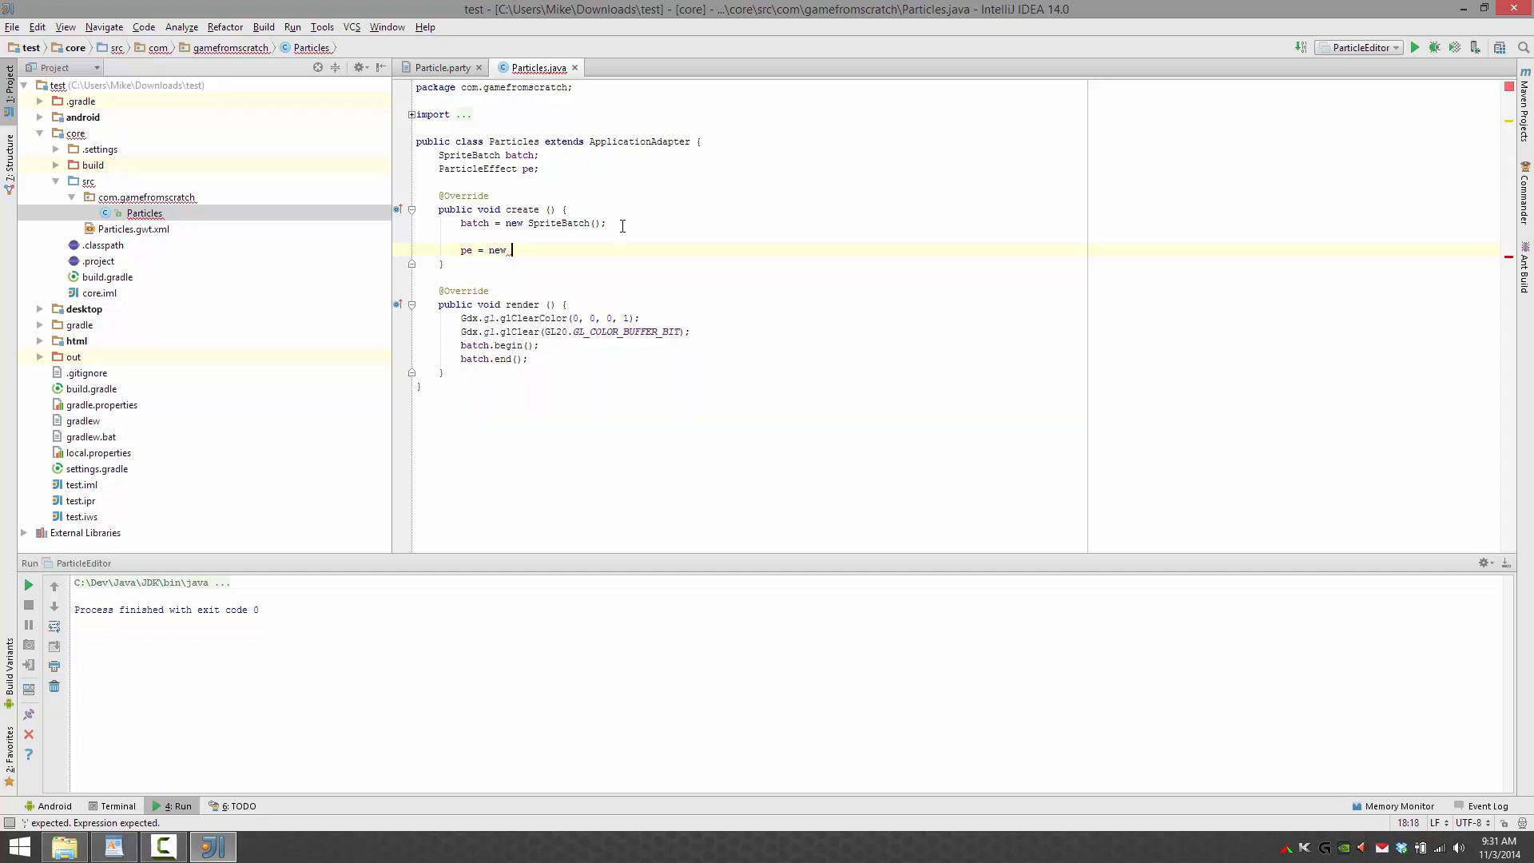
type("ParticleEffect();")
type("pe.load();")
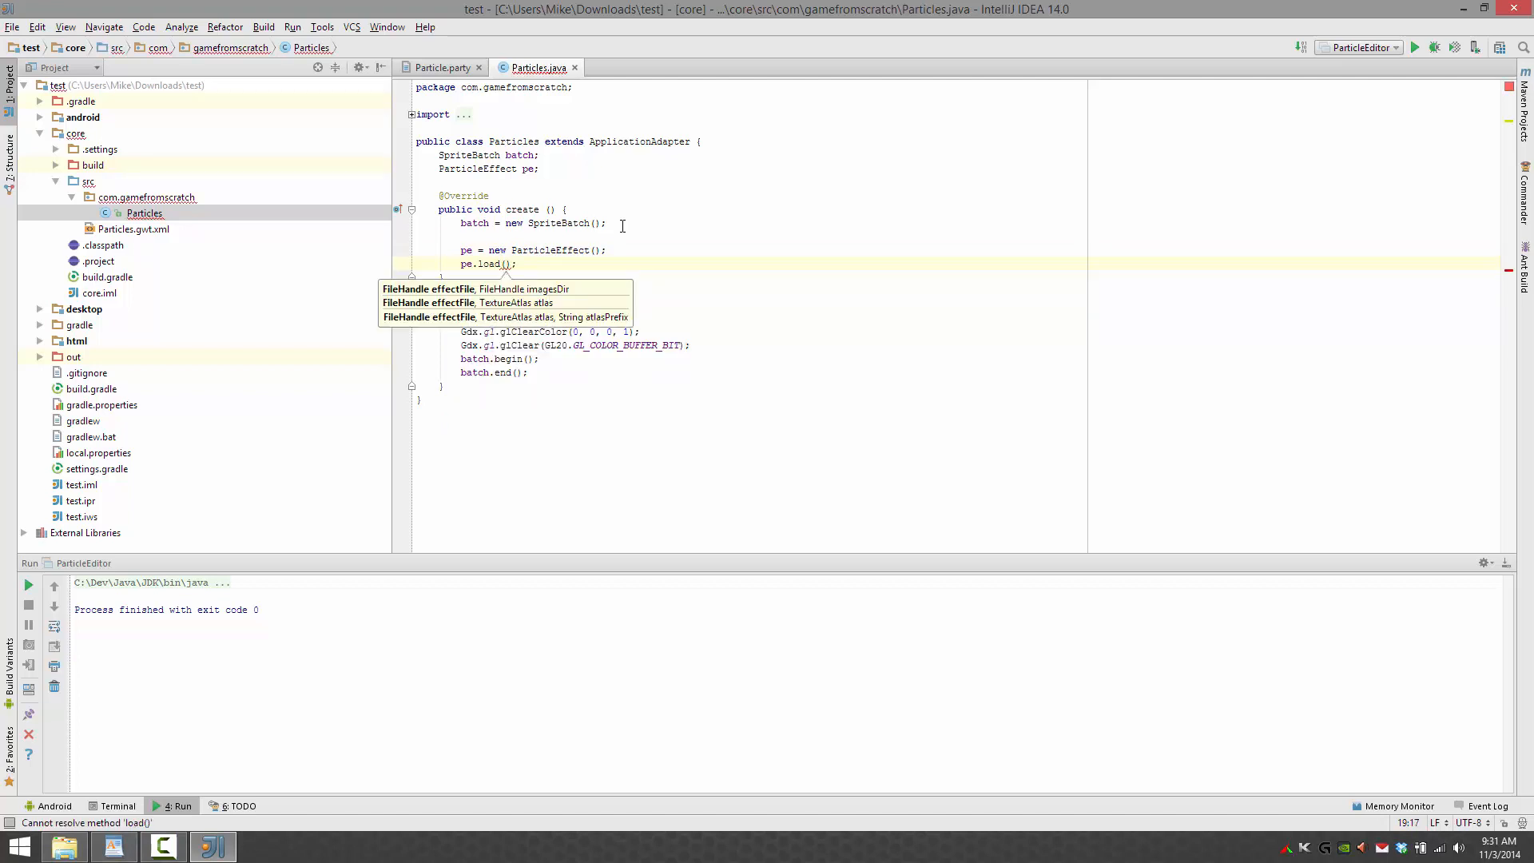
type("Fil")
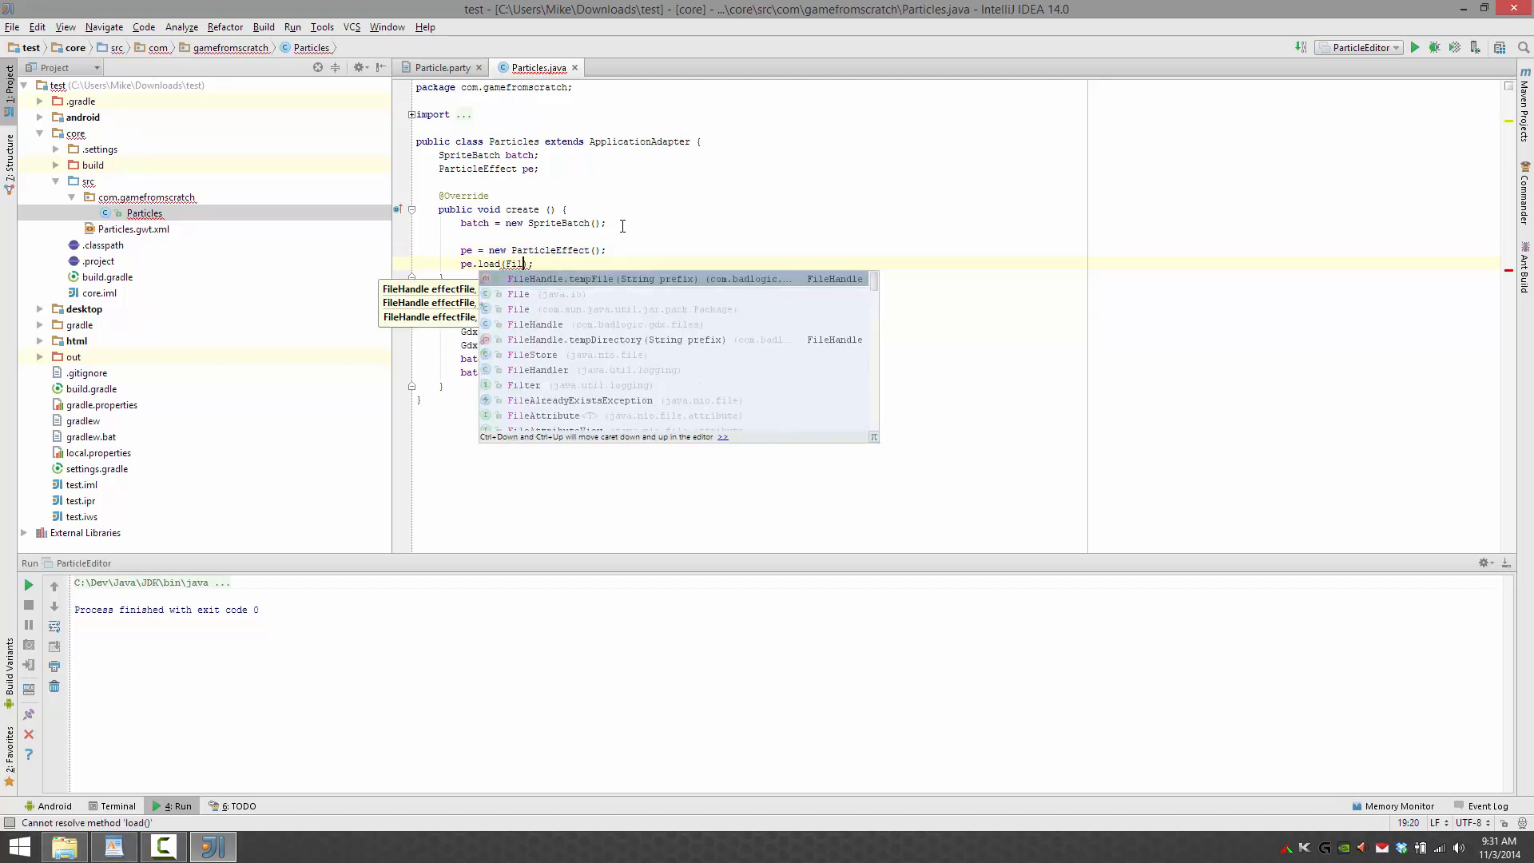
type("Gdx.")
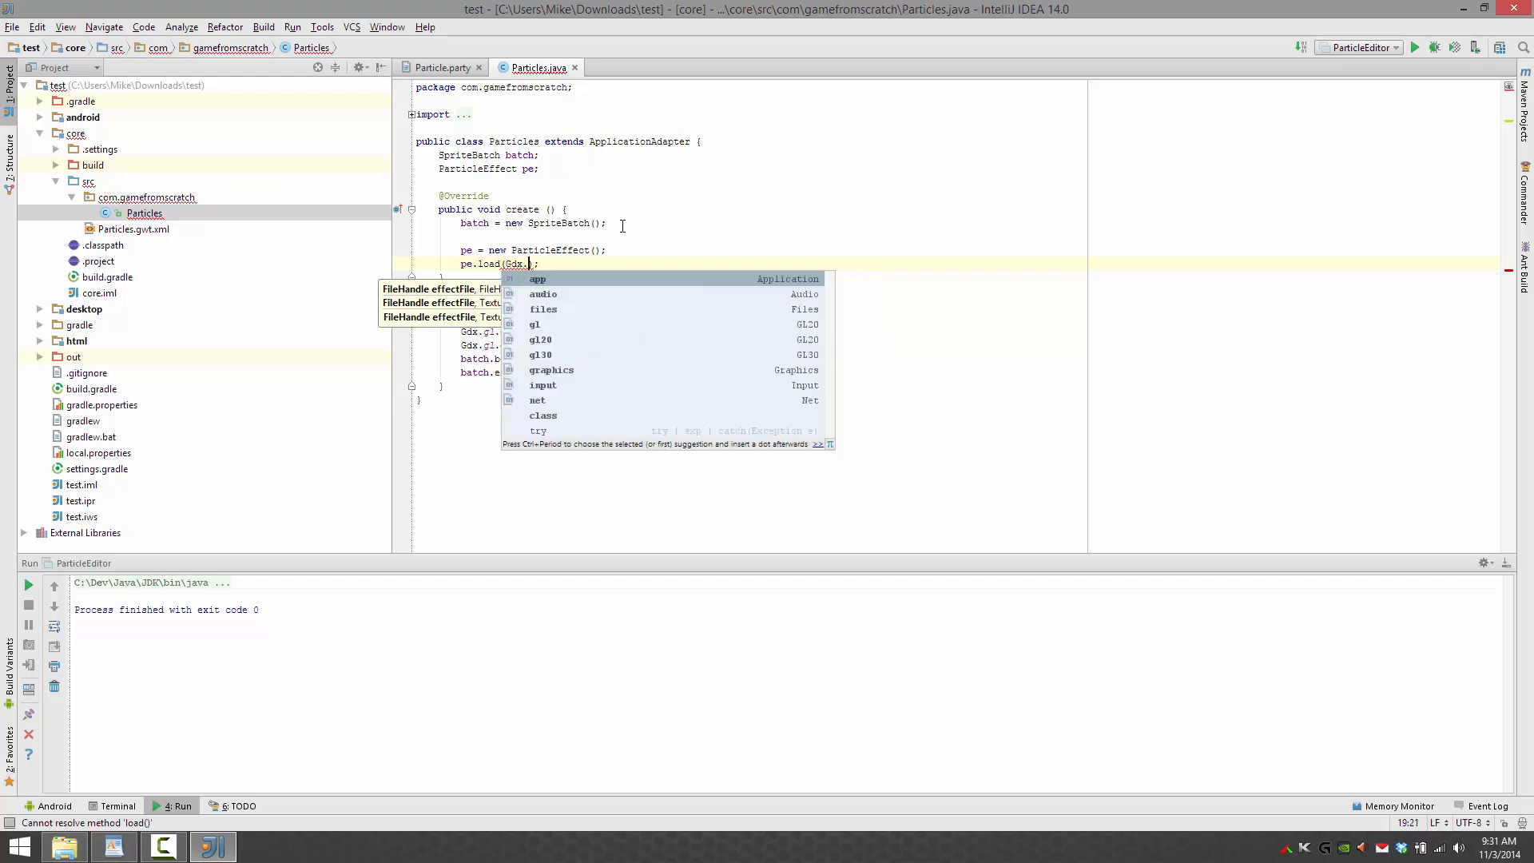
type("files.internal(")
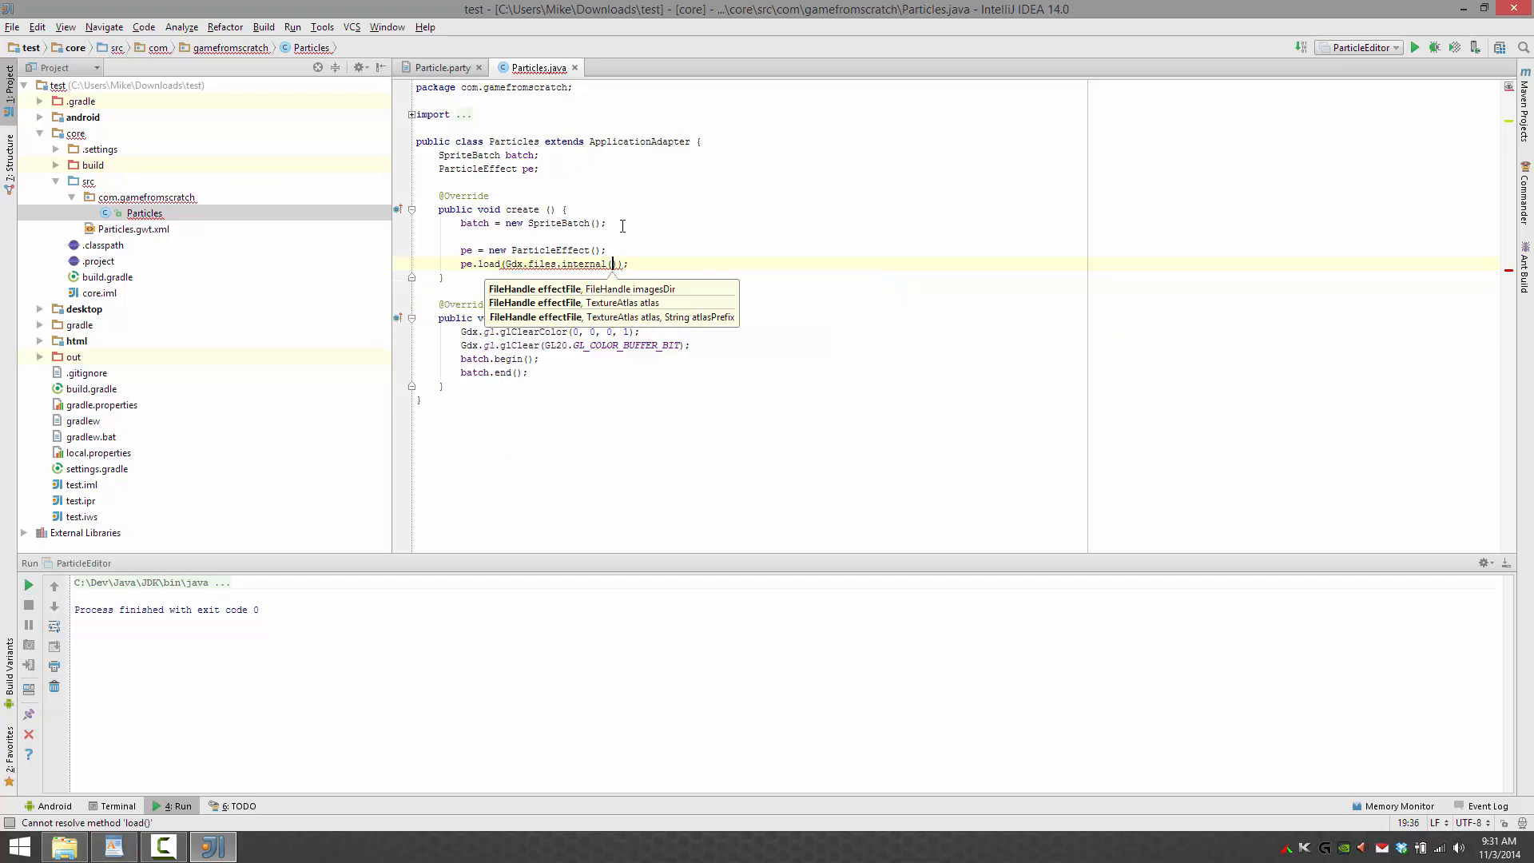
type("Particles.party\"")
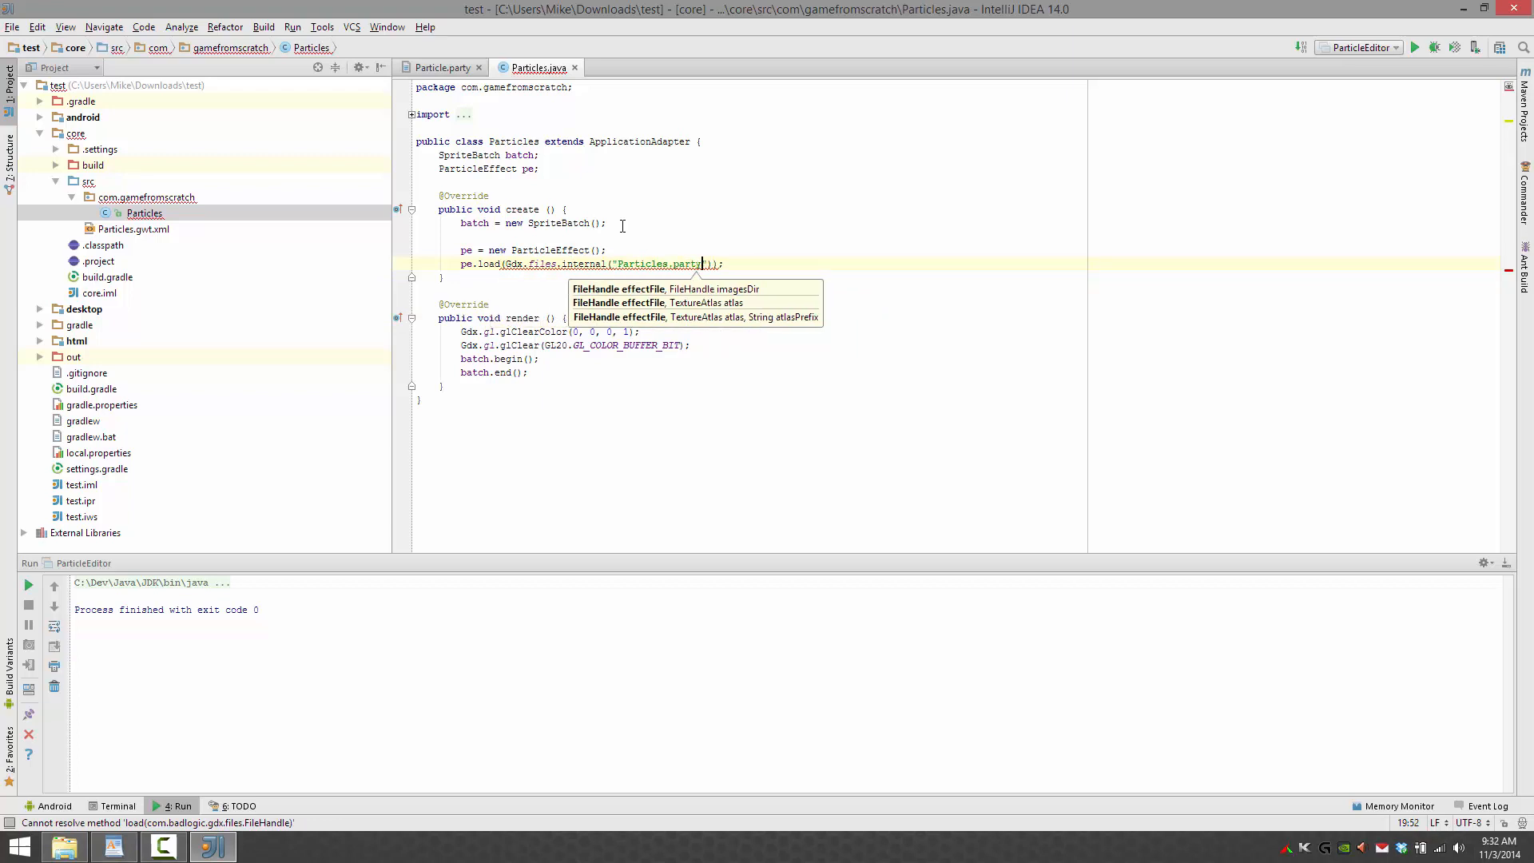
type(".")
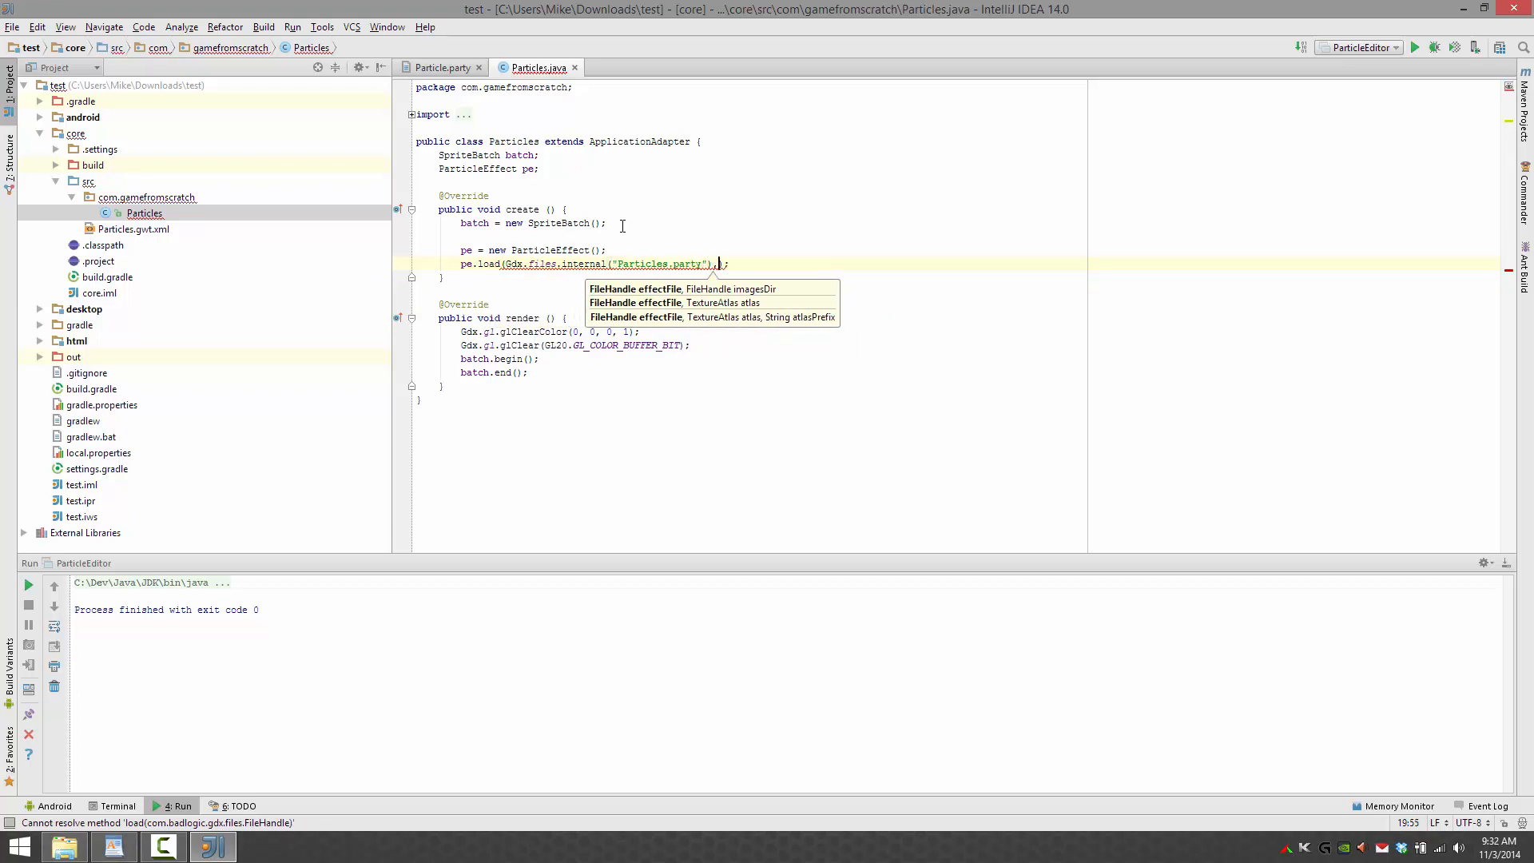
type(",Gdx.")
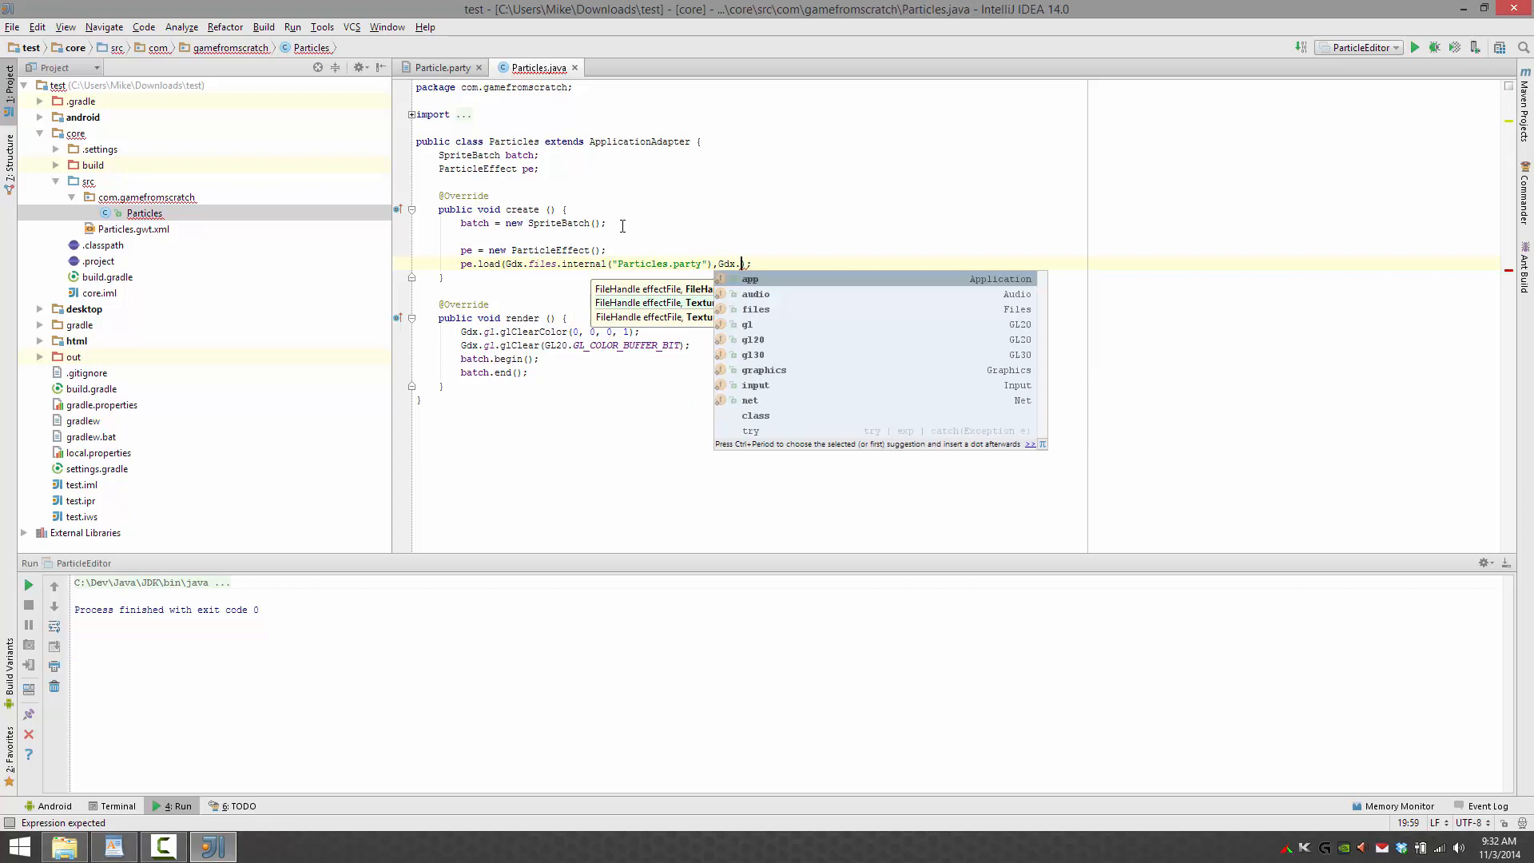
type("files.internal(")
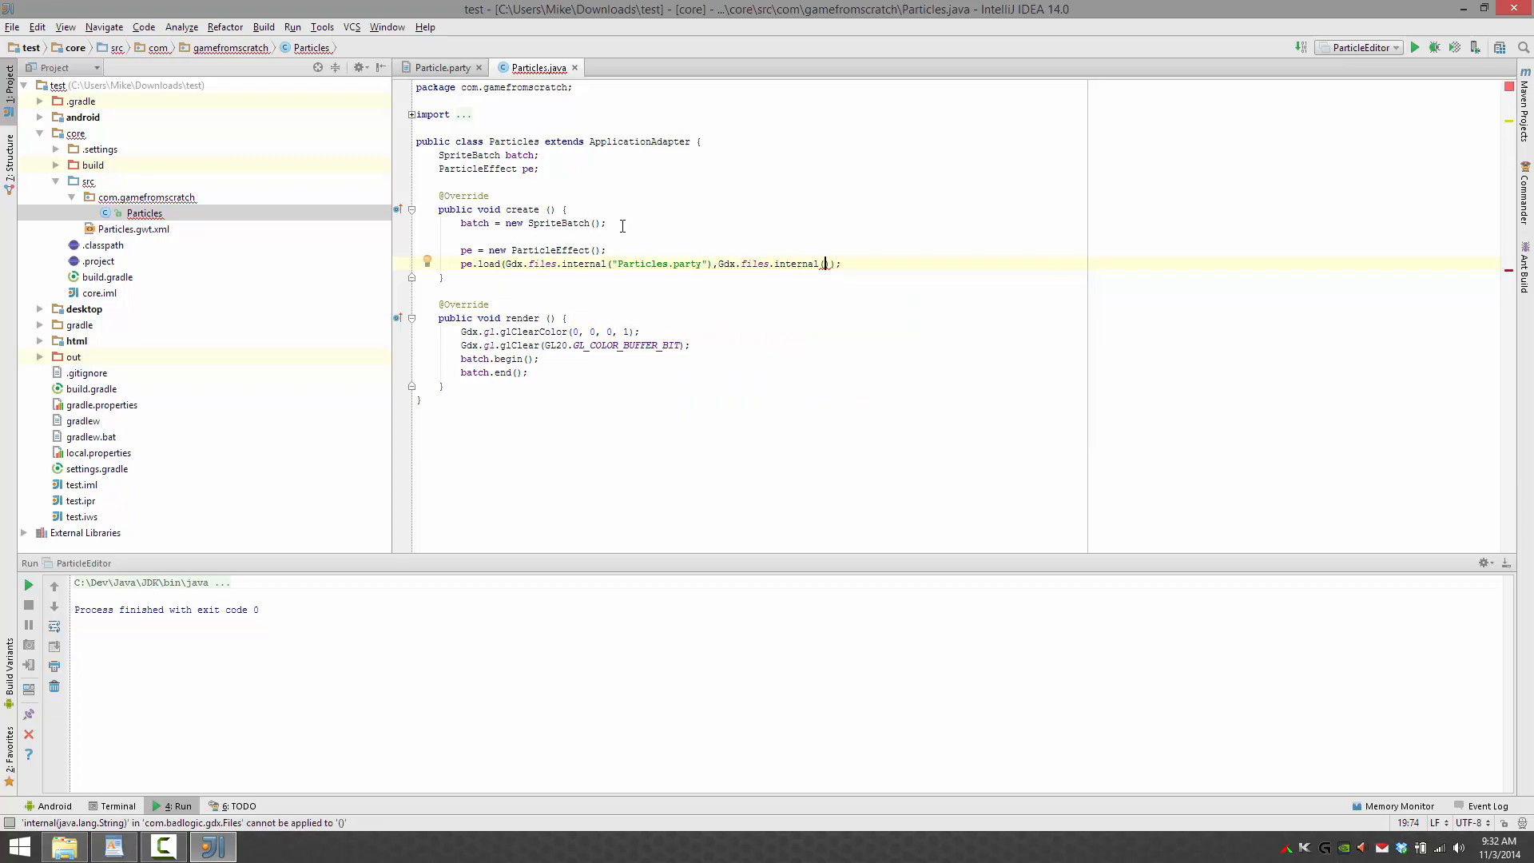
type("\"\"")
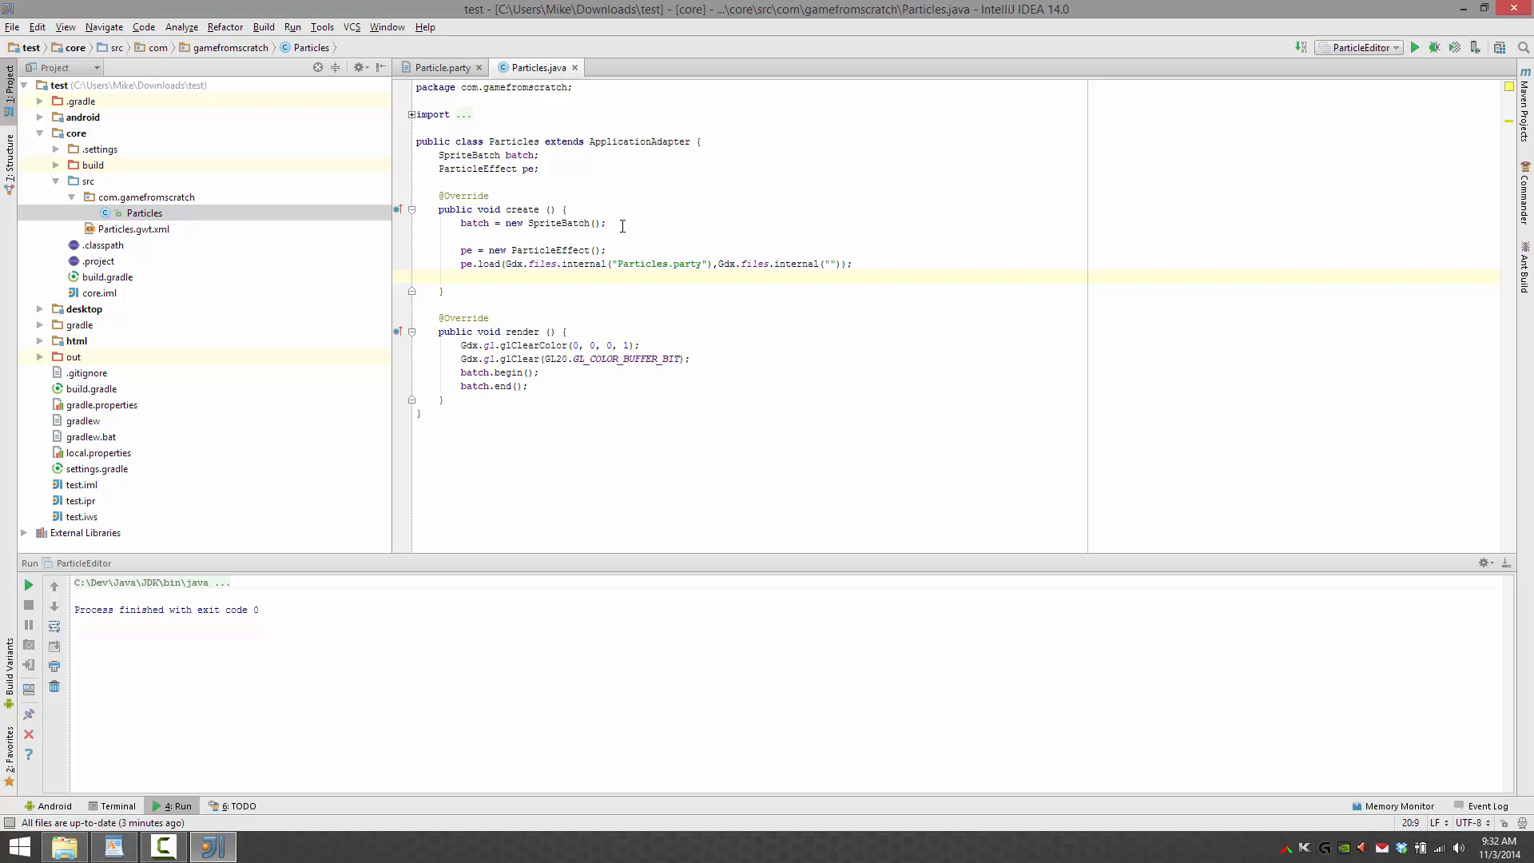
- Position the first emitter at screen width/2, height/2 and call pe.start()
type("pe.")
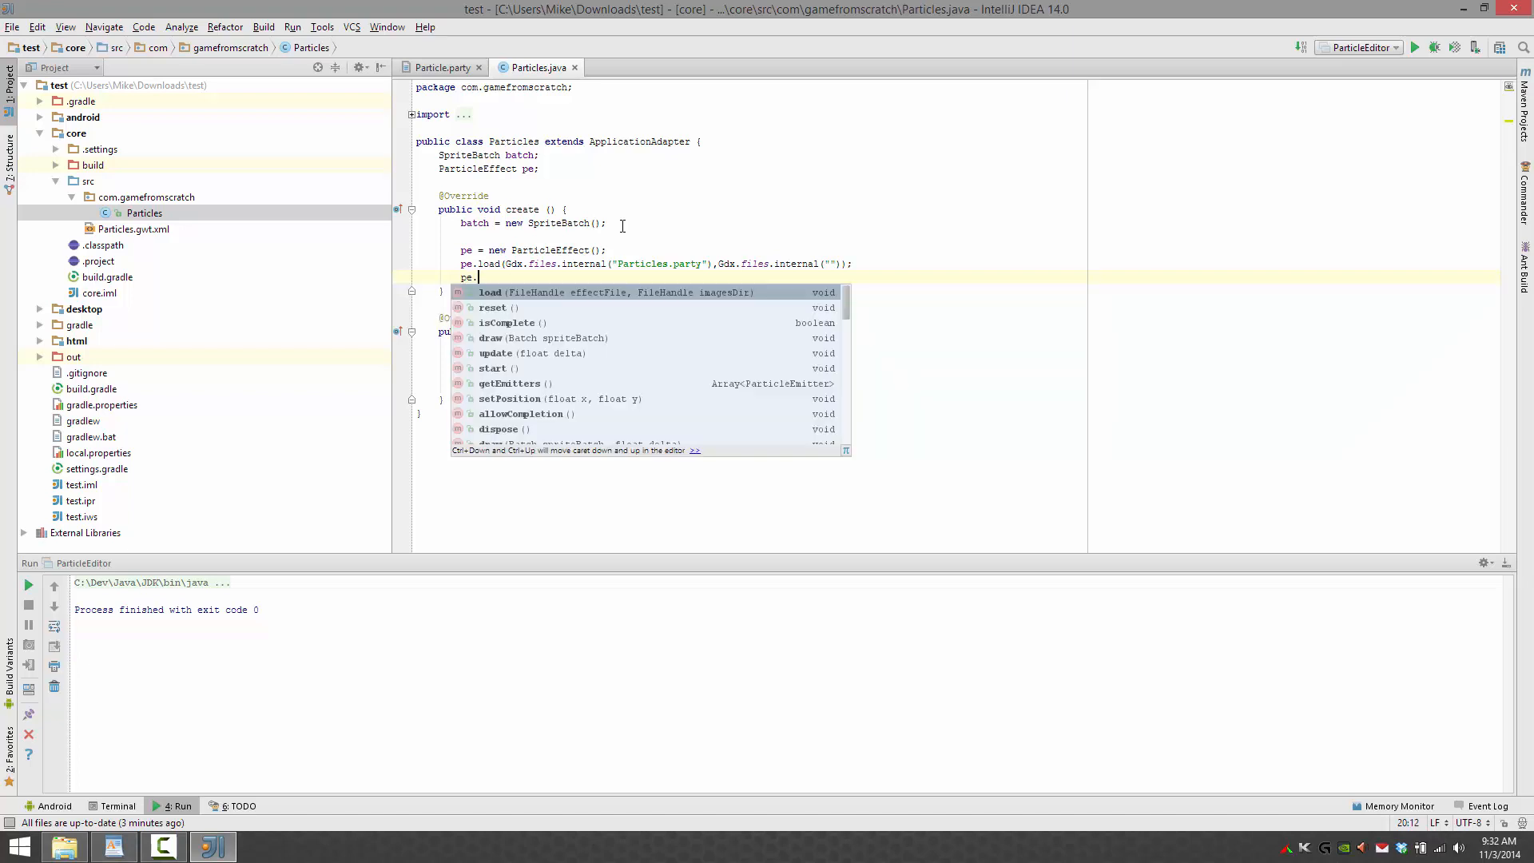
type("getEmitters().")
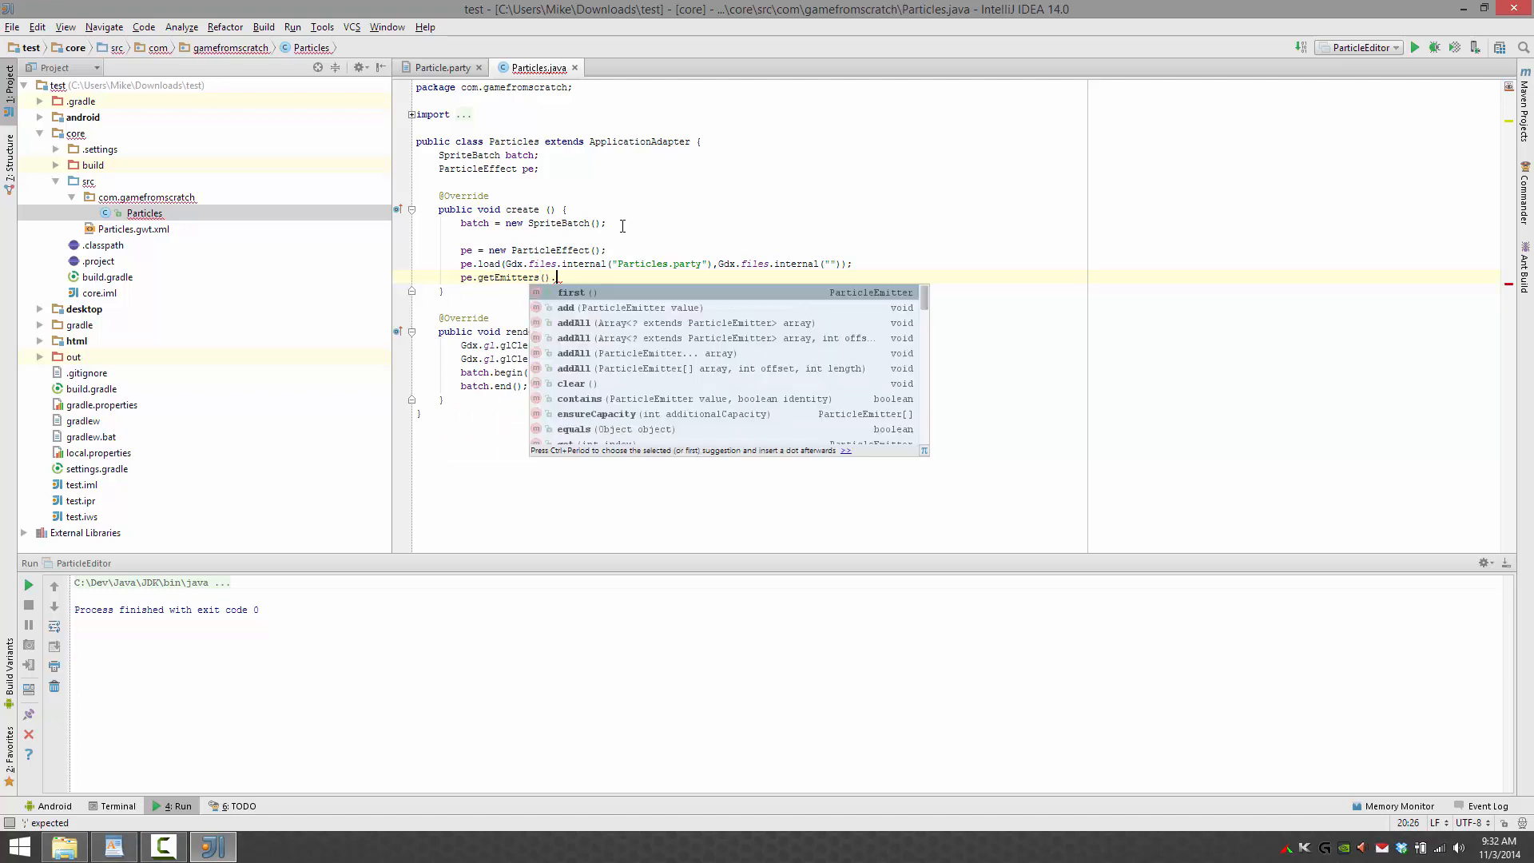
type(".first().setPosition();")
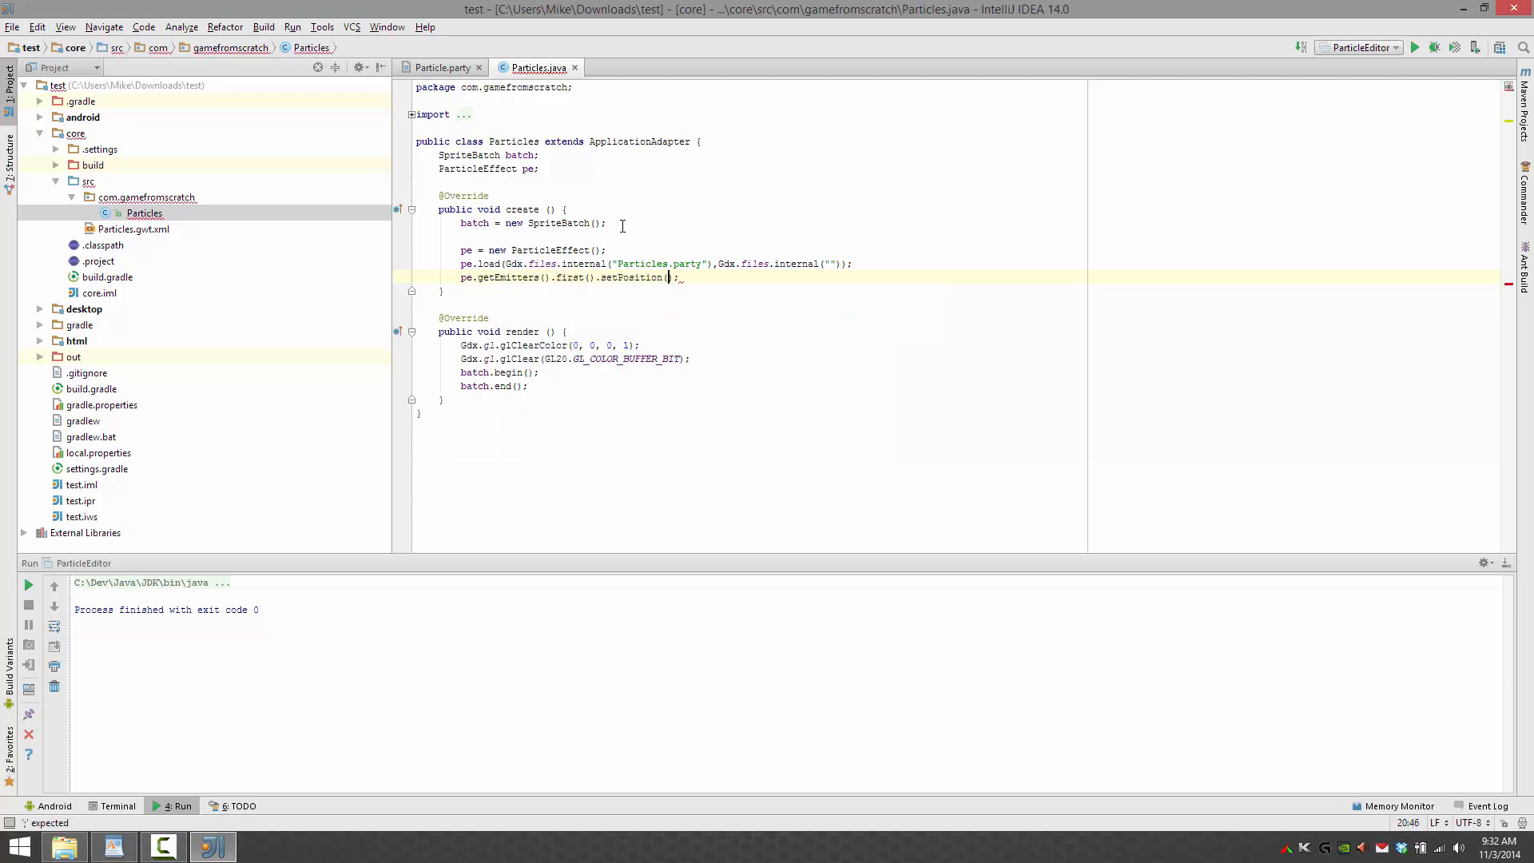
type("Gdx.")
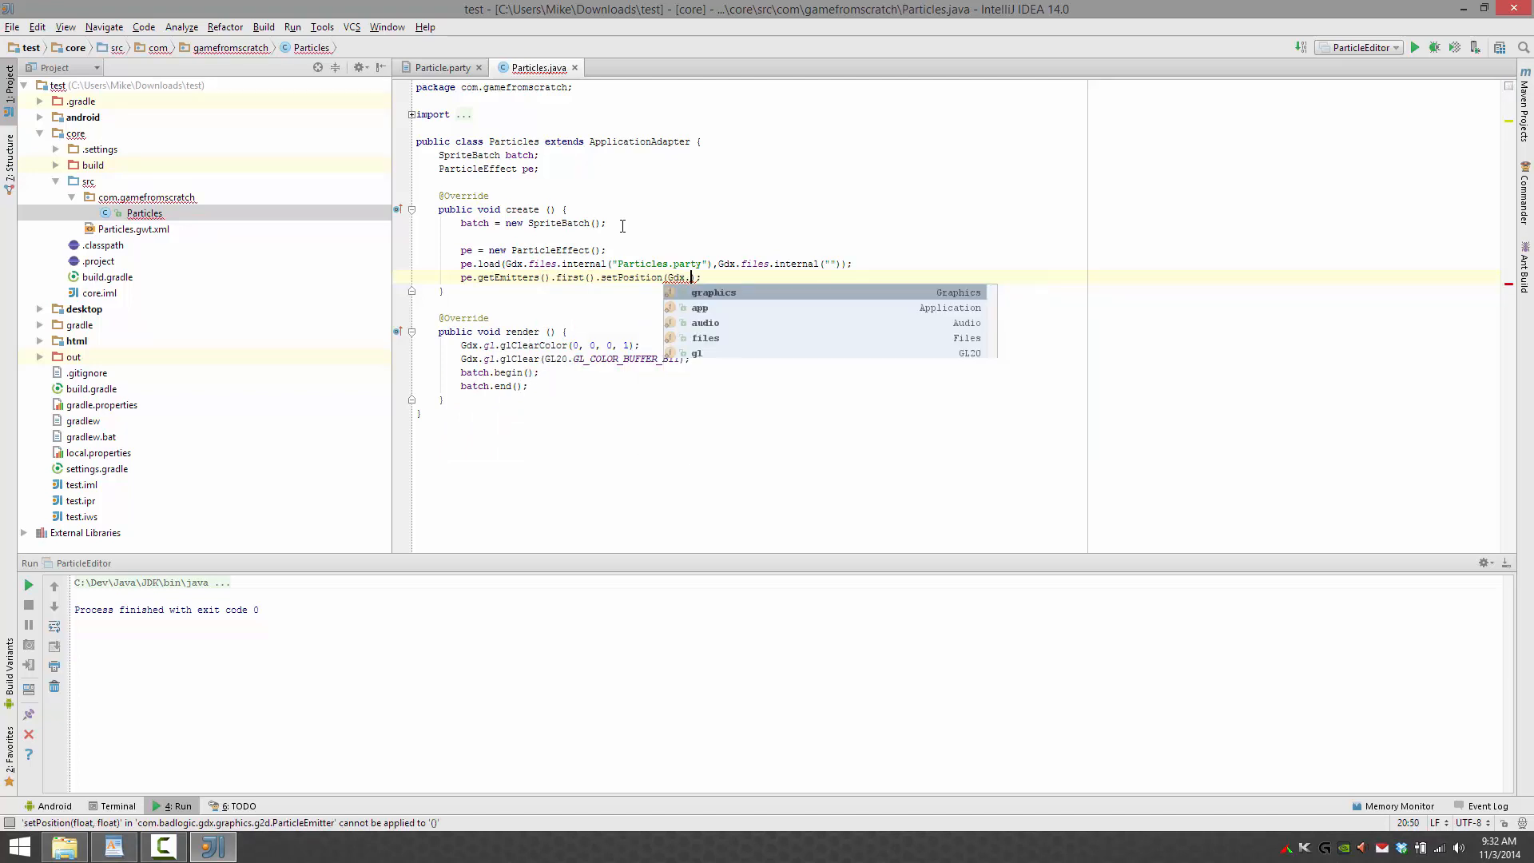
type("graphics.getWidth()/2")
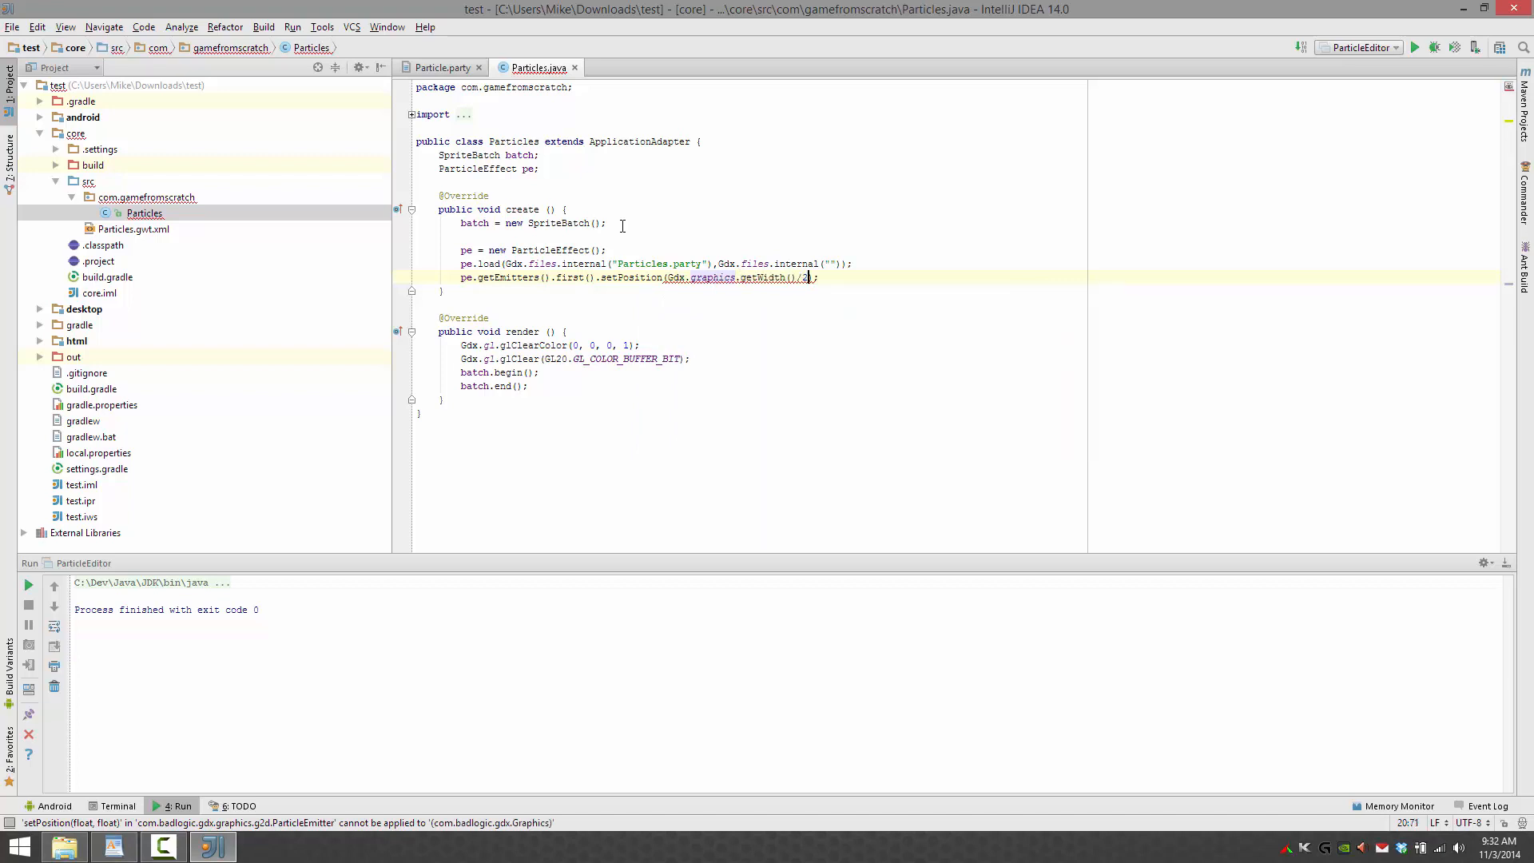
type(",Gdx.graphics")
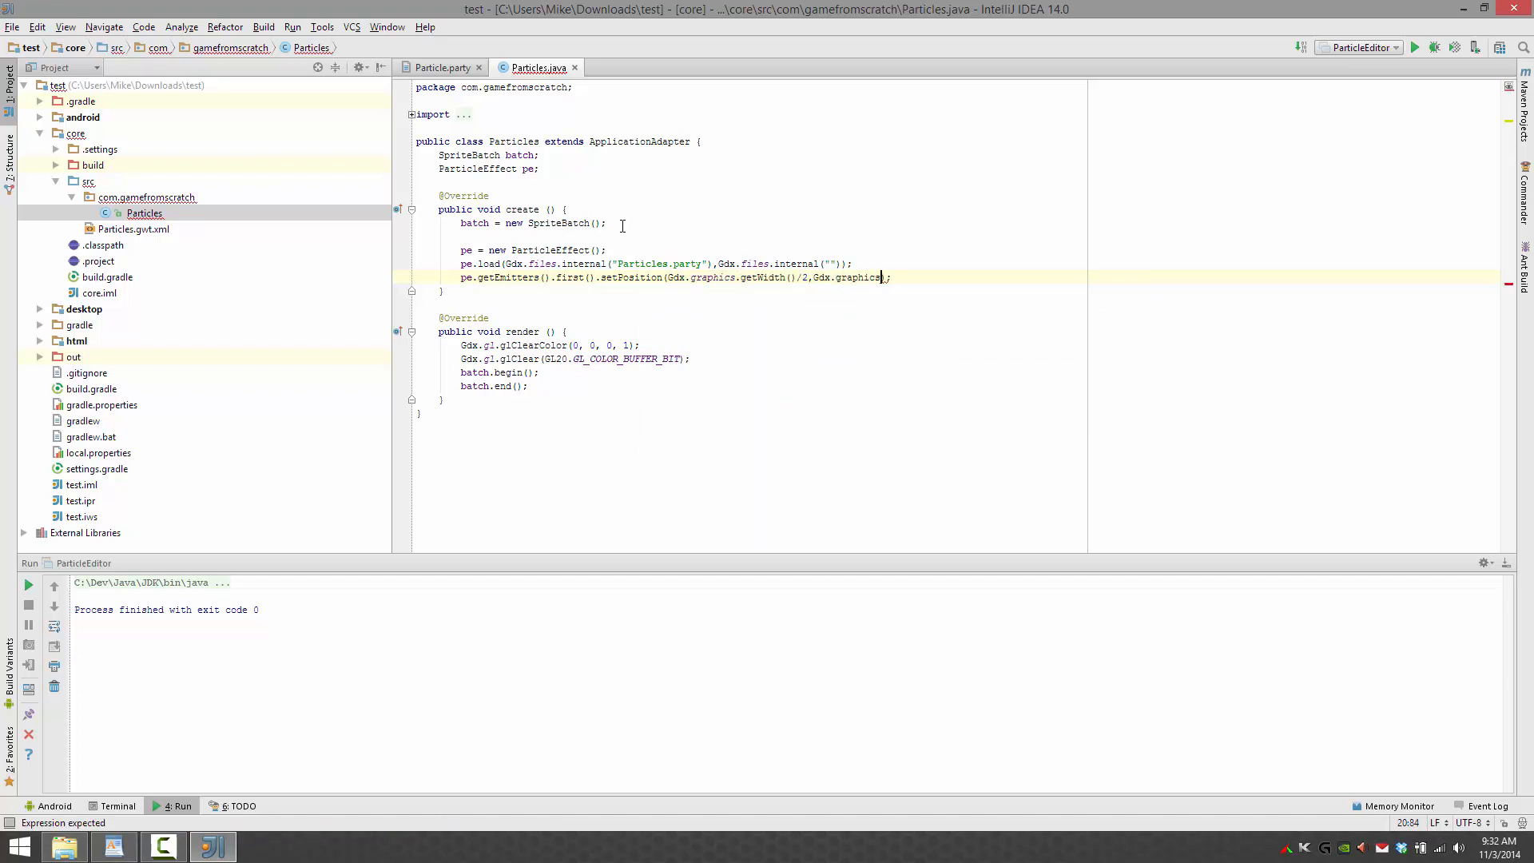
type(".getHeight()/2")
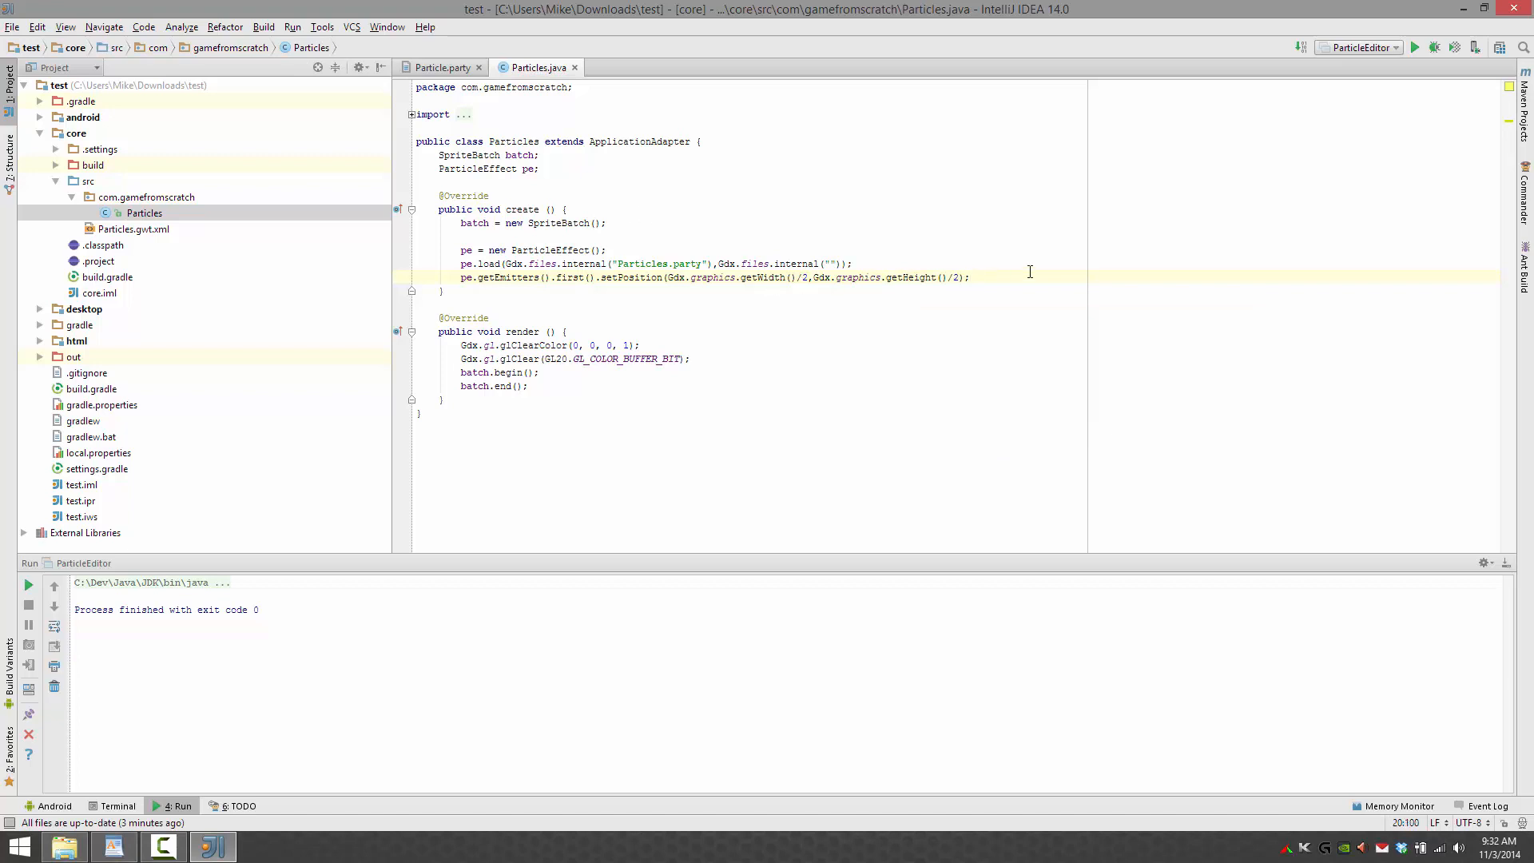
type("pe.")
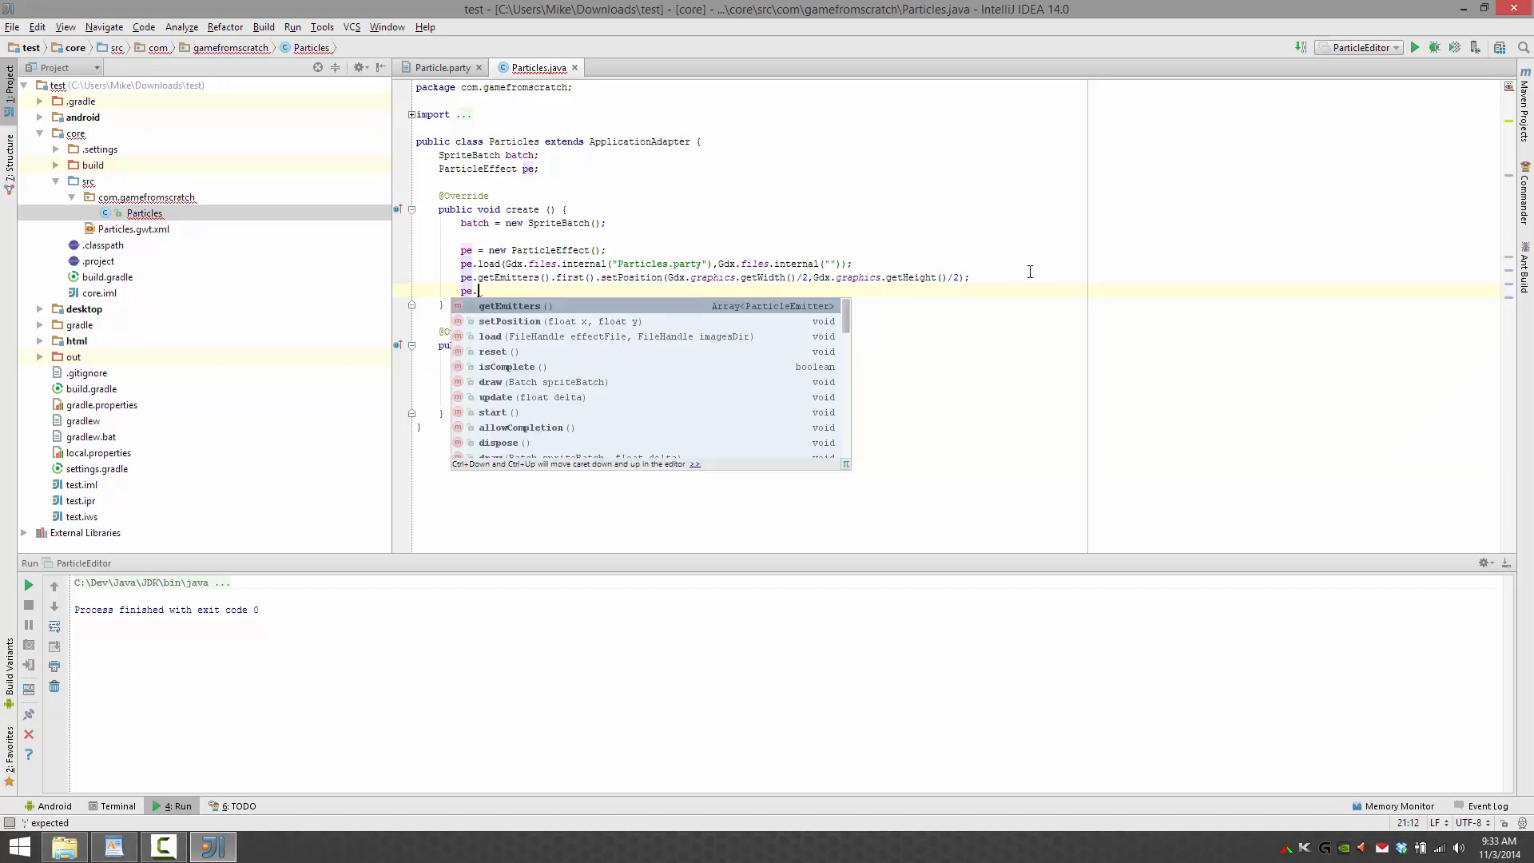
type("start();")
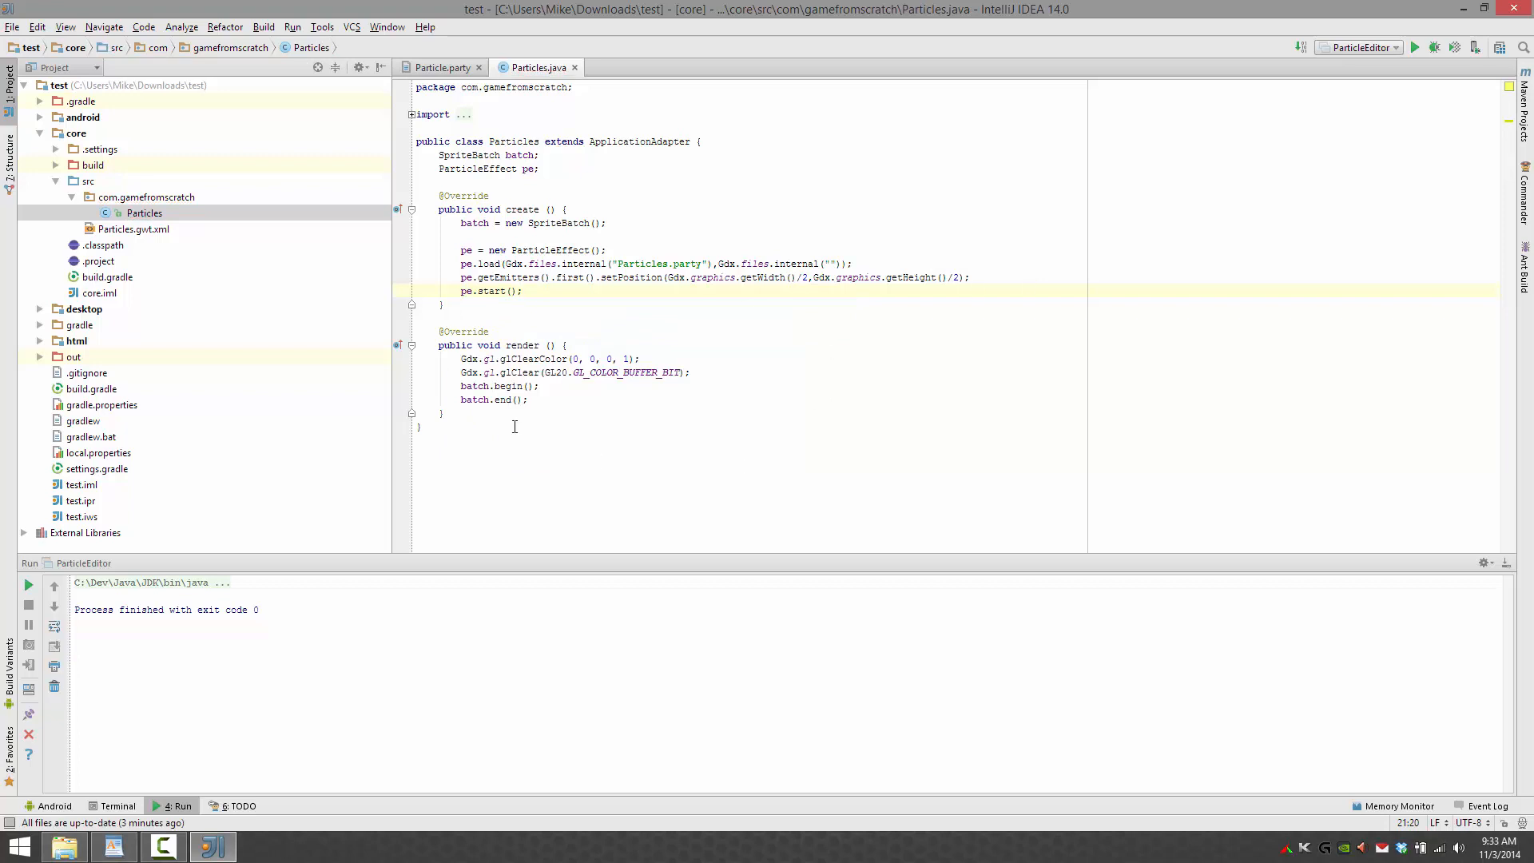
left_click(524, 290)
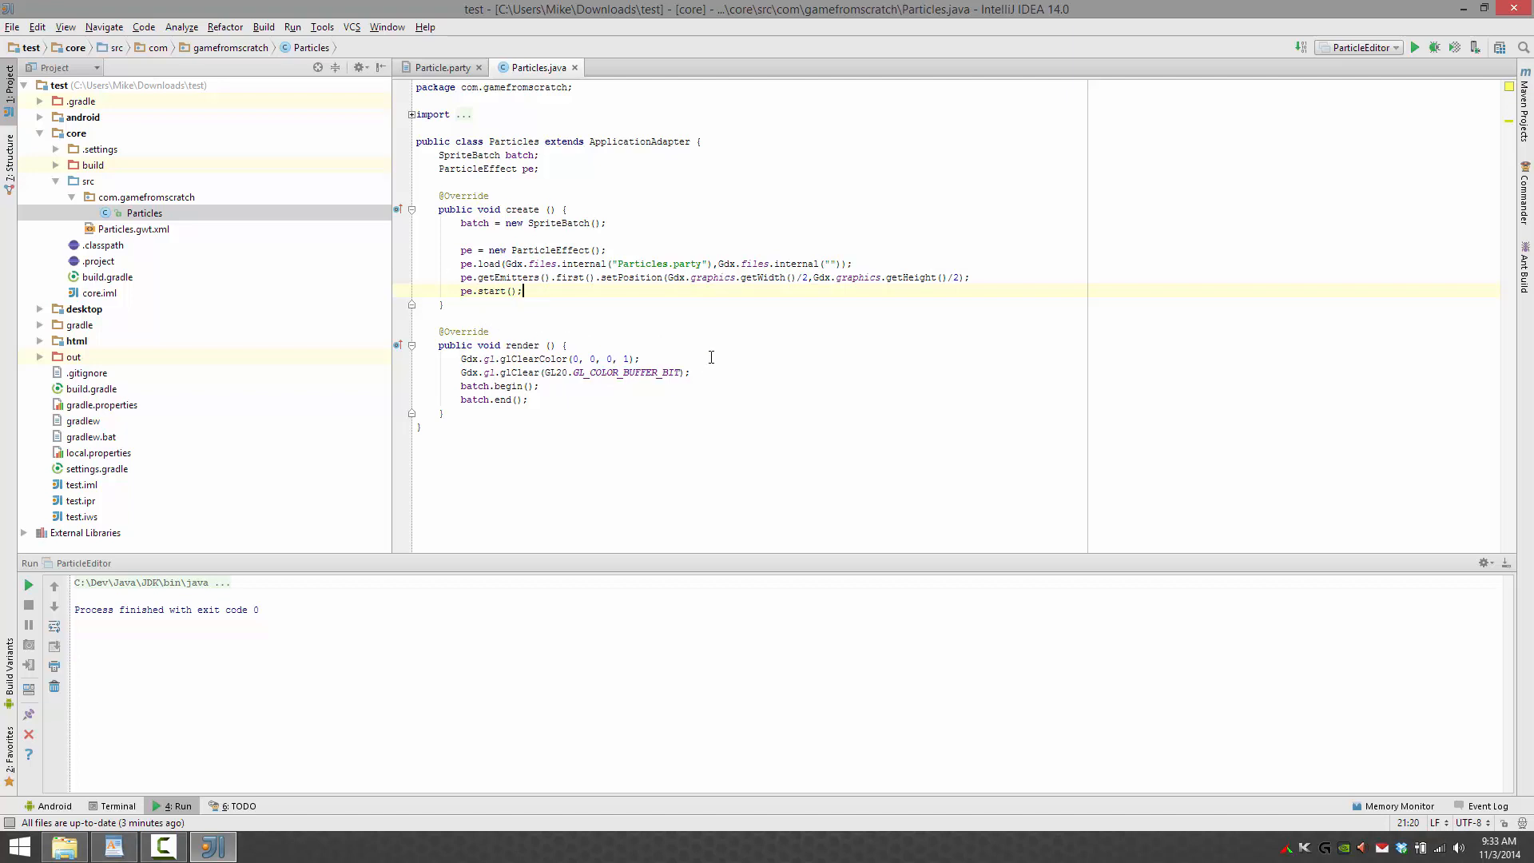
- Add pe.update(Gdx.graphics.getDeltaTime()) and pe.draw(batch) to render()
left_click(690, 371)
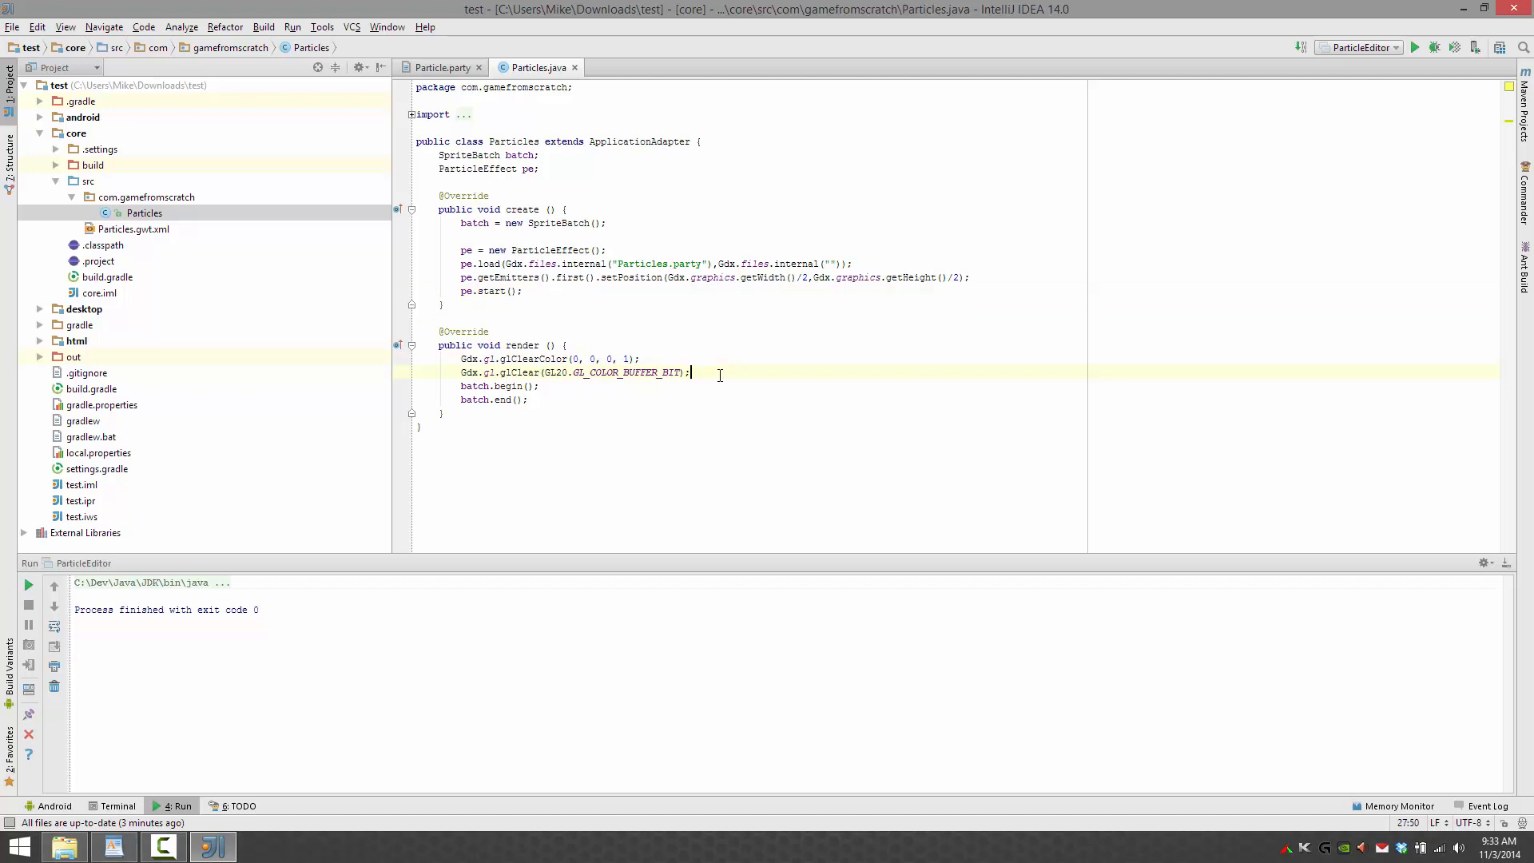
key("enter")
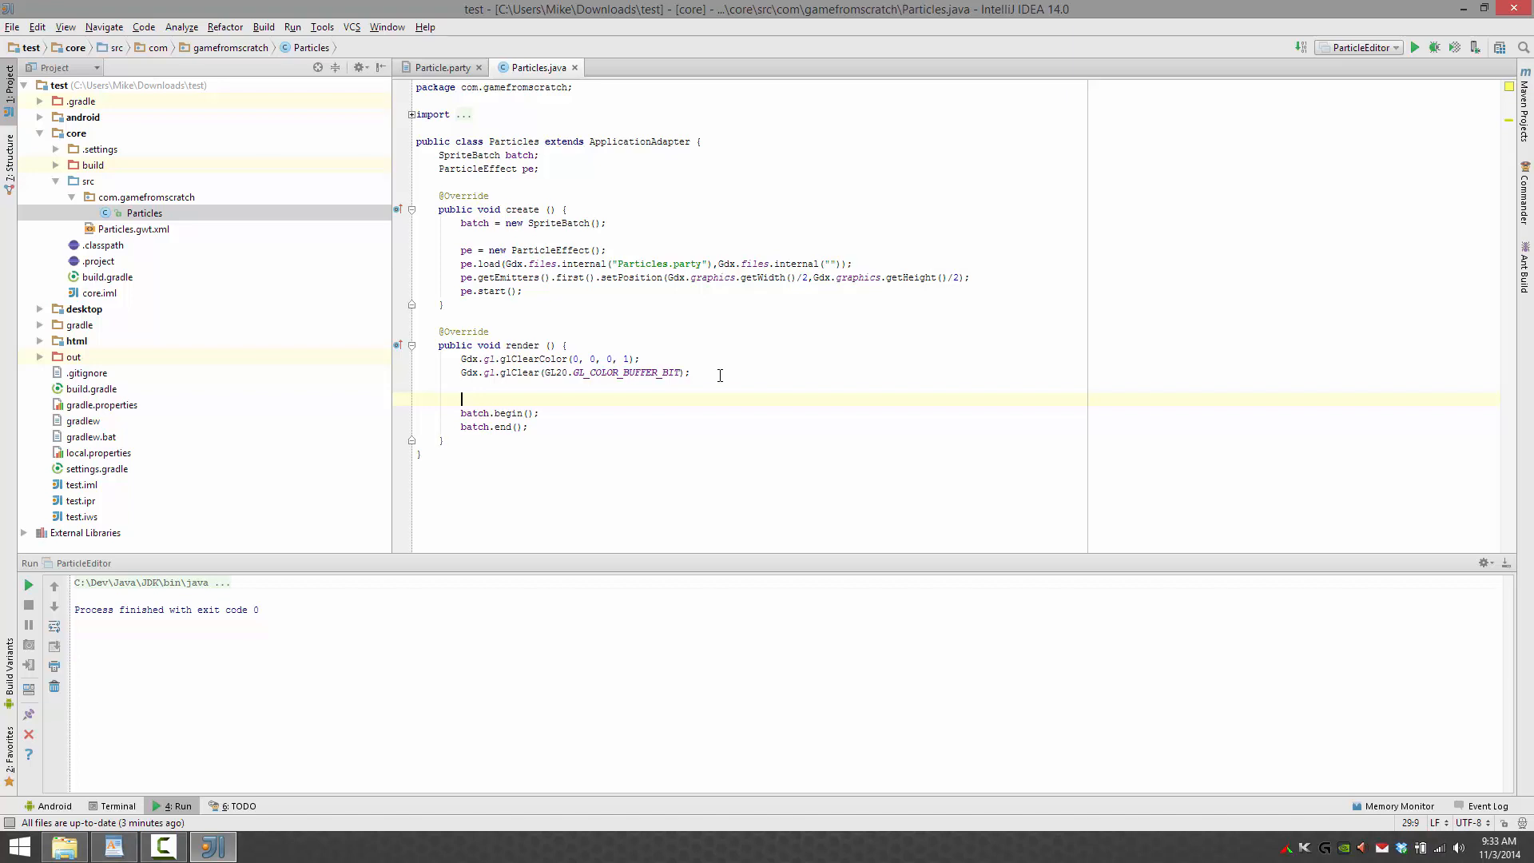
type("pe")
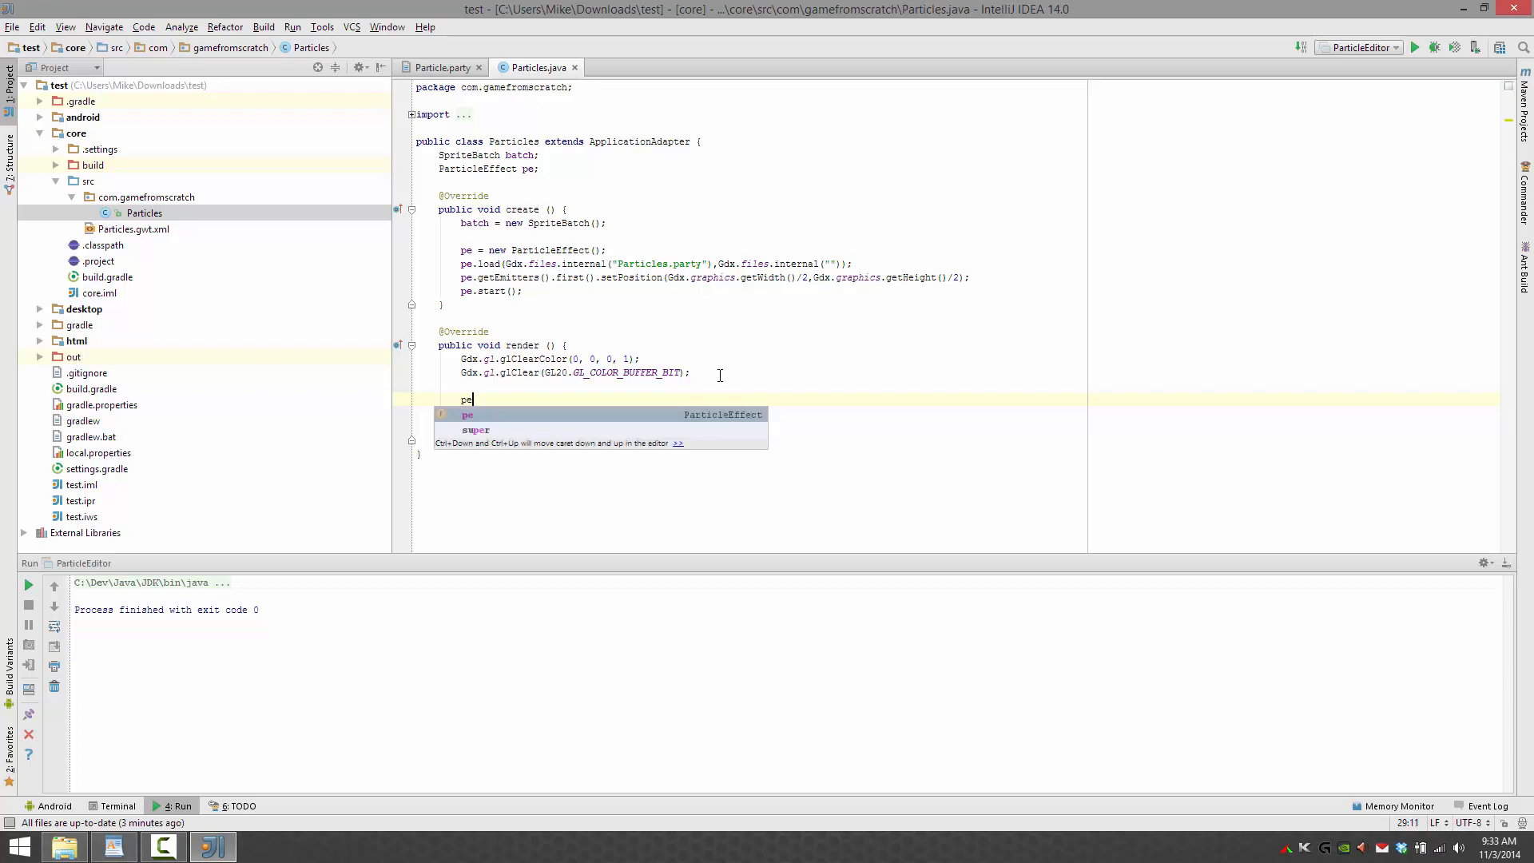
type(".")
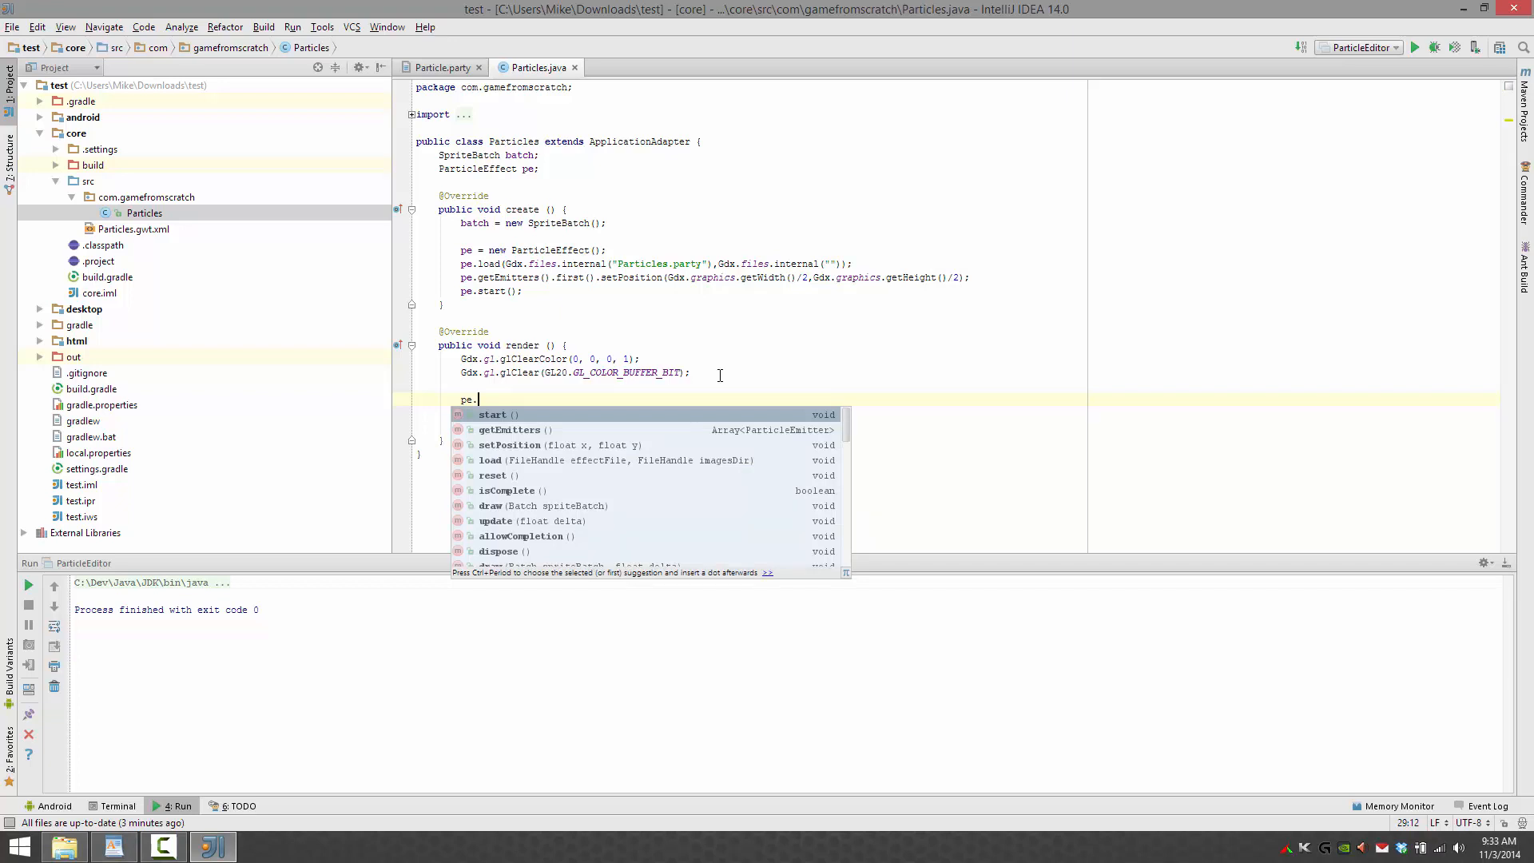
type("update(Gdx.graphics);")
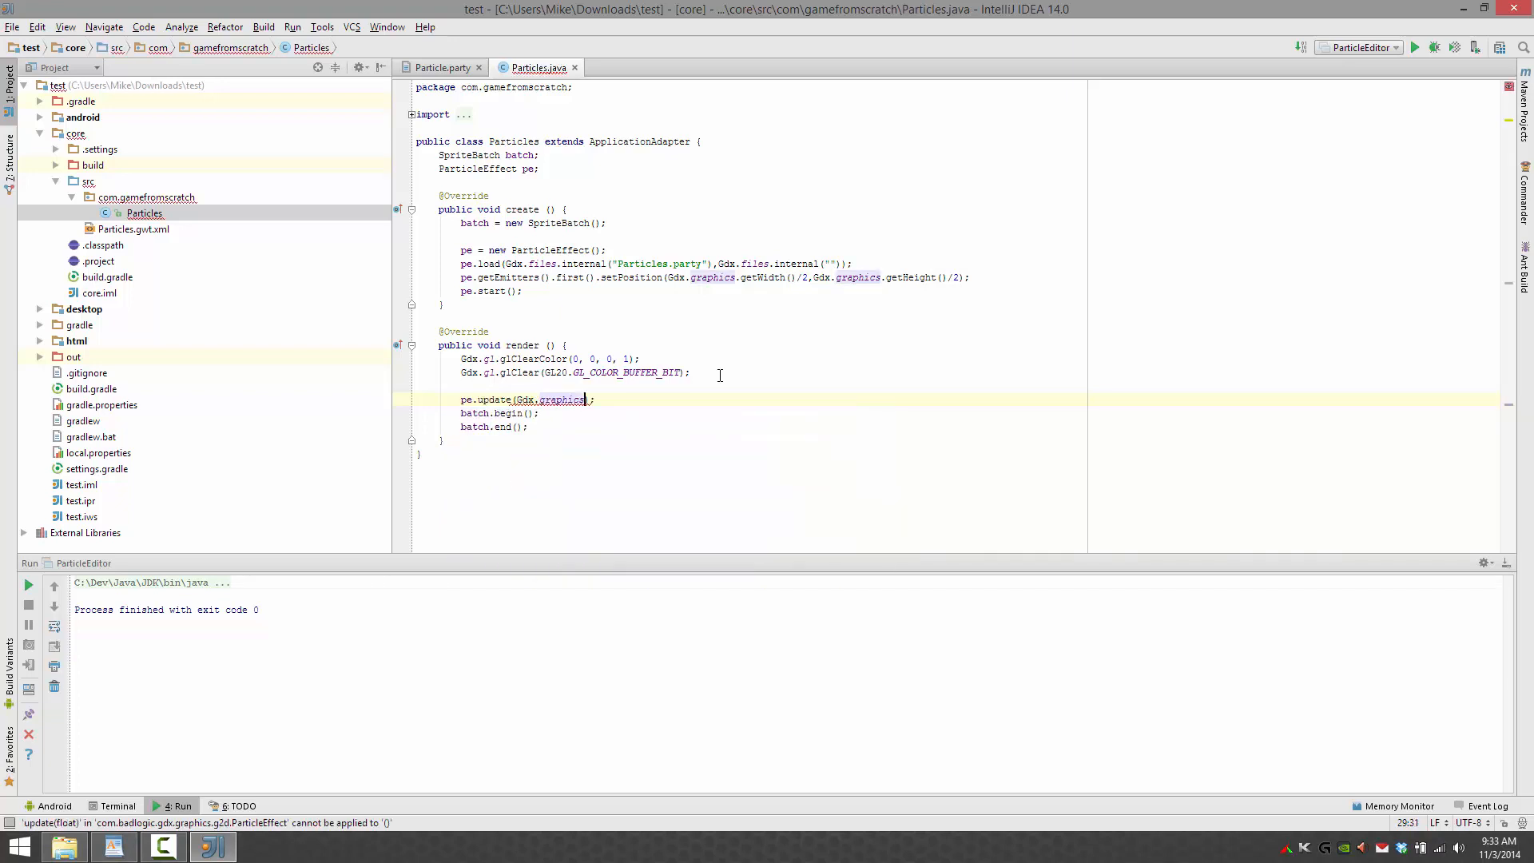
type(".getDeltaTime()")
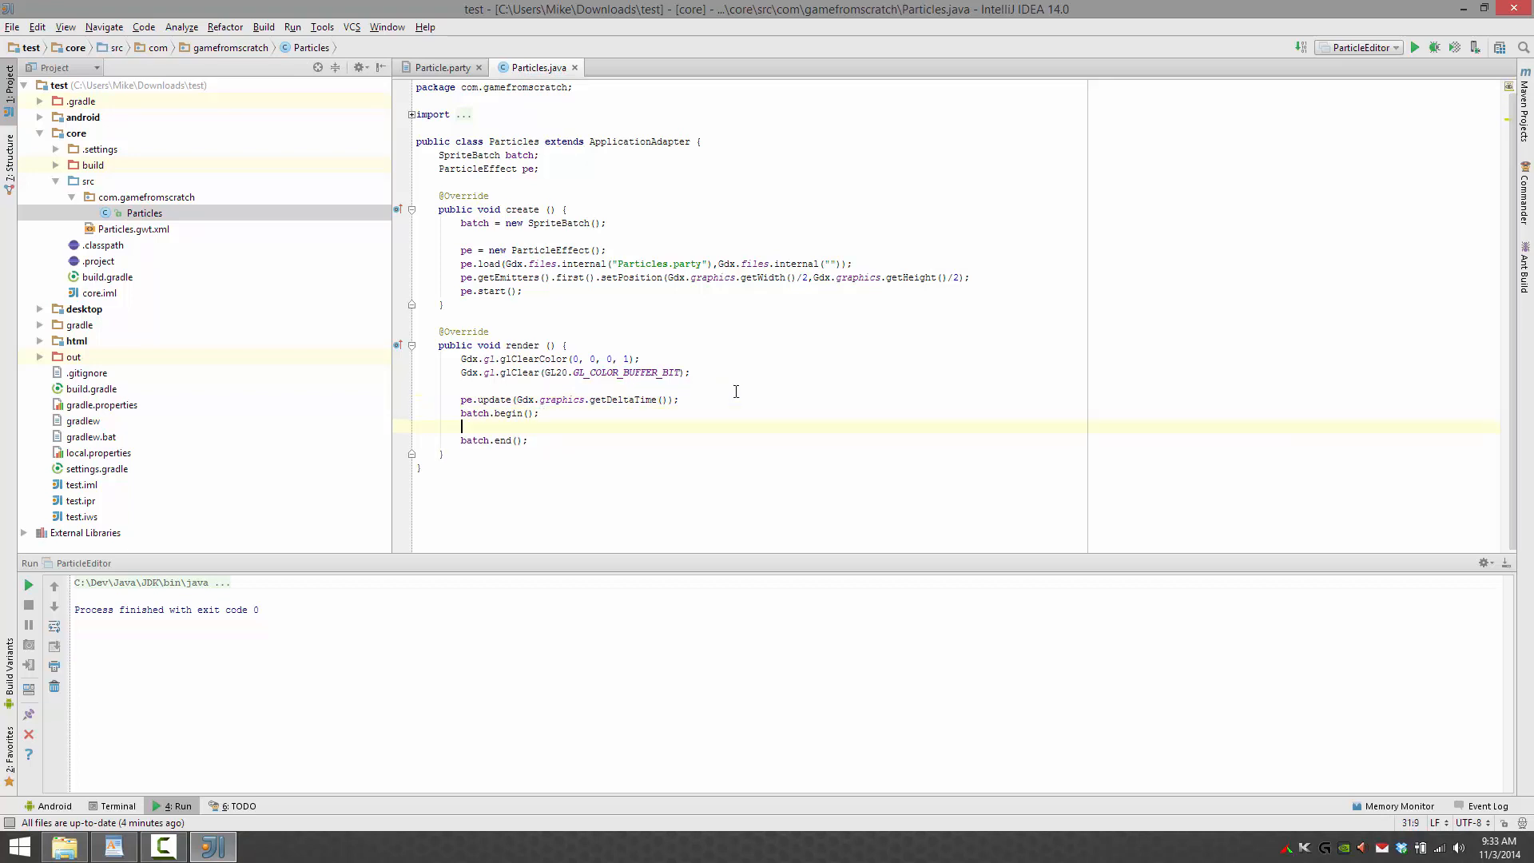
type("pe.dr")
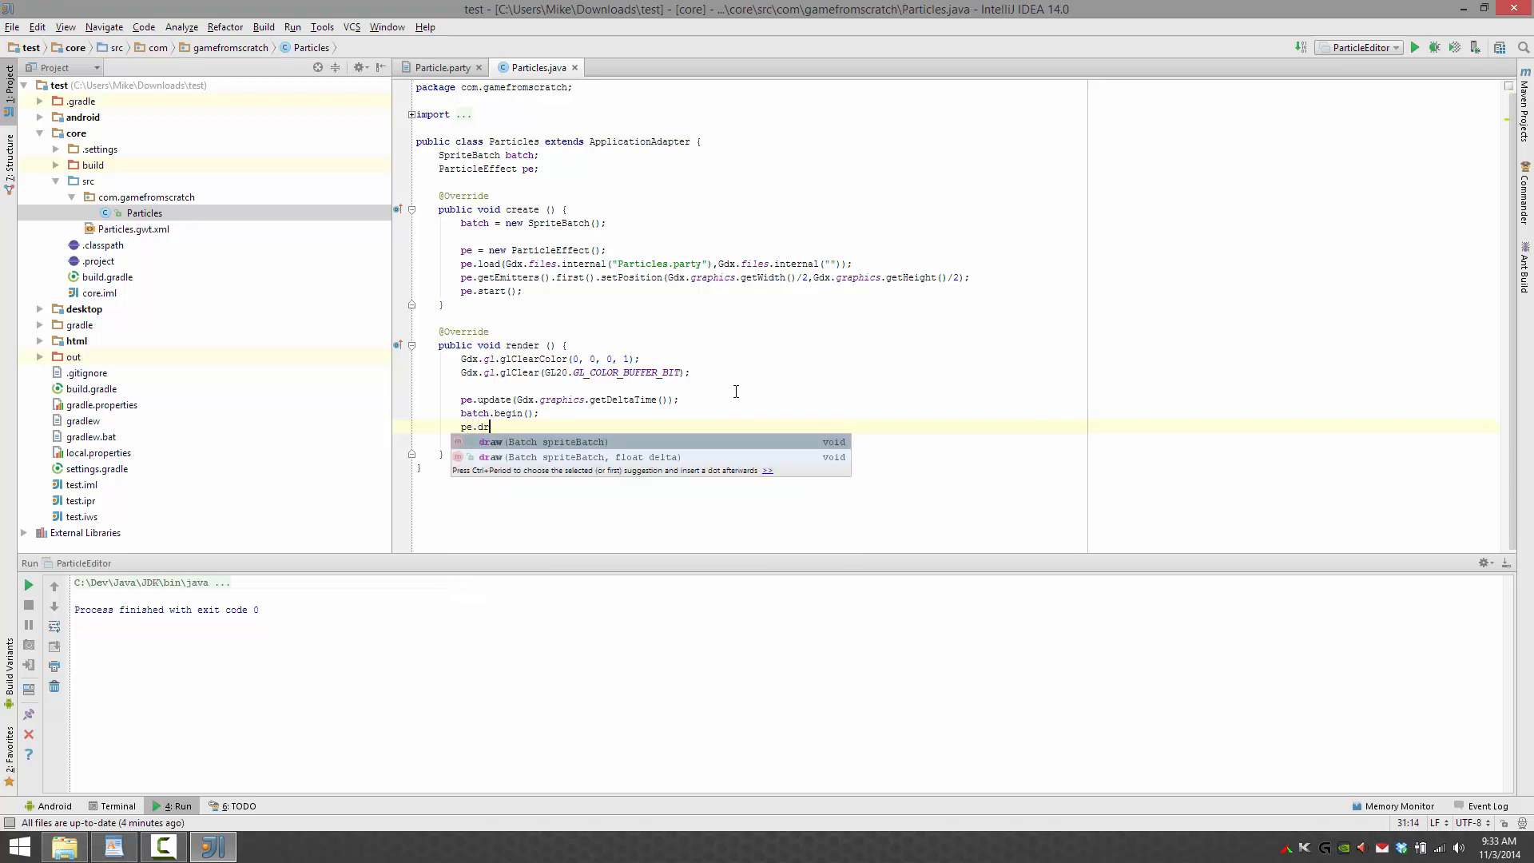
type("aw(batch);")
left_click(647, 440)
type("batch.end();")
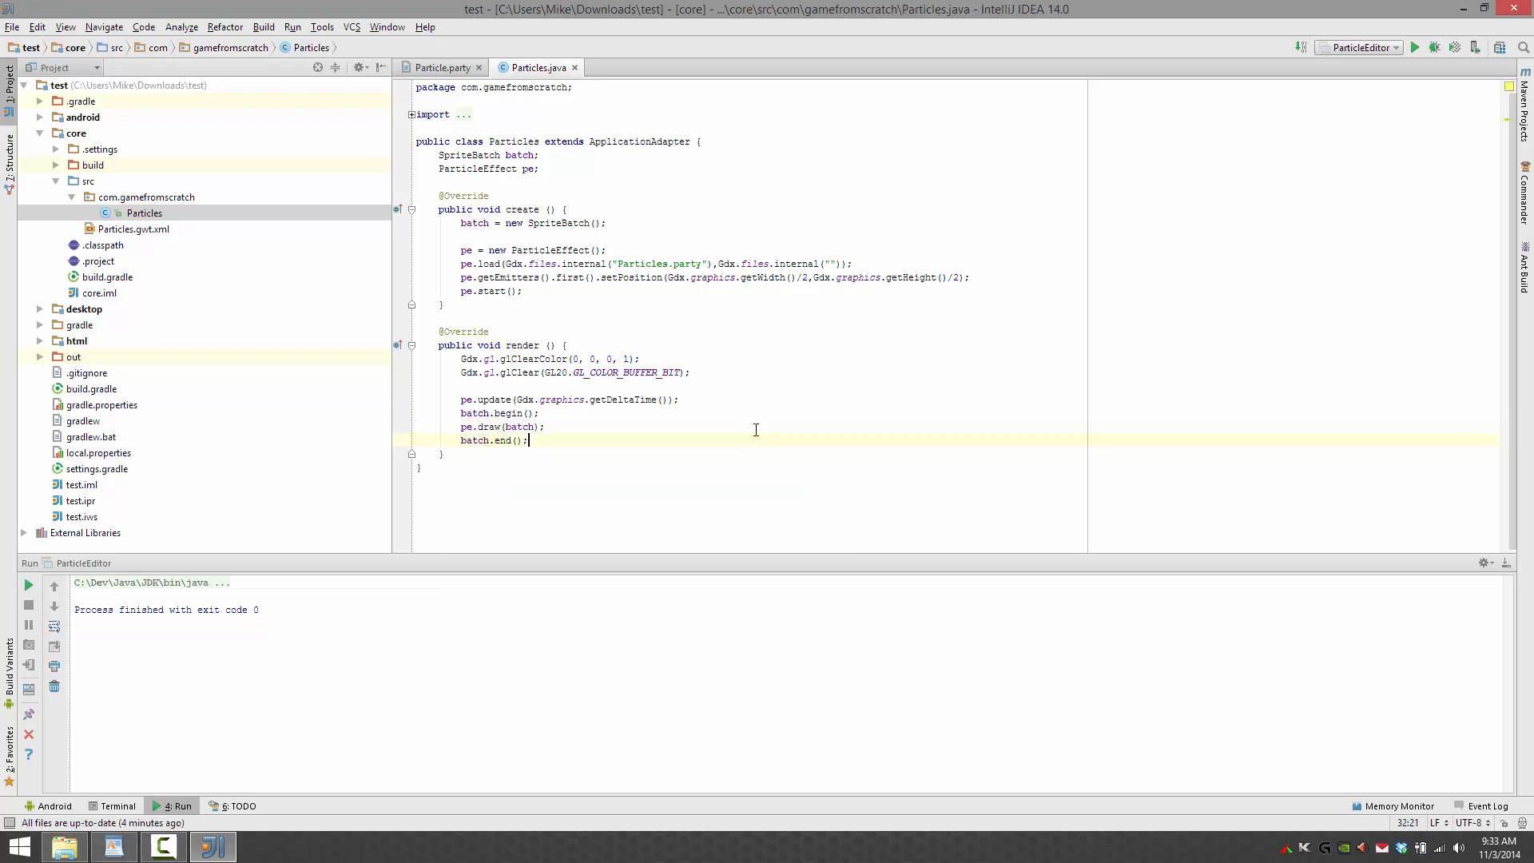
left_click(1358, 47)
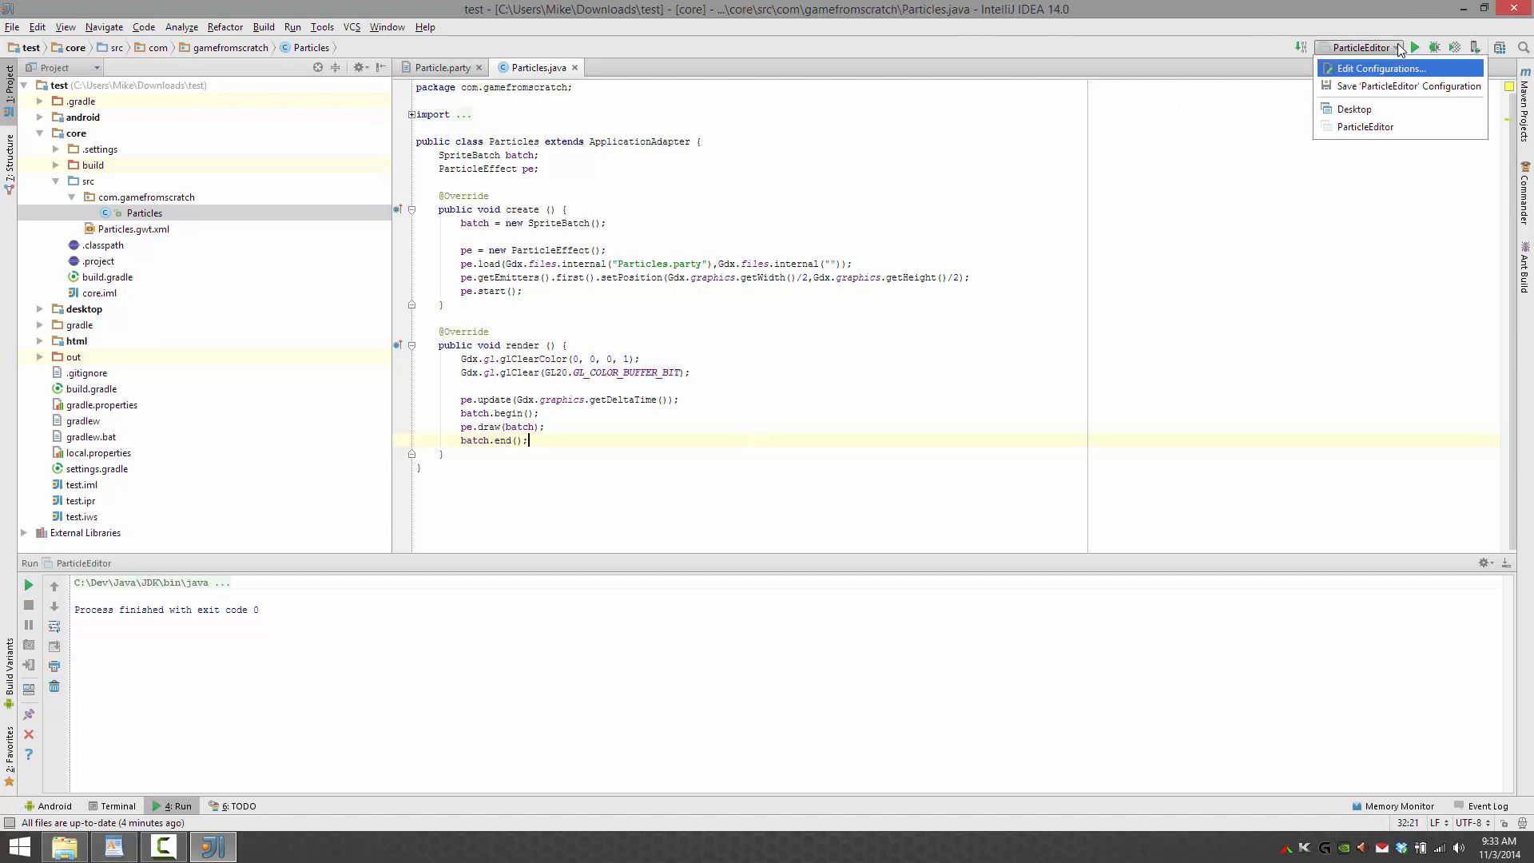
- Run the Desktop configuration, which fails because Particles.party is not found
left_click(1354, 108)
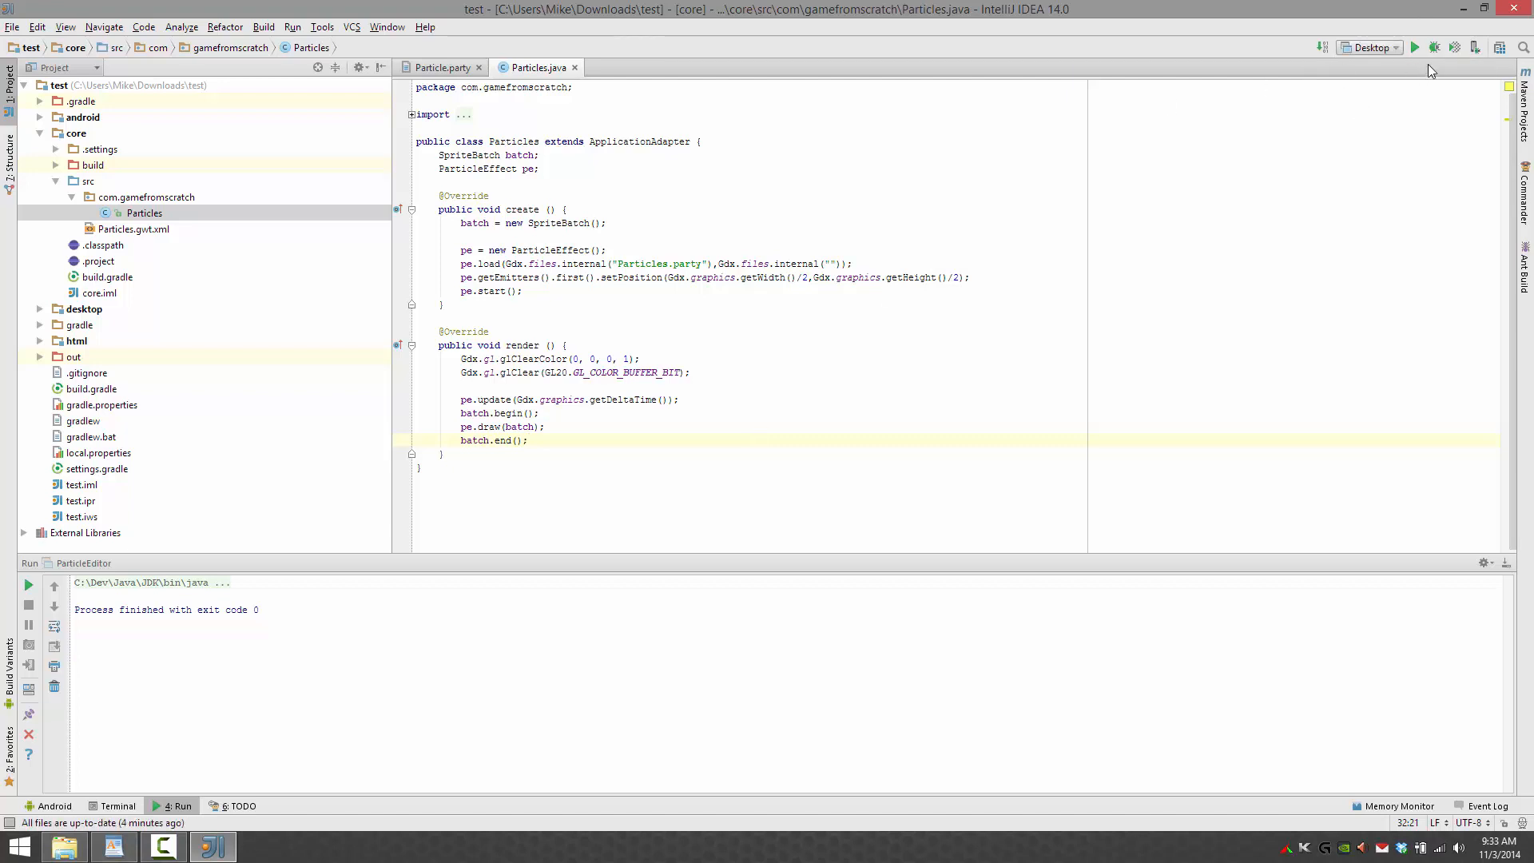
left_click(1433, 47)
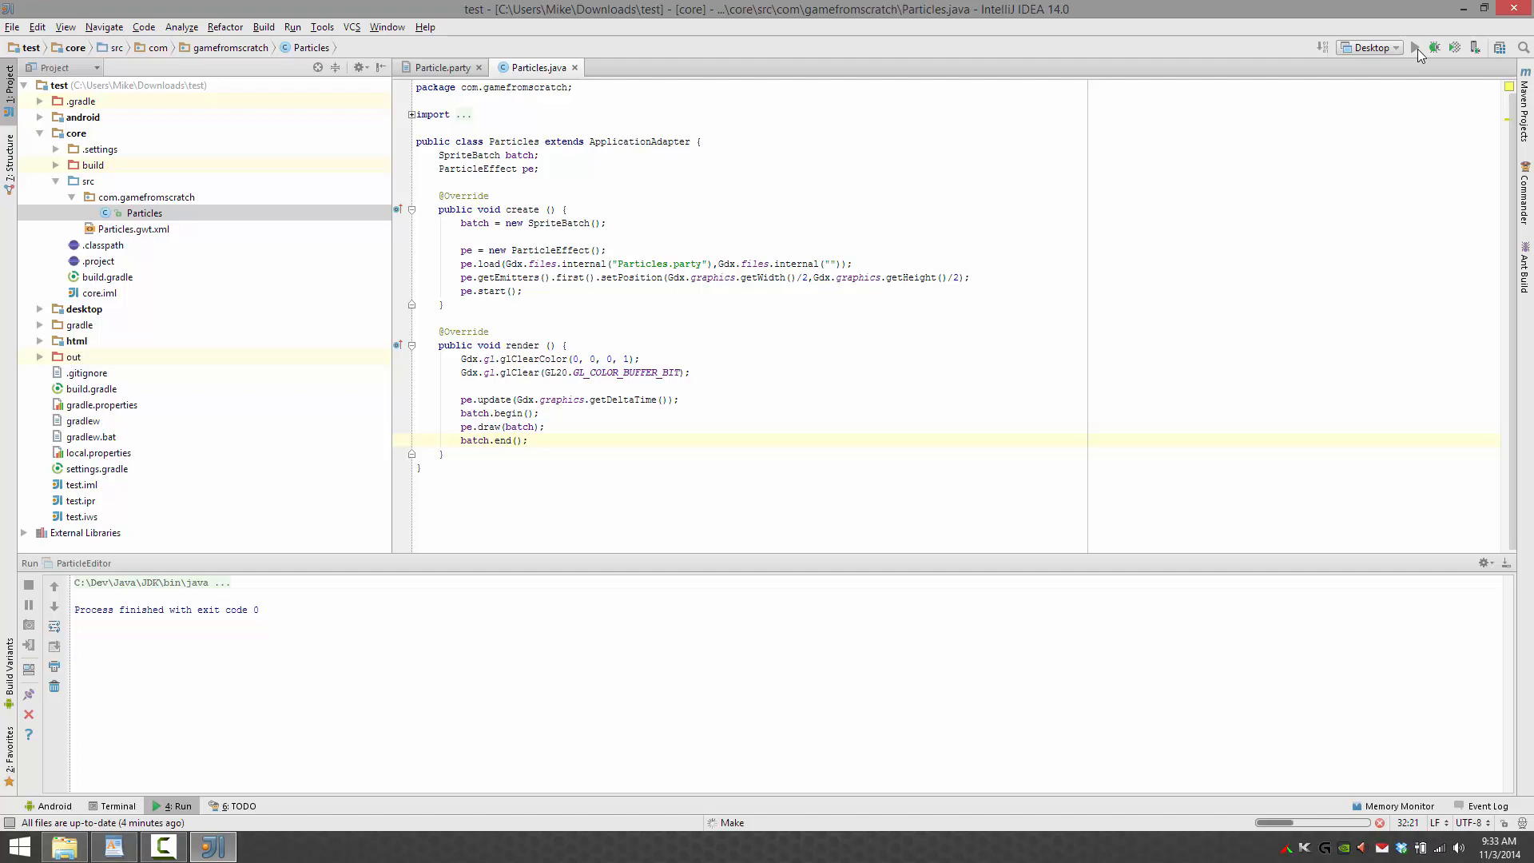
left_click(1414, 48)
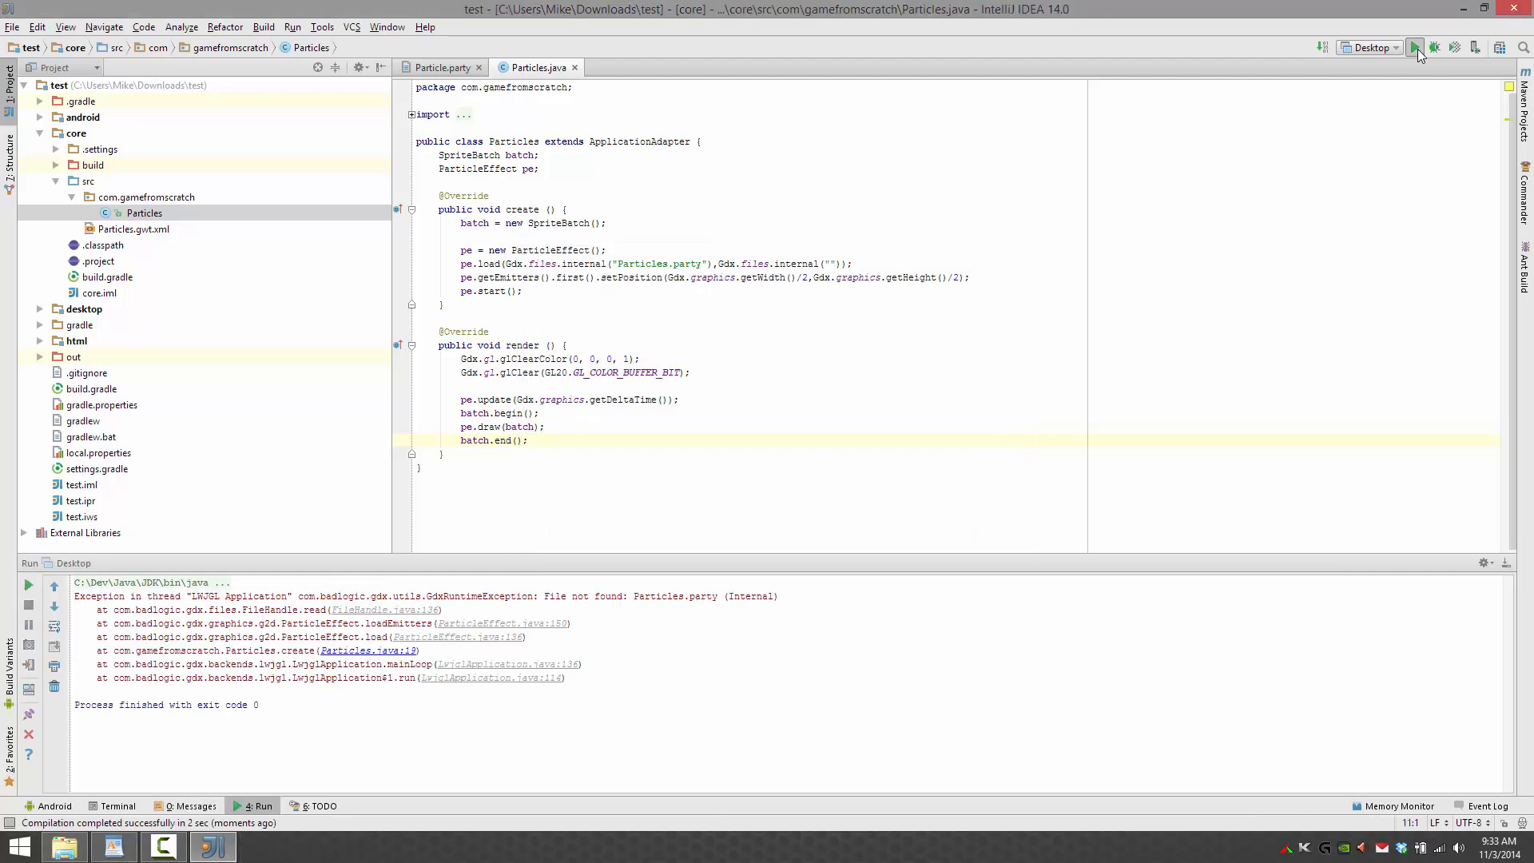
left_click(526, 440)
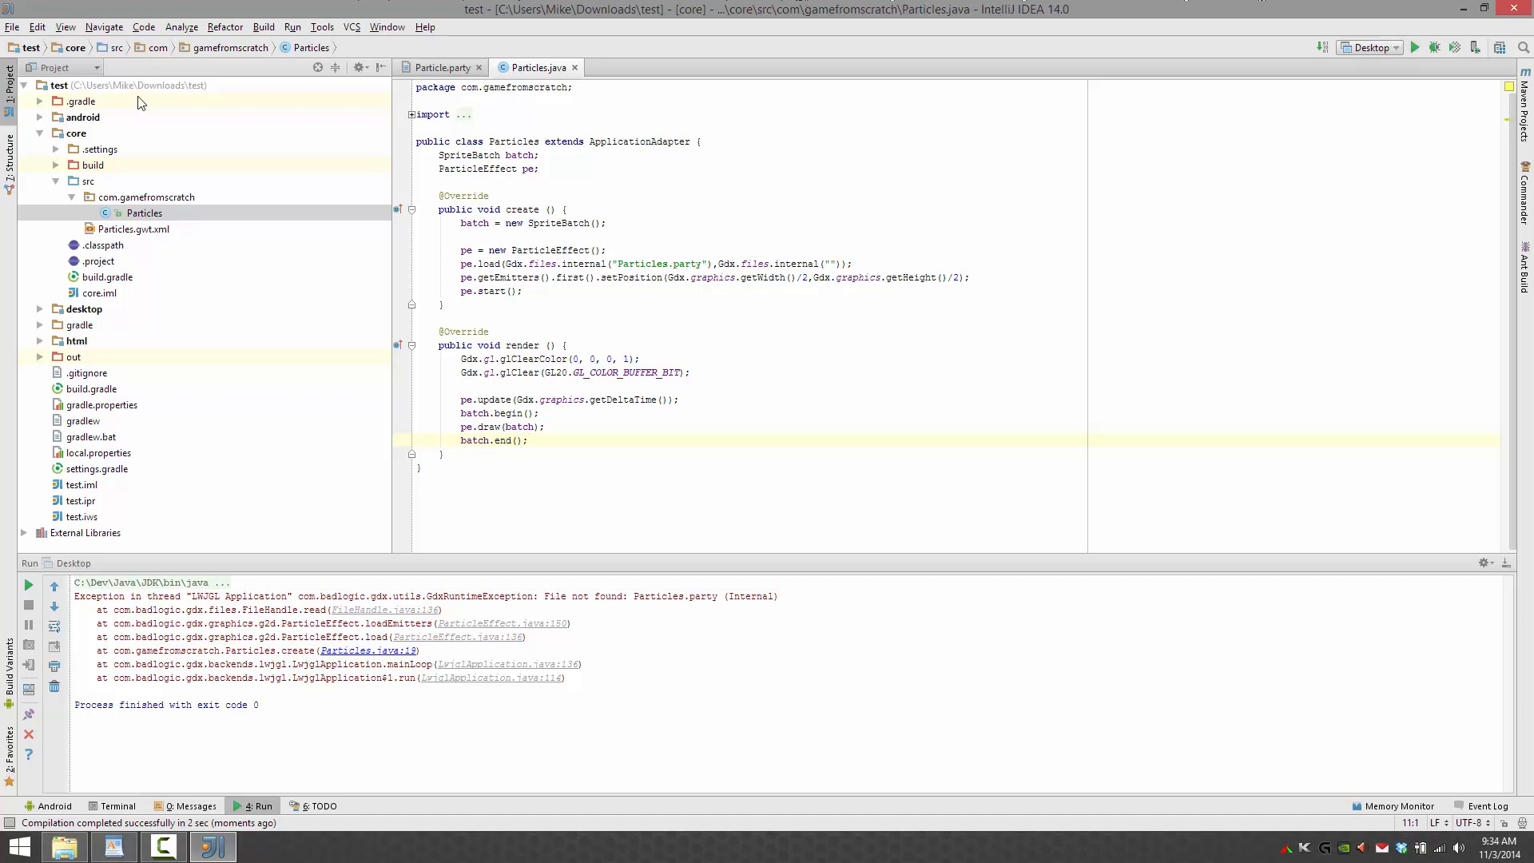
- Rename android/assets/Particle.party to Particles.party via Refactor > Rename
left_click(56, 117)
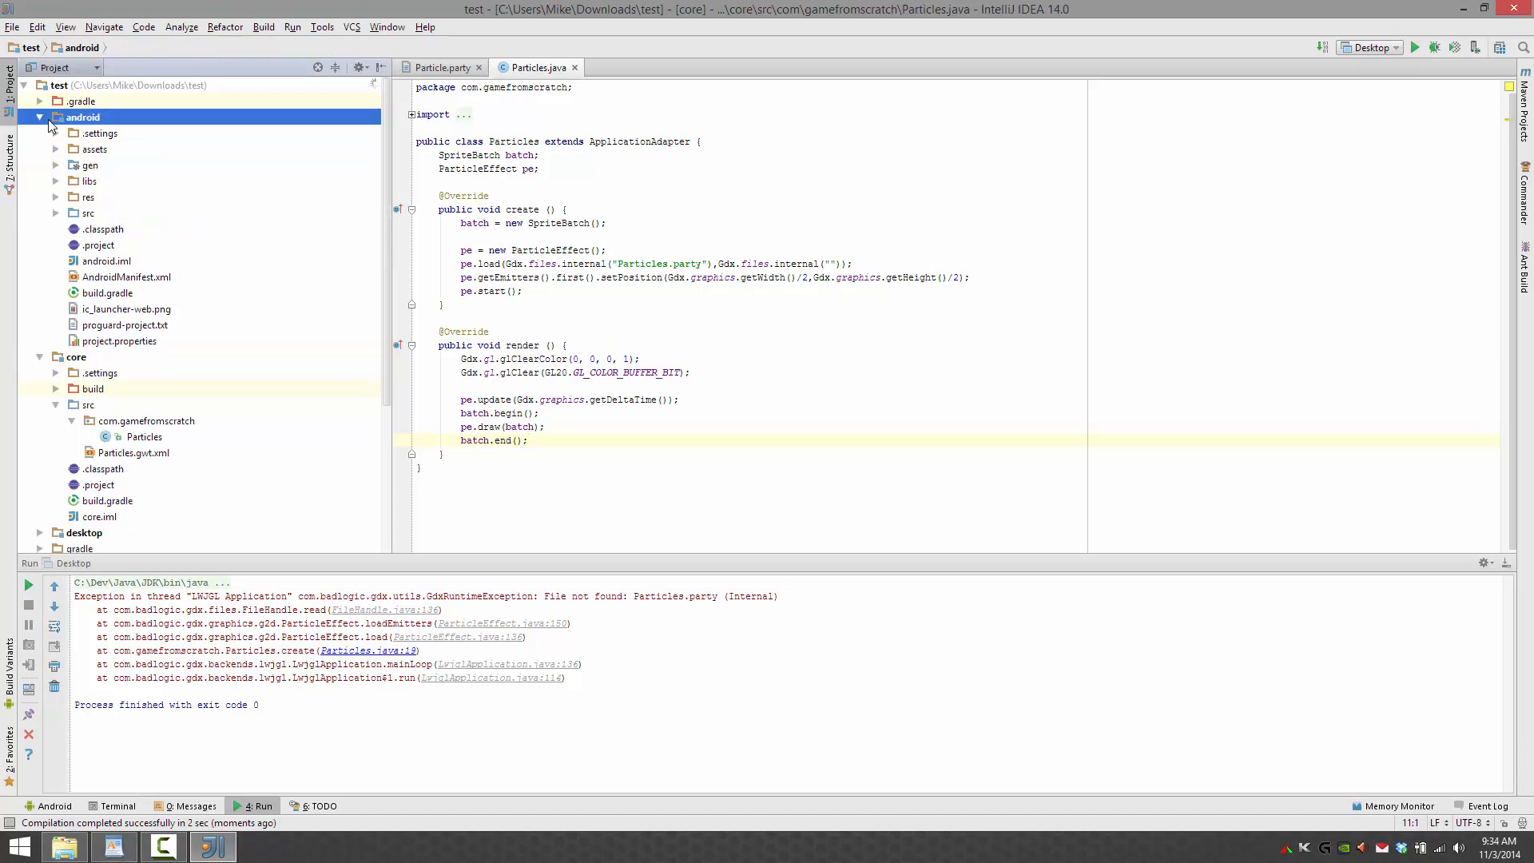
left_click(56, 149)
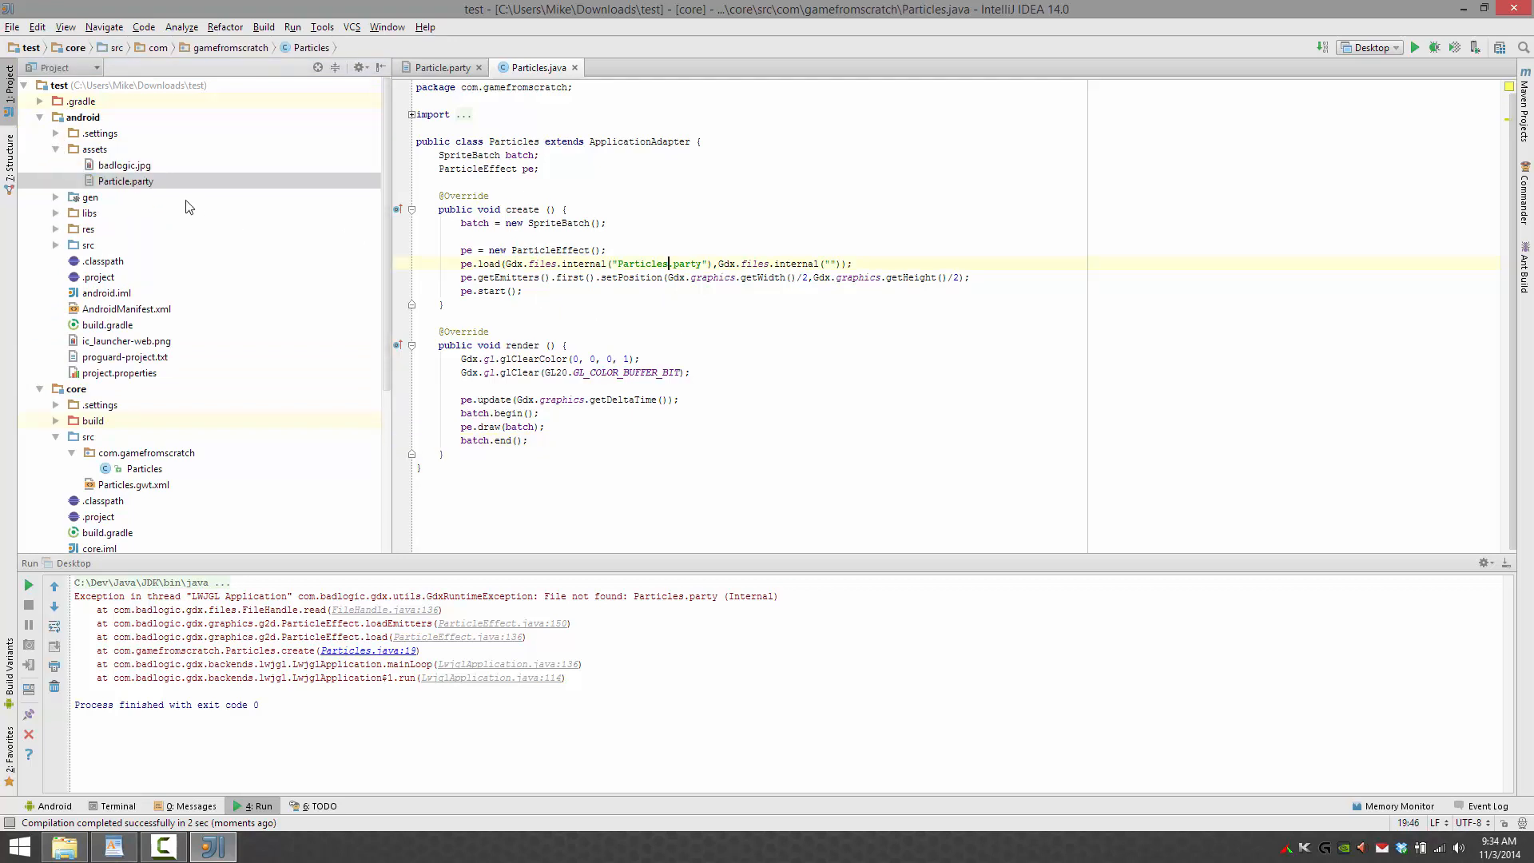
left_click(124, 181)
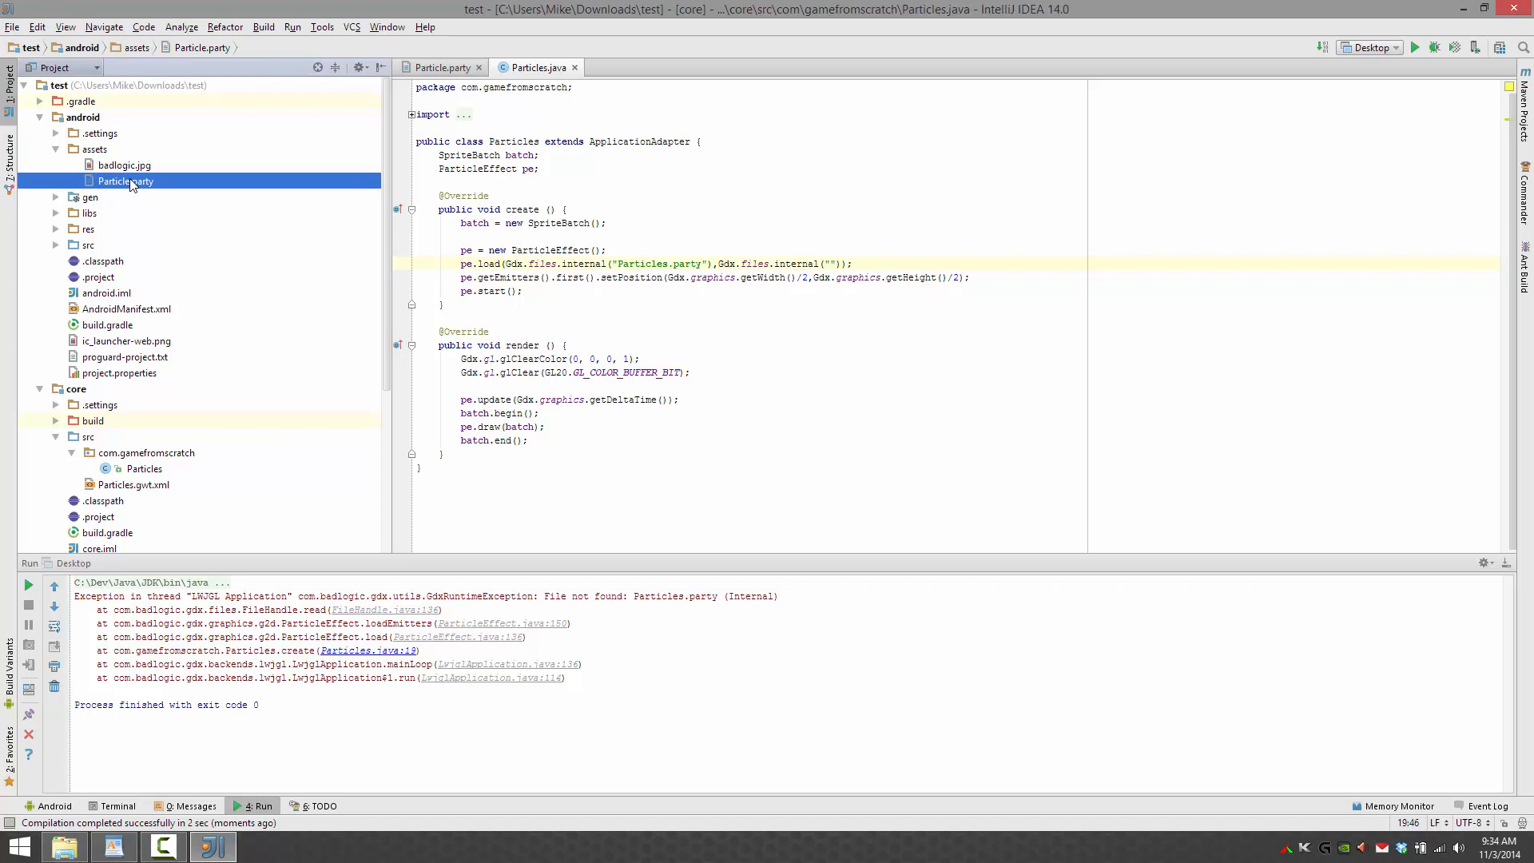
right_click(125, 181)
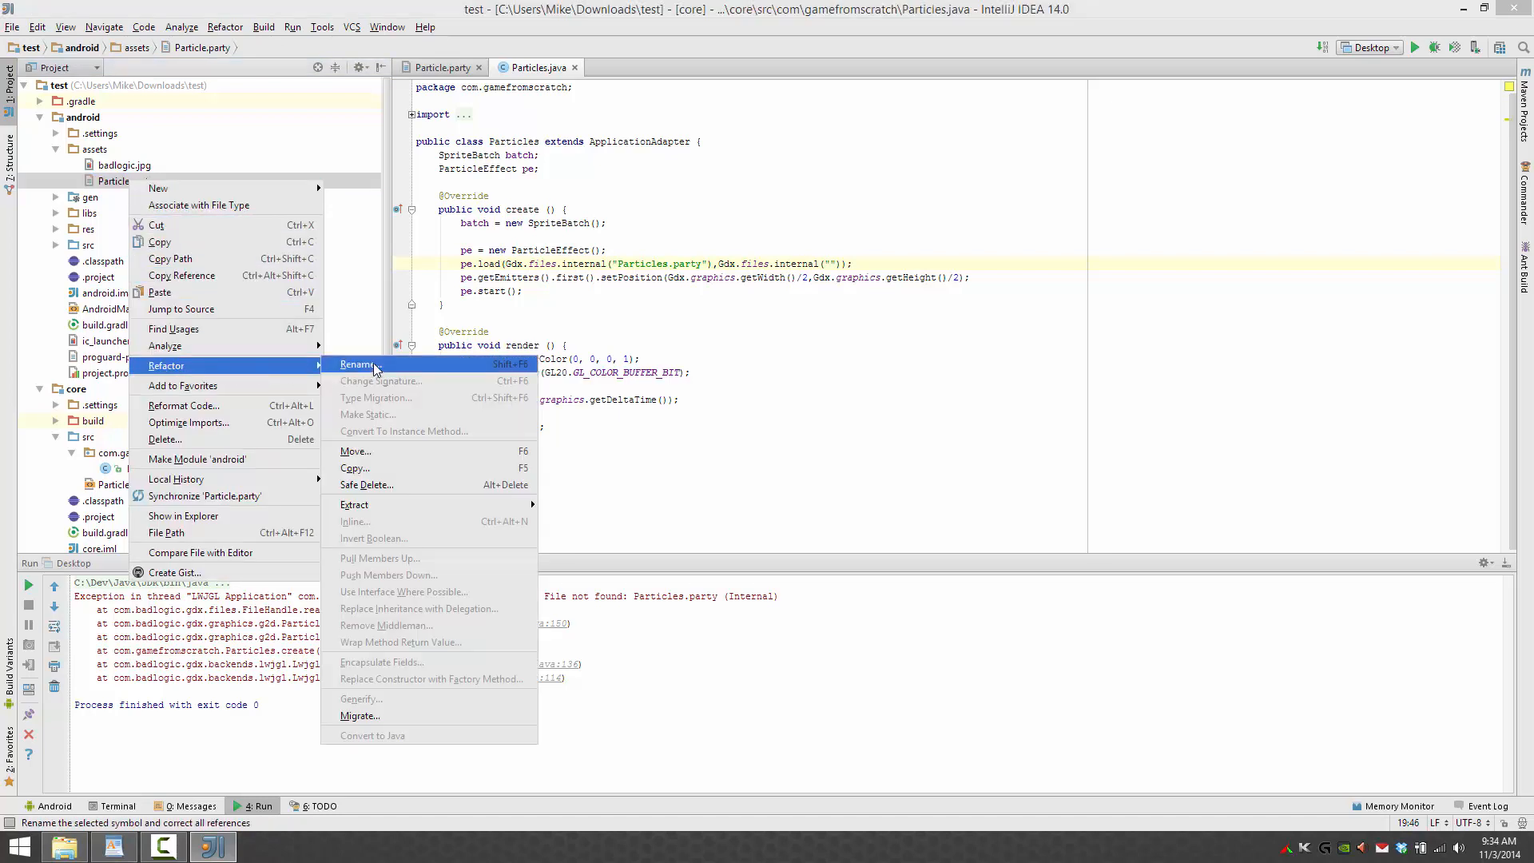
left_click(357, 364)
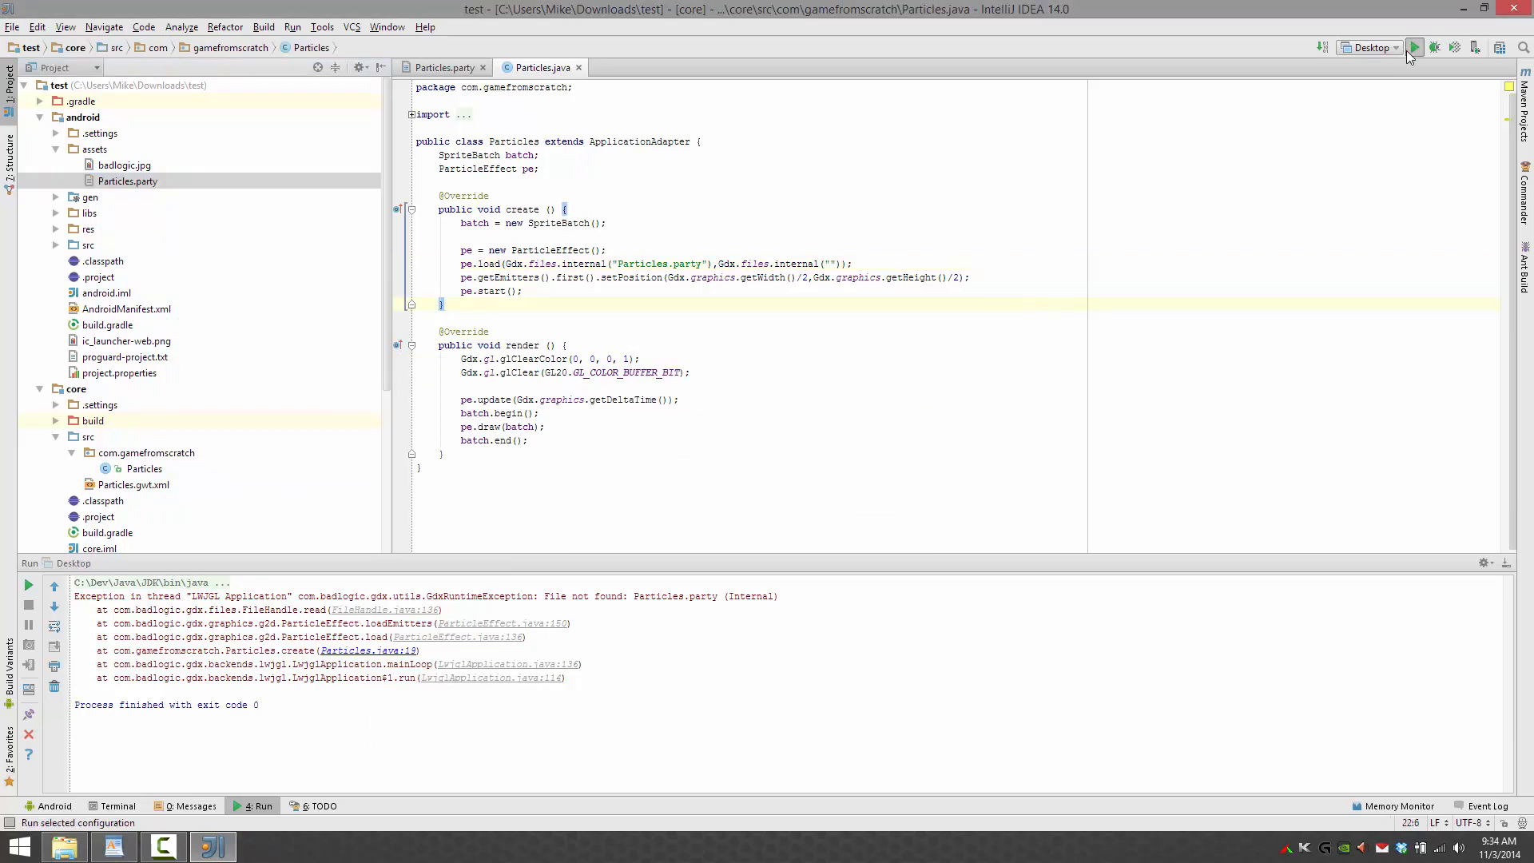
left_click(1416, 47)
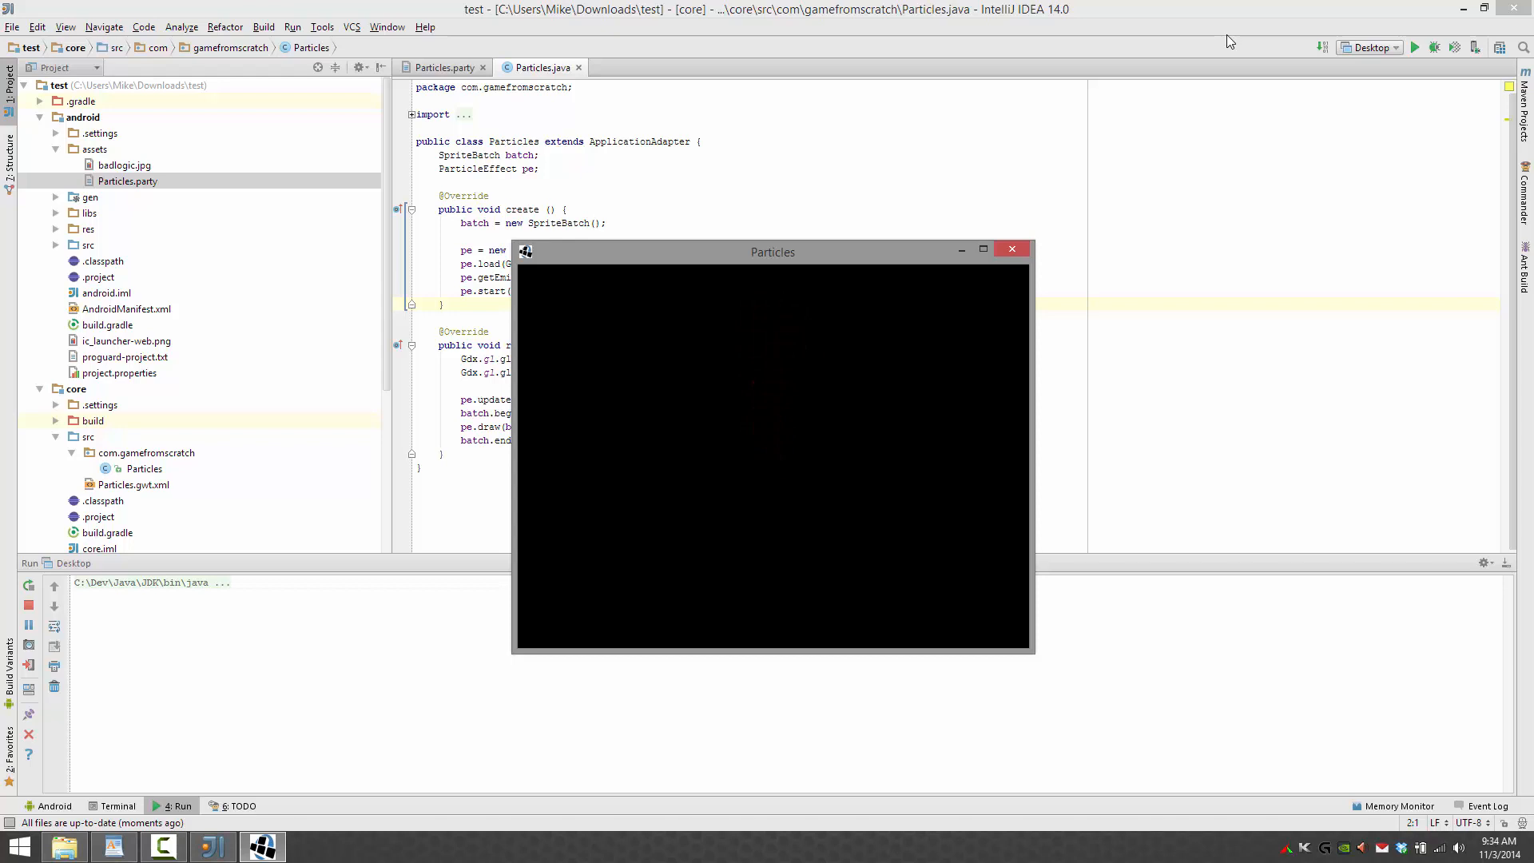
mouse_move(1006, 283)
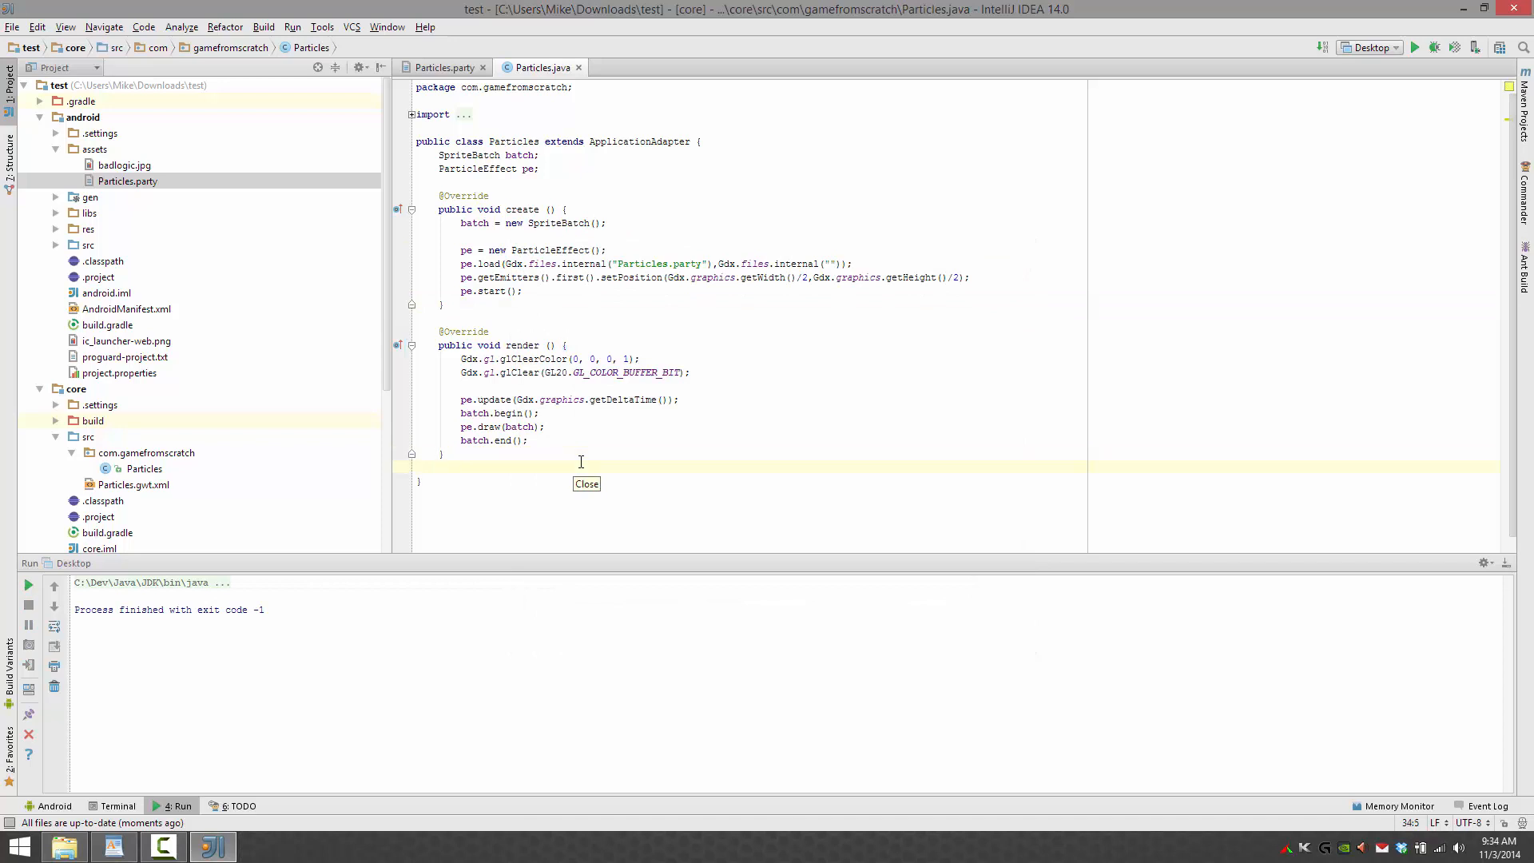
- Add 'if (pe.isComplete()) pe.reset();' to render(), rerun the demo, and close its window
type("pe")
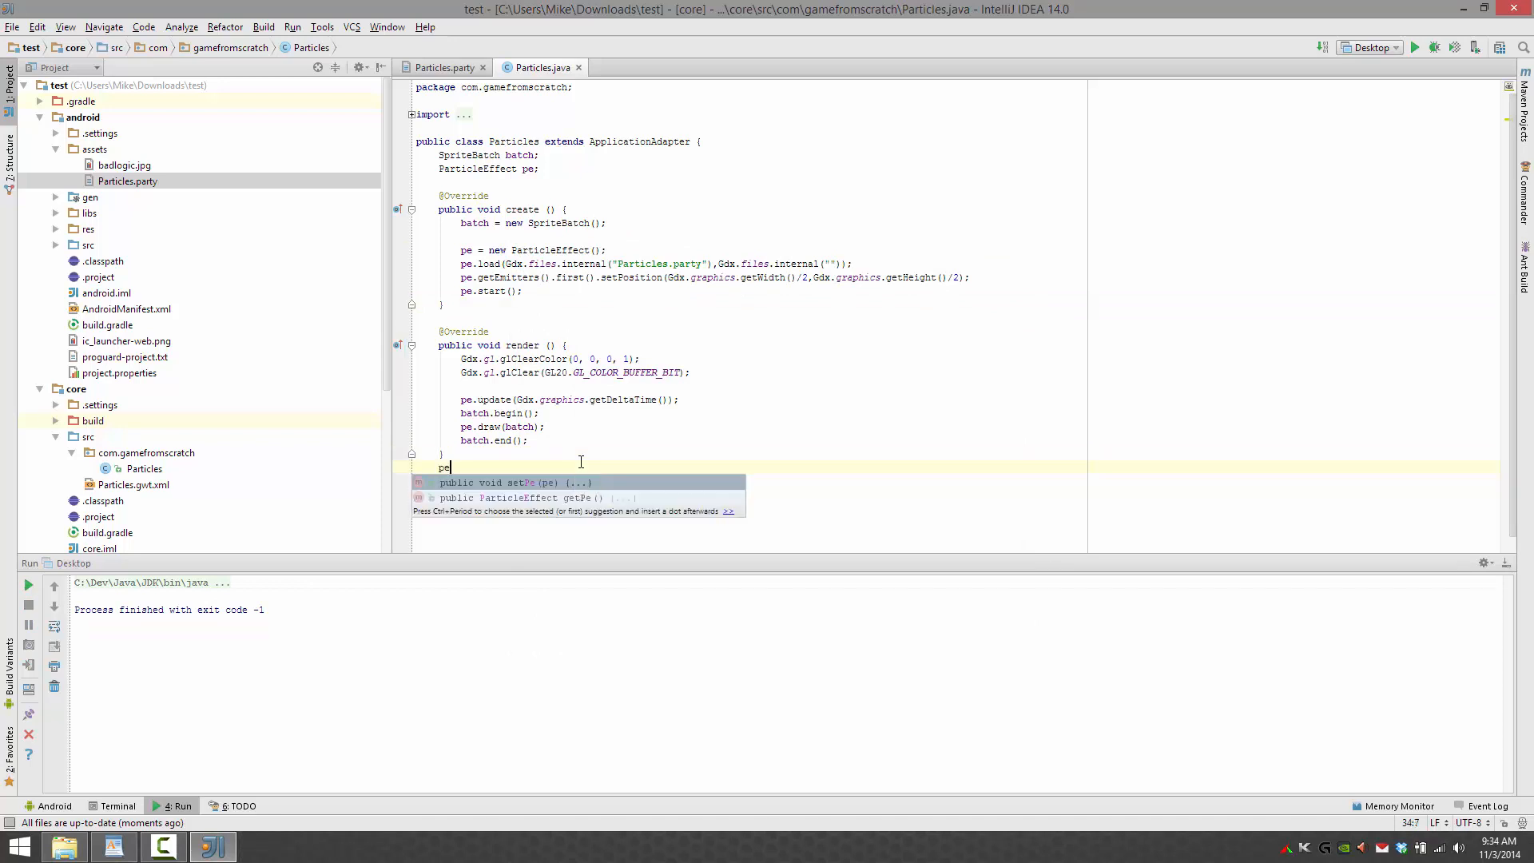
type(".")
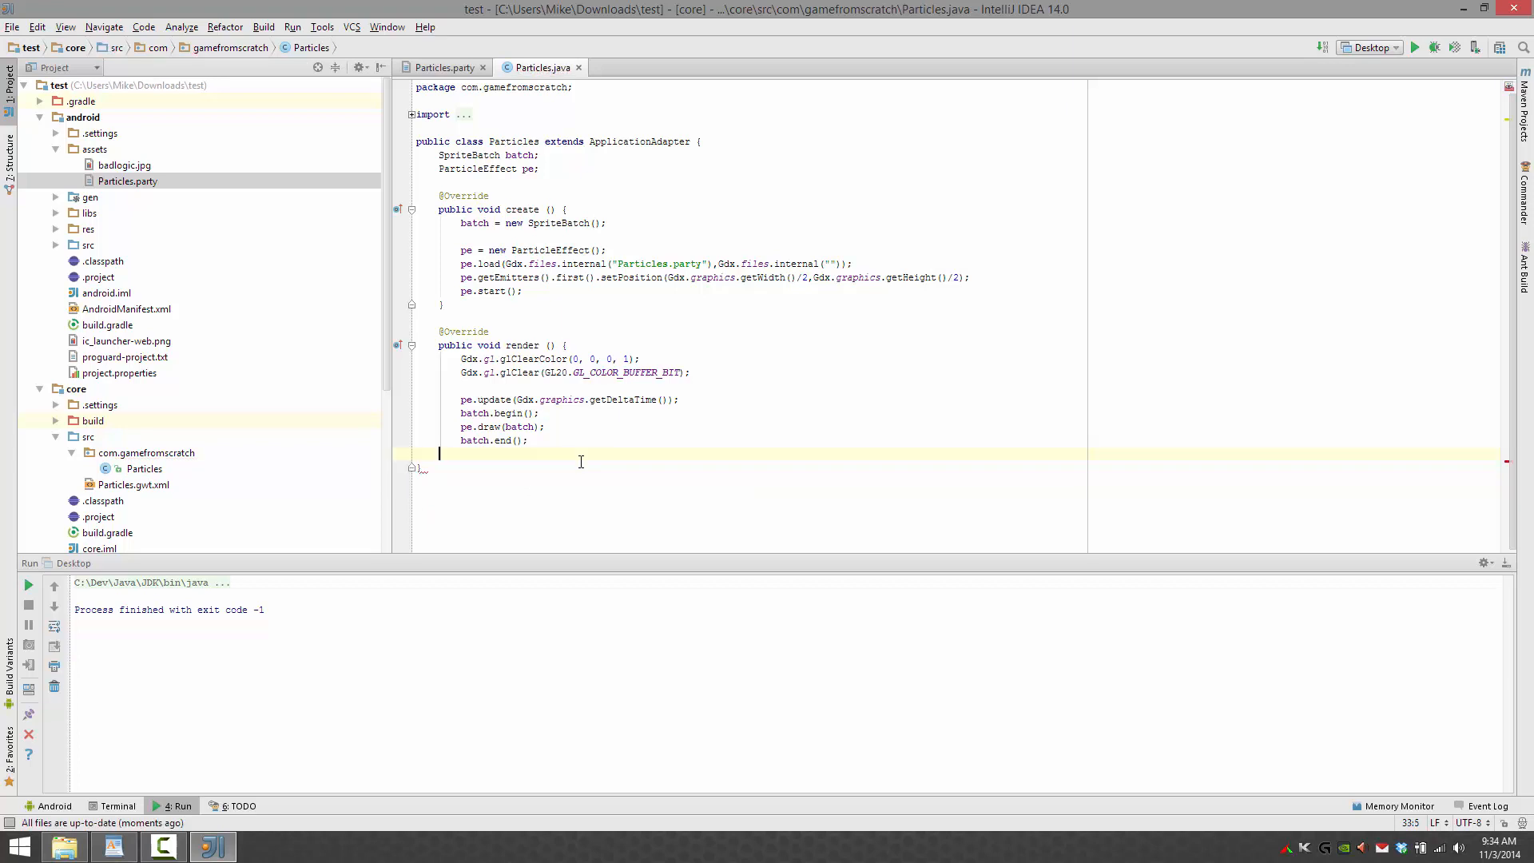
type("pe.")
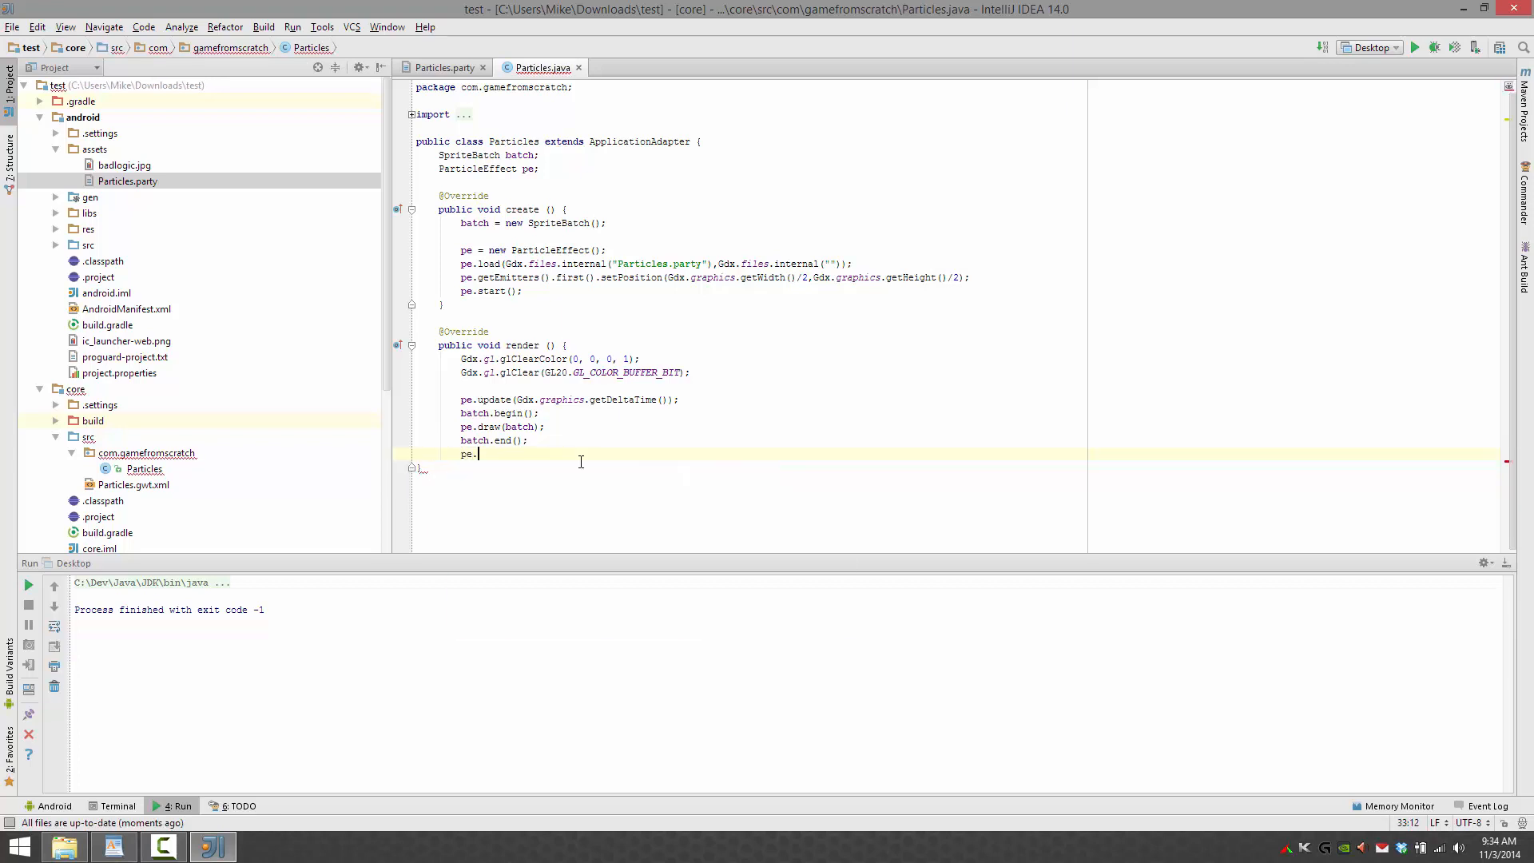
type("isComplete()")
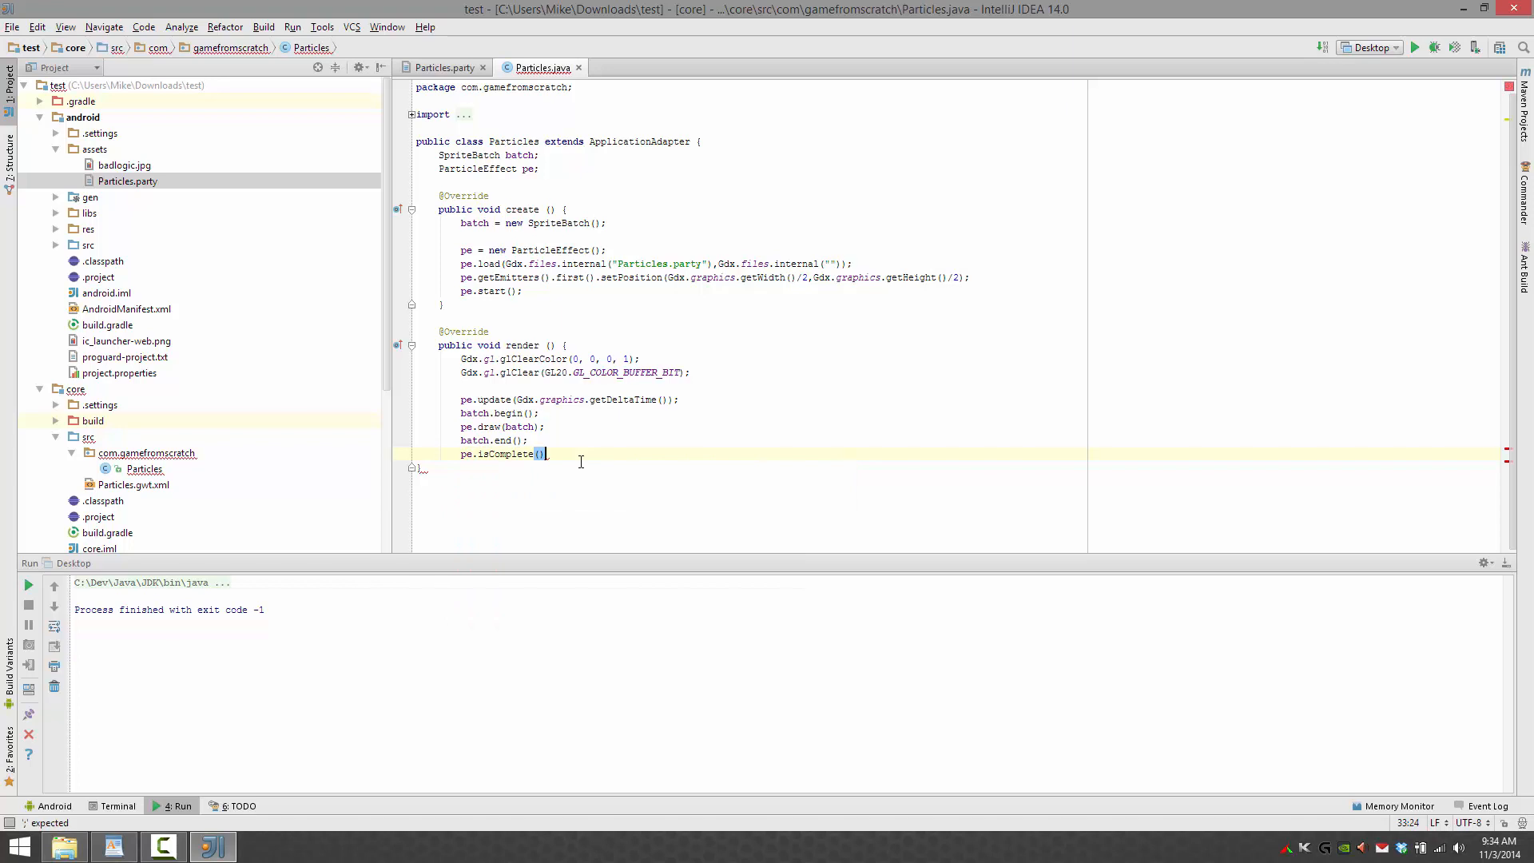
type("if(")
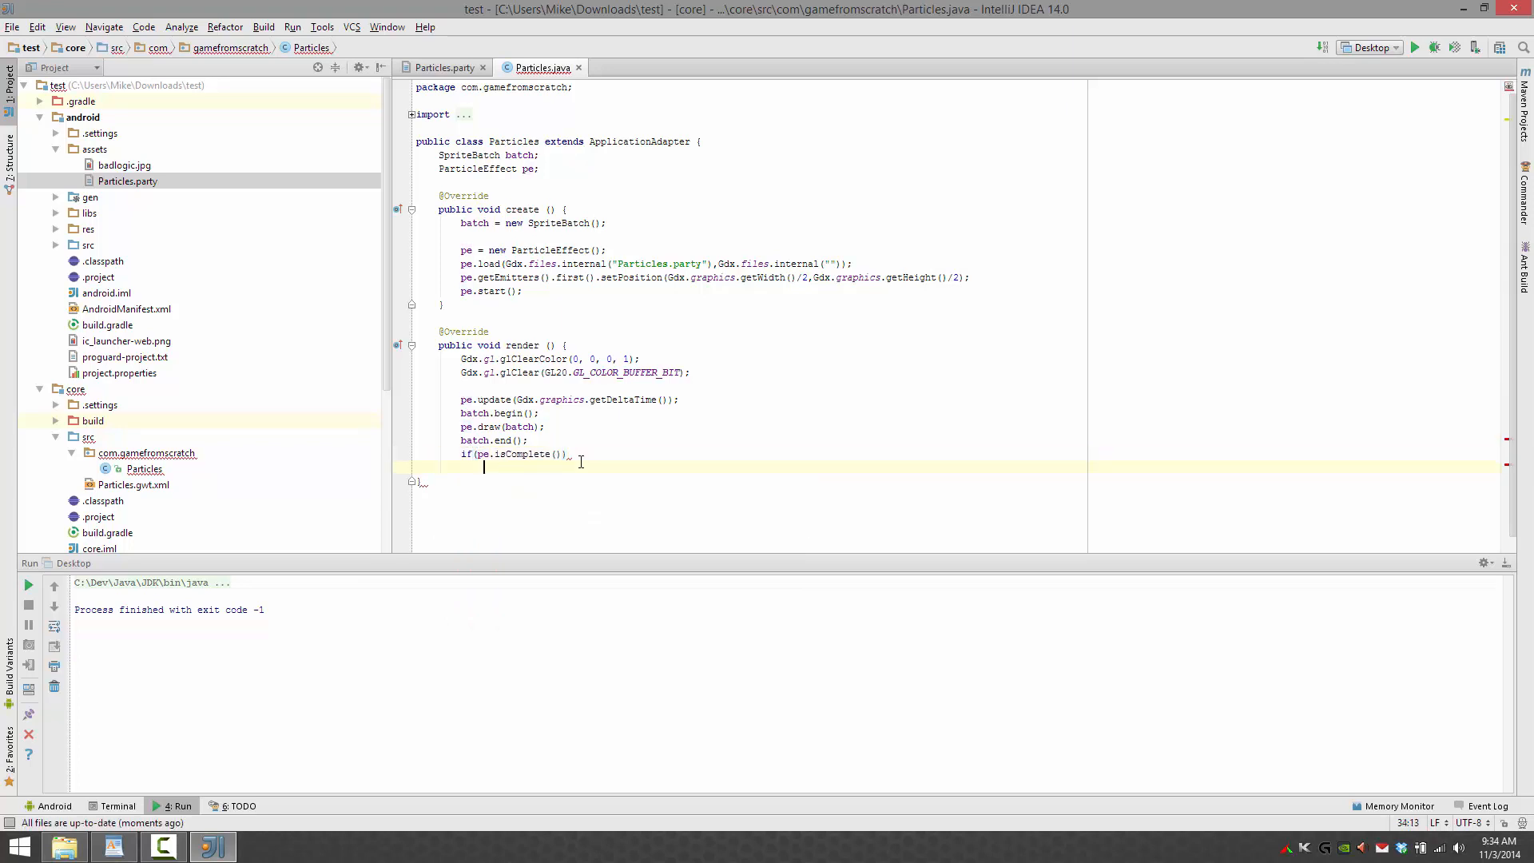
type("pe.reset();")
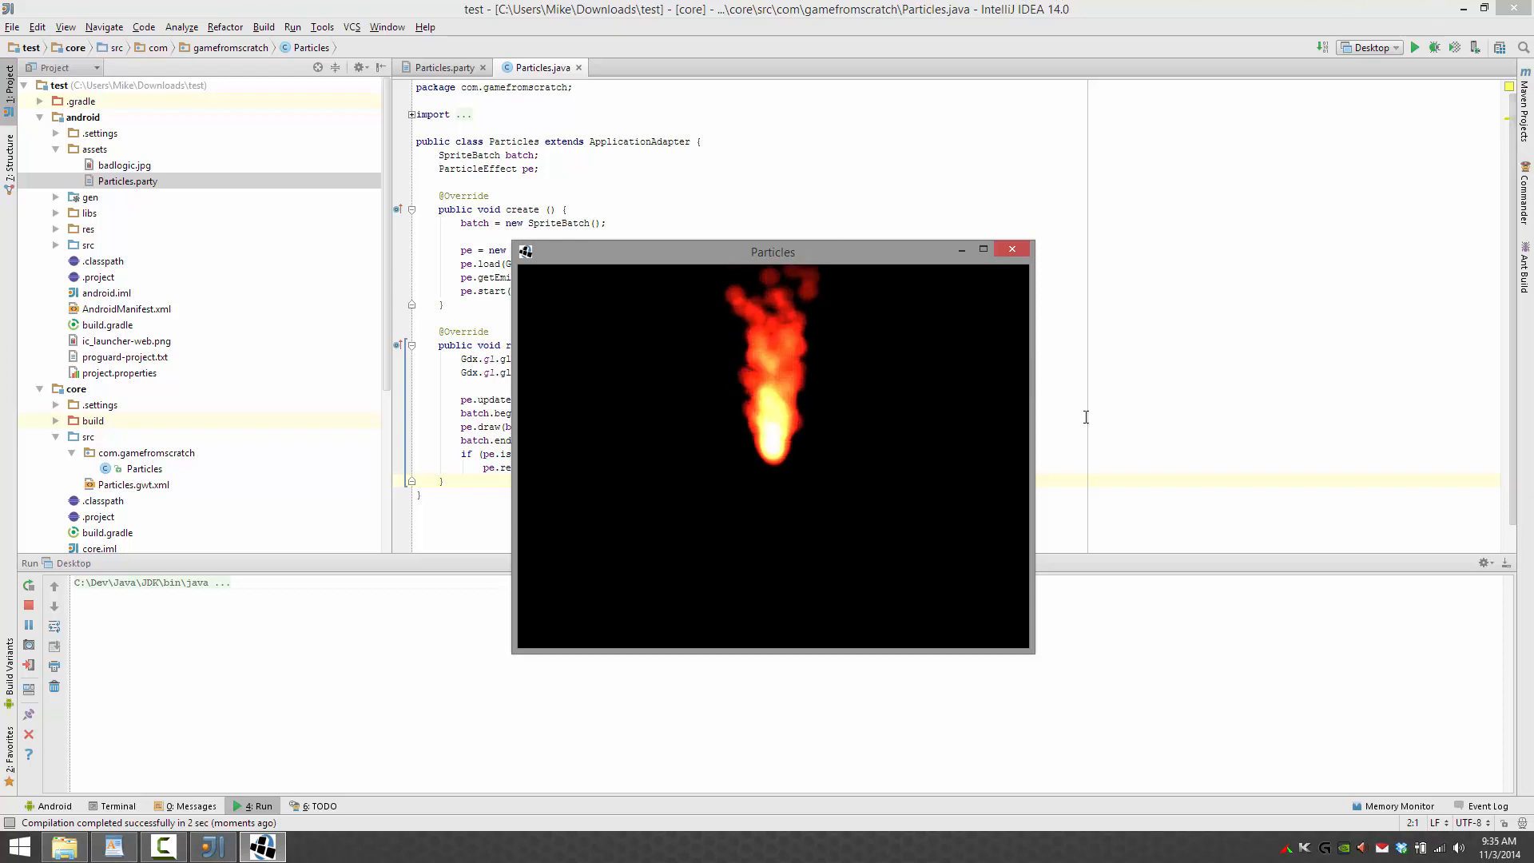
mouse_move(951, 307)
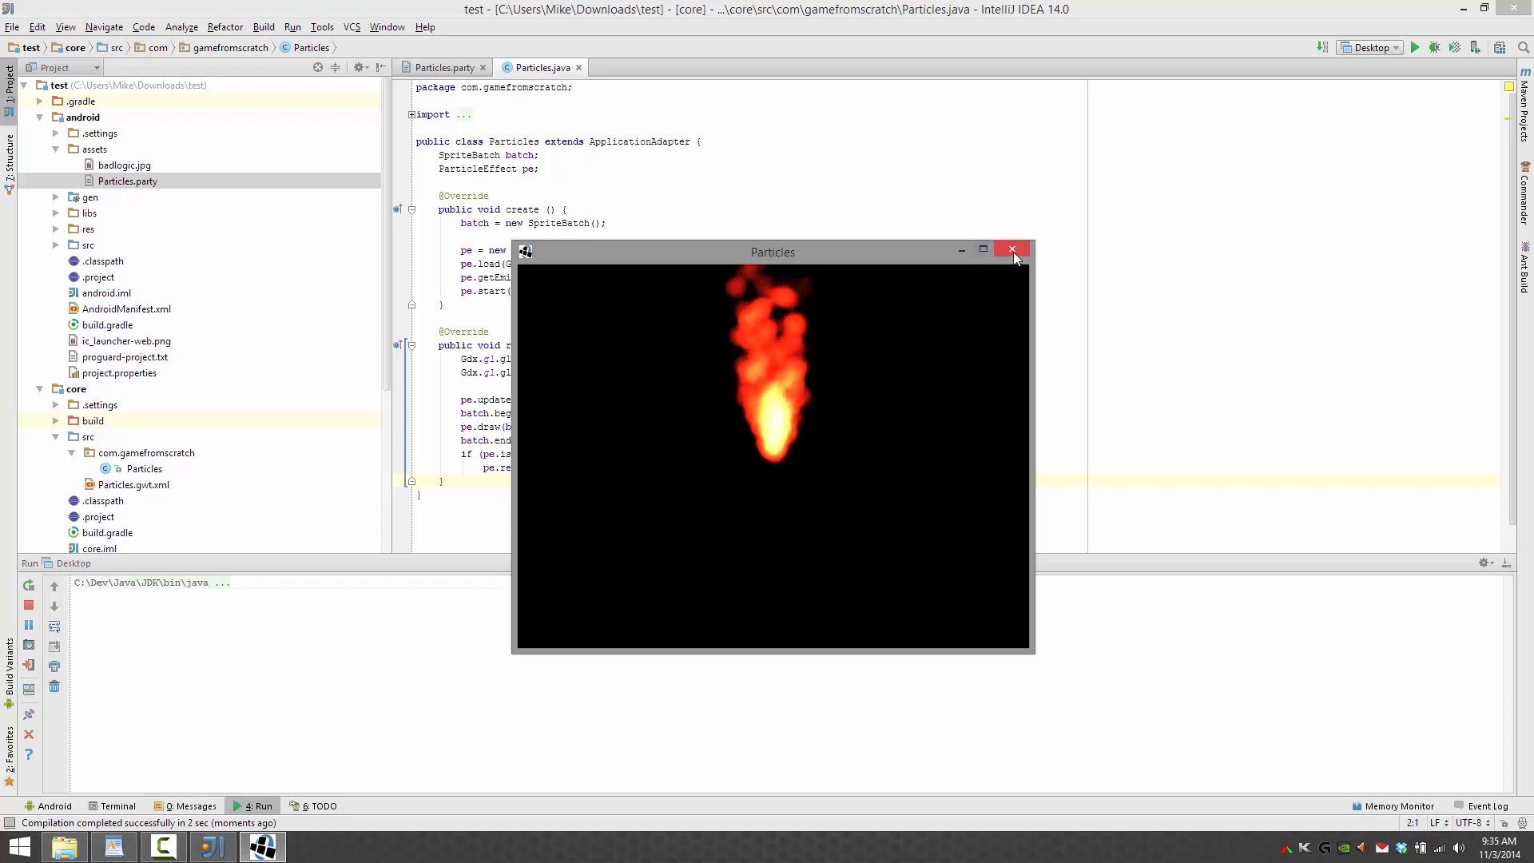
left_click(1013, 250)
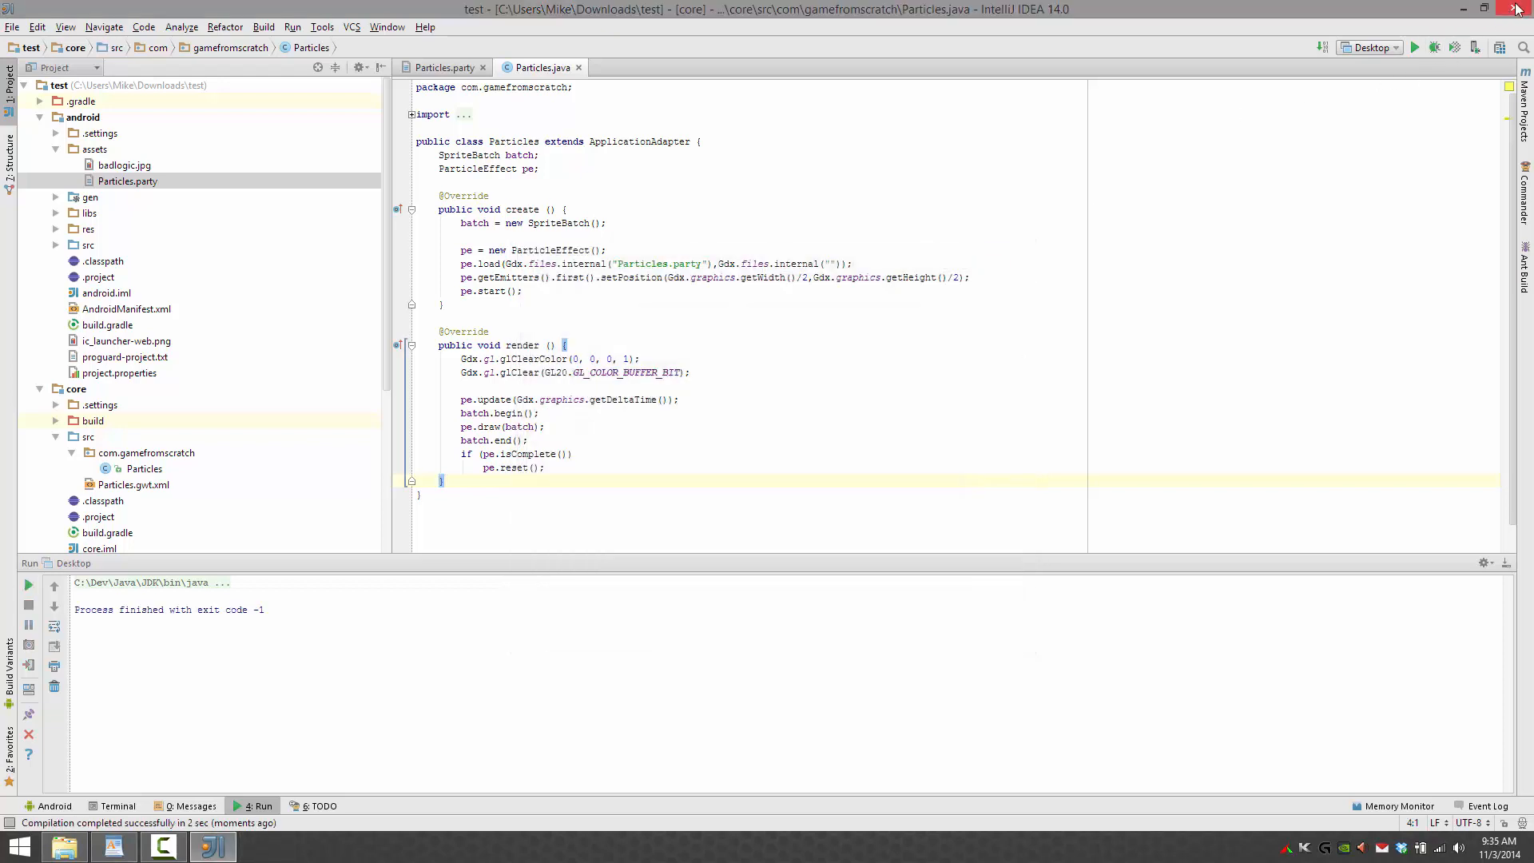
- Exit IntelliJ IDEA and launch Eclipse with the default workspace
left_click(1522, 9)
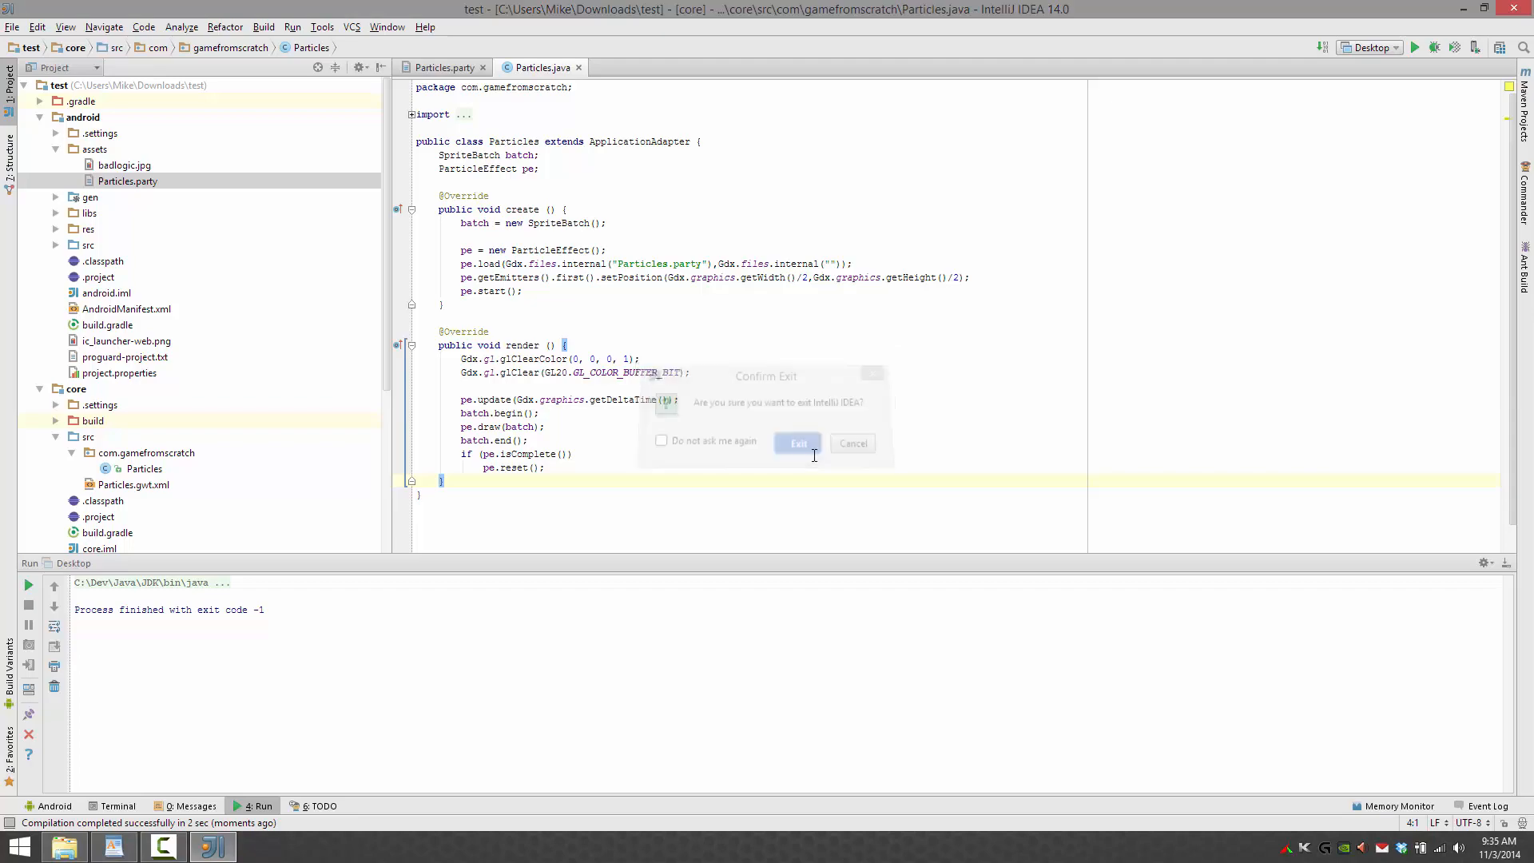
left_click(797, 443)
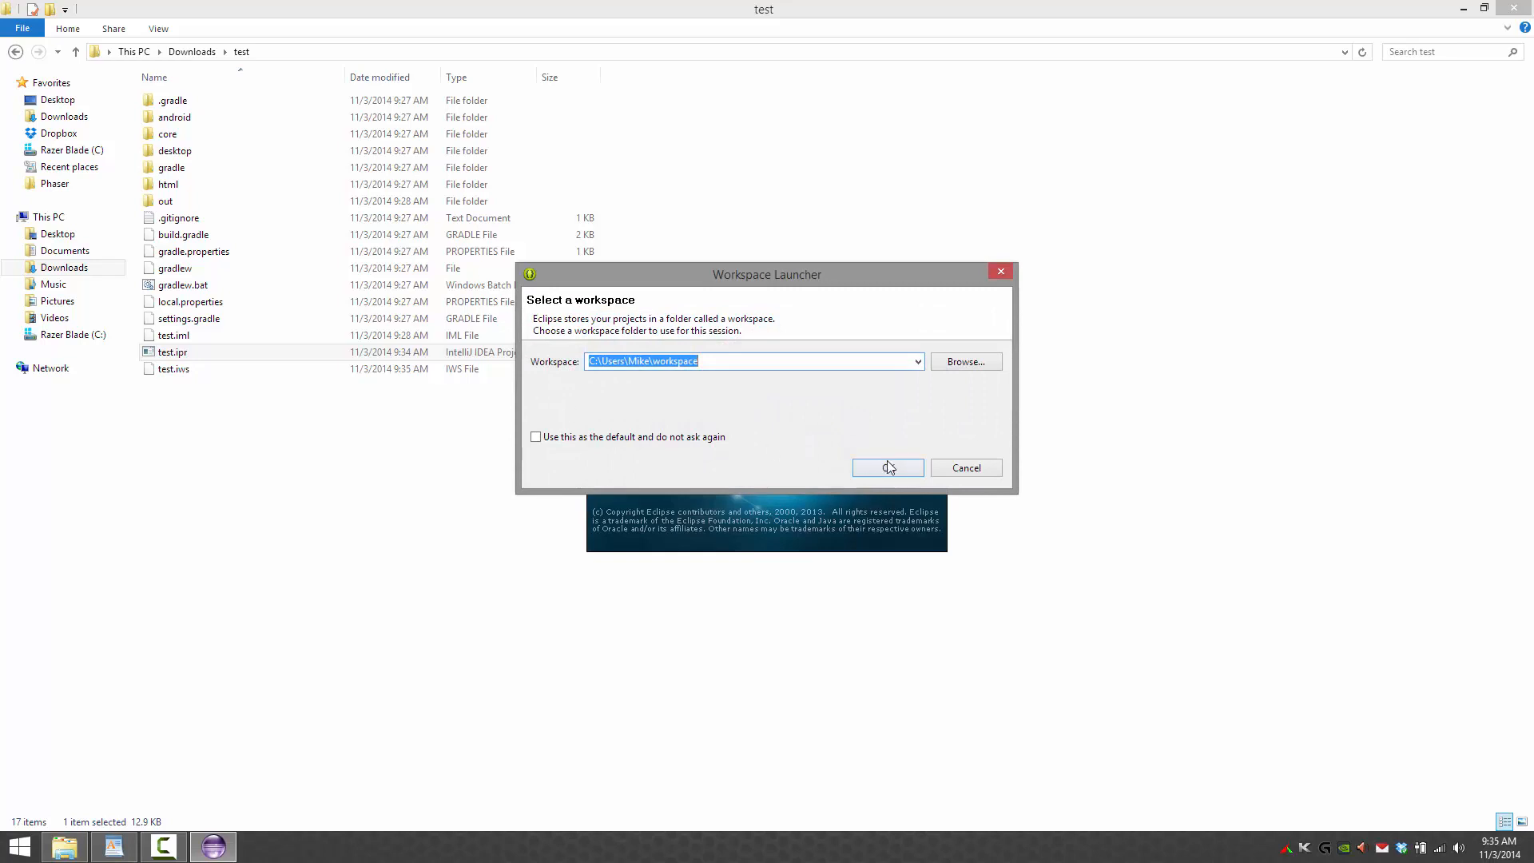
left_click(886, 468)
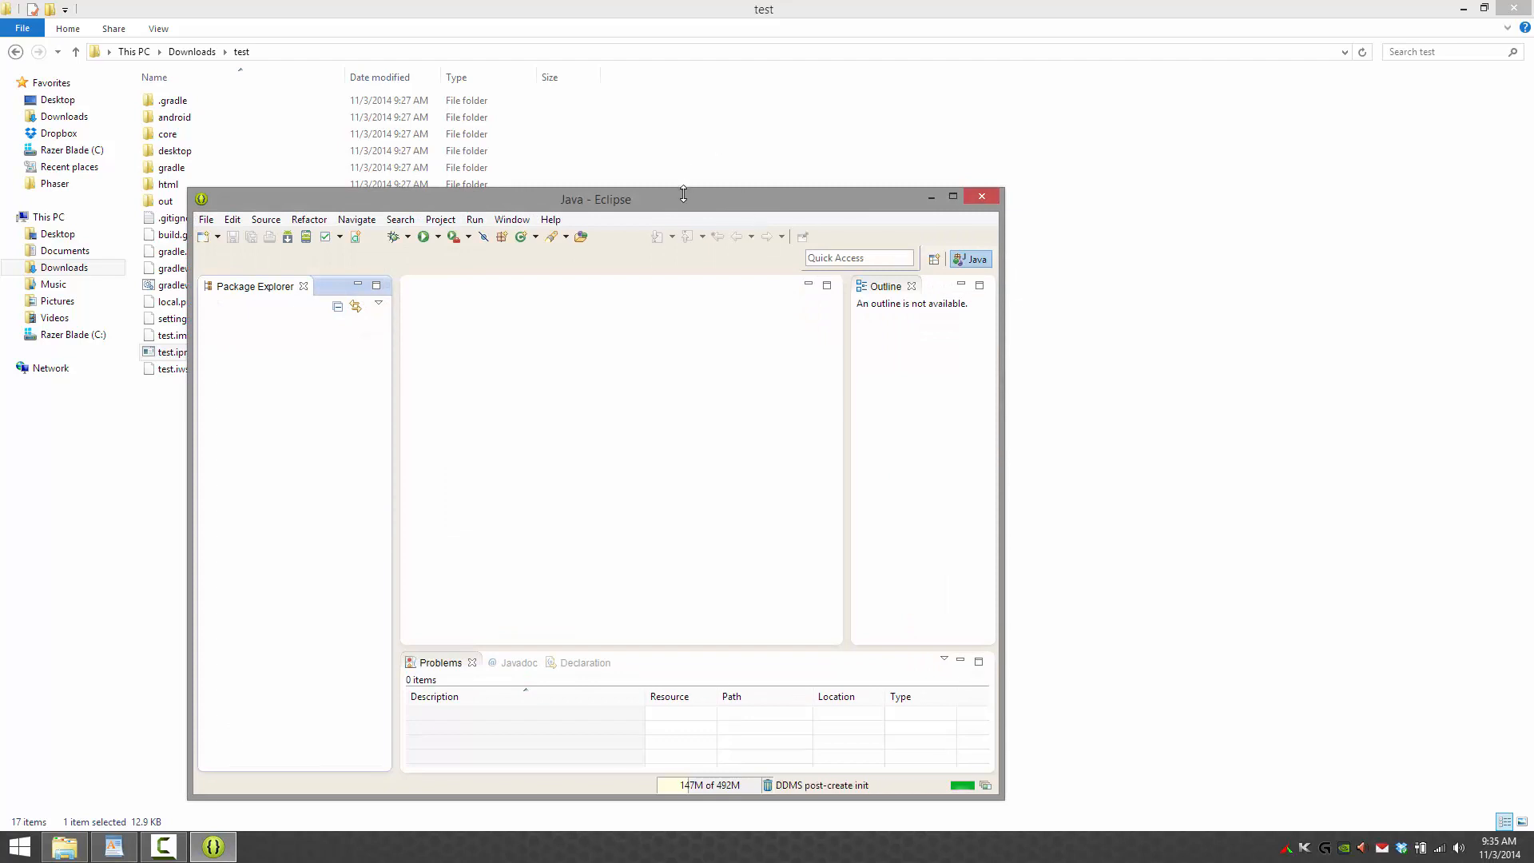
- Import existing projects from Downloads\test into the maximized Eclipse workspace
left_click(951, 196)
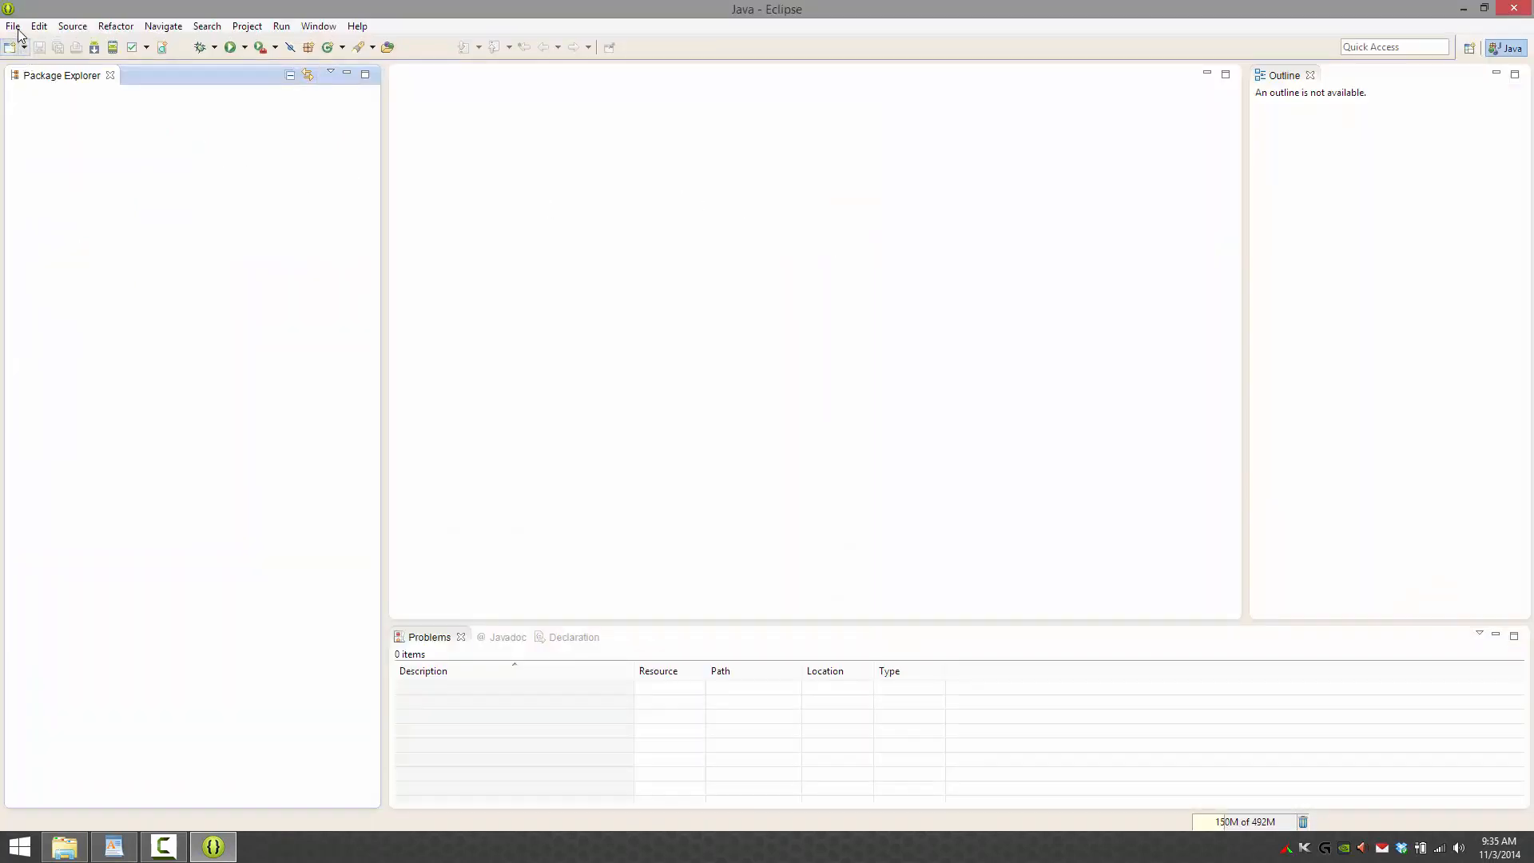
left_click(13, 25)
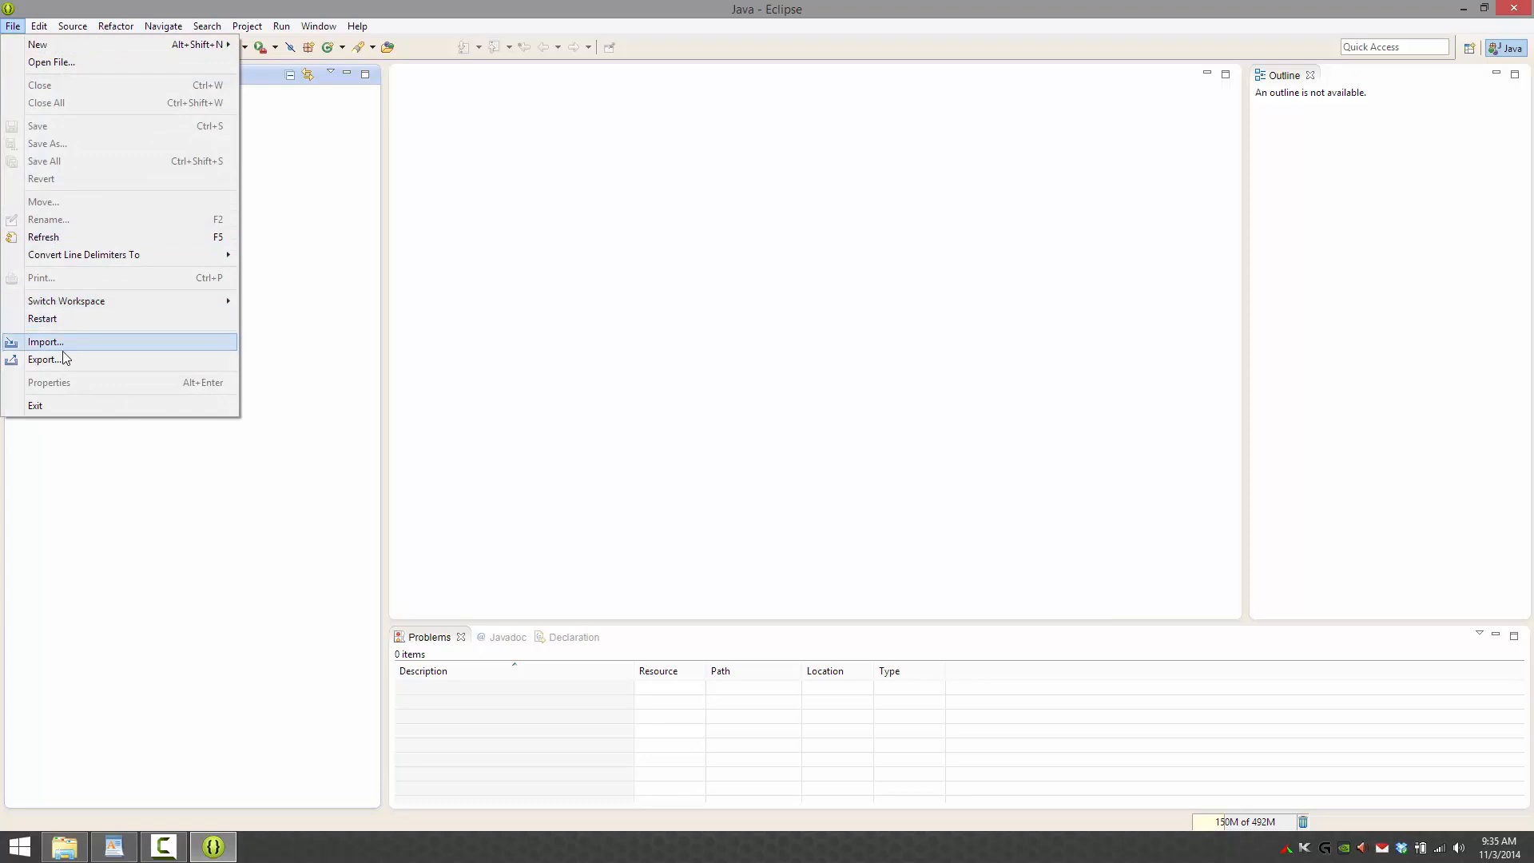
left_click(44, 341)
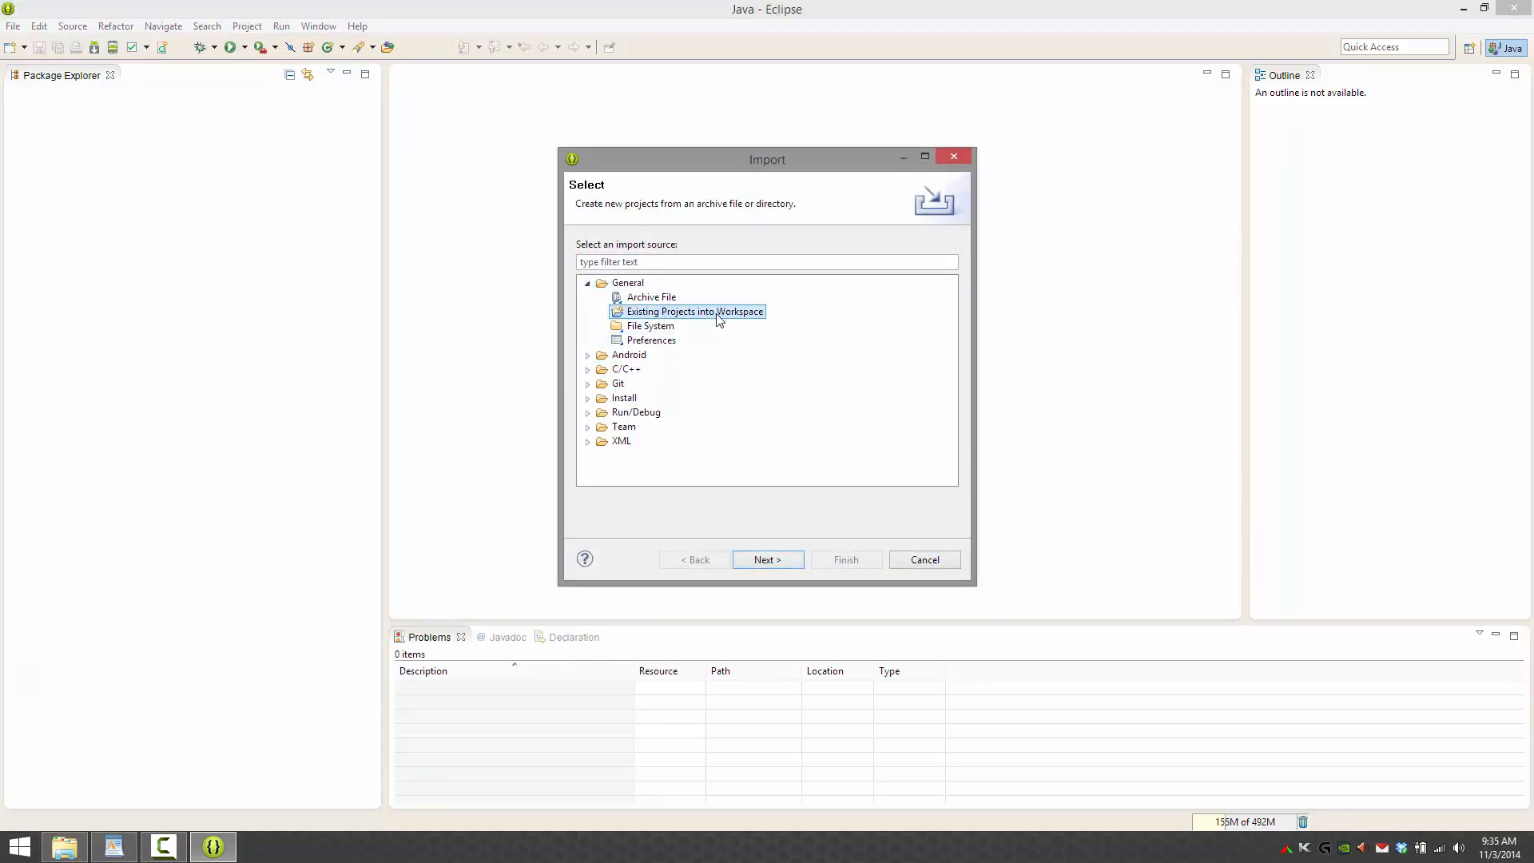
left_click(767, 558)
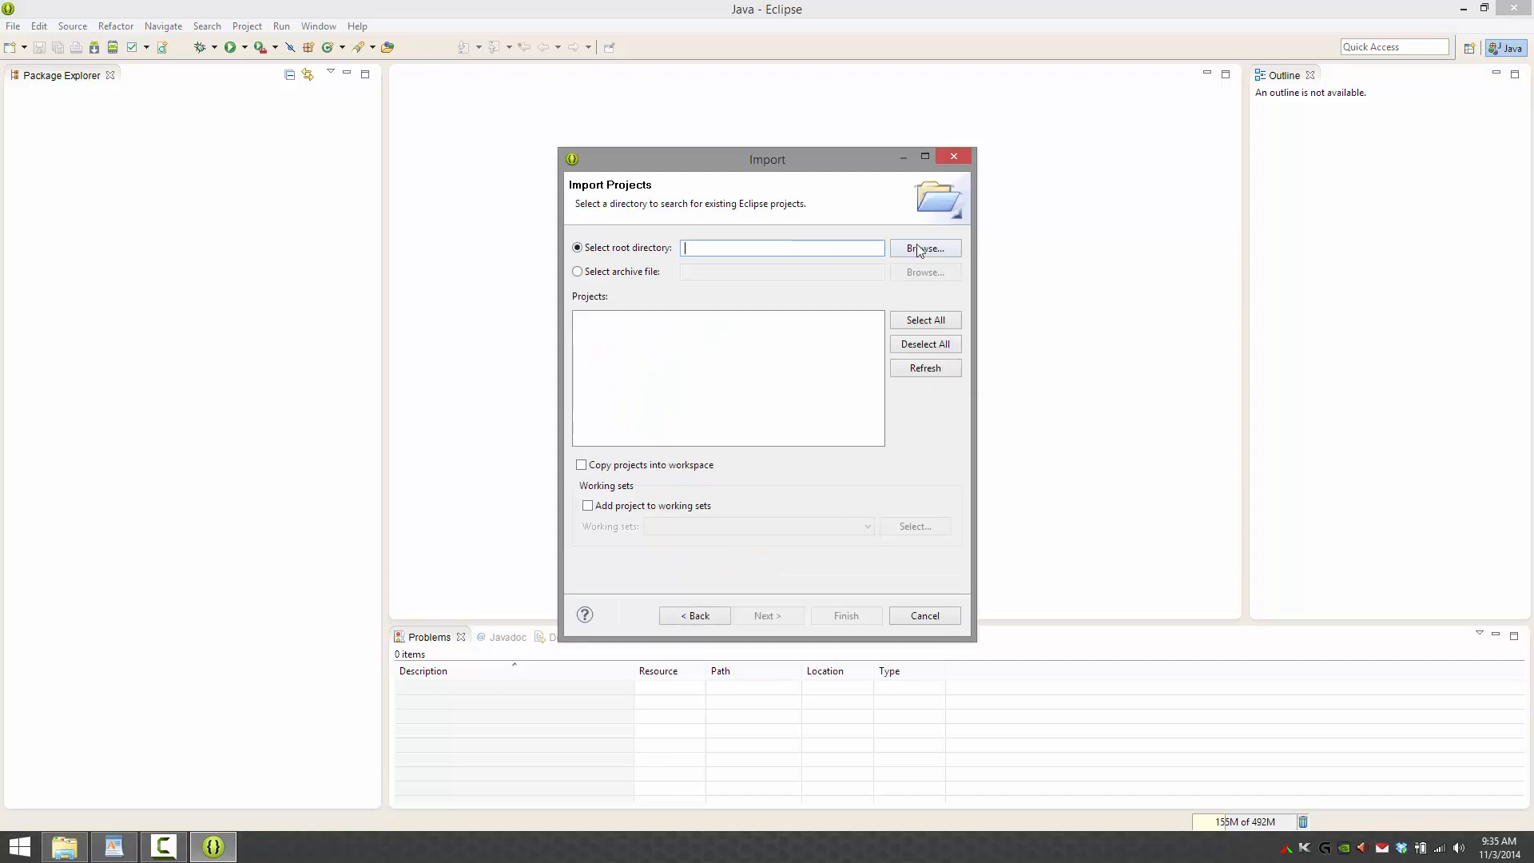
left_click(923, 247)
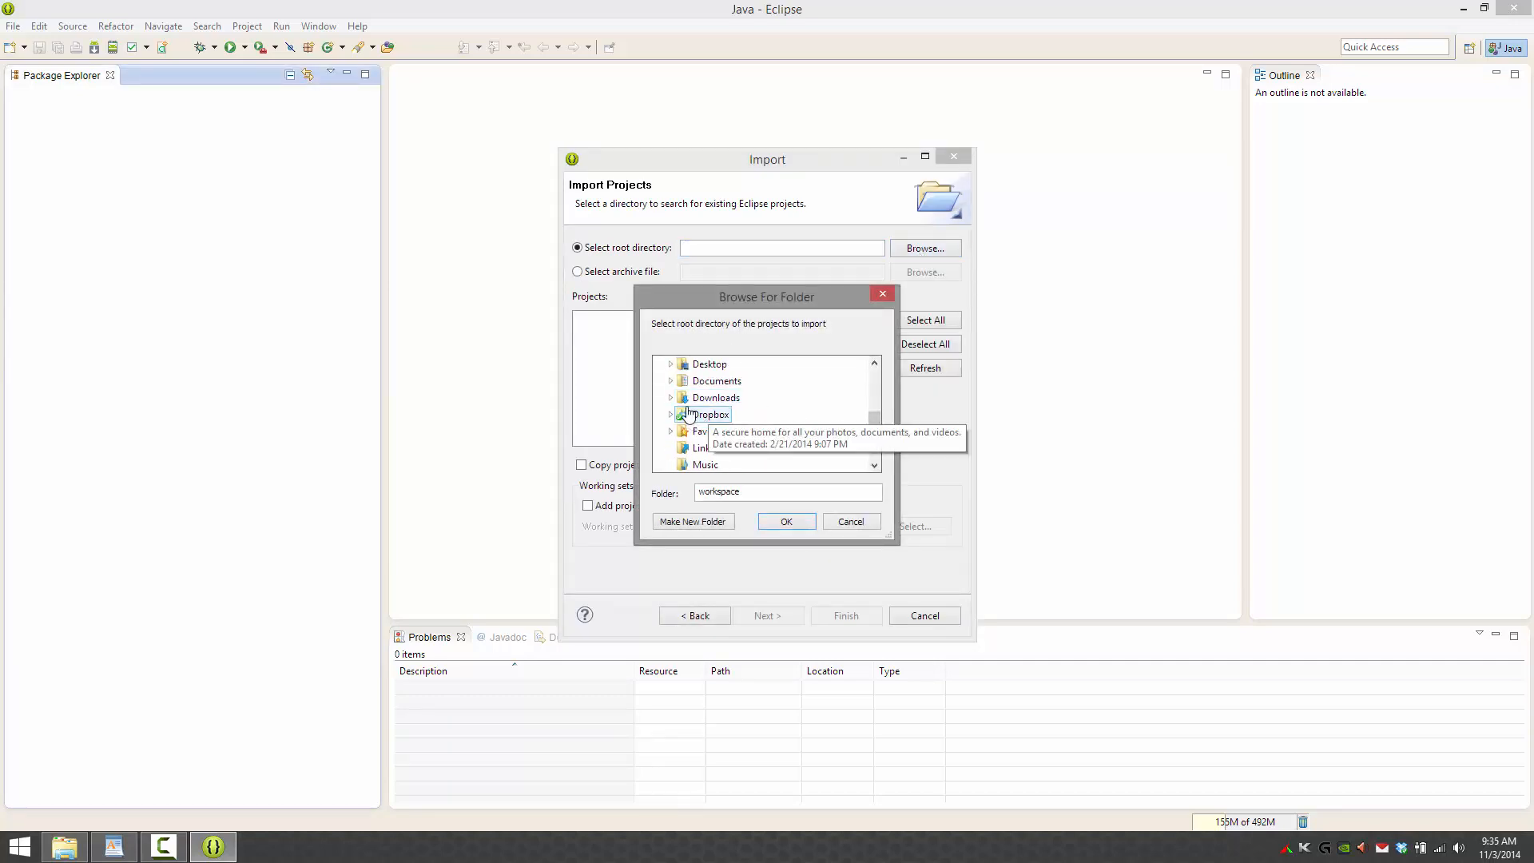
left_click(672, 397)
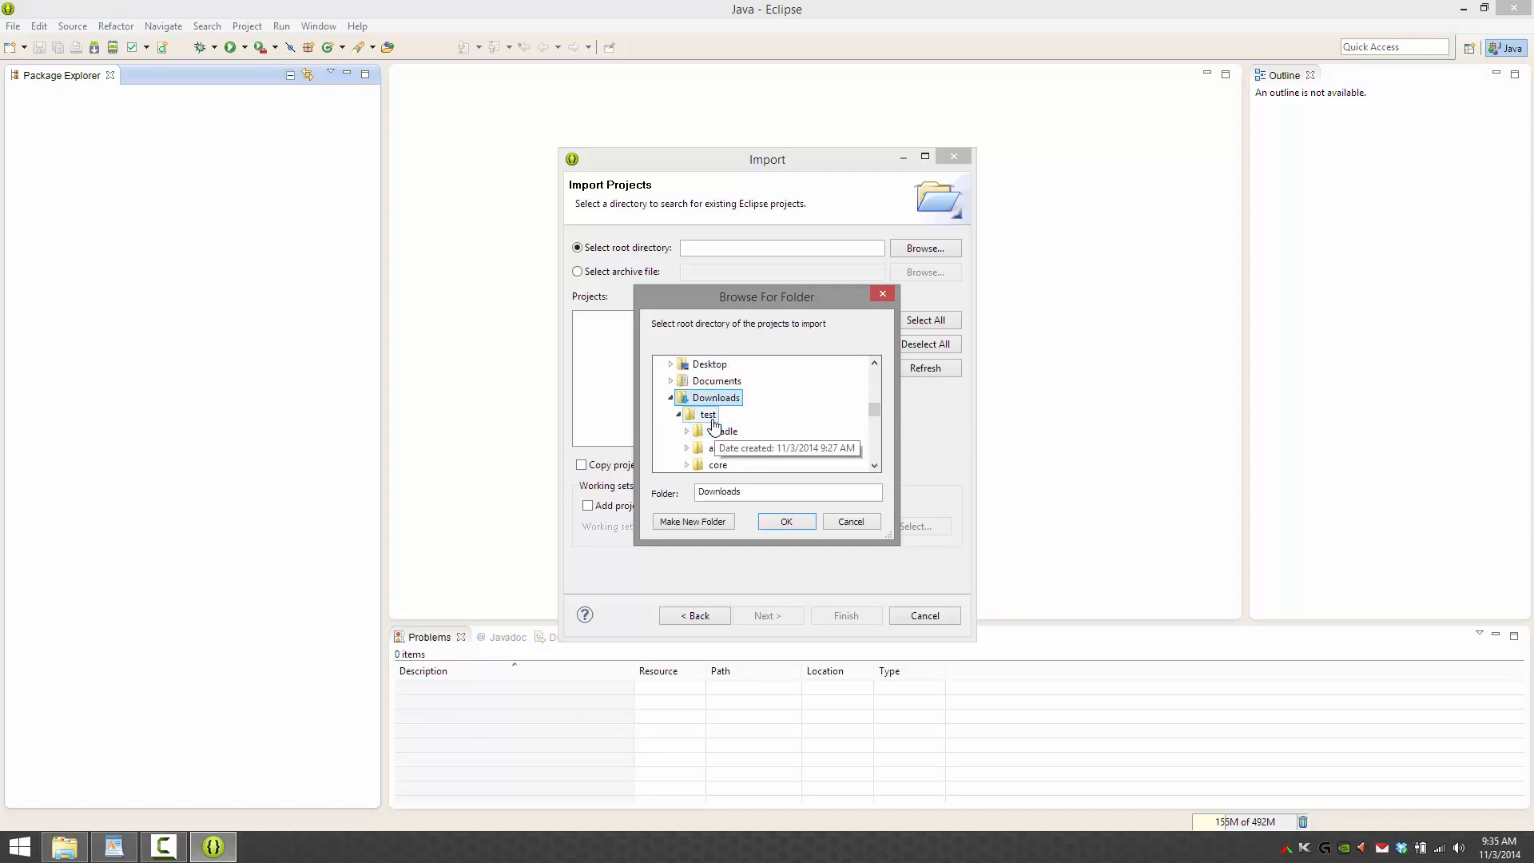
left_click(786, 520)
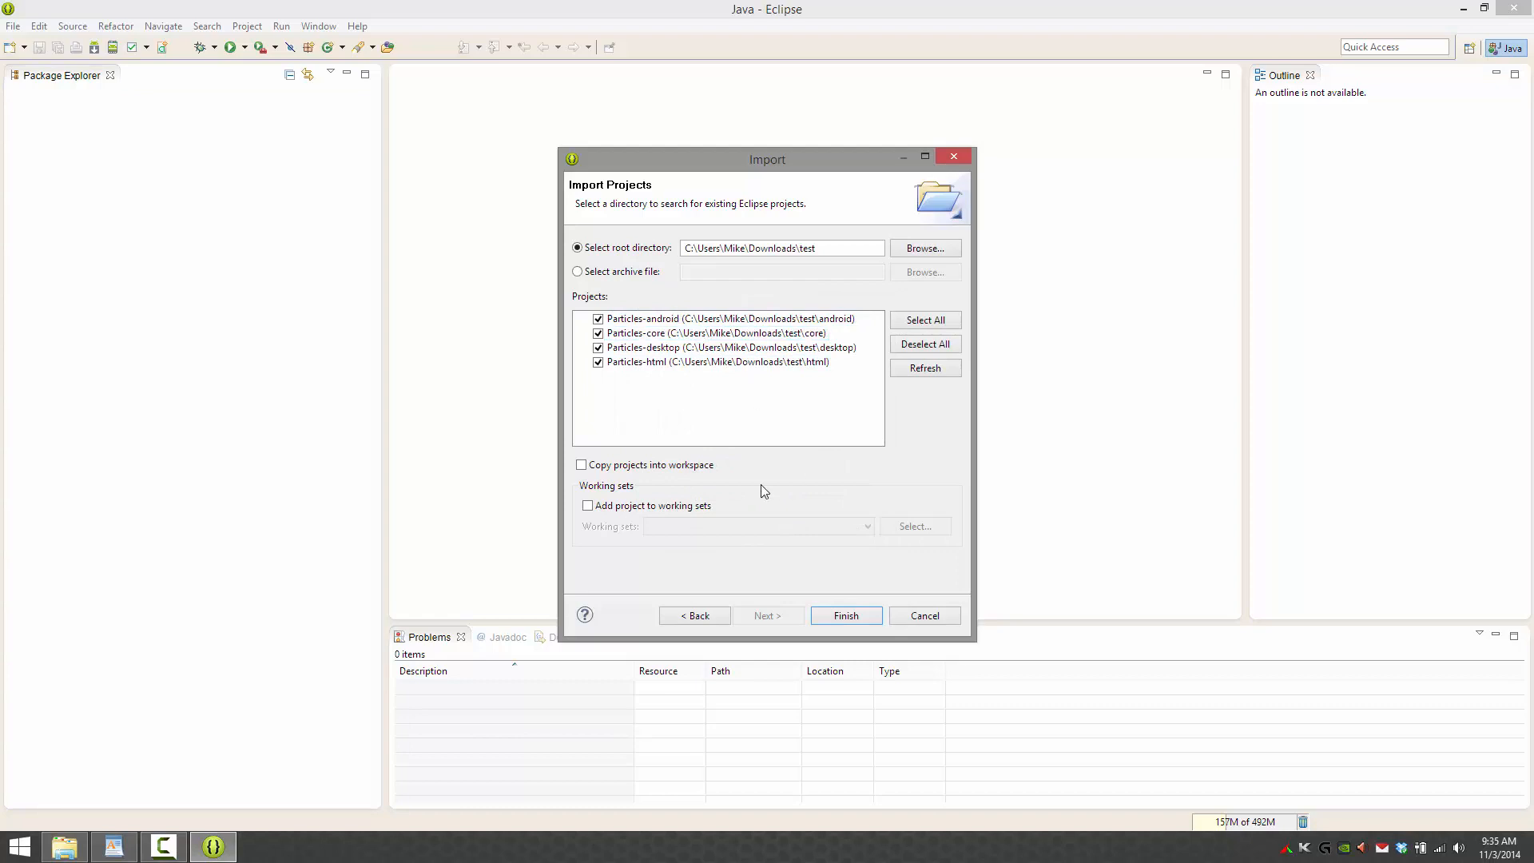
mouse_move(622, 461)
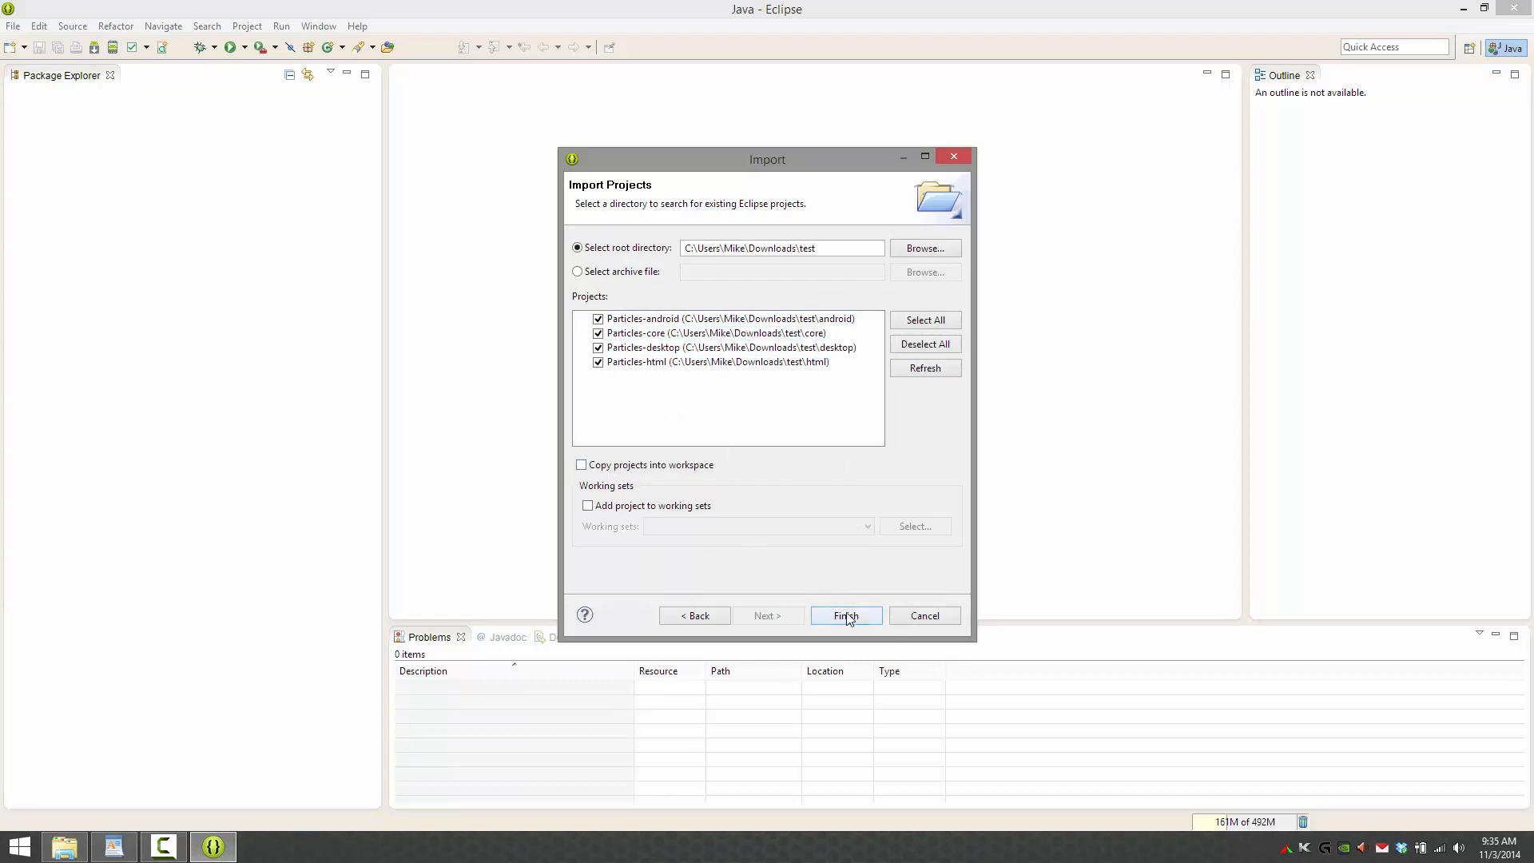
left_click(846, 615)
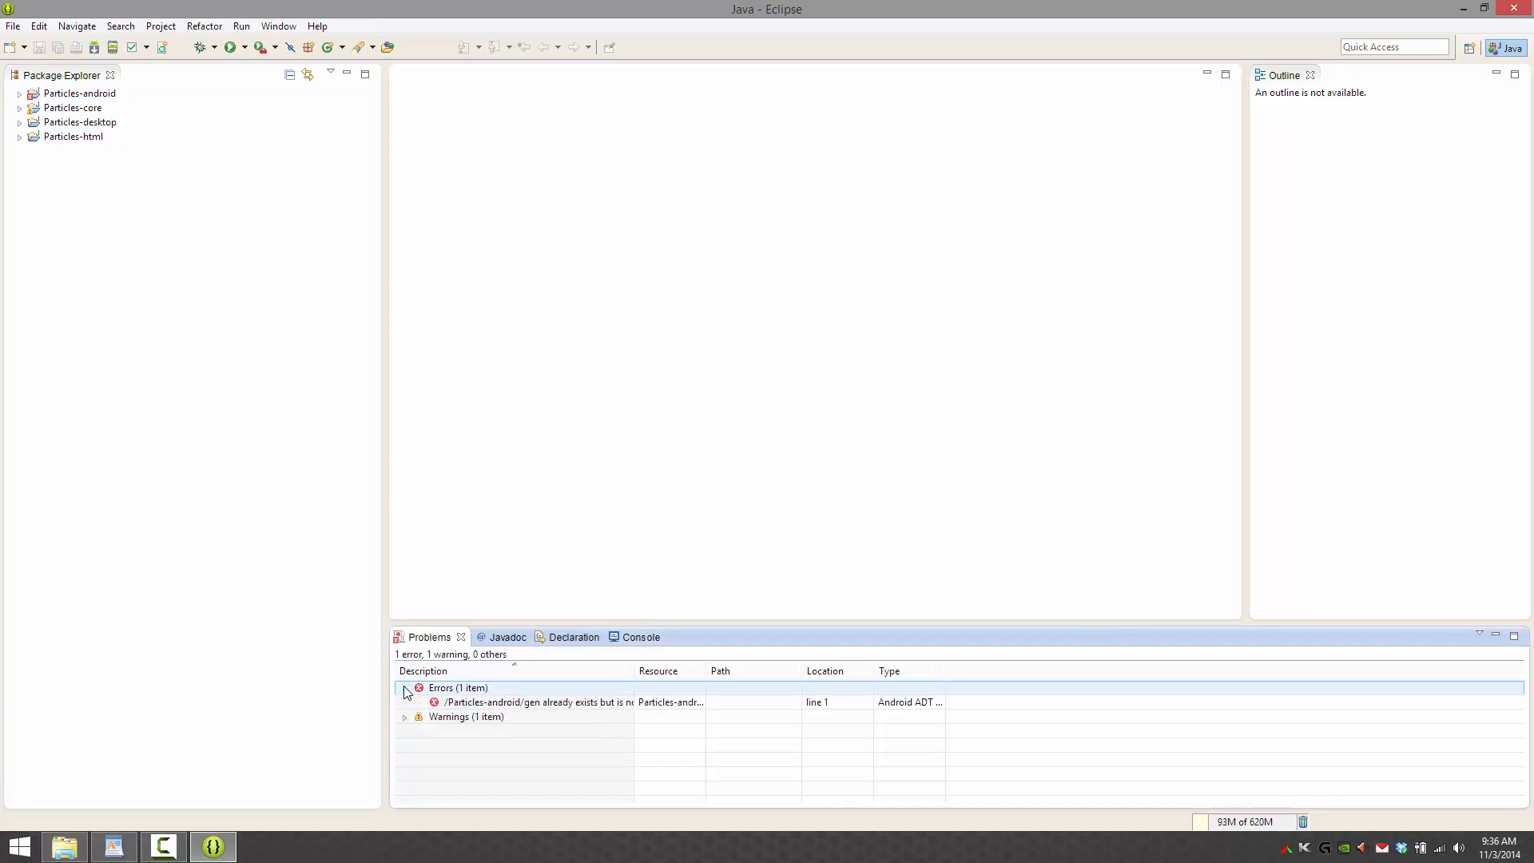
- Delete Particles-android from the workspace without deleting its contents on disk
left_click(538, 701)
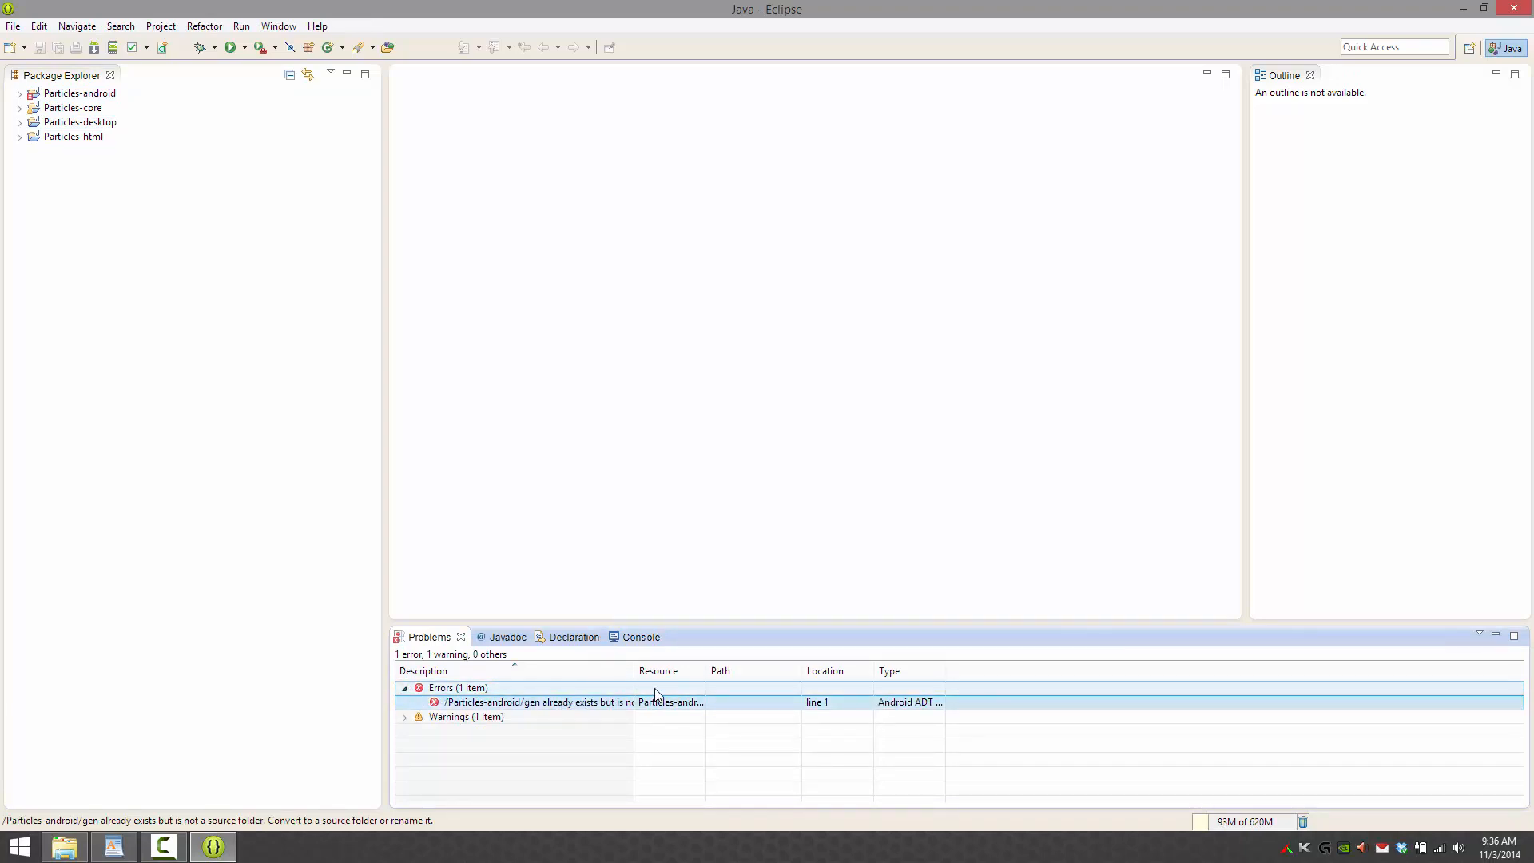
mouse_move(634, 695)
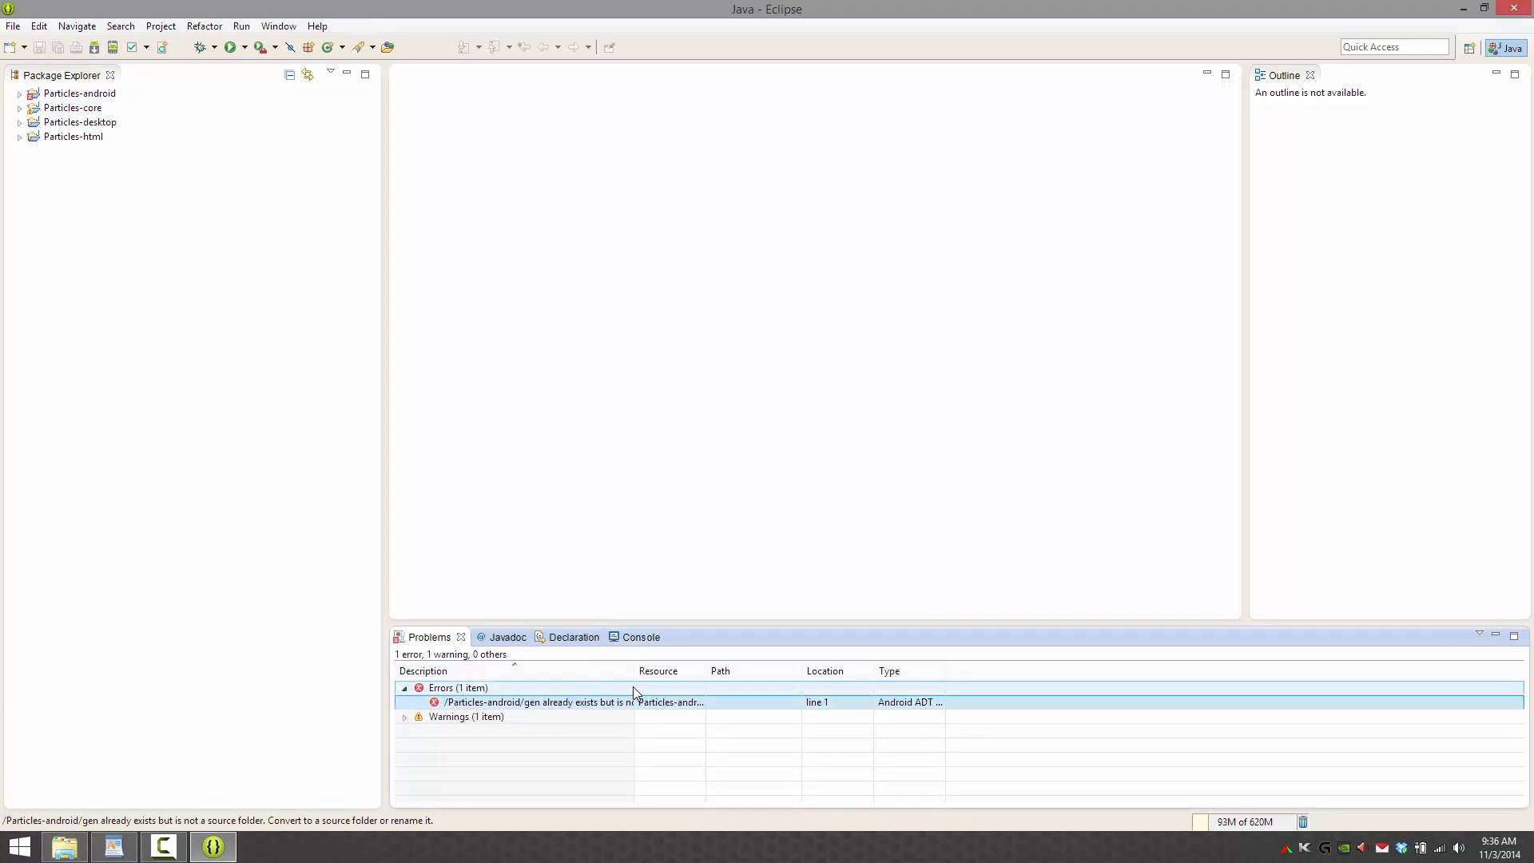
right_click(538, 702)
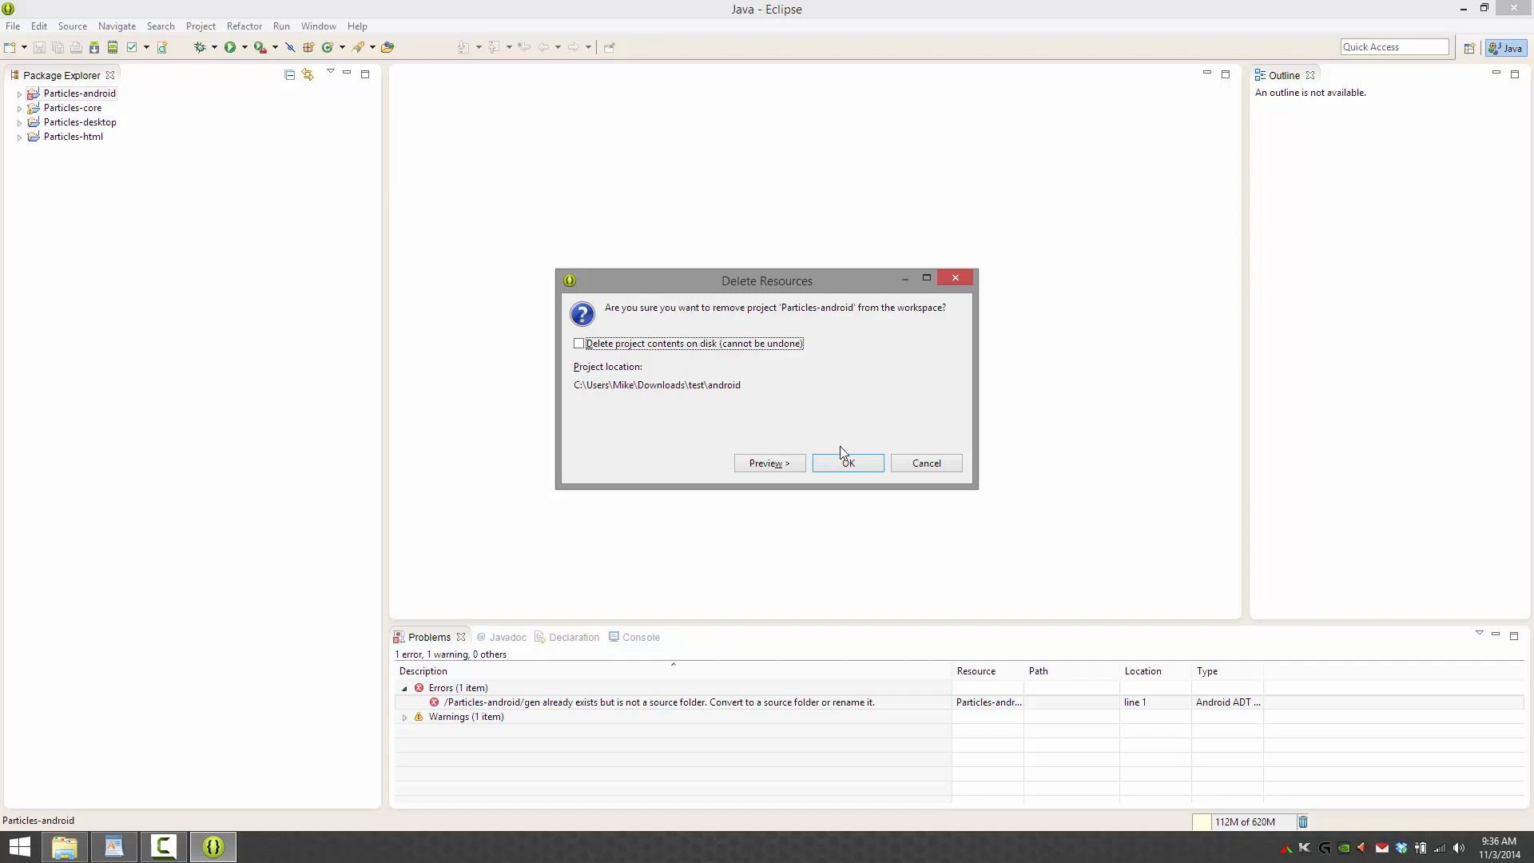
left_click(847, 463)
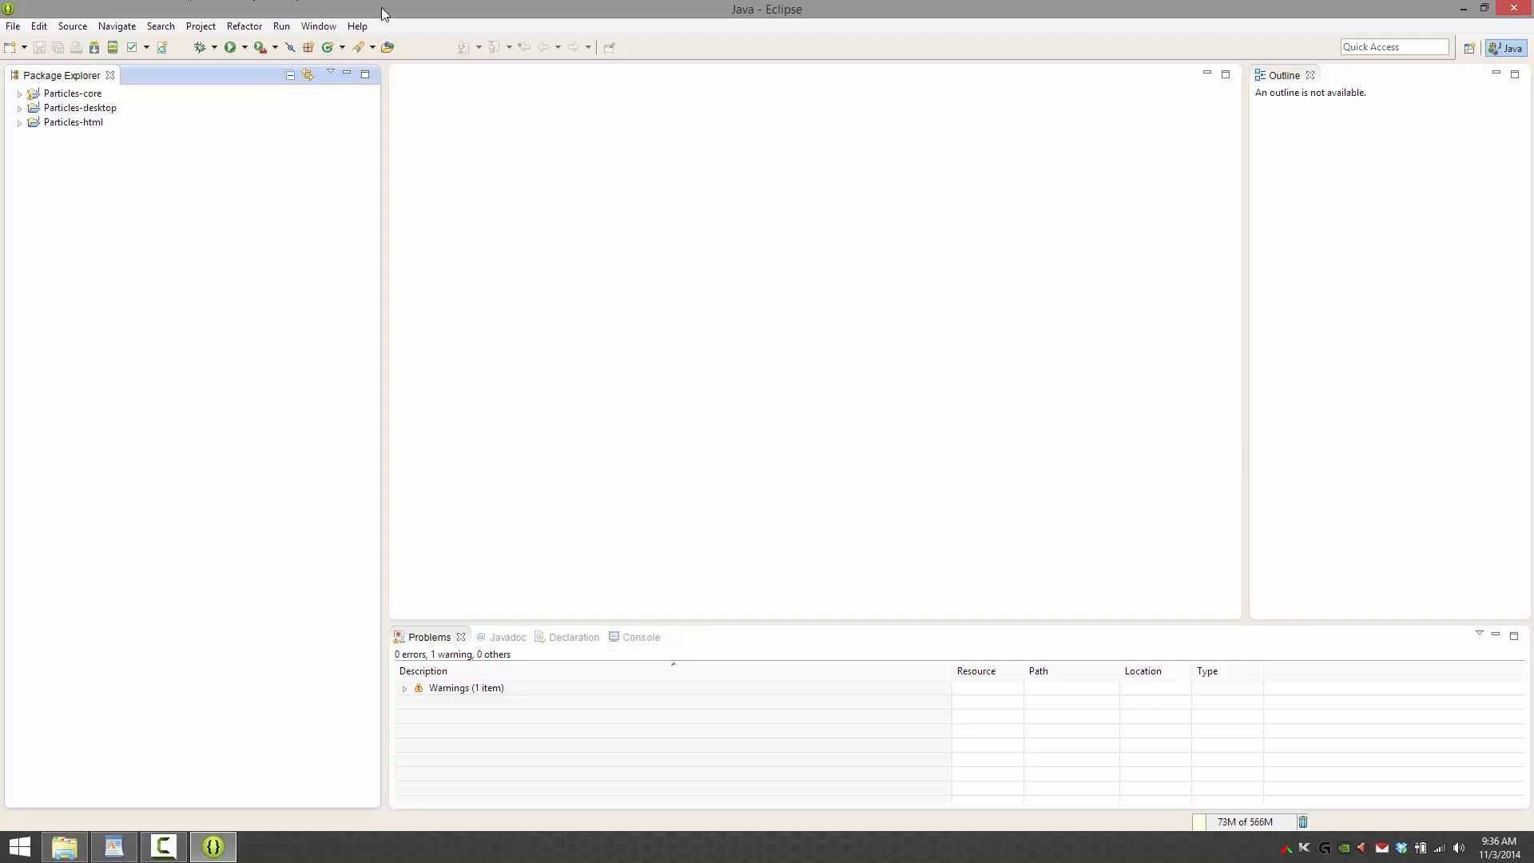
left_click(81, 108)
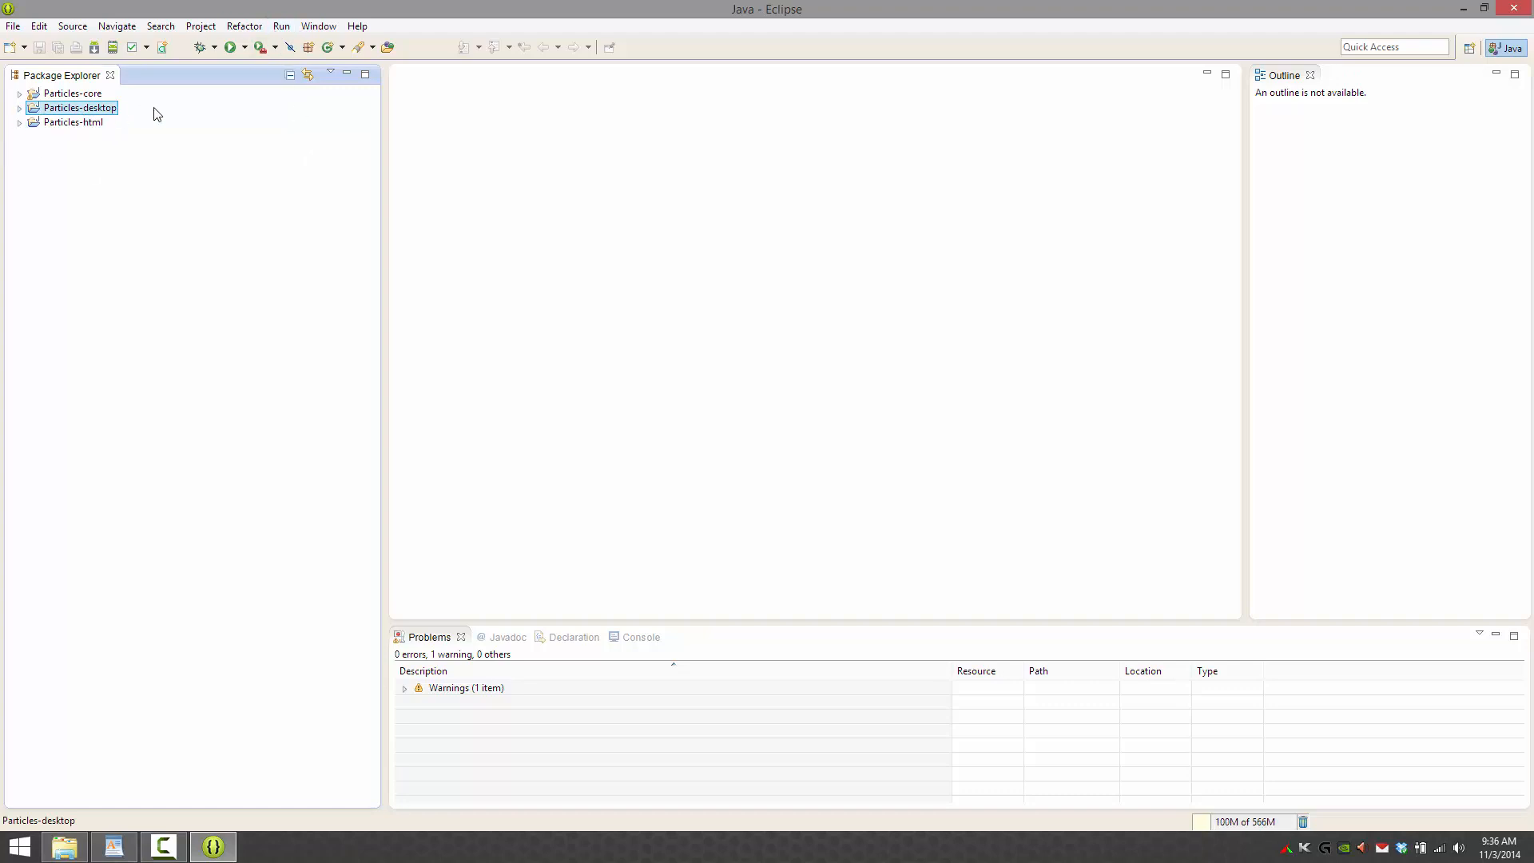
- Run Particles-desktop as a Java application with DesktopLauncher, then close the flame window
right_click(78, 108)
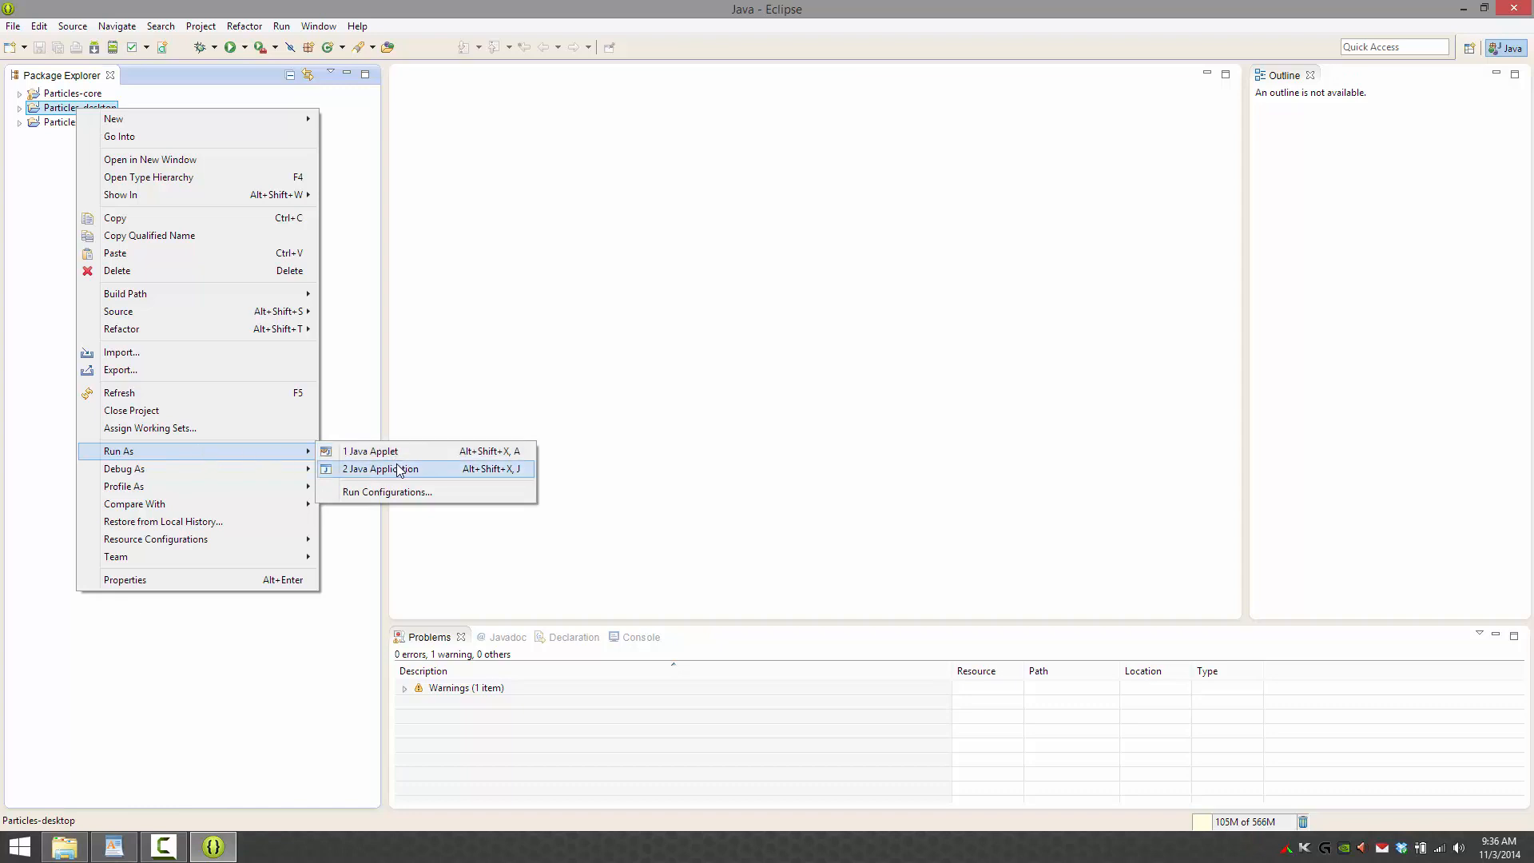
left_click(380, 468)
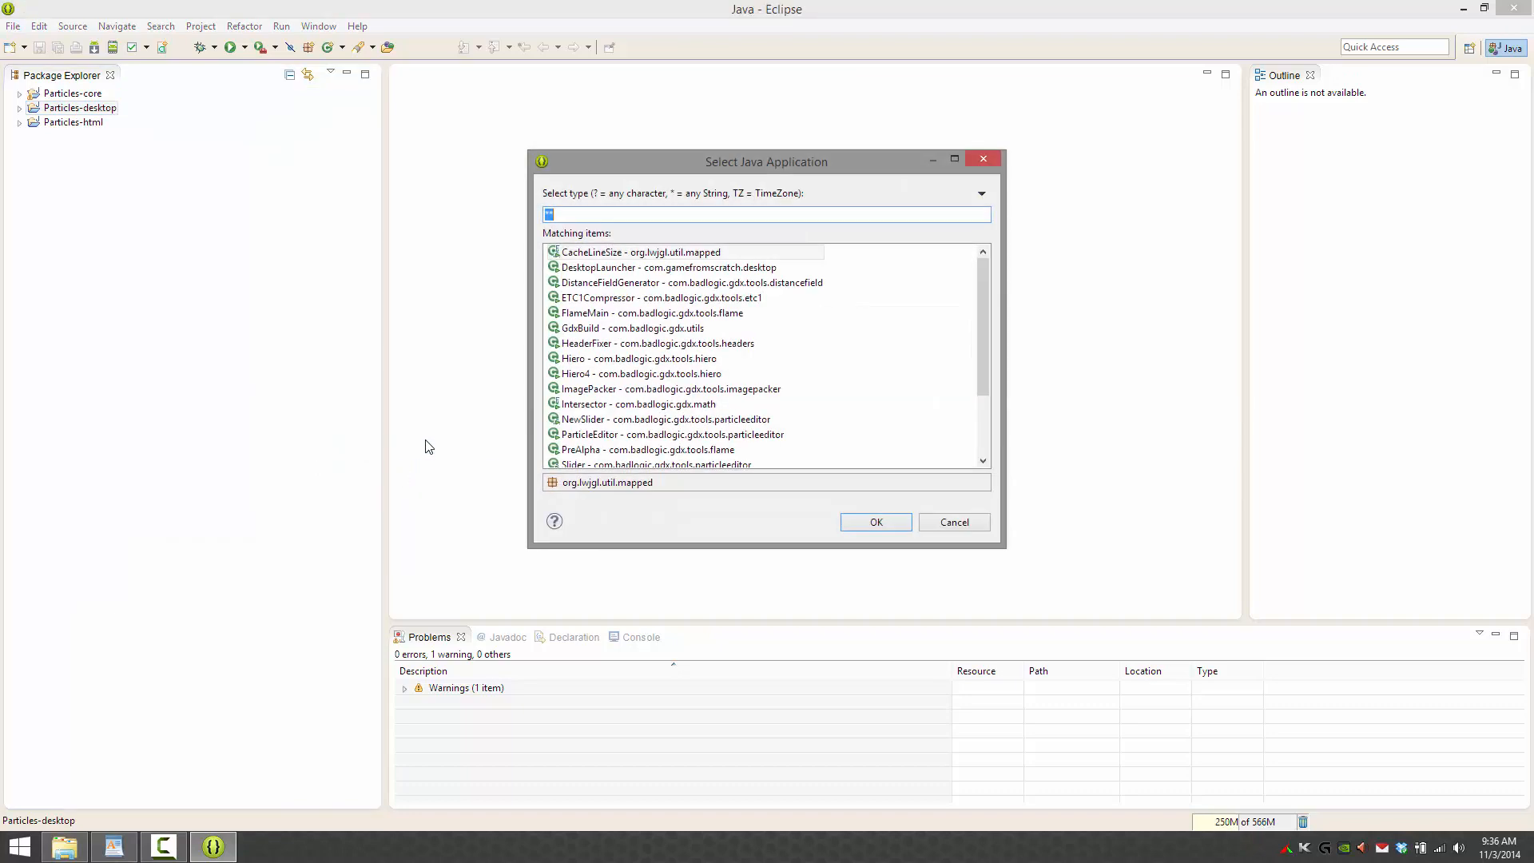
mouse_move(954, 367)
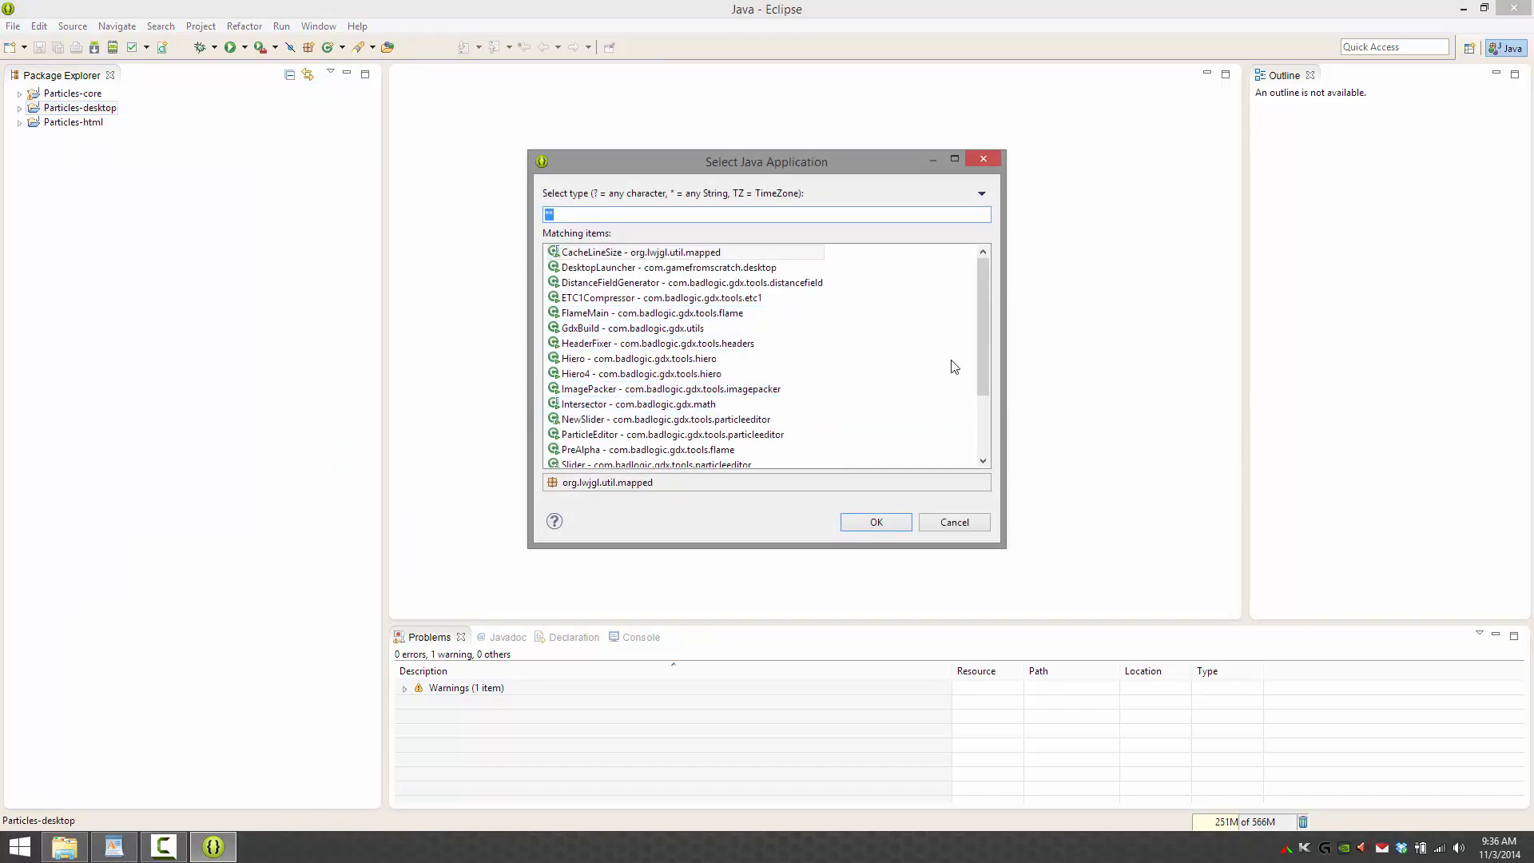
scroll("down", 3)
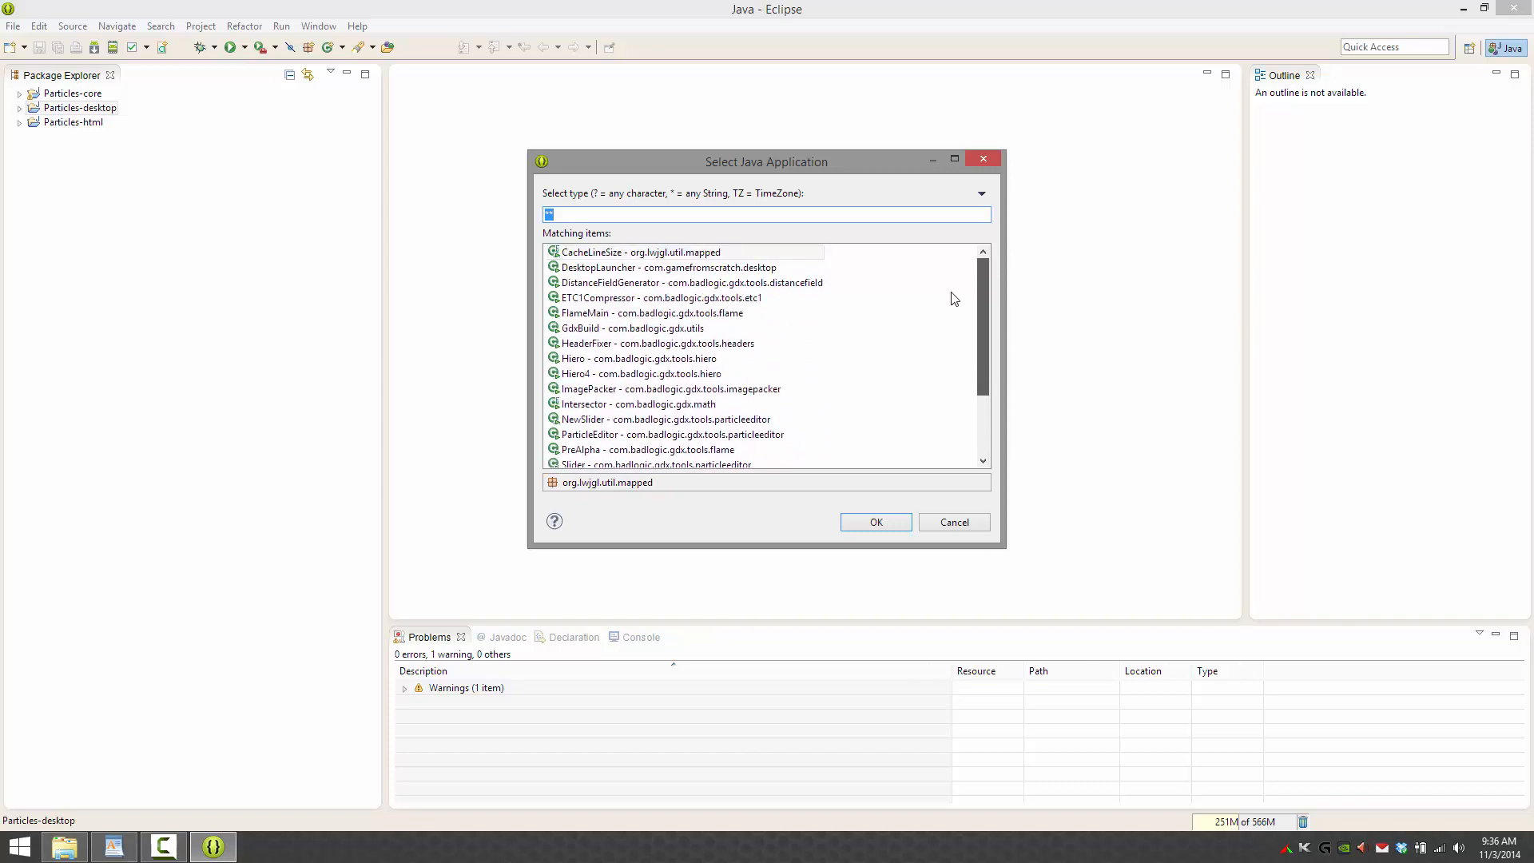
left_click(875, 522)
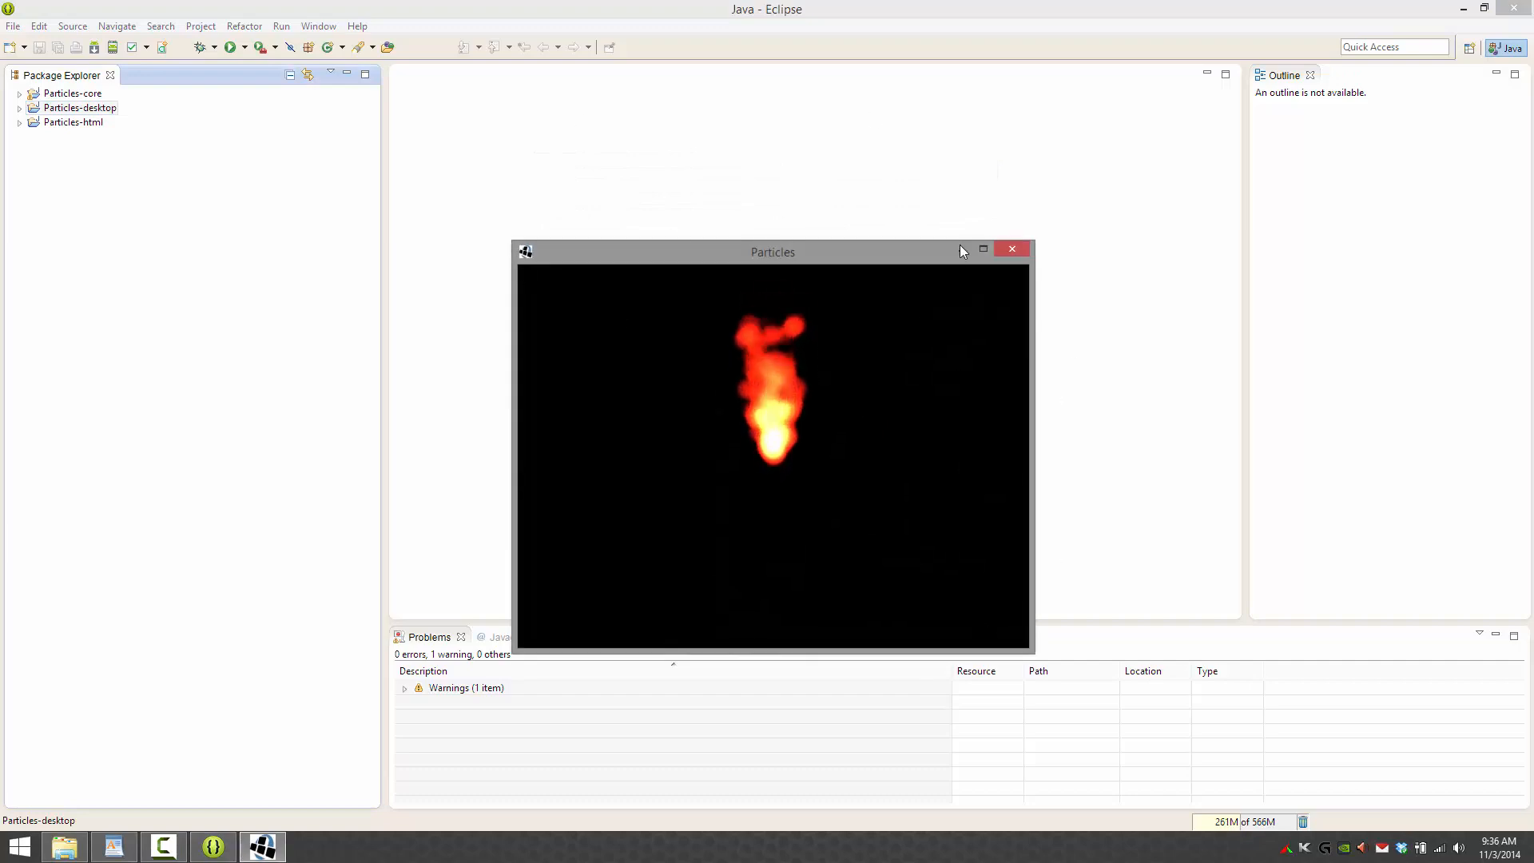
left_click(1011, 248)
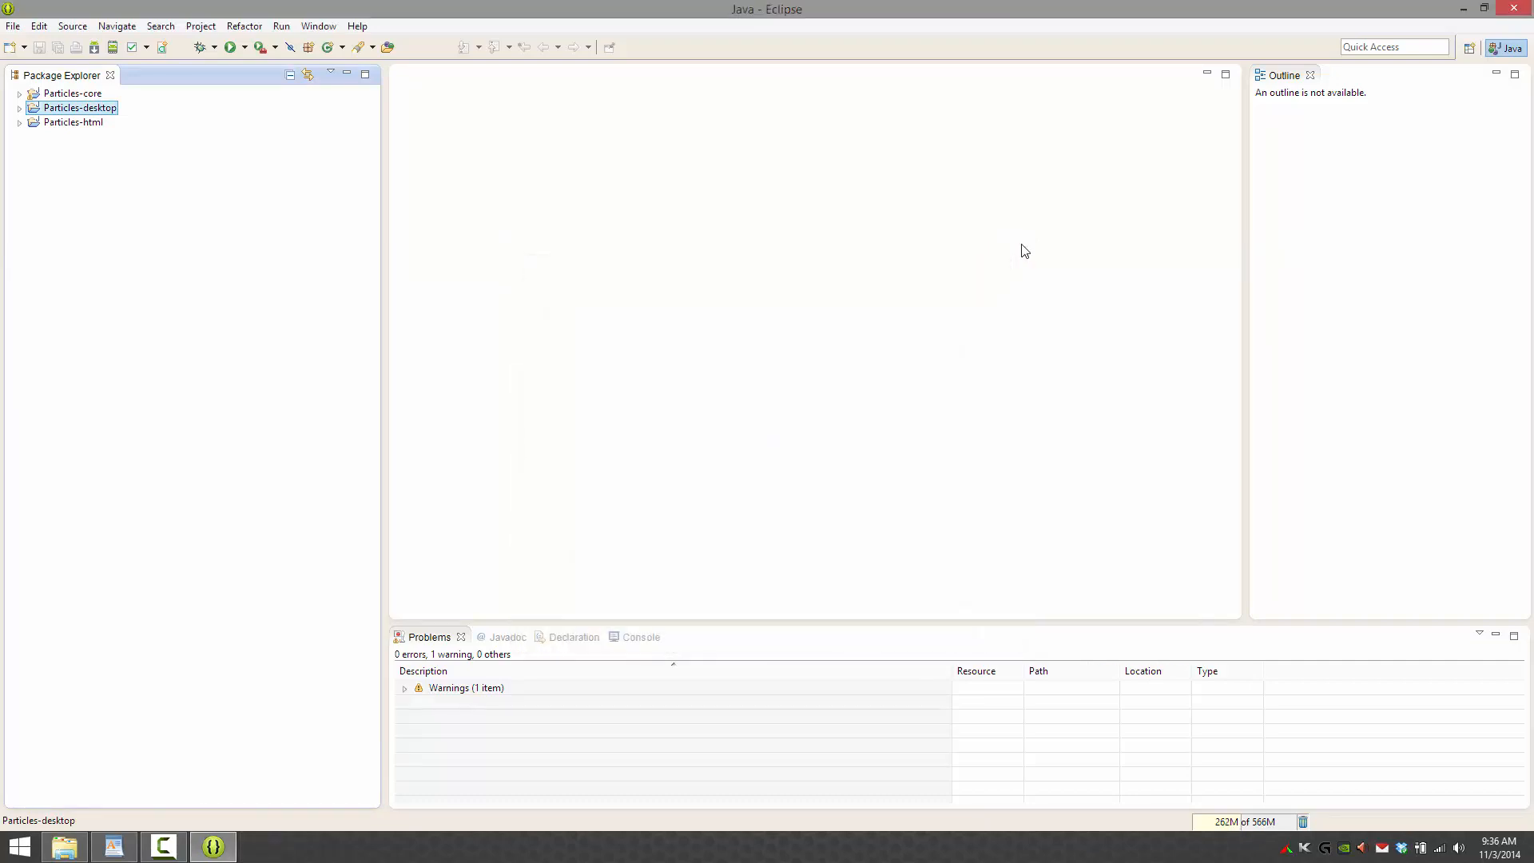
- Run Particles-desktop as a Java application with ParticleEditor selected, showing the flame preview
right_click(79, 107)
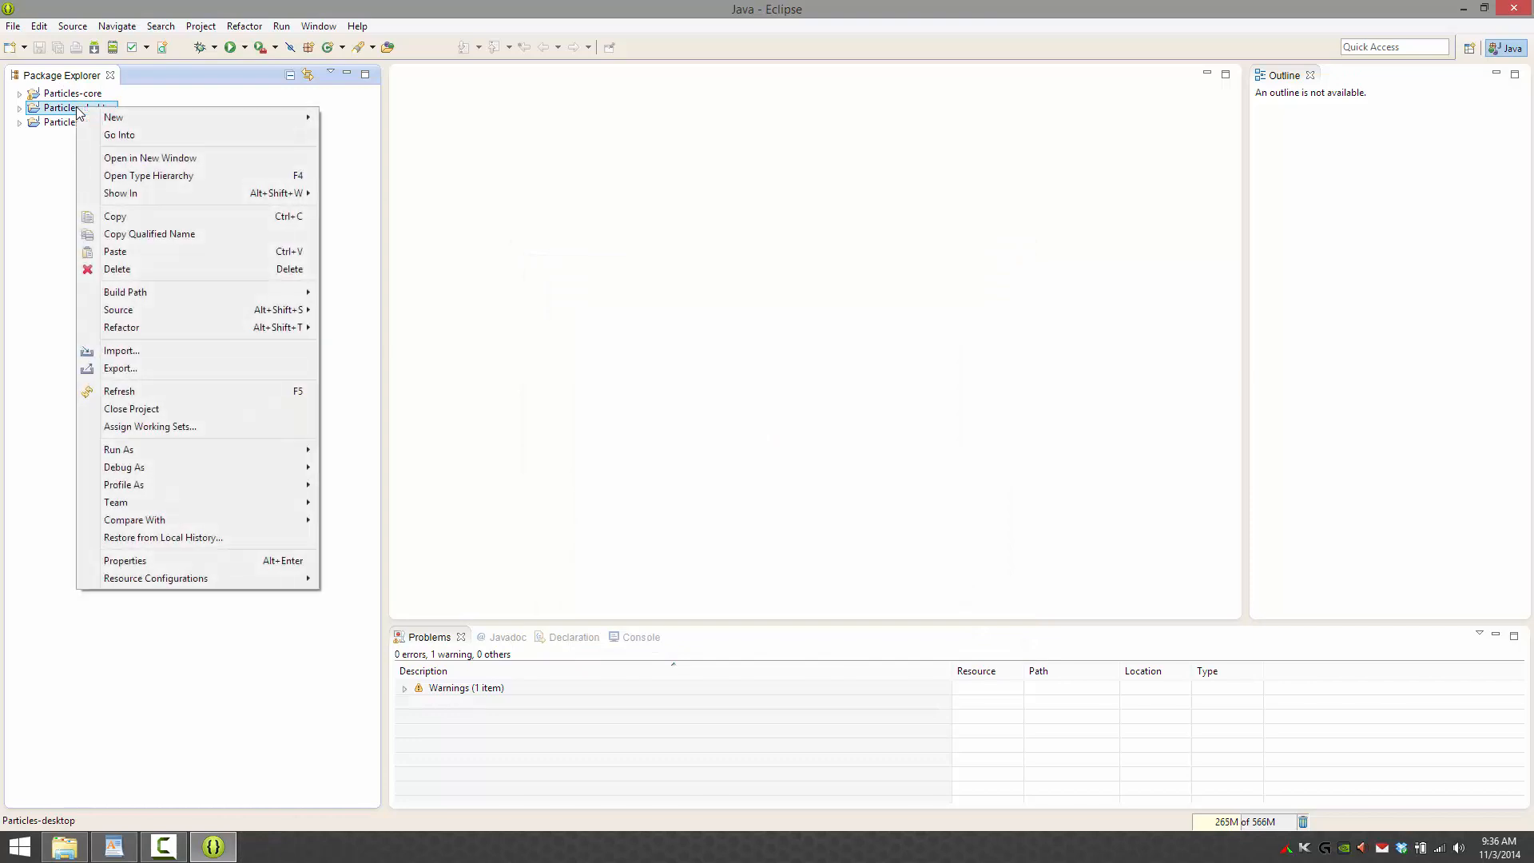
mouse_move(163, 449)
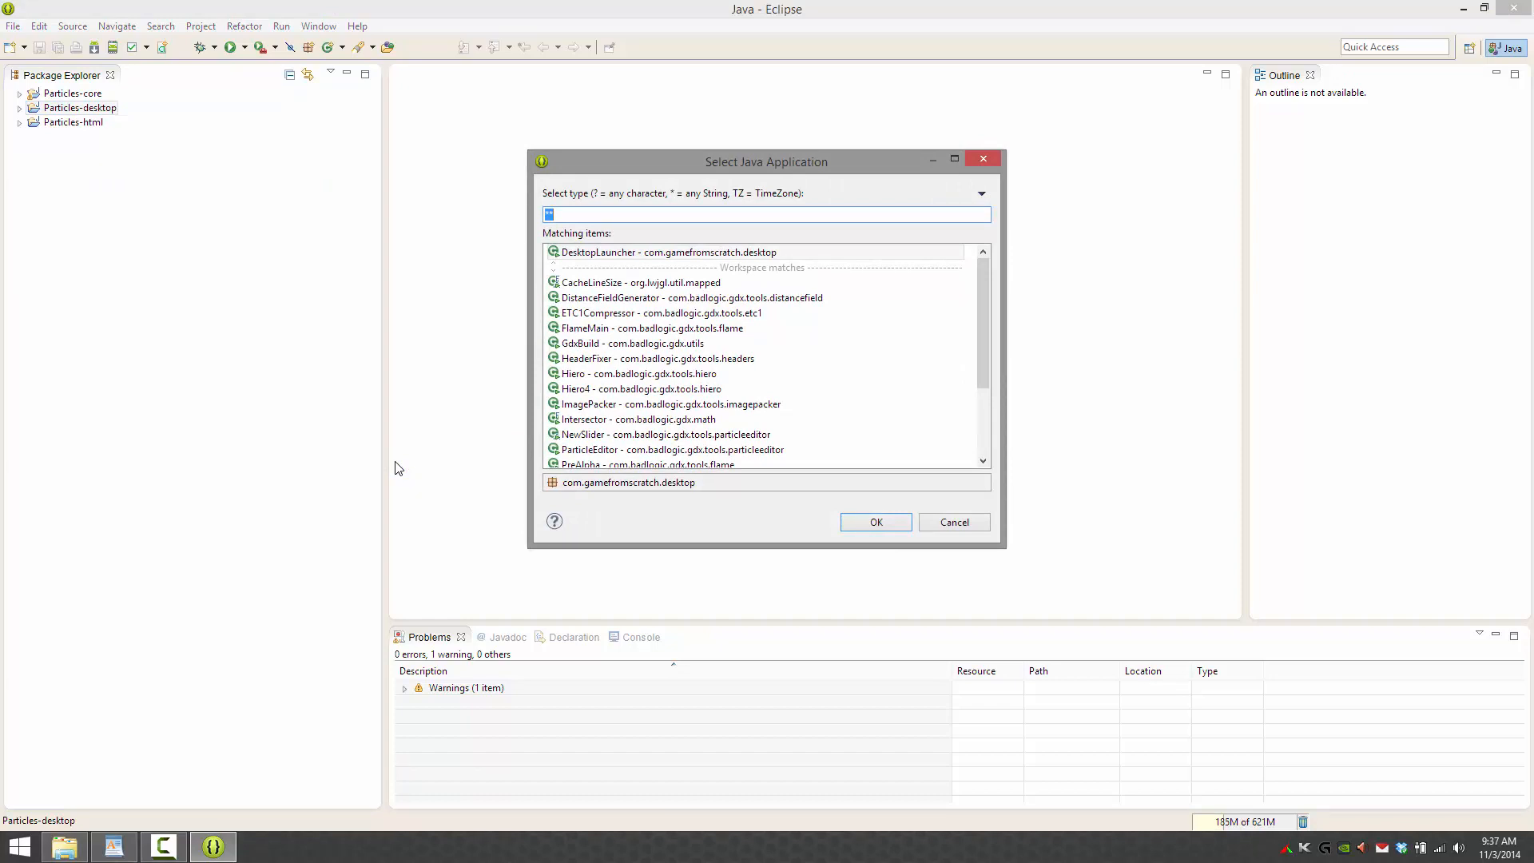
left_click(671, 449)
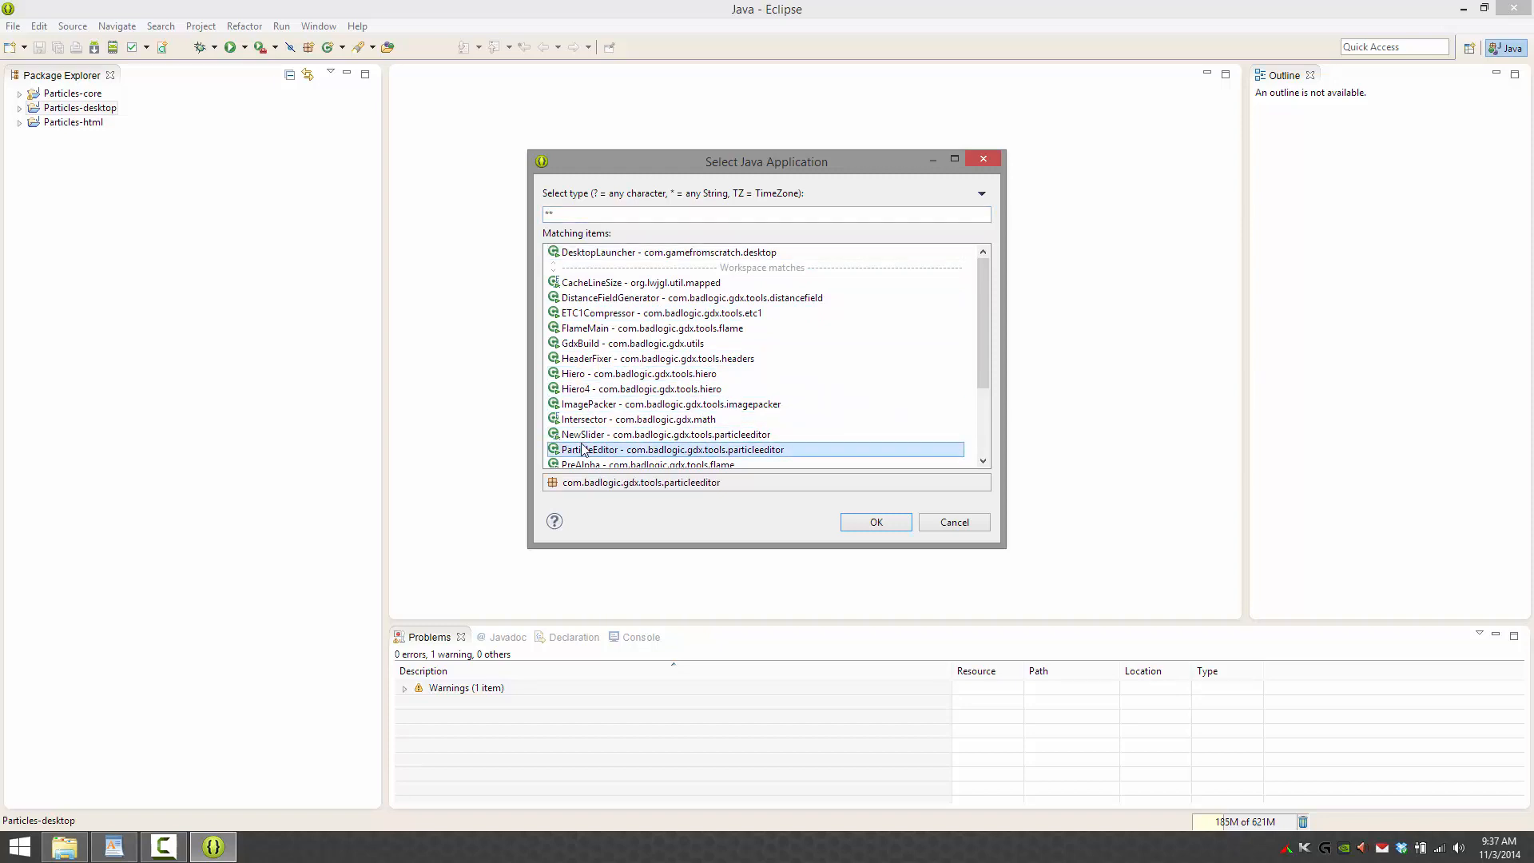
left_click(874, 522)
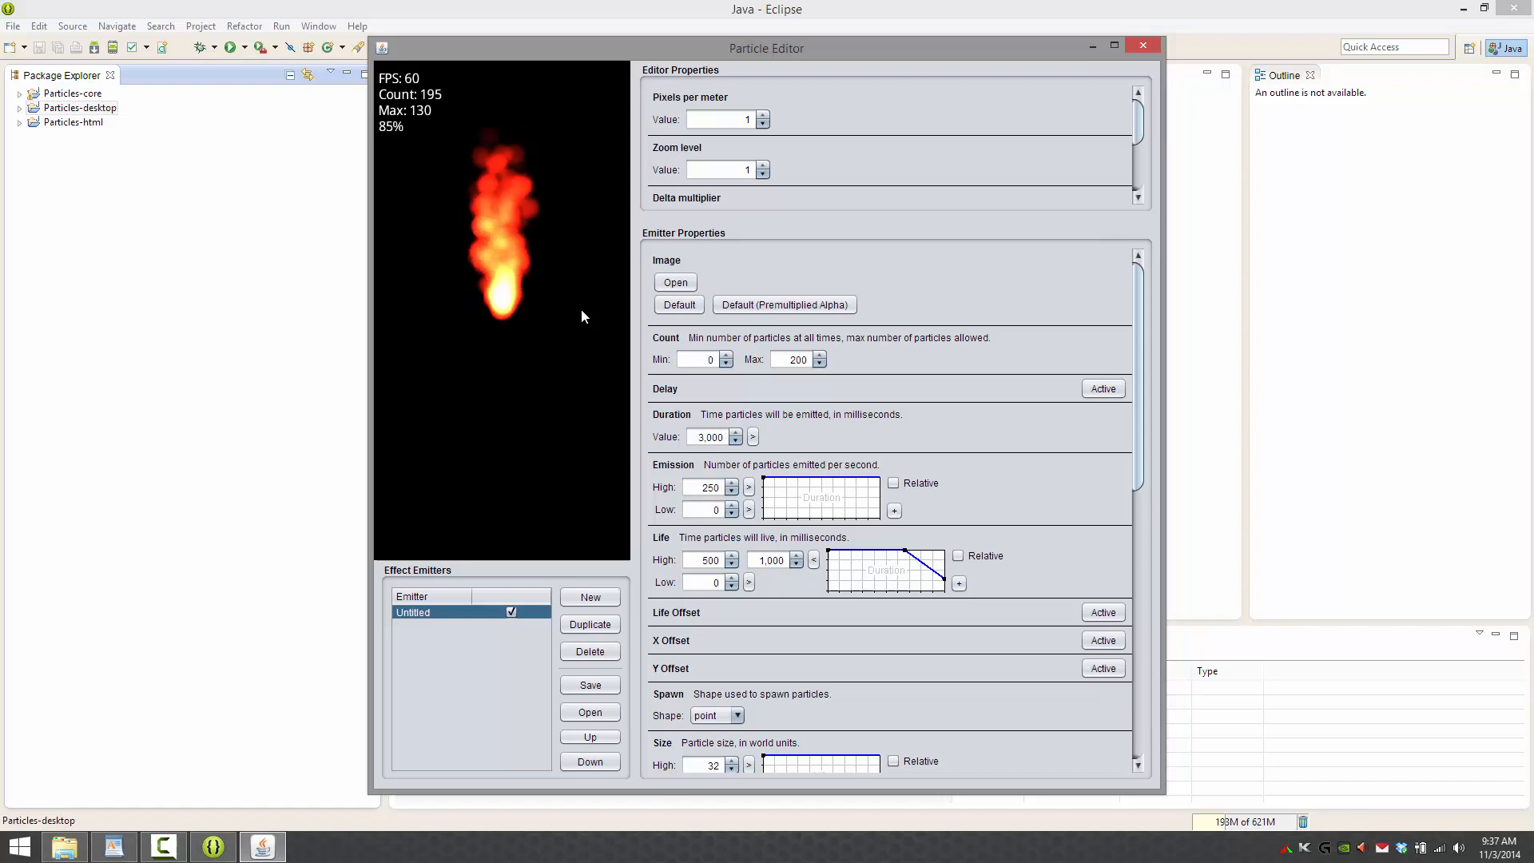
left_click(1141, 45)
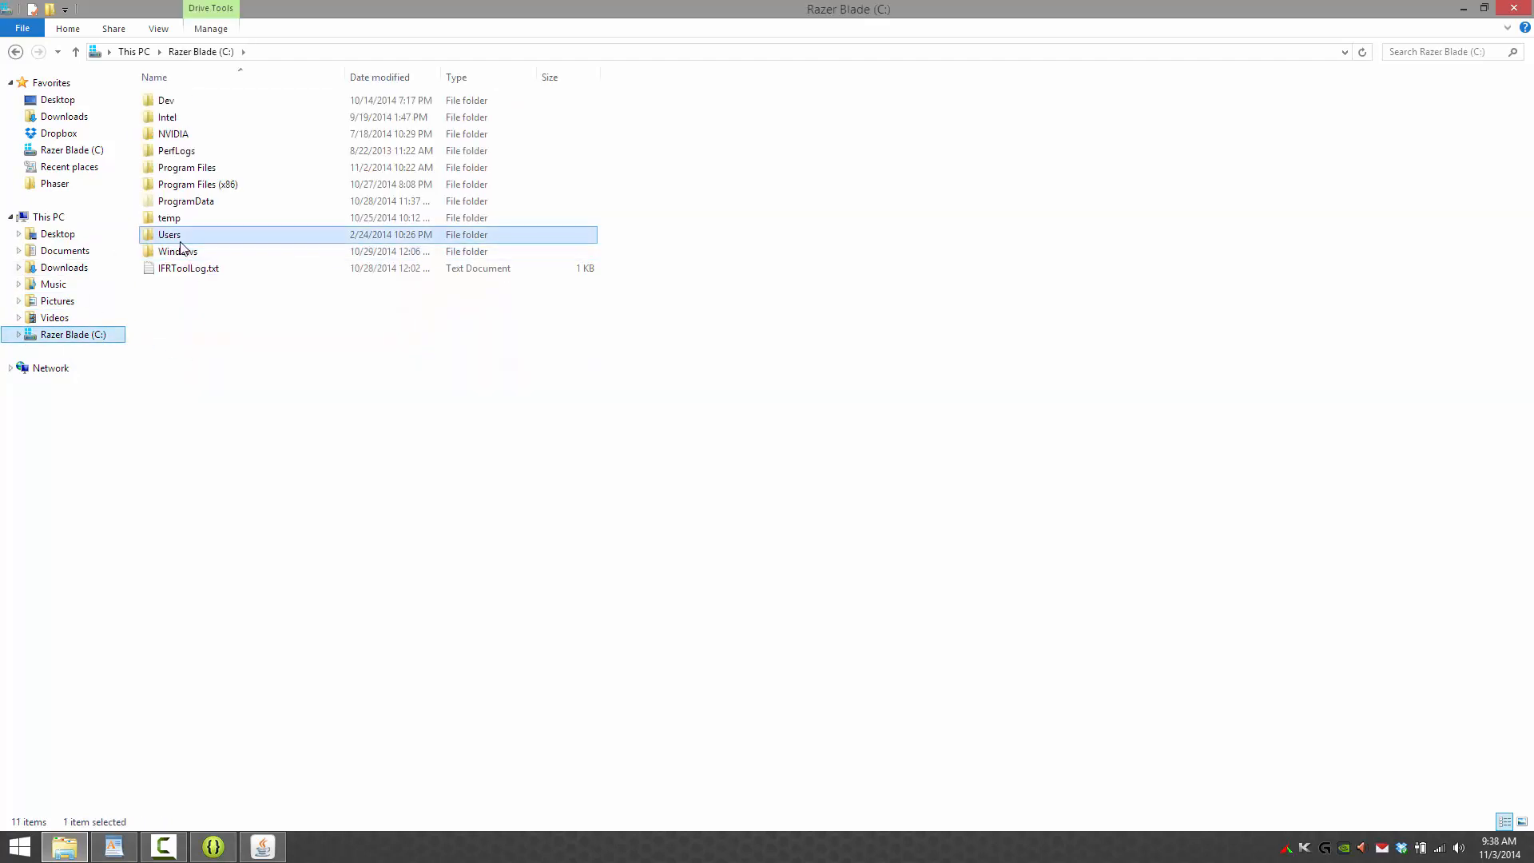
- Browse from C: through Users and .gradle into caches, then return to IntelliJ IDEA
double_click(169, 235)
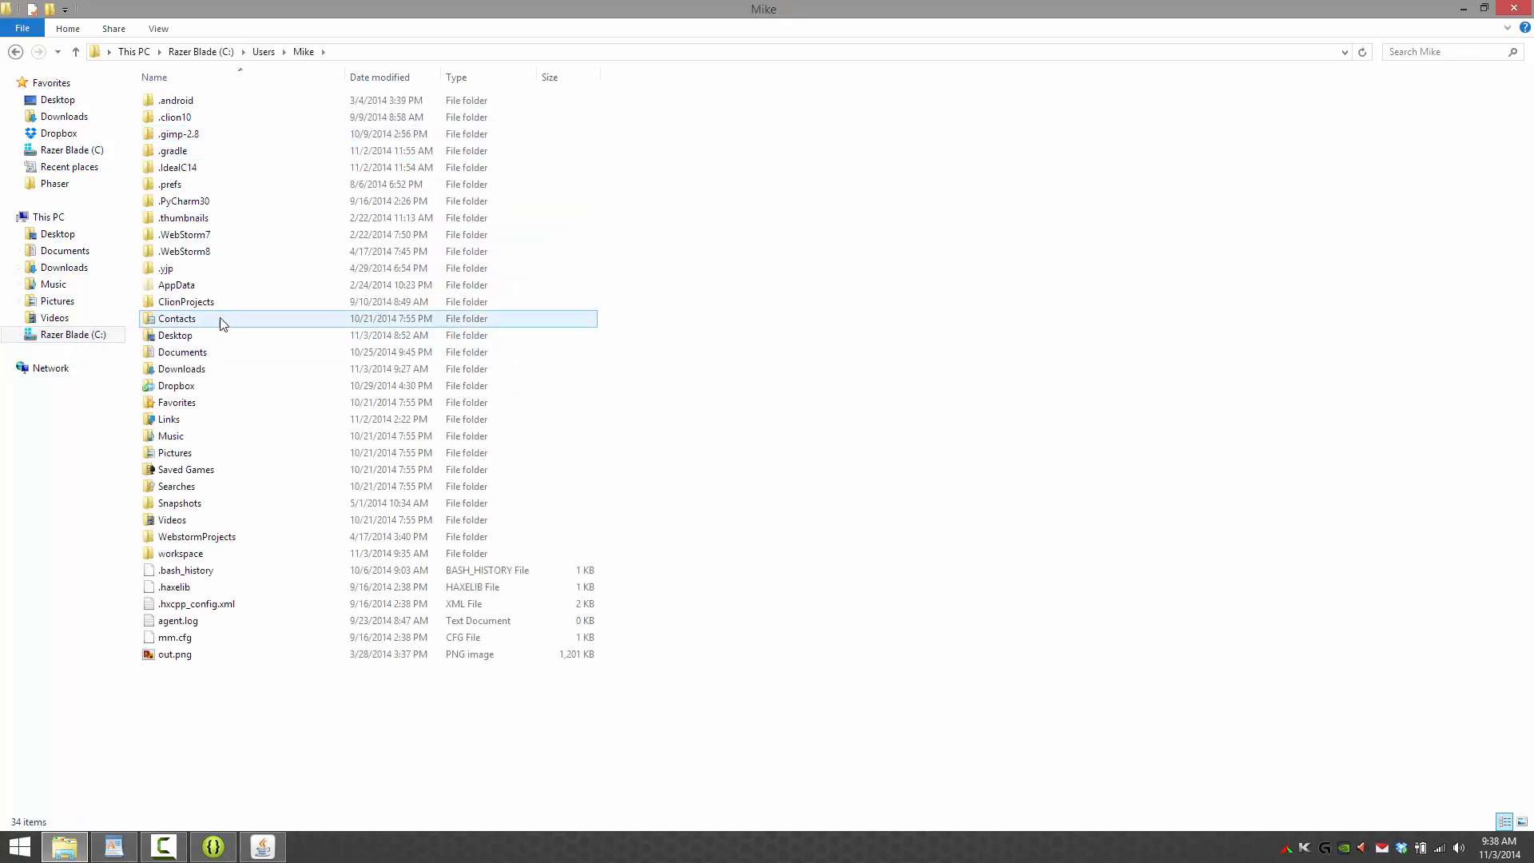
double_click(174, 151)
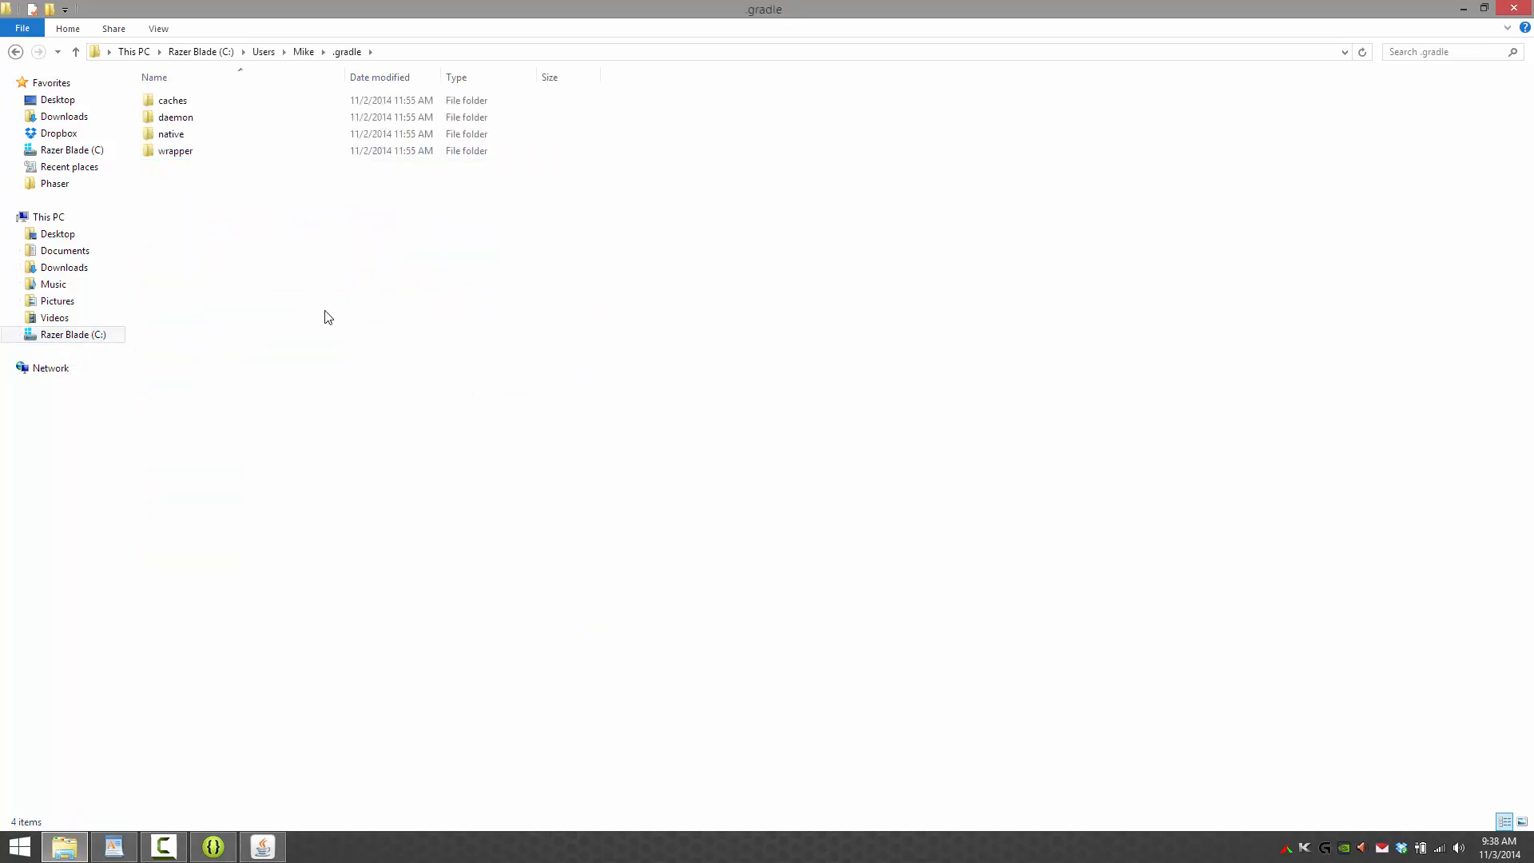
left_click(172, 99)
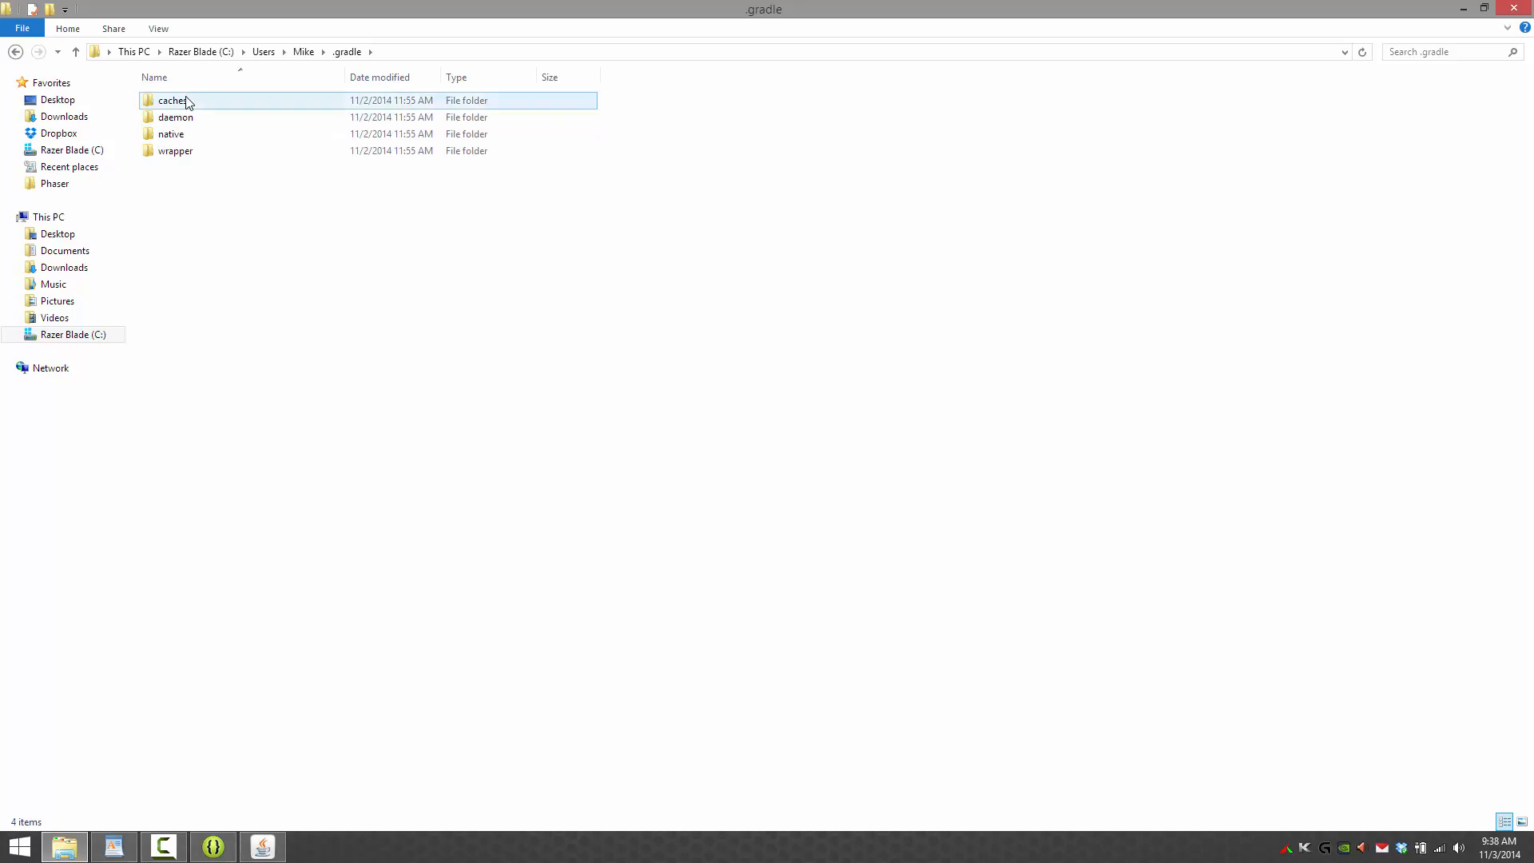
double_click(172, 100)
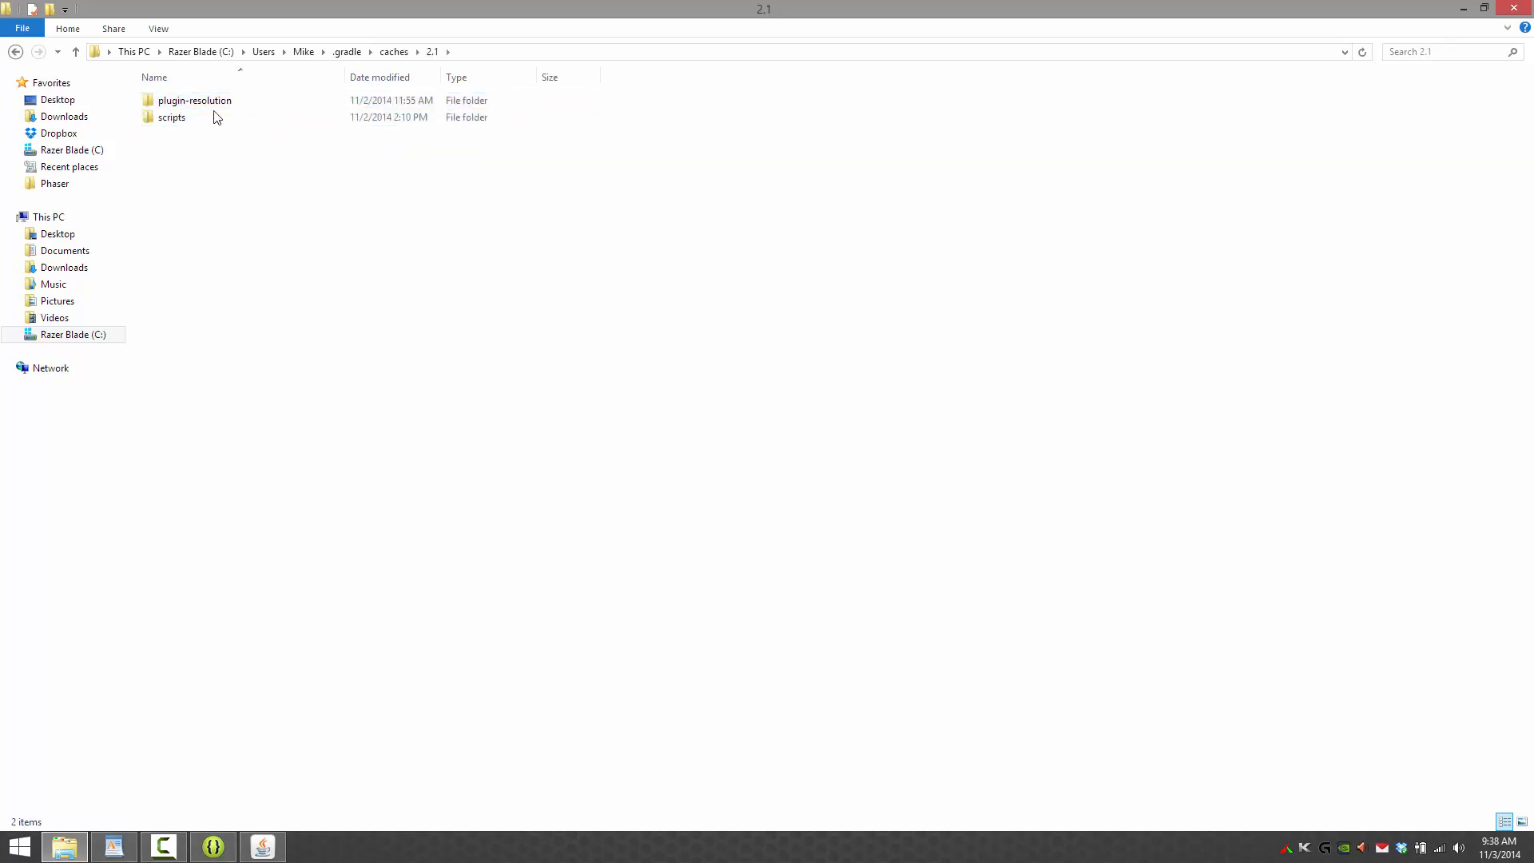
left_click(193, 100)
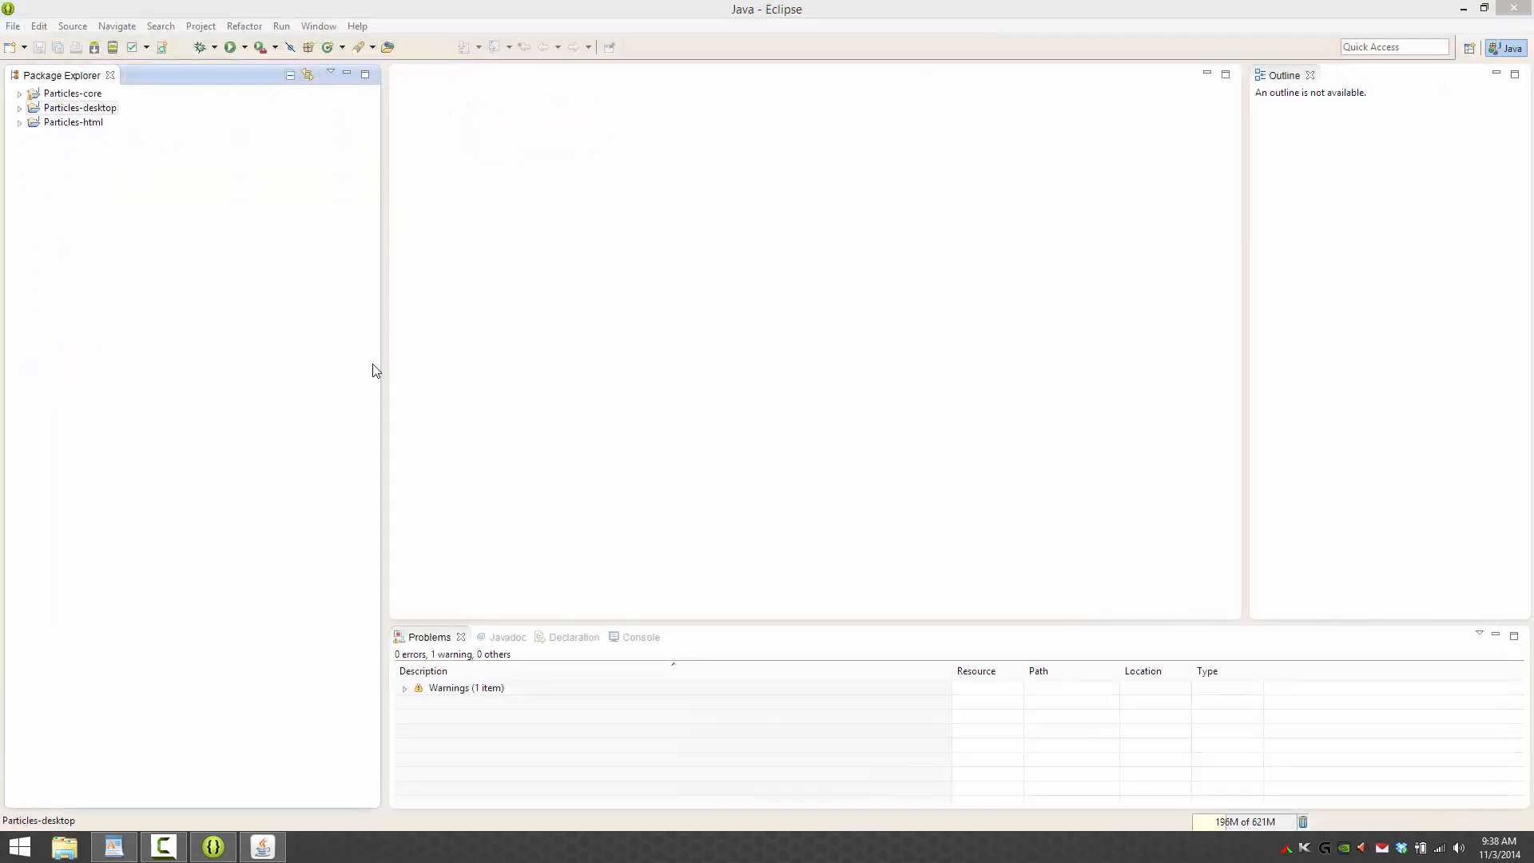
left_click(79, 108)
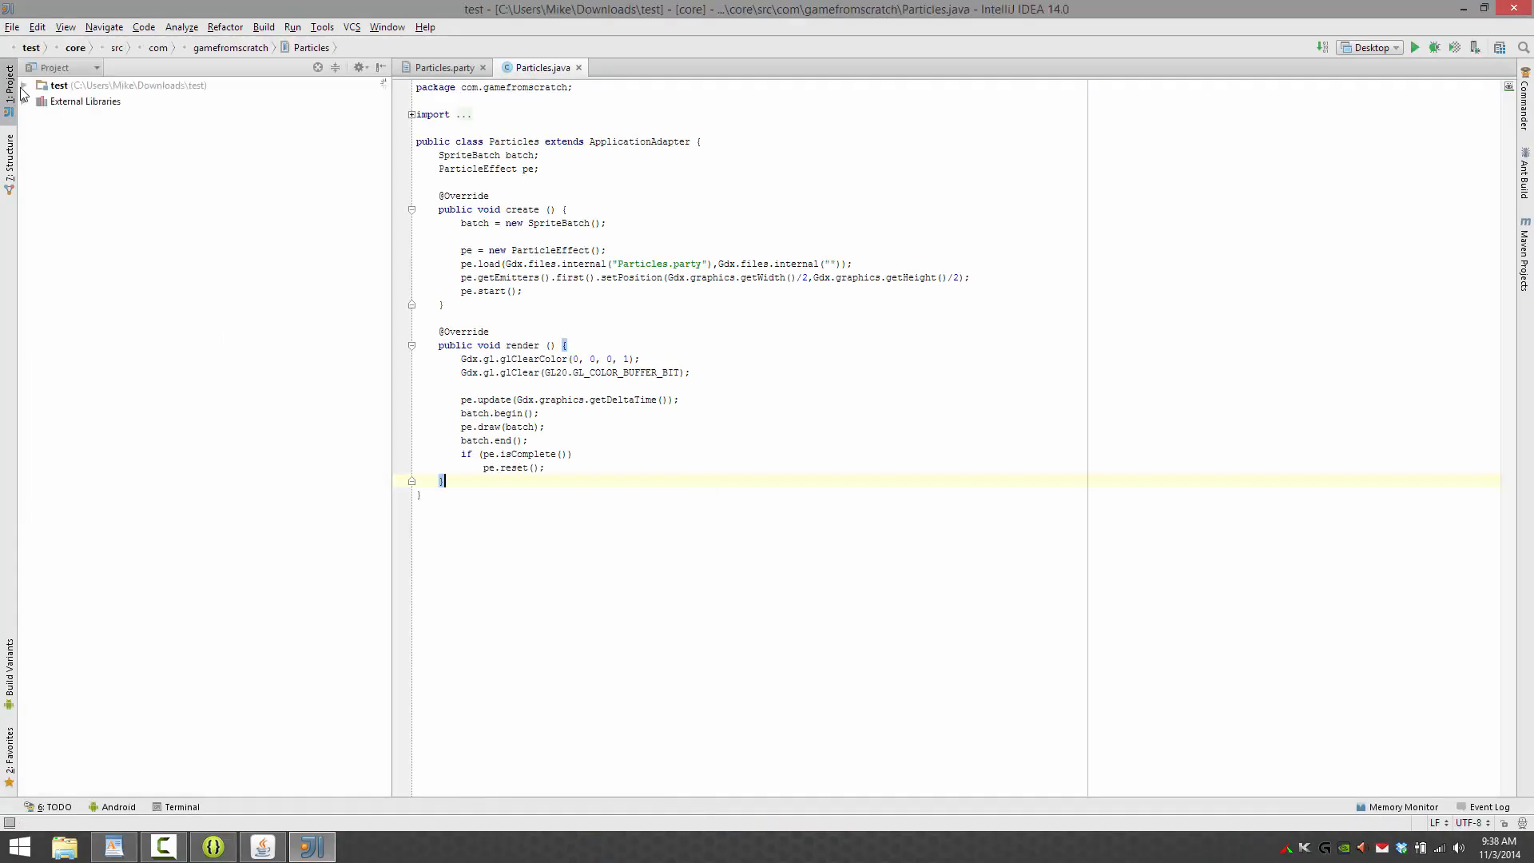
- Show gdx-tools-1.4.1.jar from the test project's External Libraries in File Explorer
left_click(23, 85)
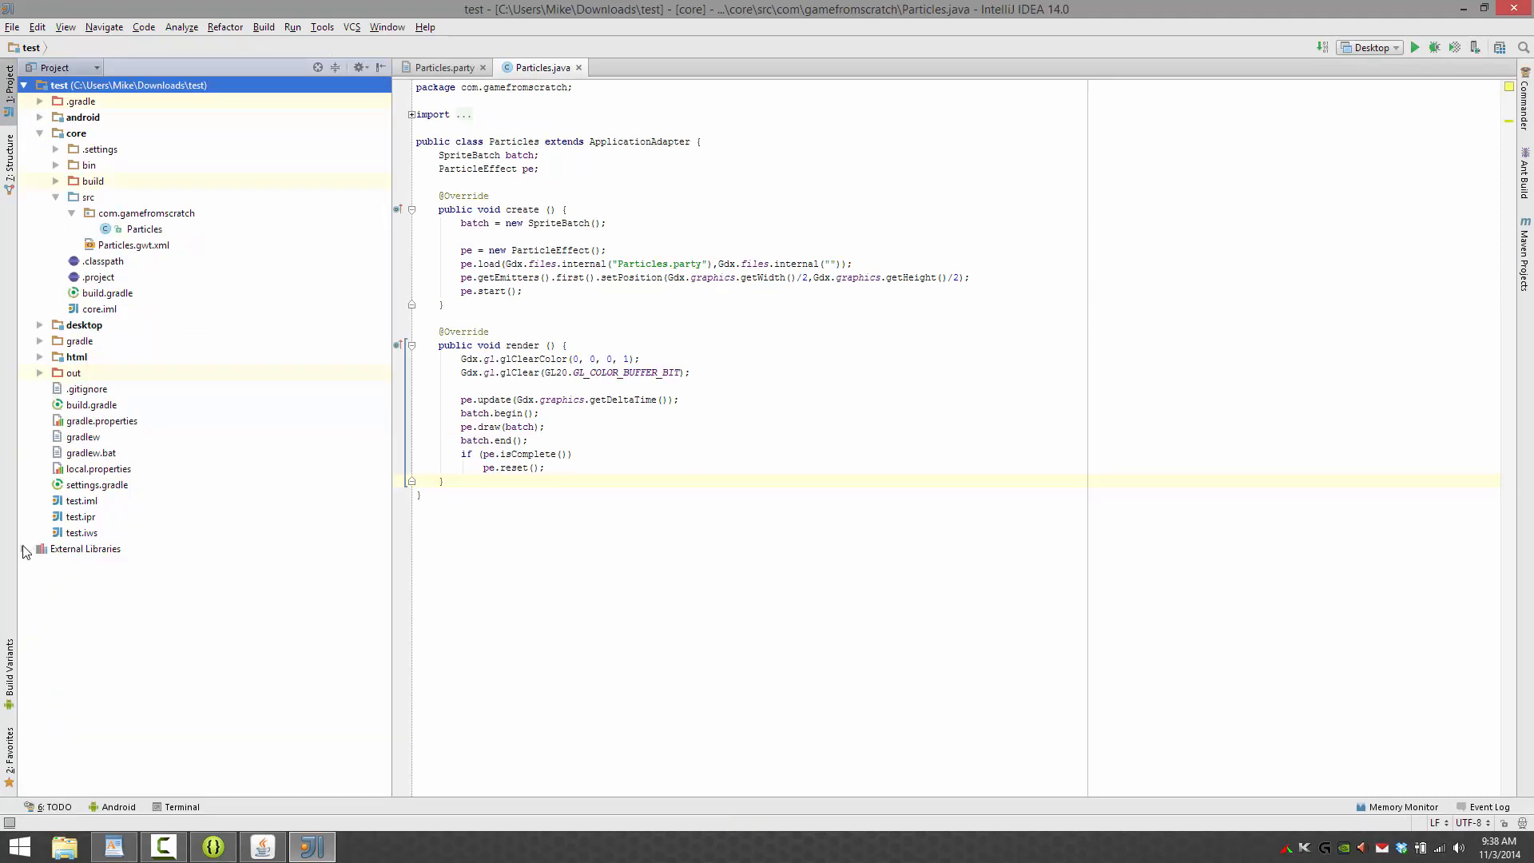
left_click(23, 548)
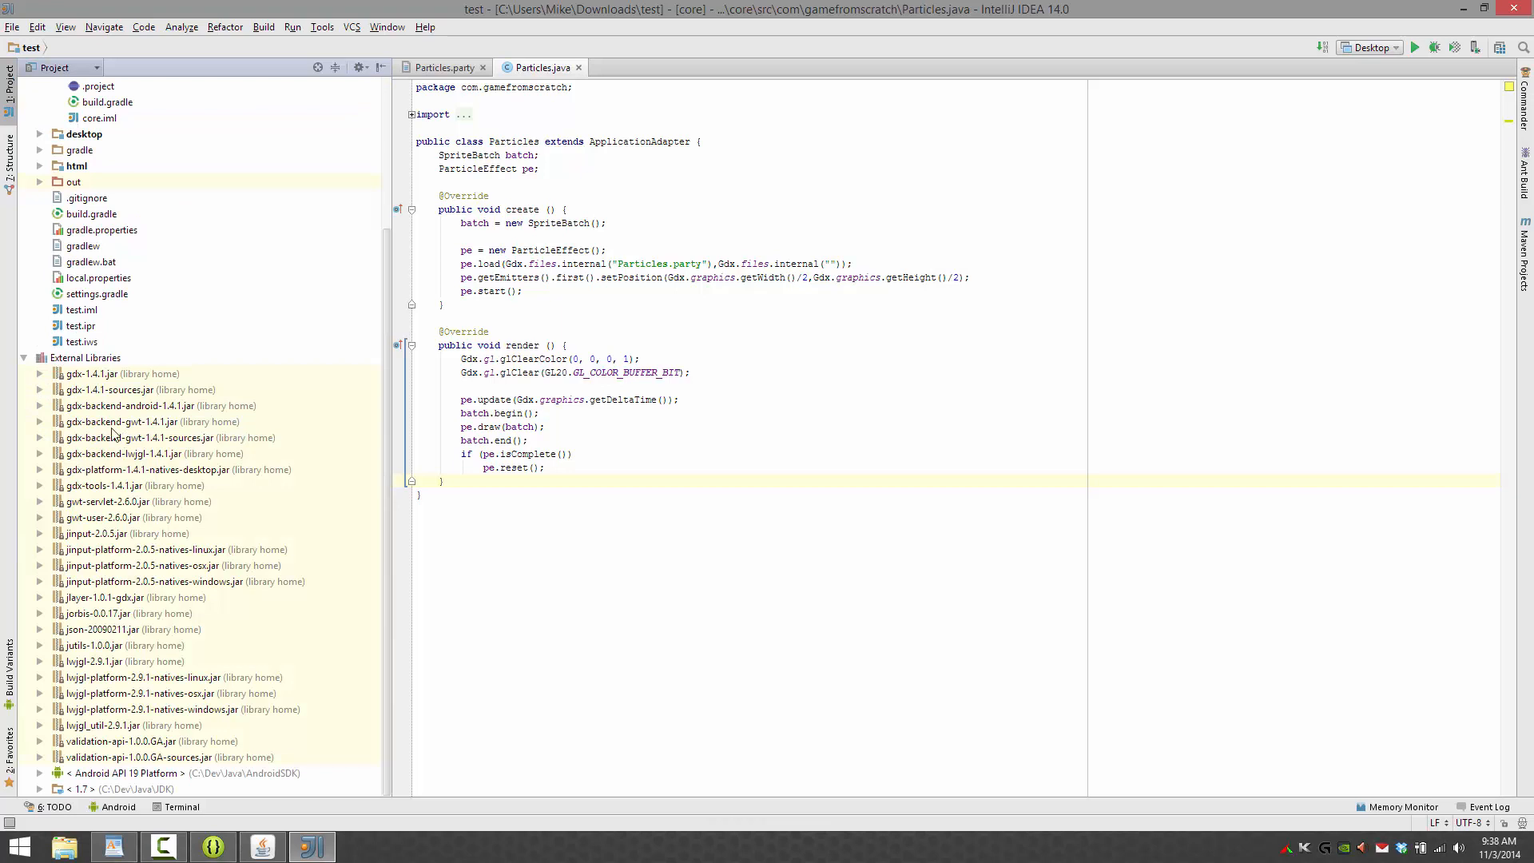
left_click(121, 373)
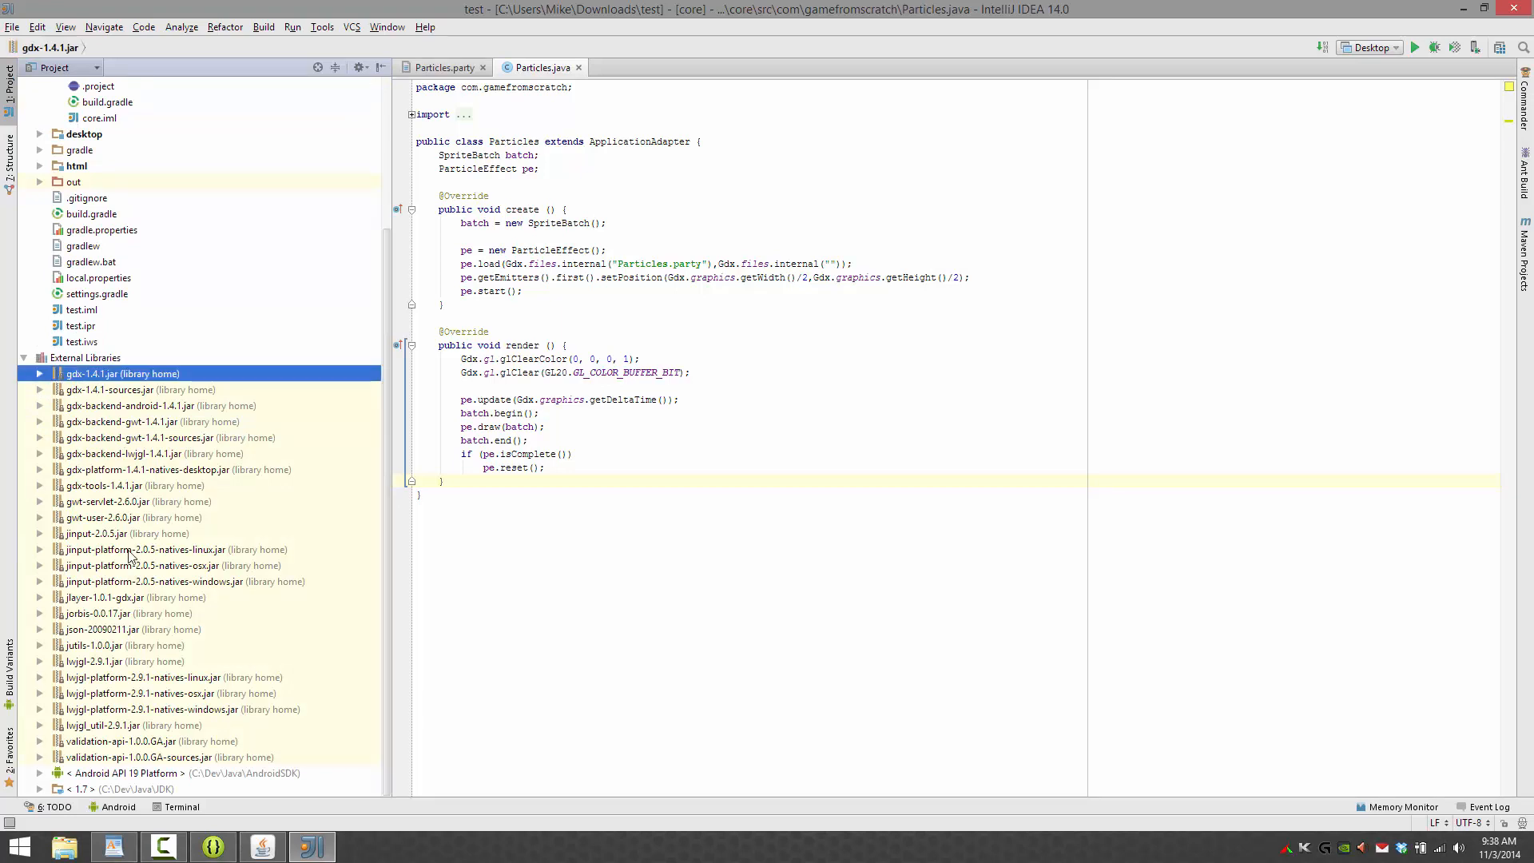
left_click(135, 485)
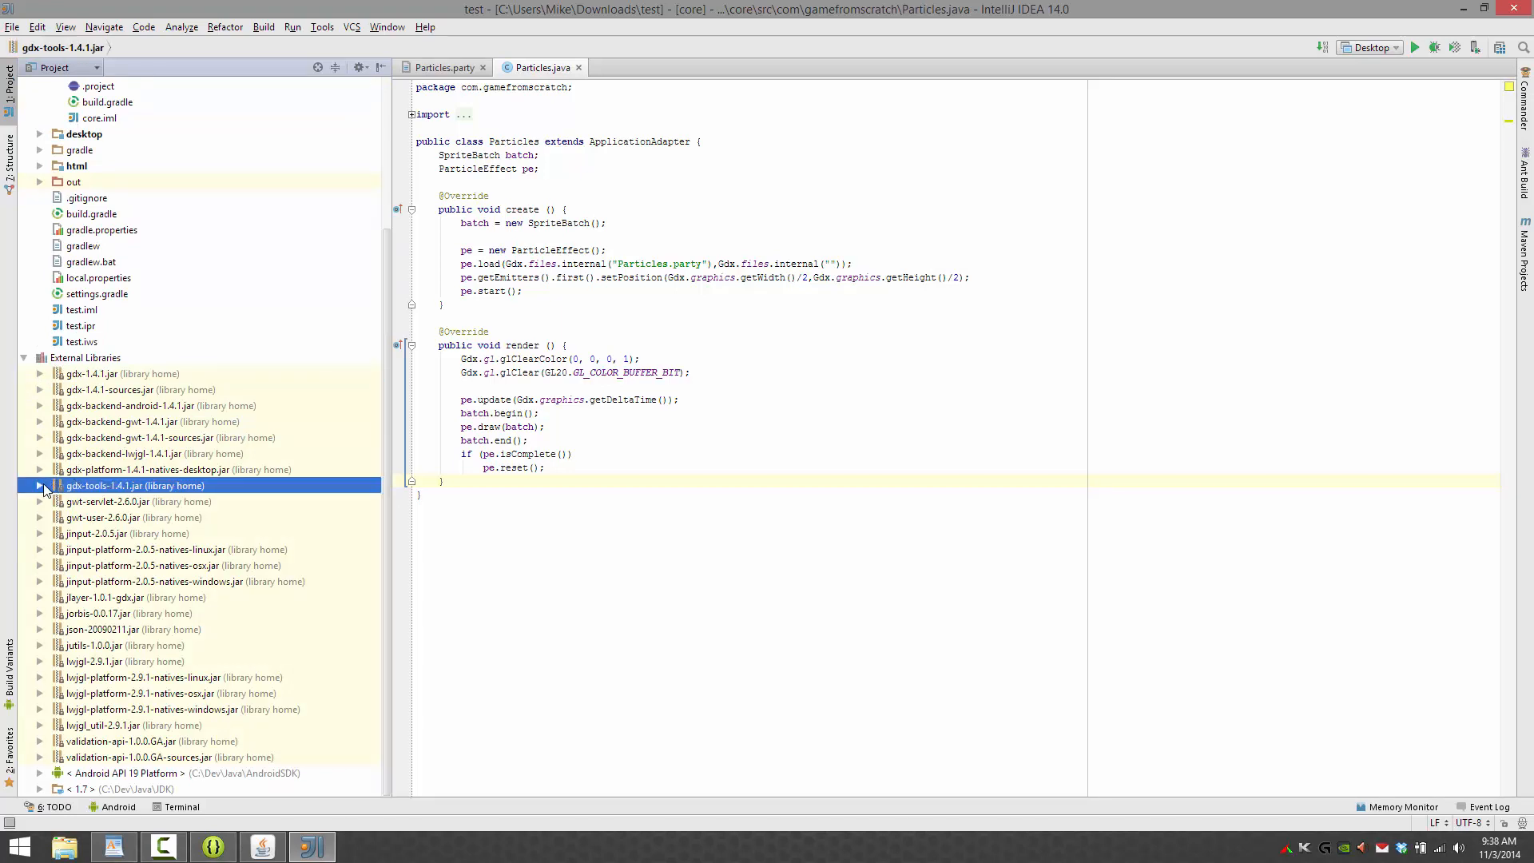
right_click(135, 485)
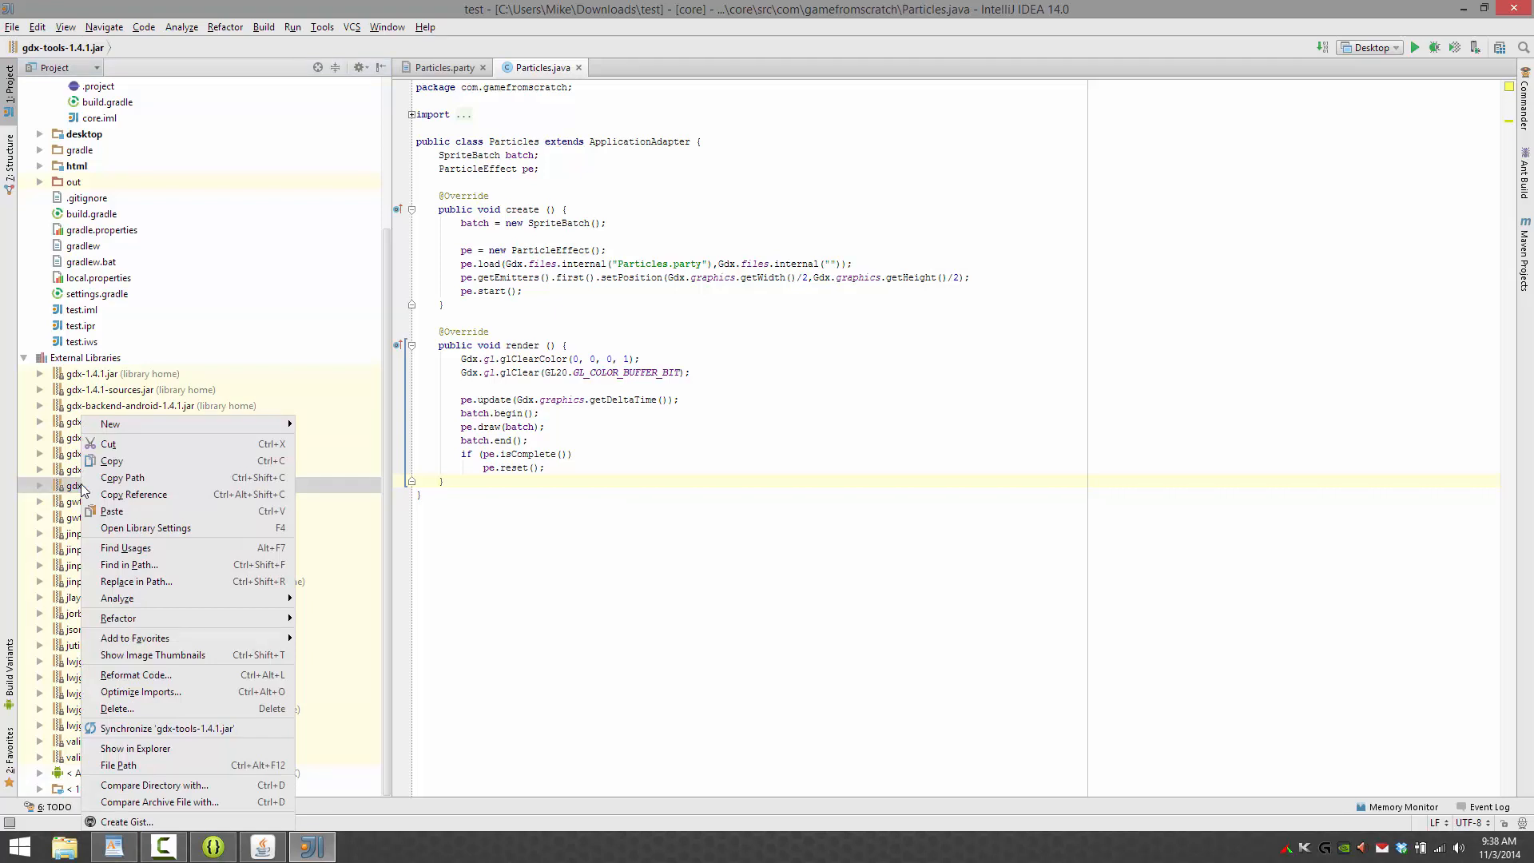
mouse_move(135, 748)
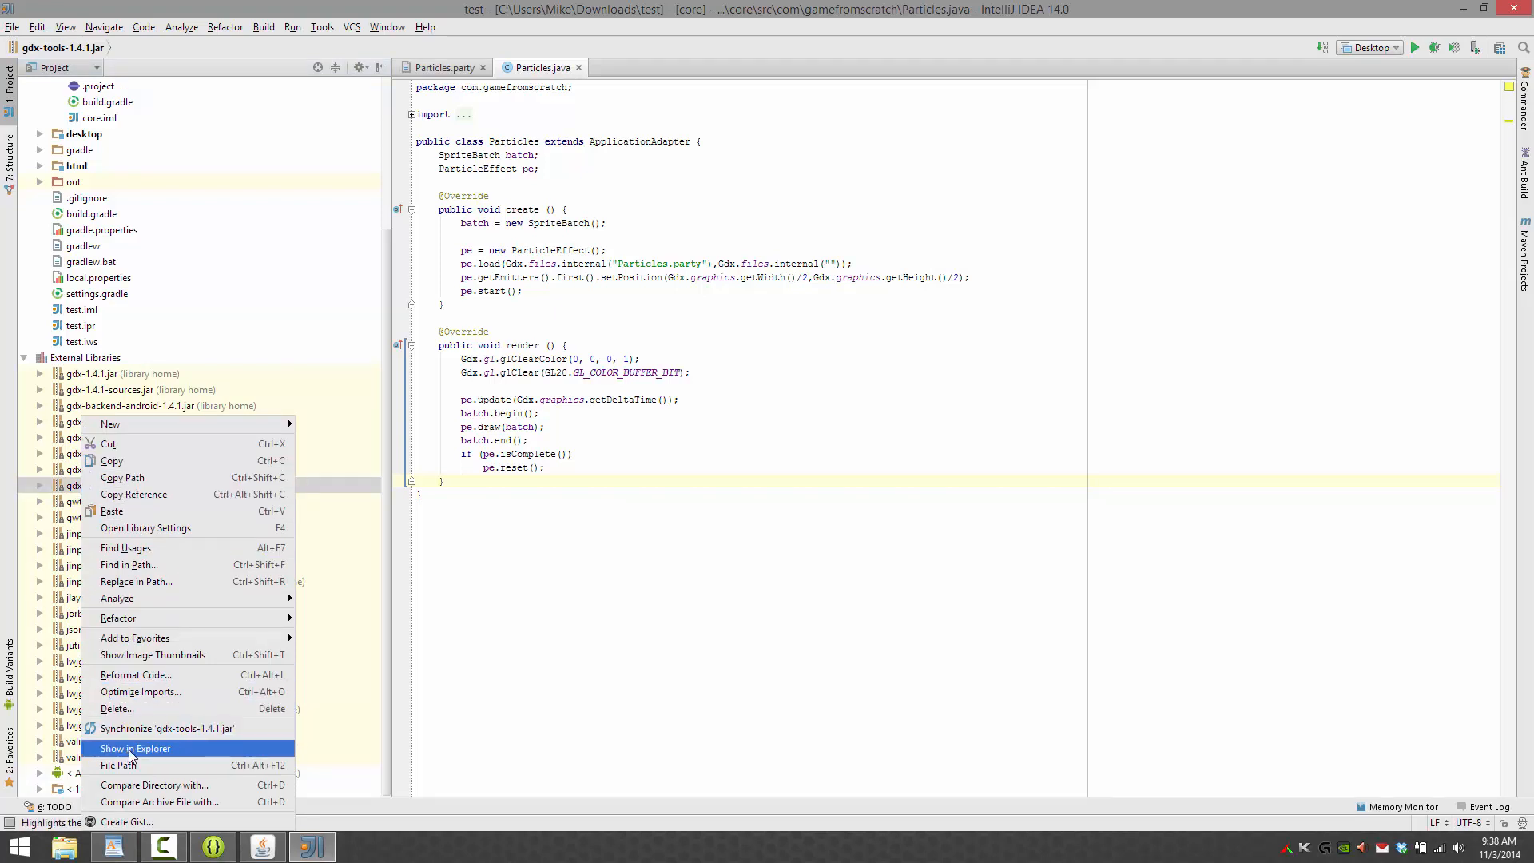
left_click(135, 749)
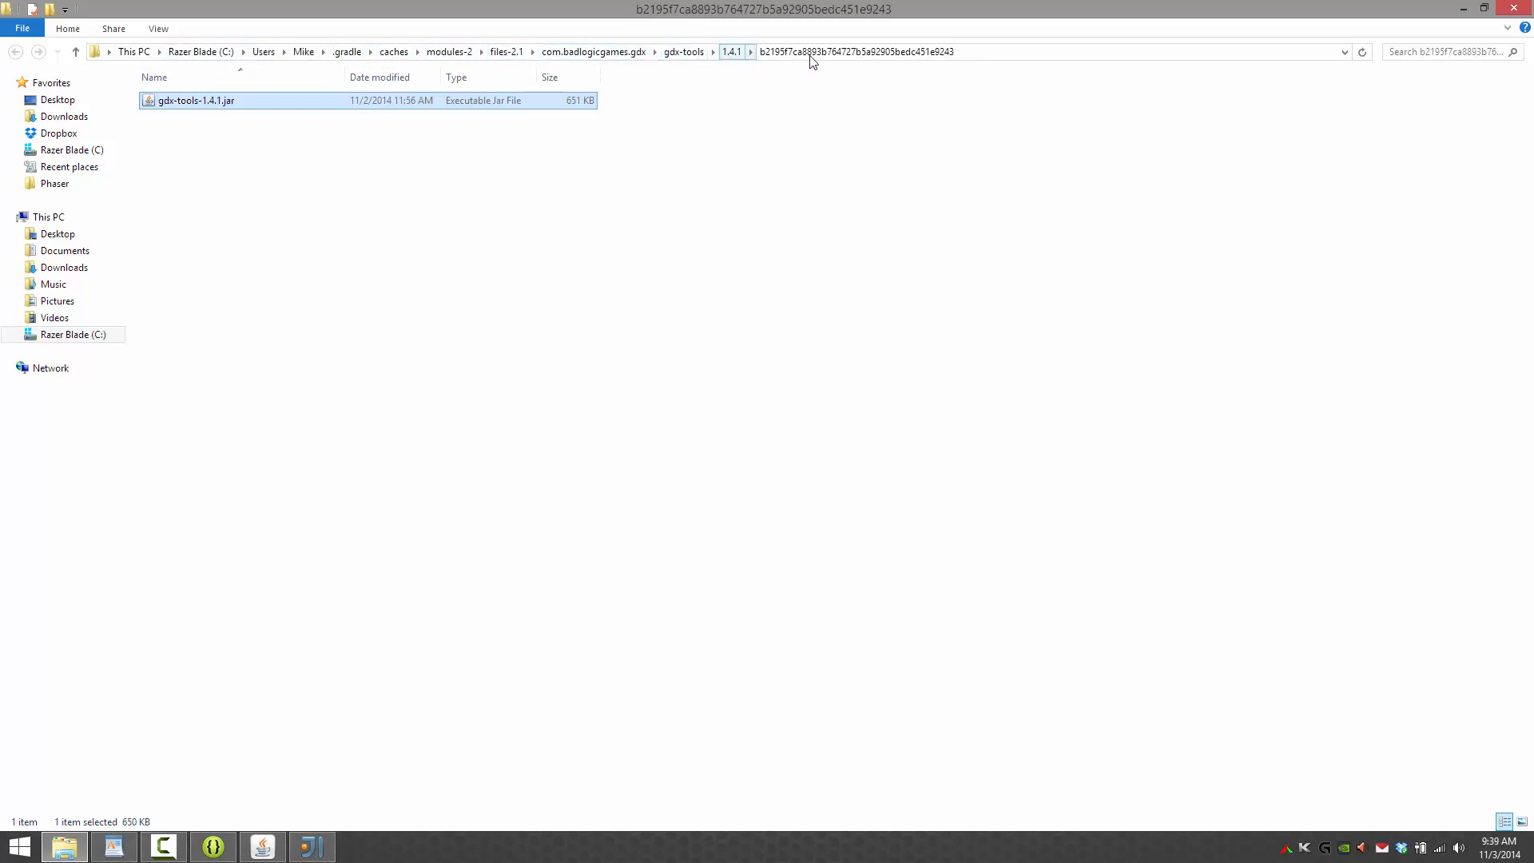
- Check the 651 KB gdx-tools-1.4.1.jar in its Gradle cache folder using the address bar
left_click(851, 52)
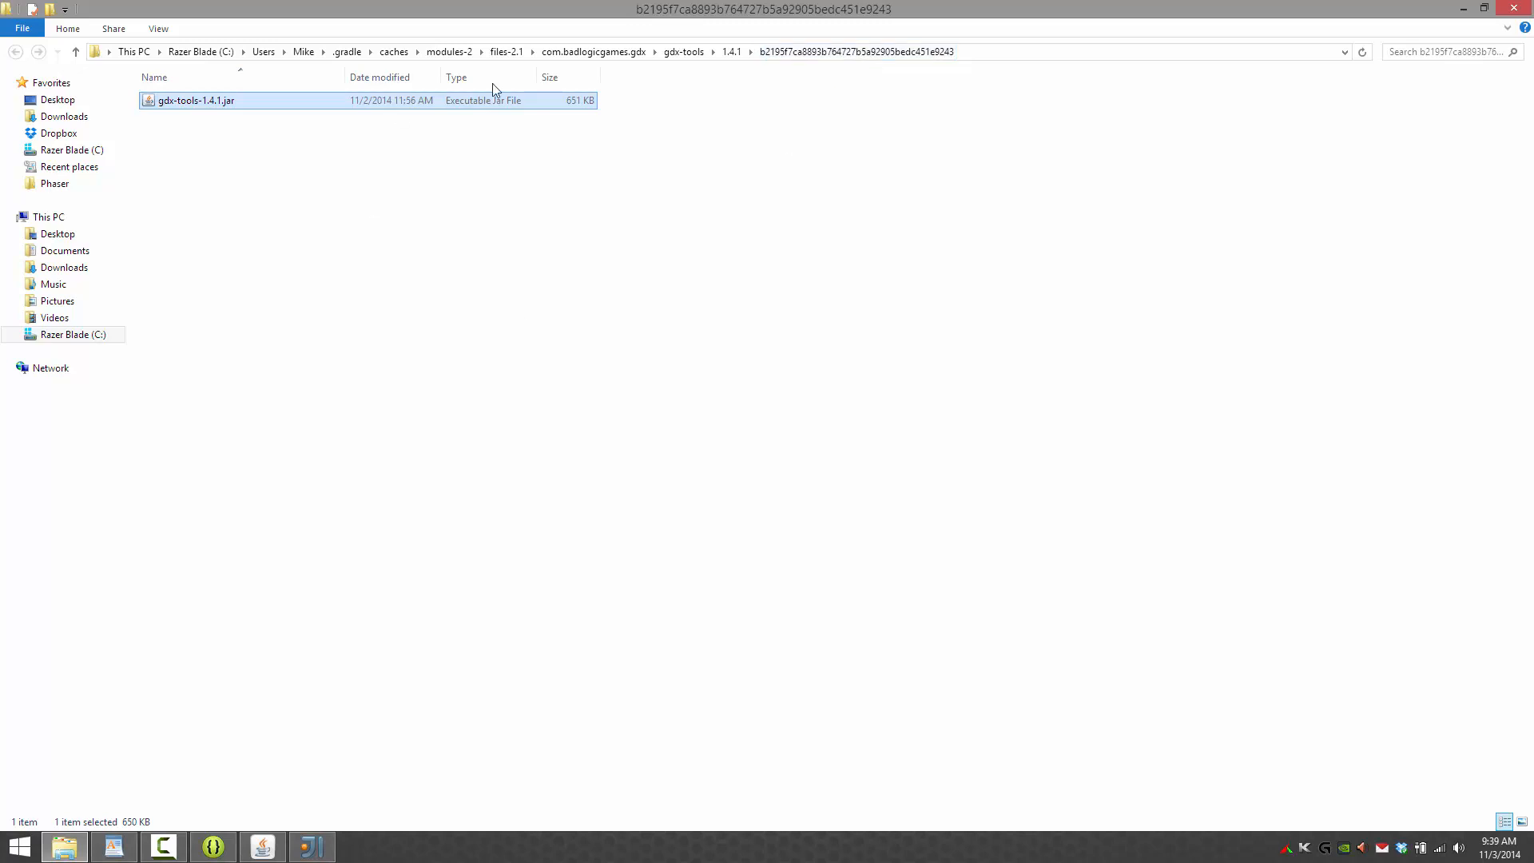
mouse_move(470, 175)
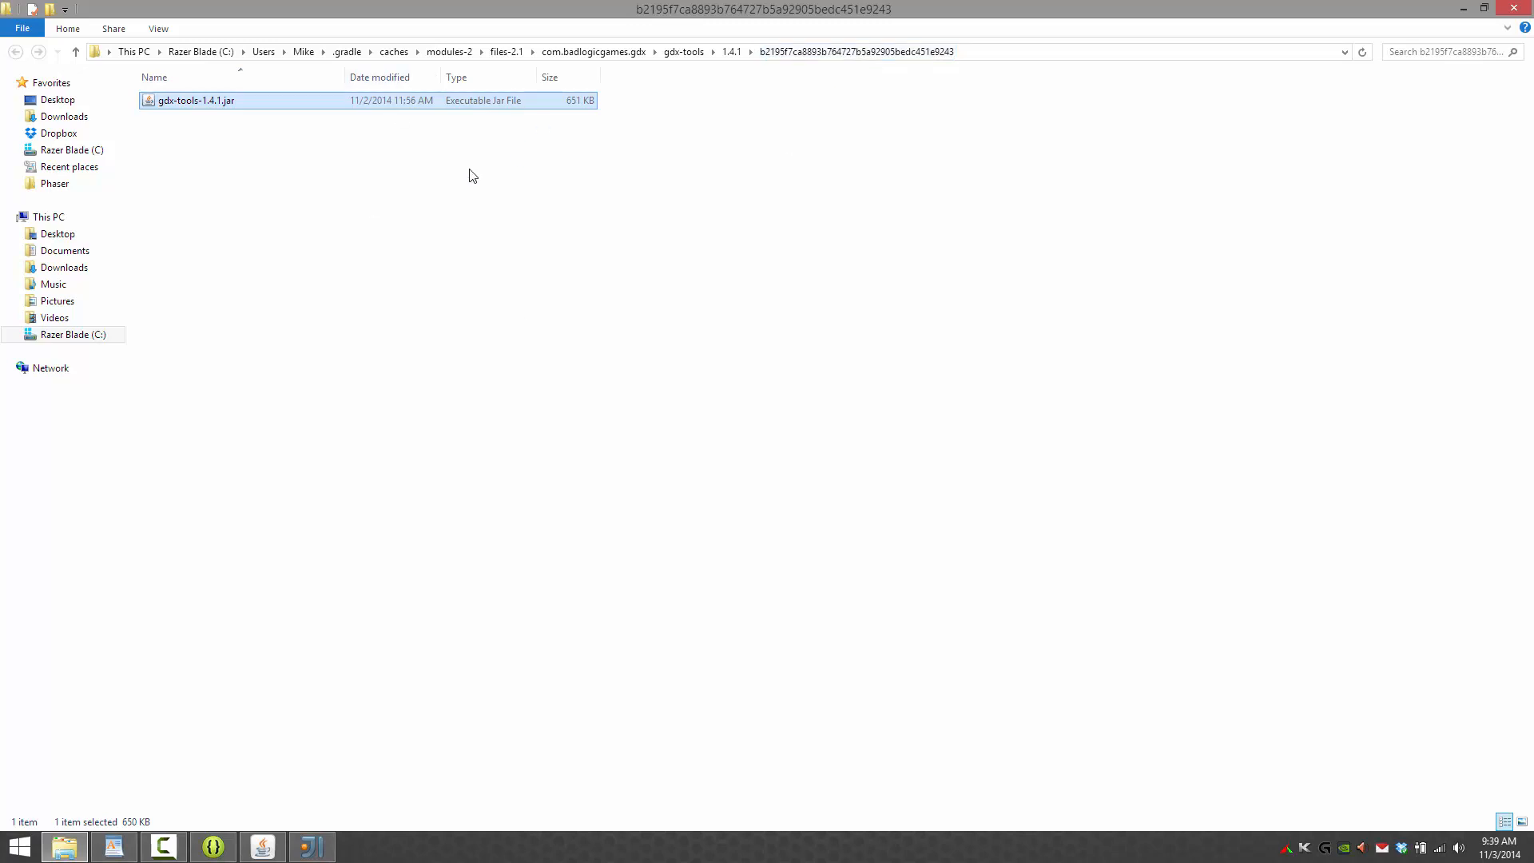
mouse_move(523, 323)
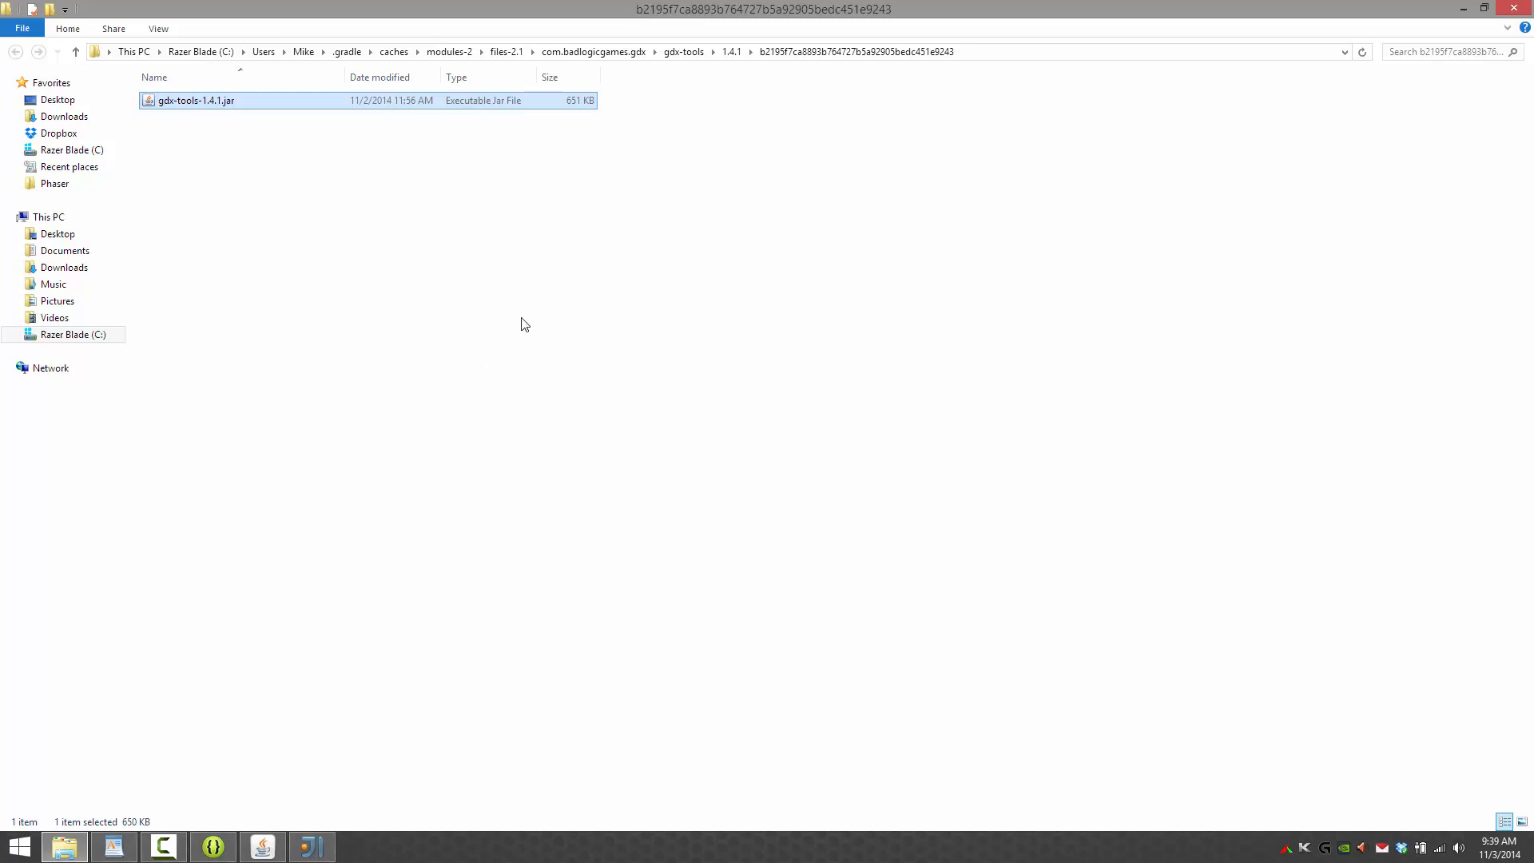